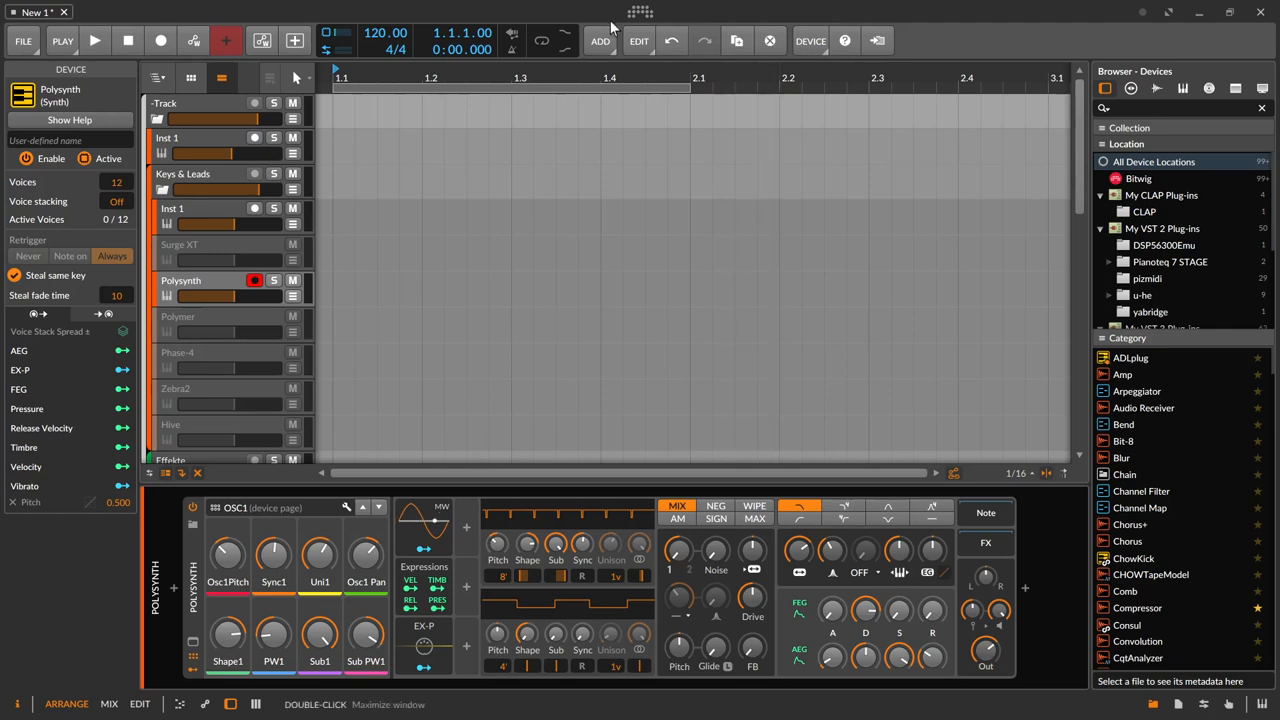
# Step: Open the Controllers settings page listing Ableton Push 2 and Generic Flexi remoteAudio25
pyautogui.click(639, 12)
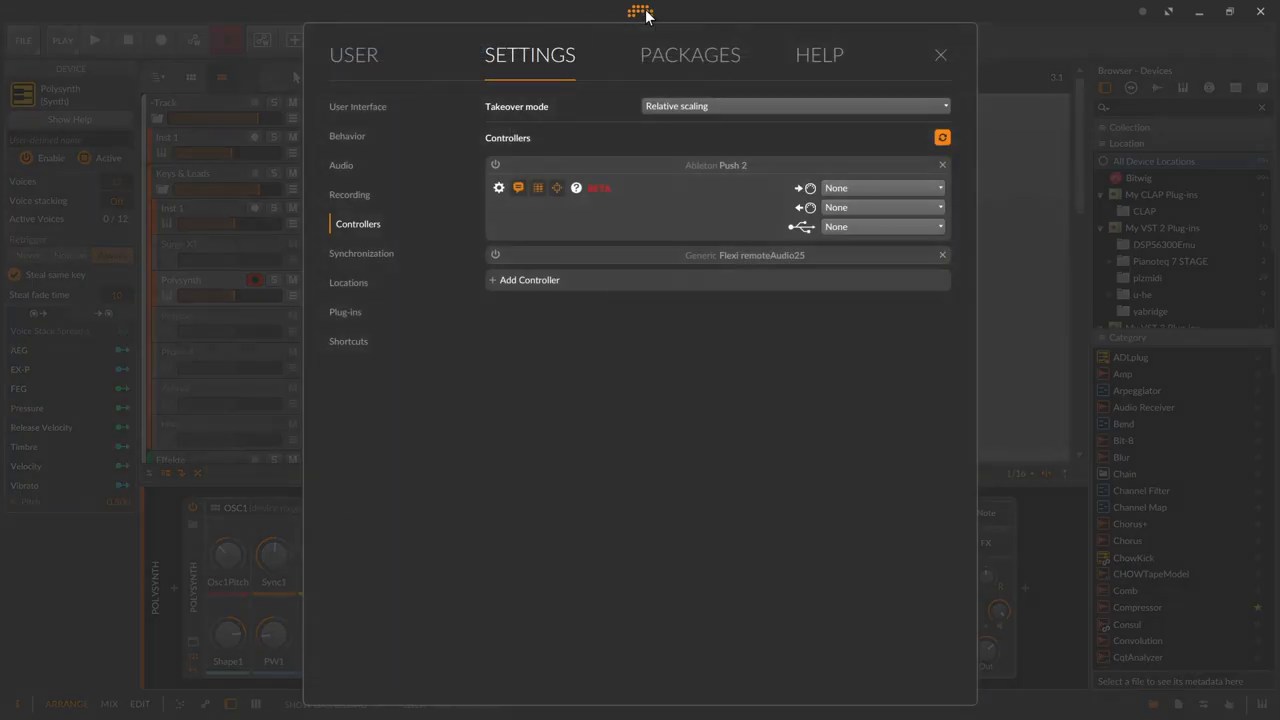
pyautogui.moveTo(363, 245)
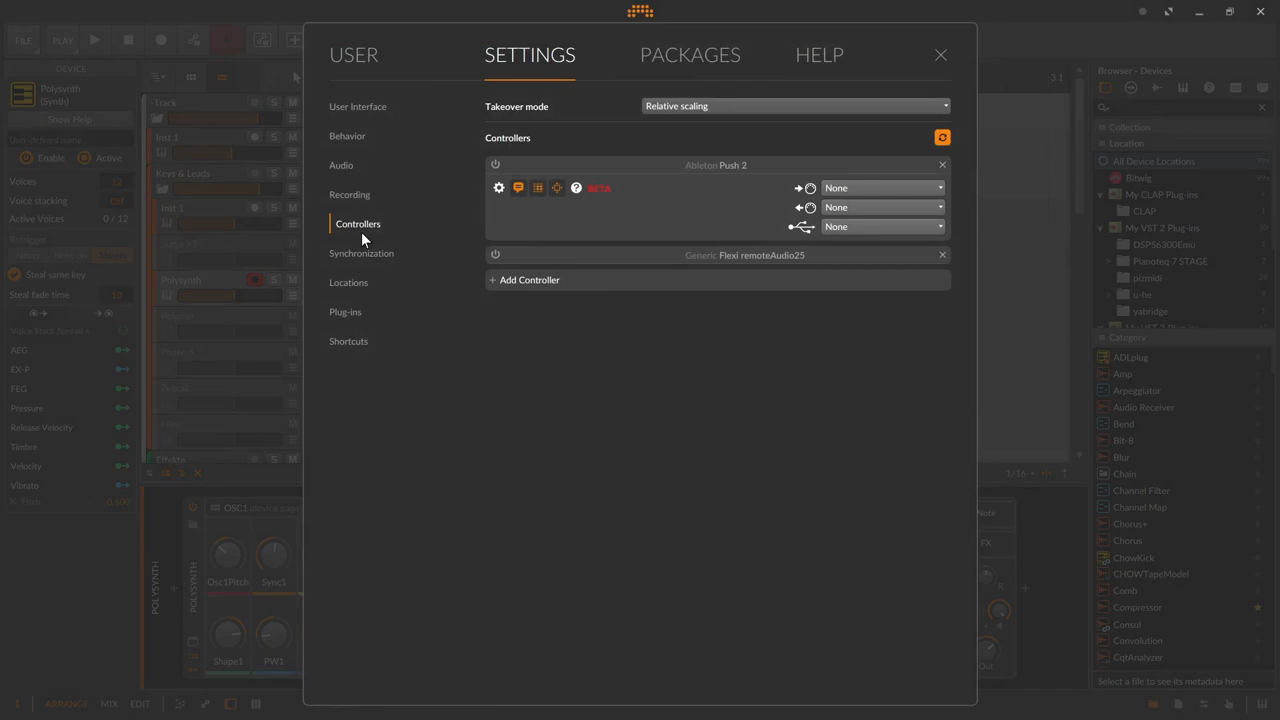
pyautogui.moveTo(593, 235)
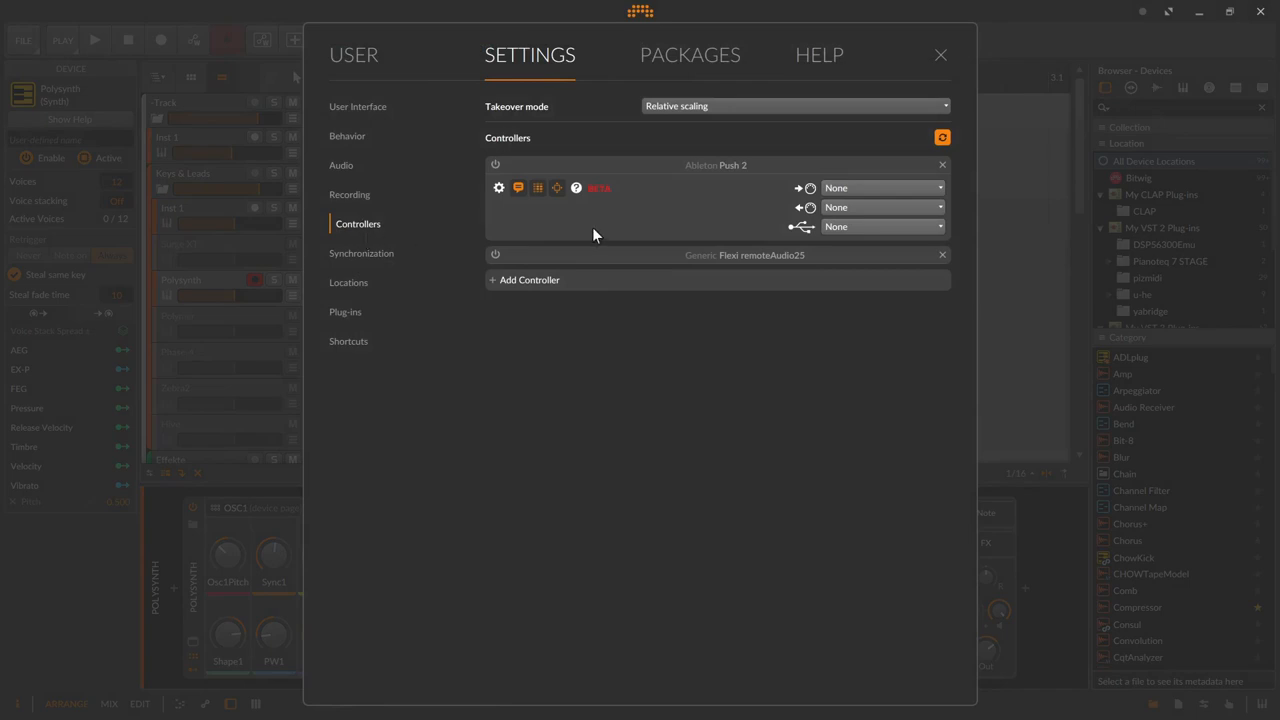
pyautogui.moveTo(658, 191)
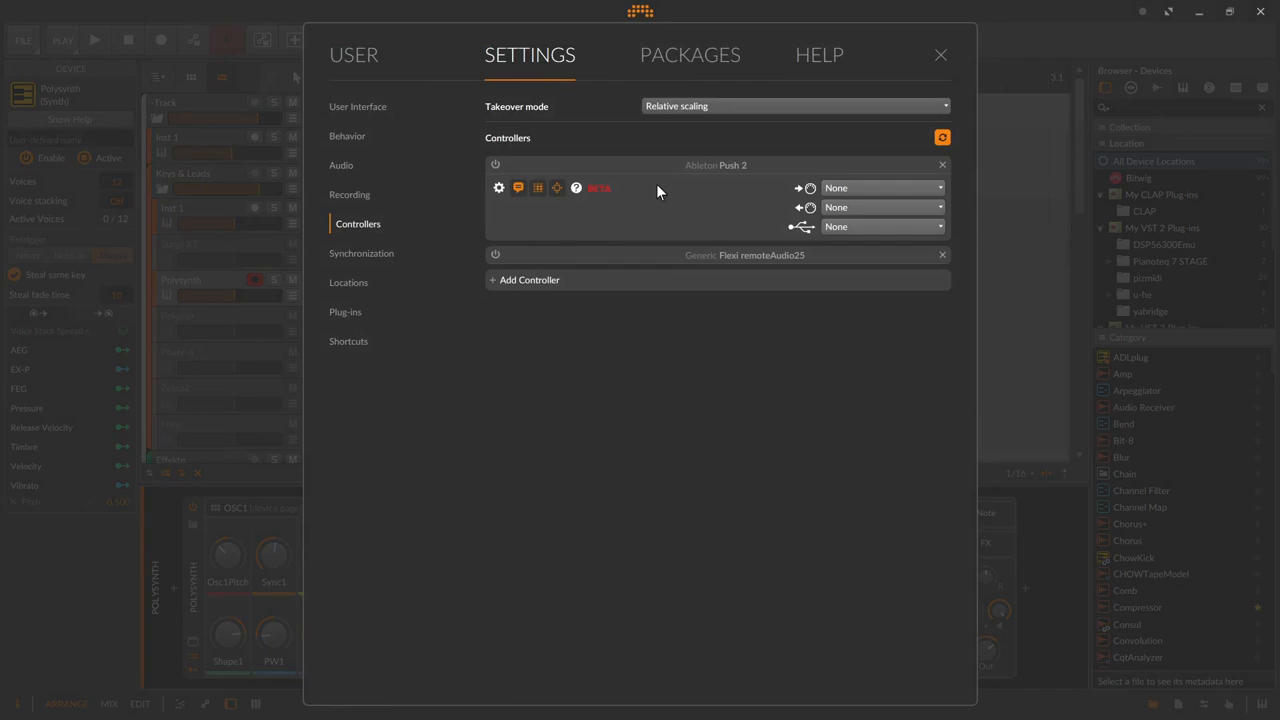
pyautogui.moveTo(650, 85)
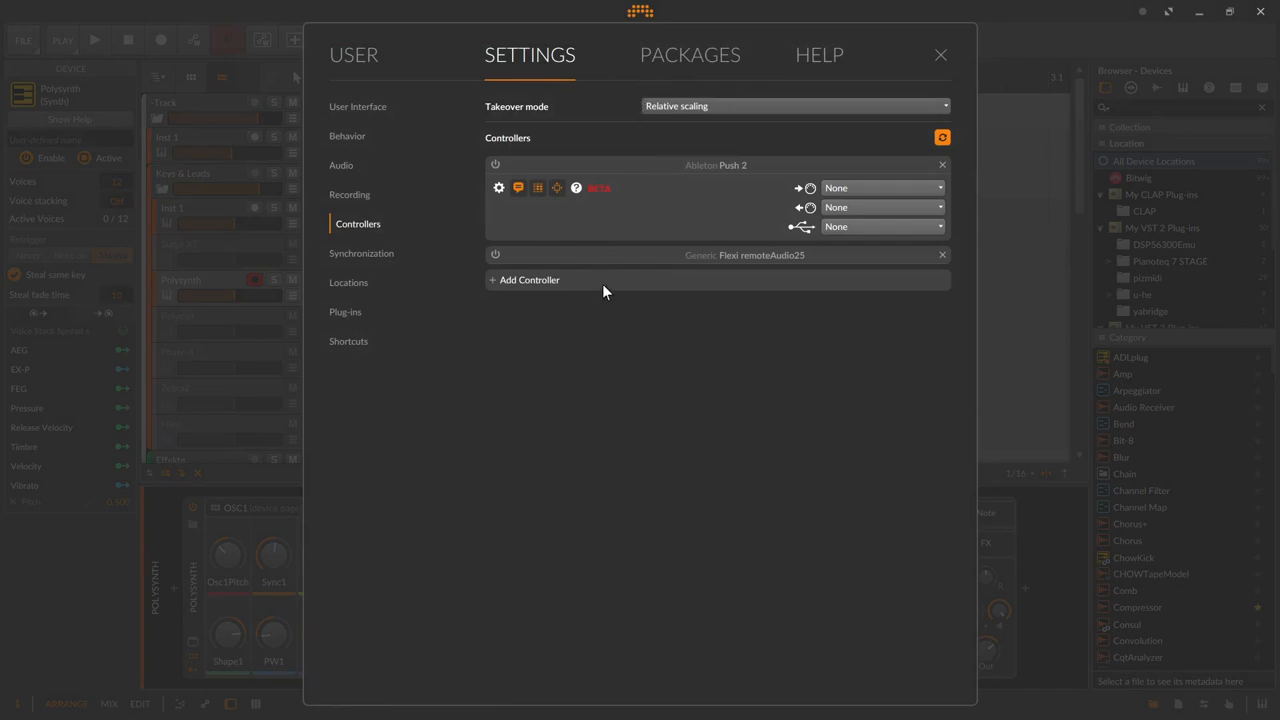
pyautogui.moveTo(624, 288)
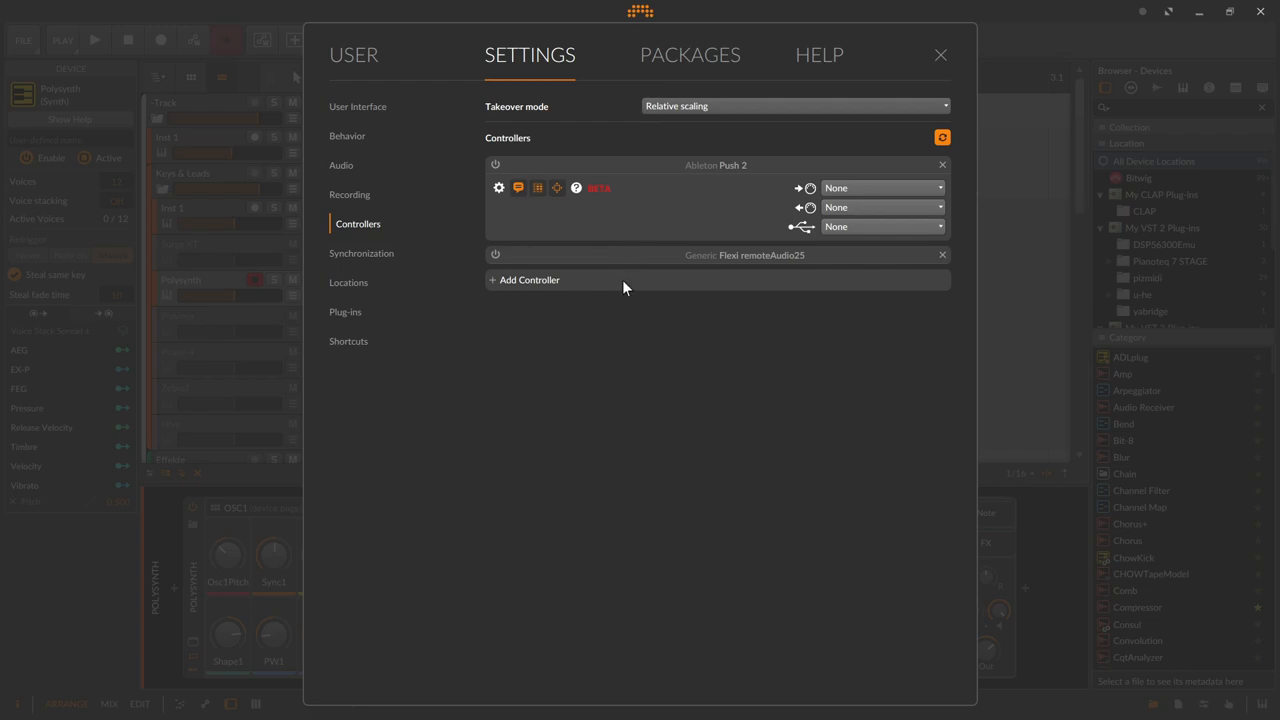
pyautogui.moveTo(634, 280)
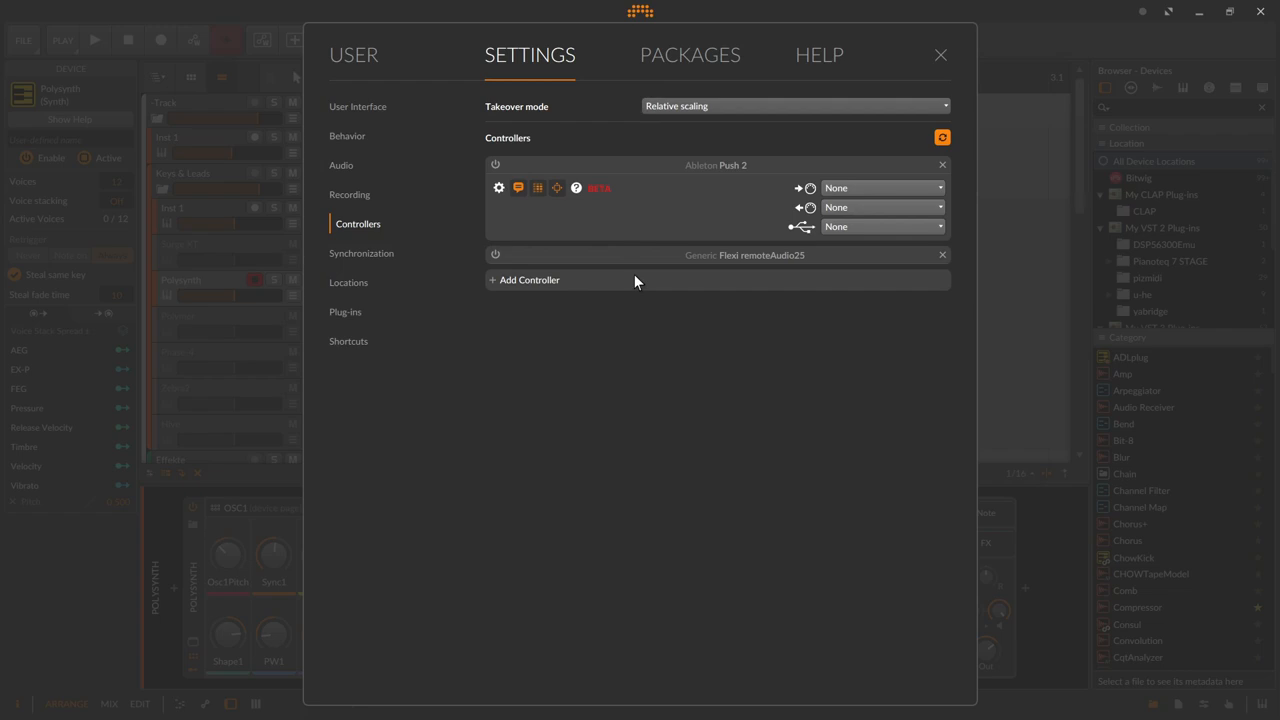
pyautogui.moveTo(644, 187)
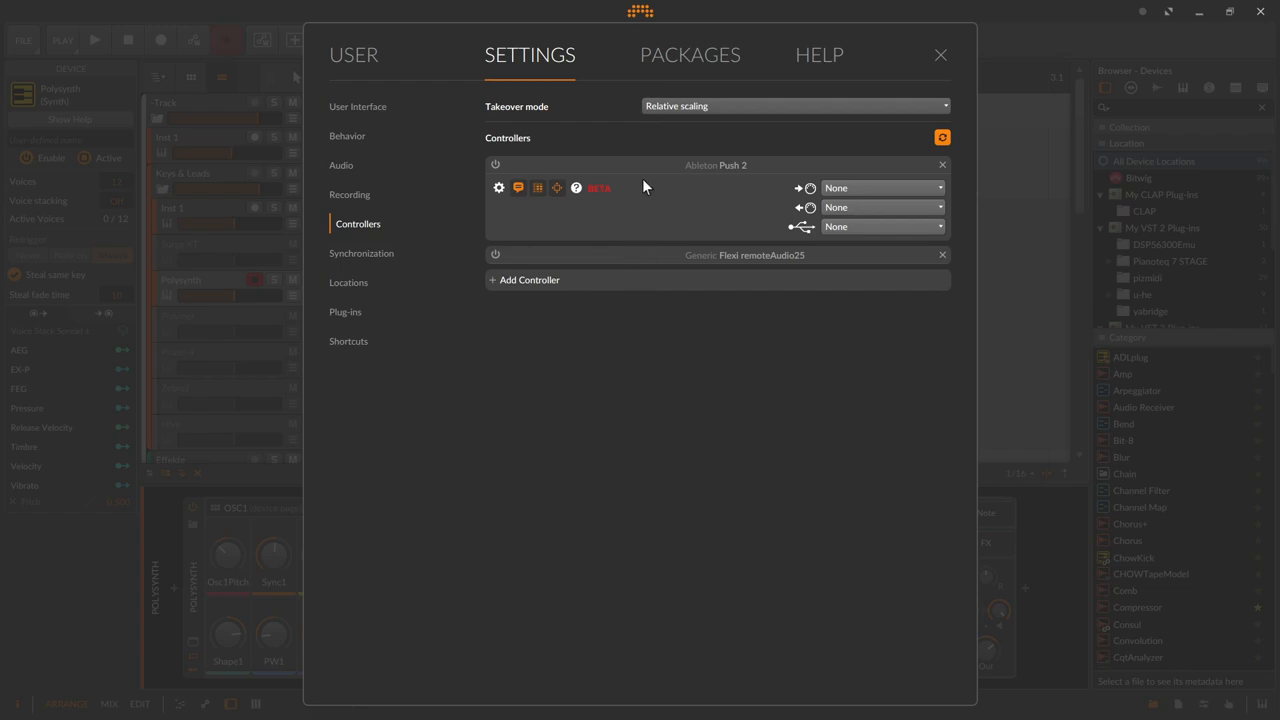
pyautogui.moveTo(650, 86)
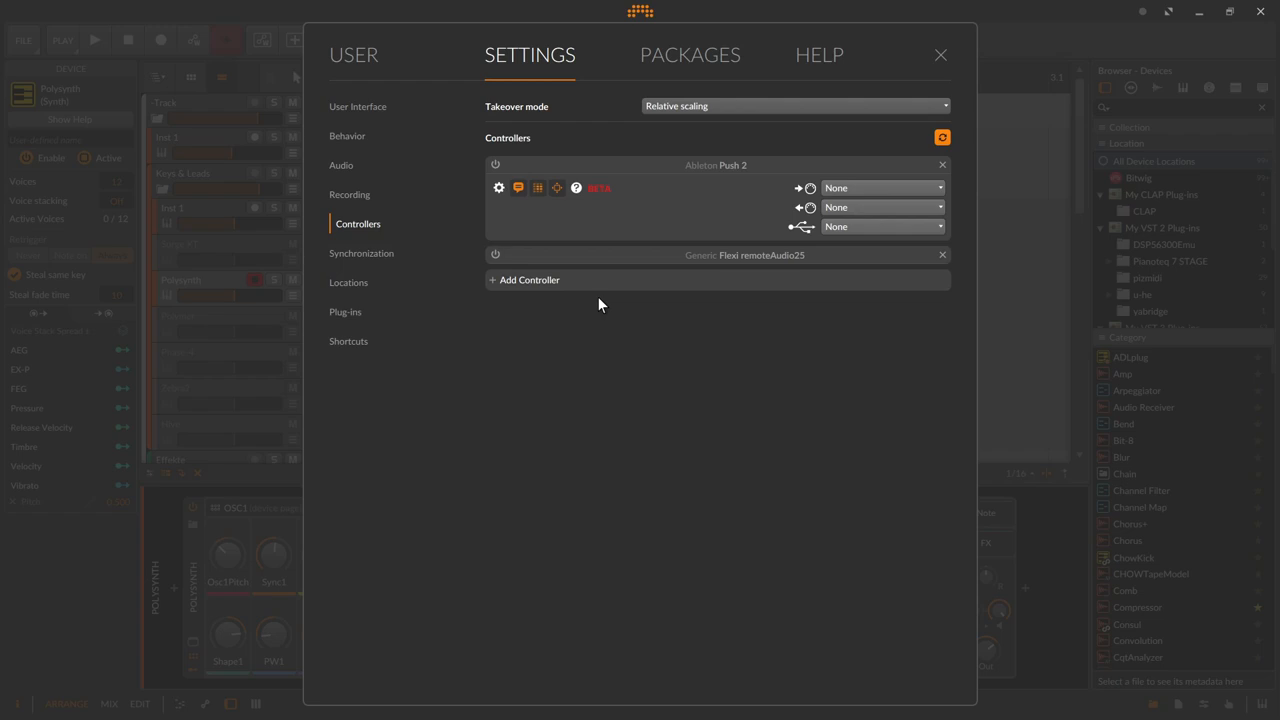
pyautogui.moveTo(154, 268)
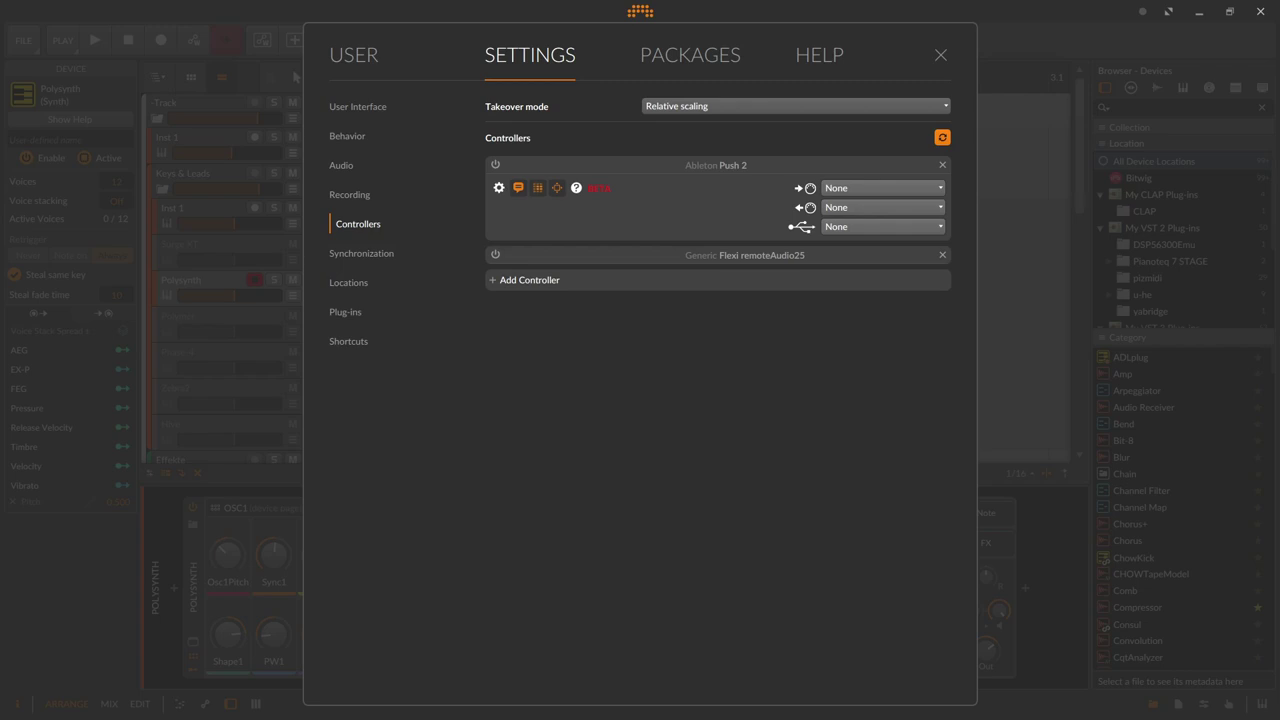
pyautogui.moveTo(710, 117)
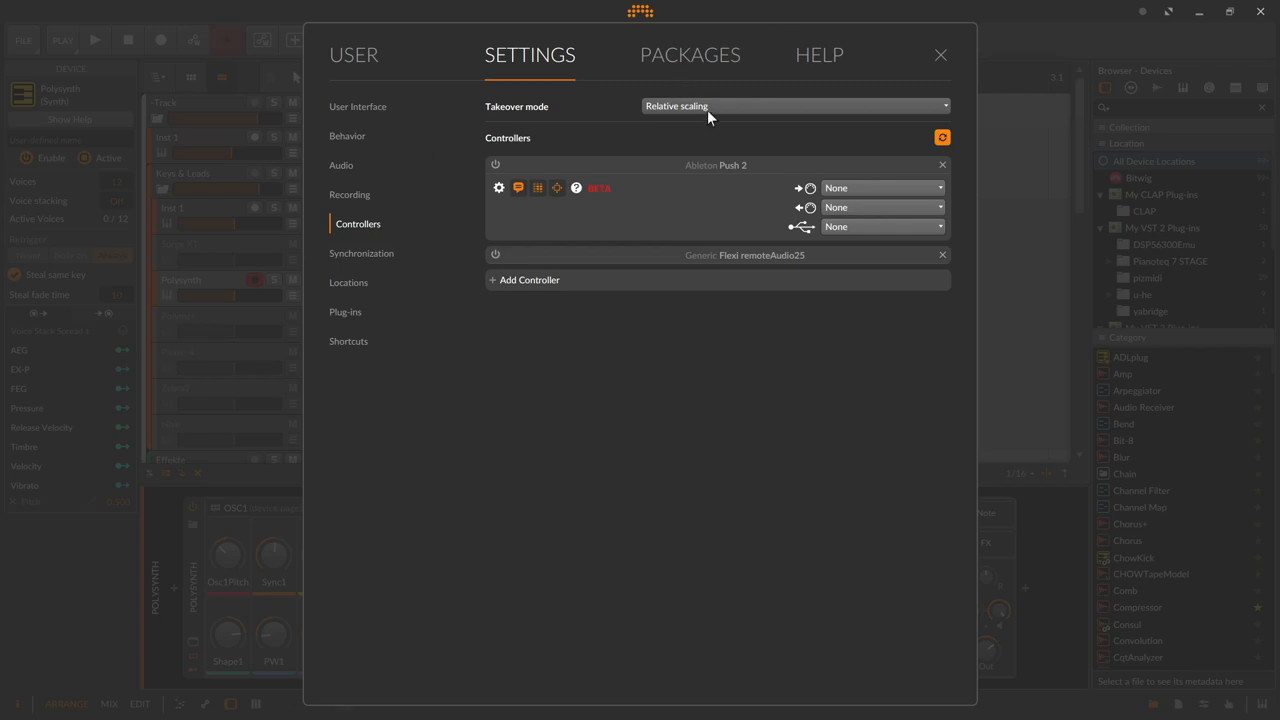
pyautogui.click(790, 105)
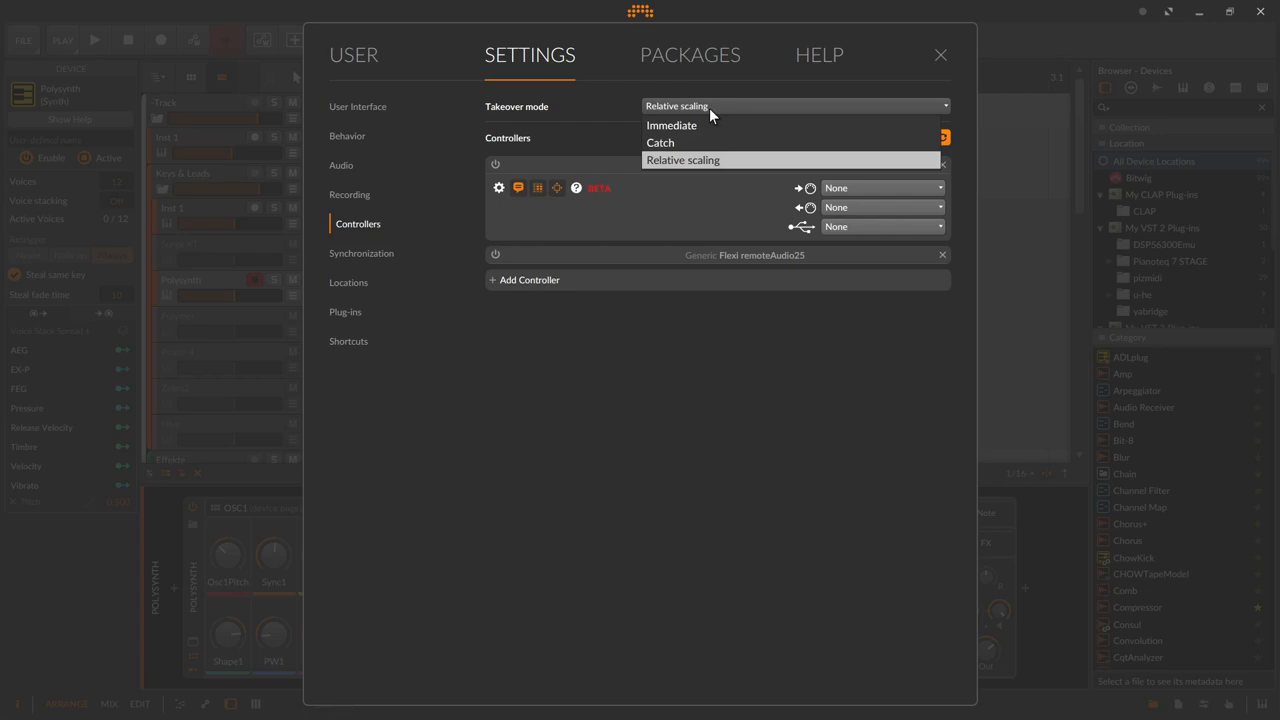
pyautogui.moveTo(706, 125)
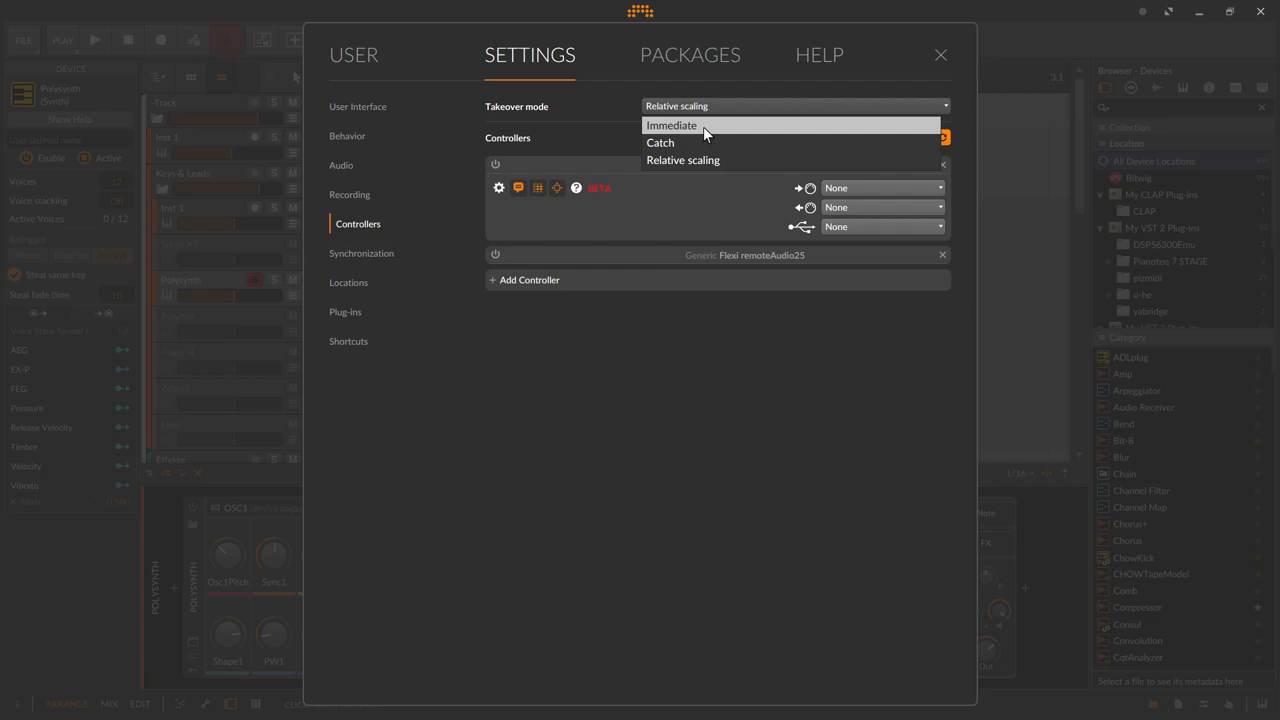
pyautogui.moveTo(708, 142)
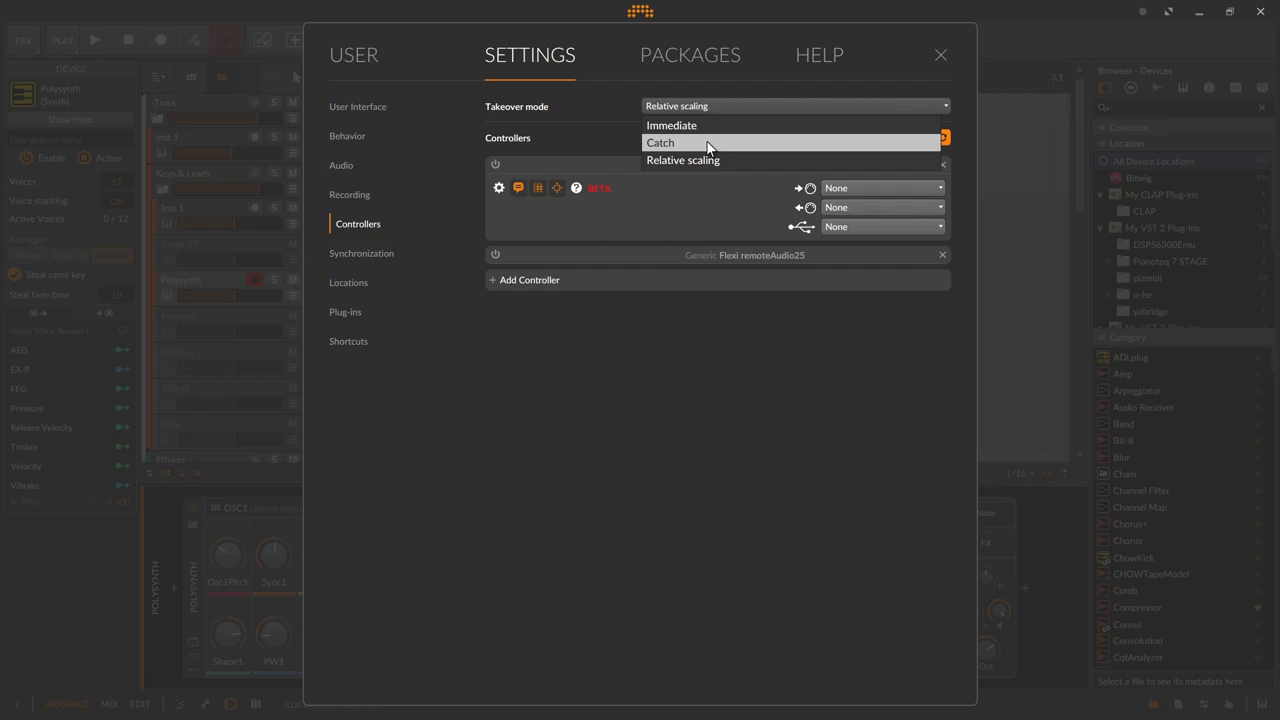
pyautogui.moveTo(10, 170)
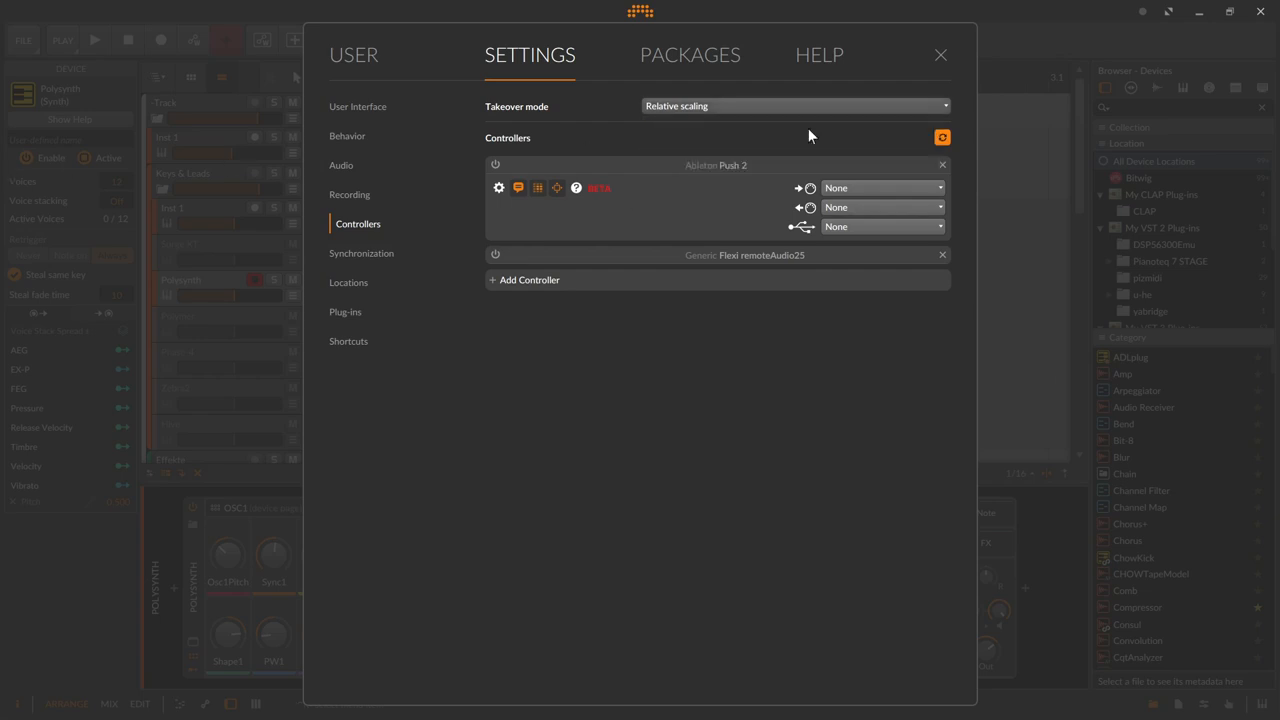
pyautogui.click(793, 105)
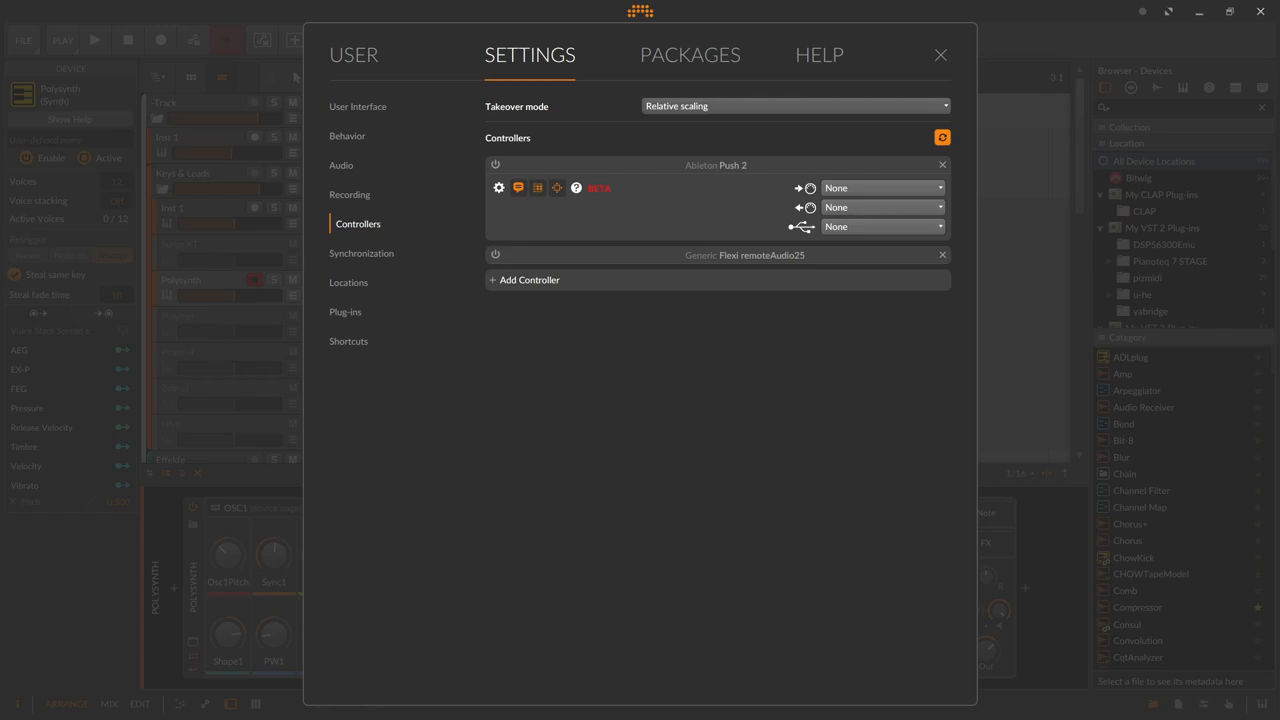
pyautogui.moveTo(720, 313)
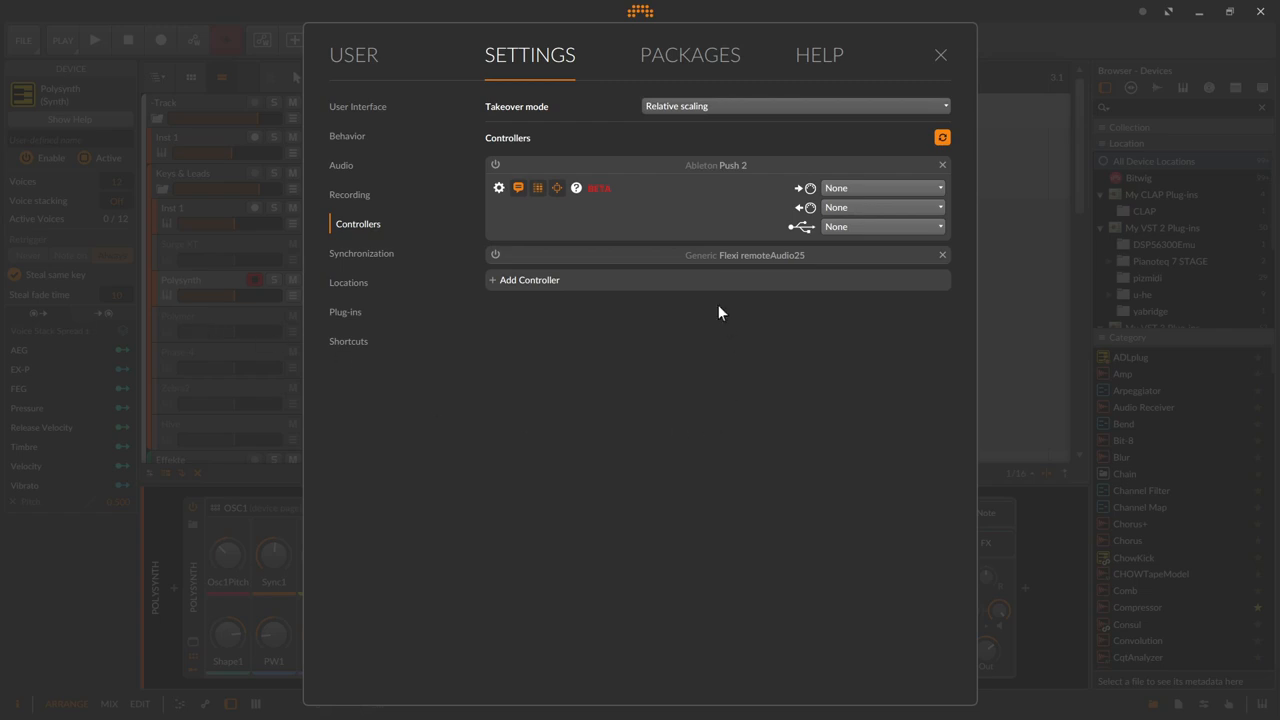
pyautogui.moveTo(615, 290)
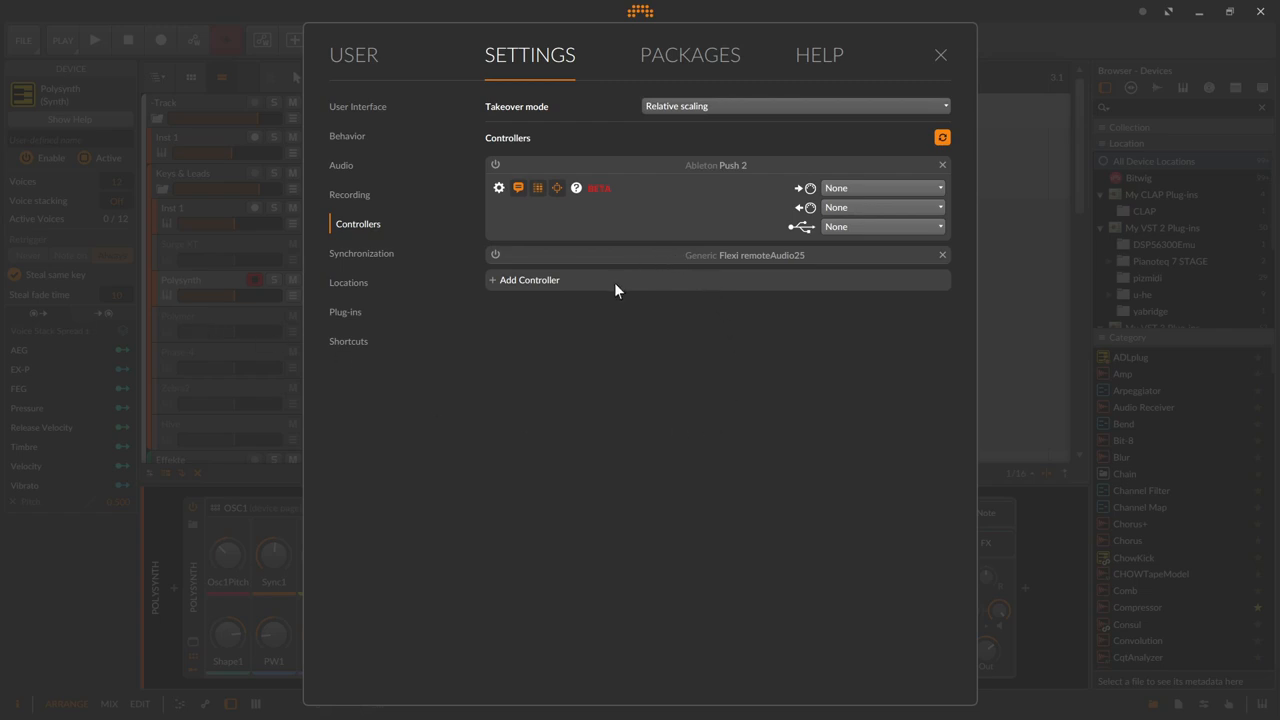
pyautogui.moveTo(585, 291)
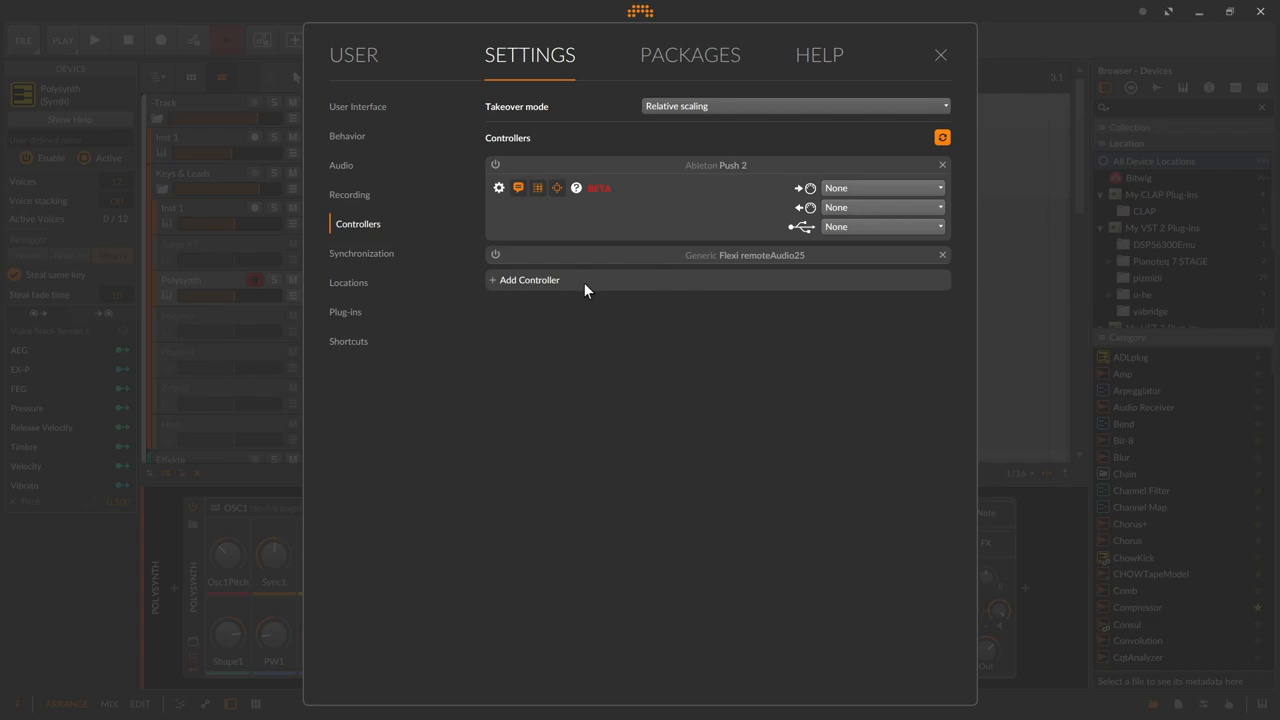
# Step: Start a new controller entry and choose Novation as its hardware vendor
pyautogui.click(528, 279)
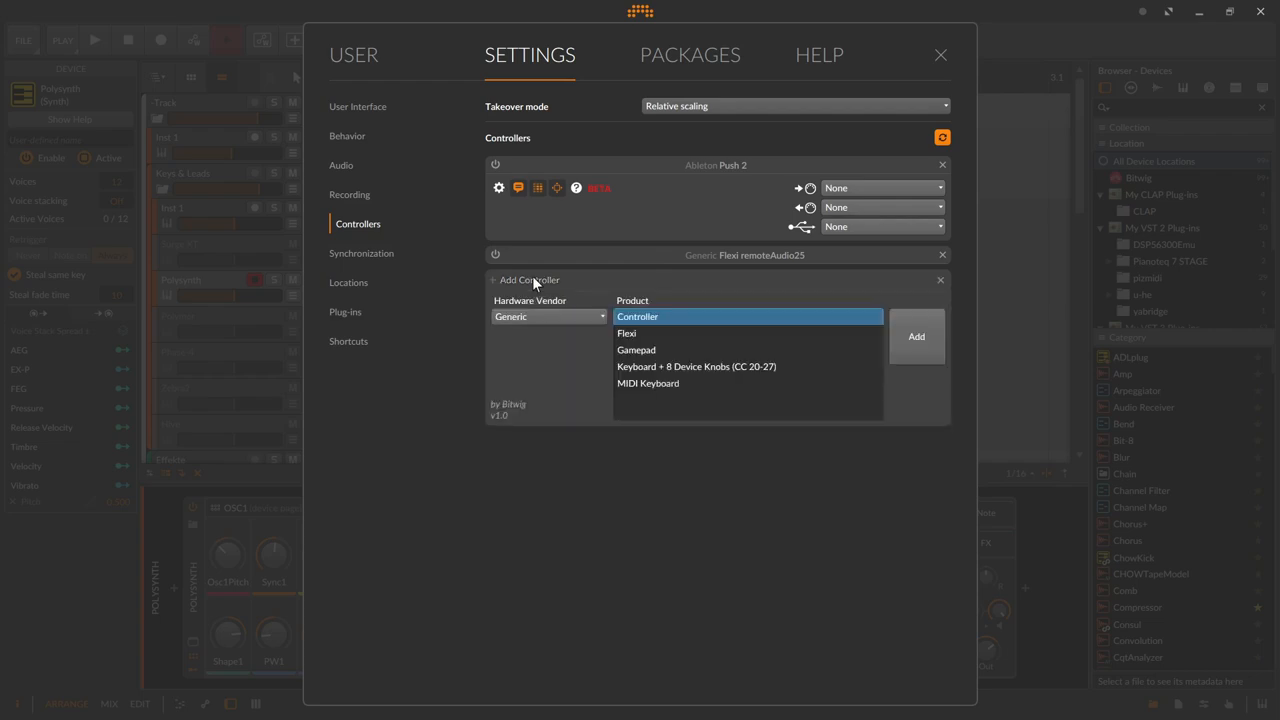
pyautogui.moveTo(745, 395)
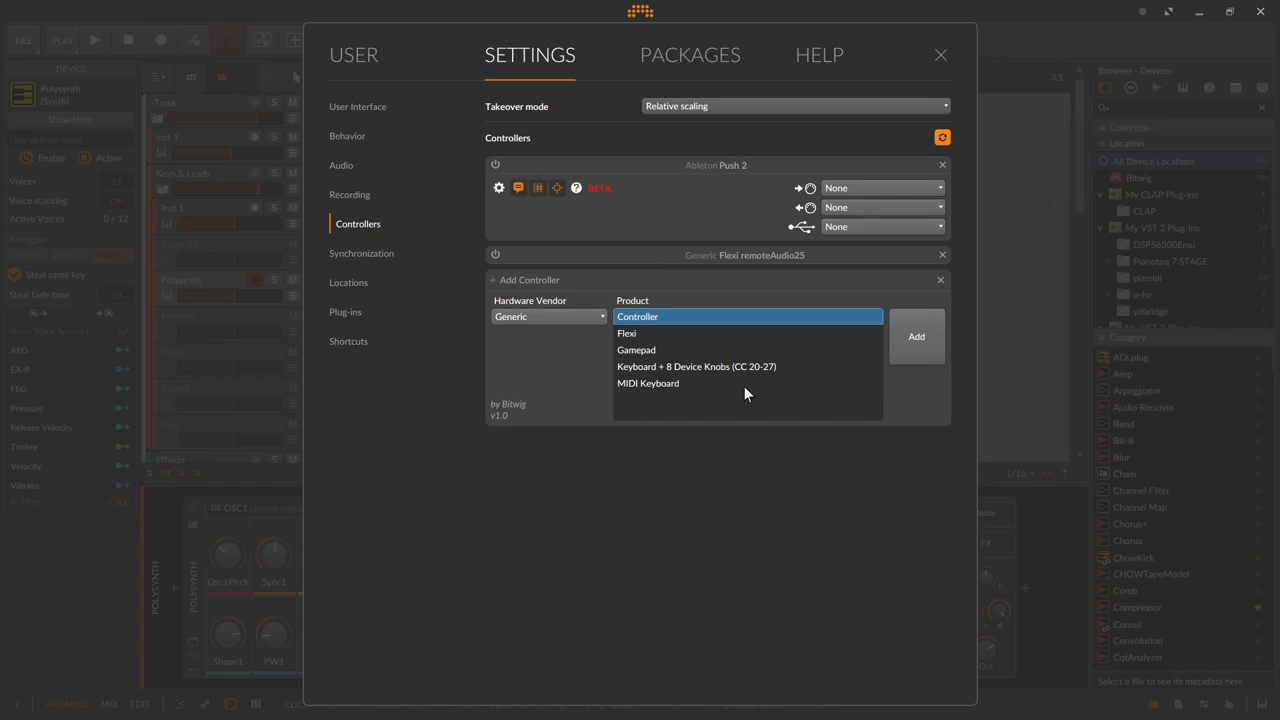
pyautogui.moveTo(722, 396)
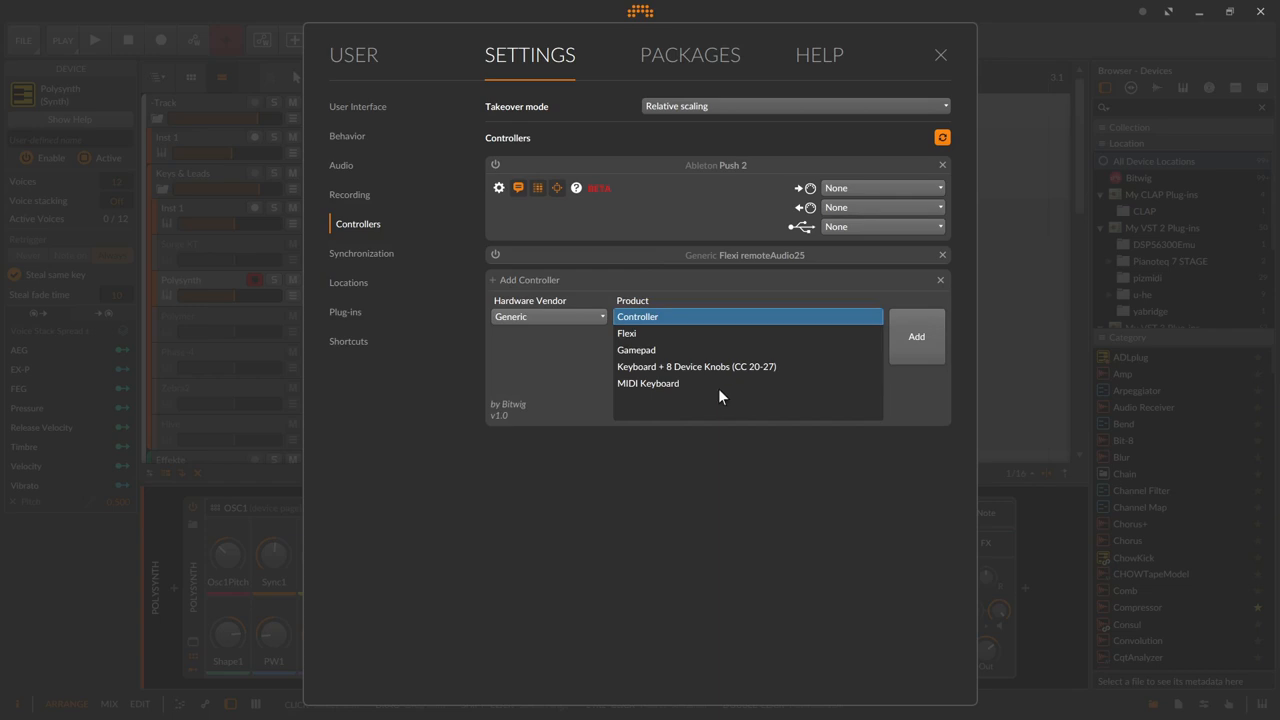
pyautogui.moveTo(625, 402)
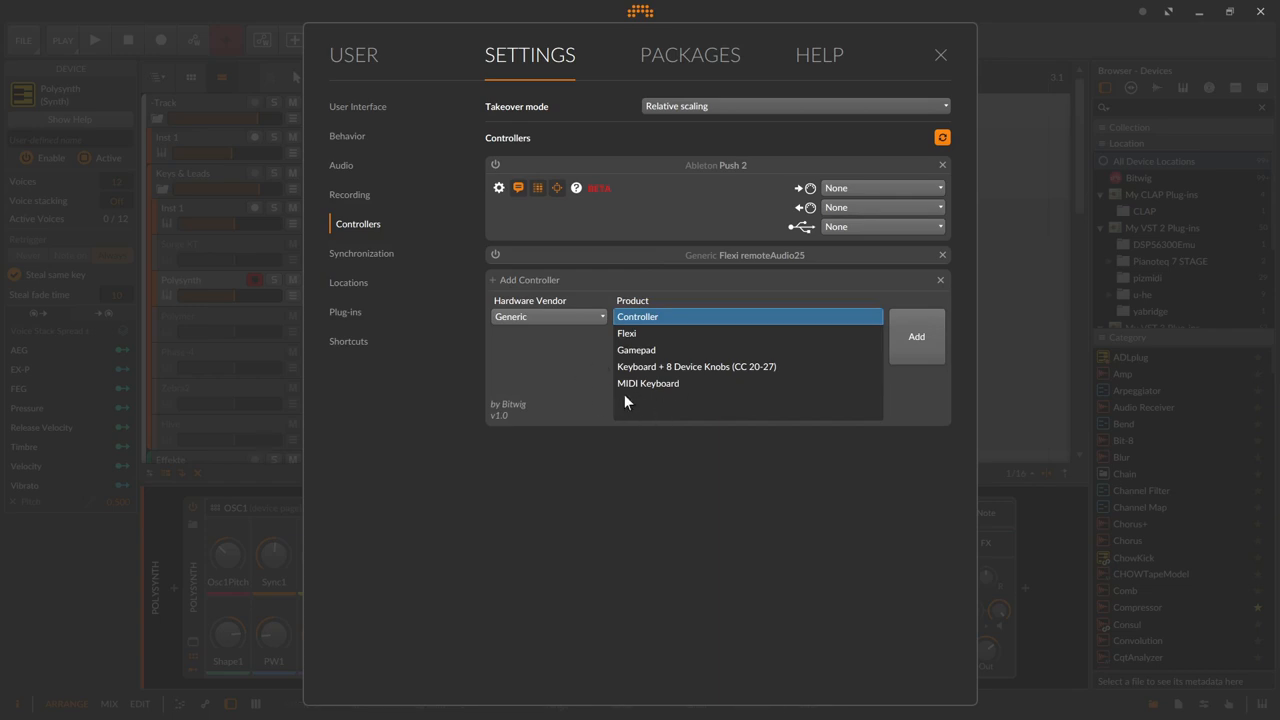
pyautogui.click(548, 316)
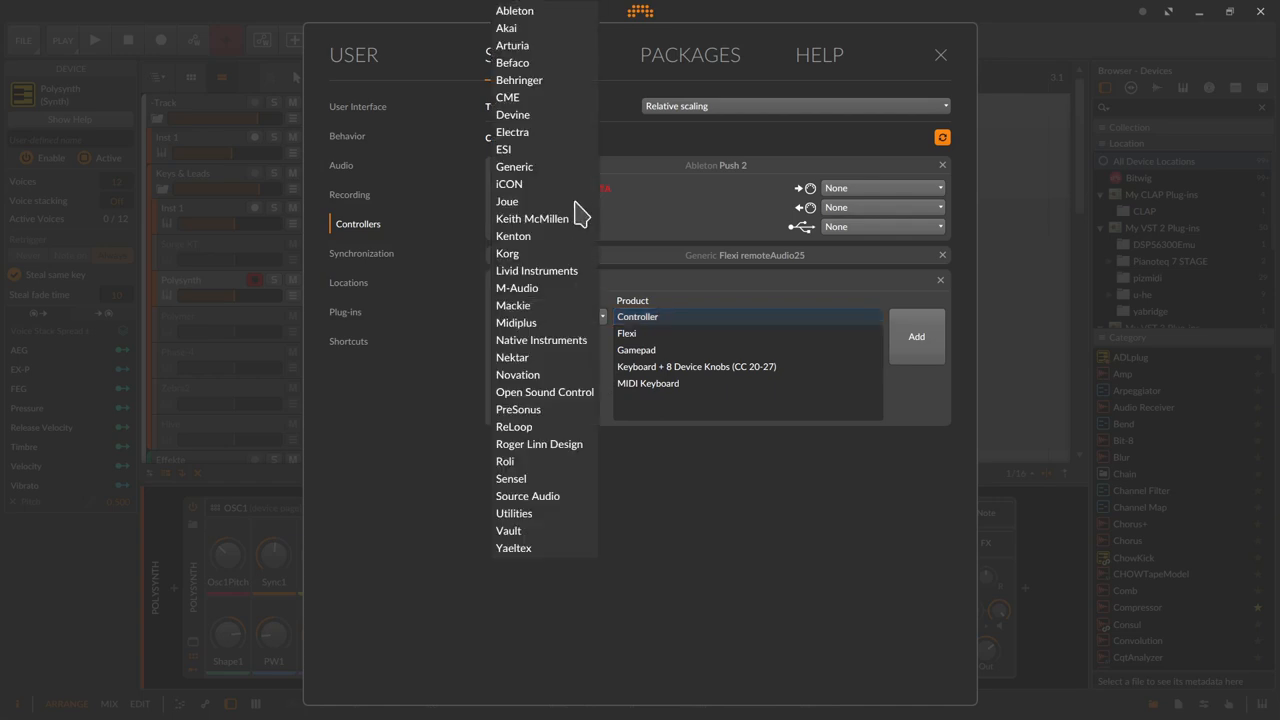
pyautogui.moveTo(512, 114)
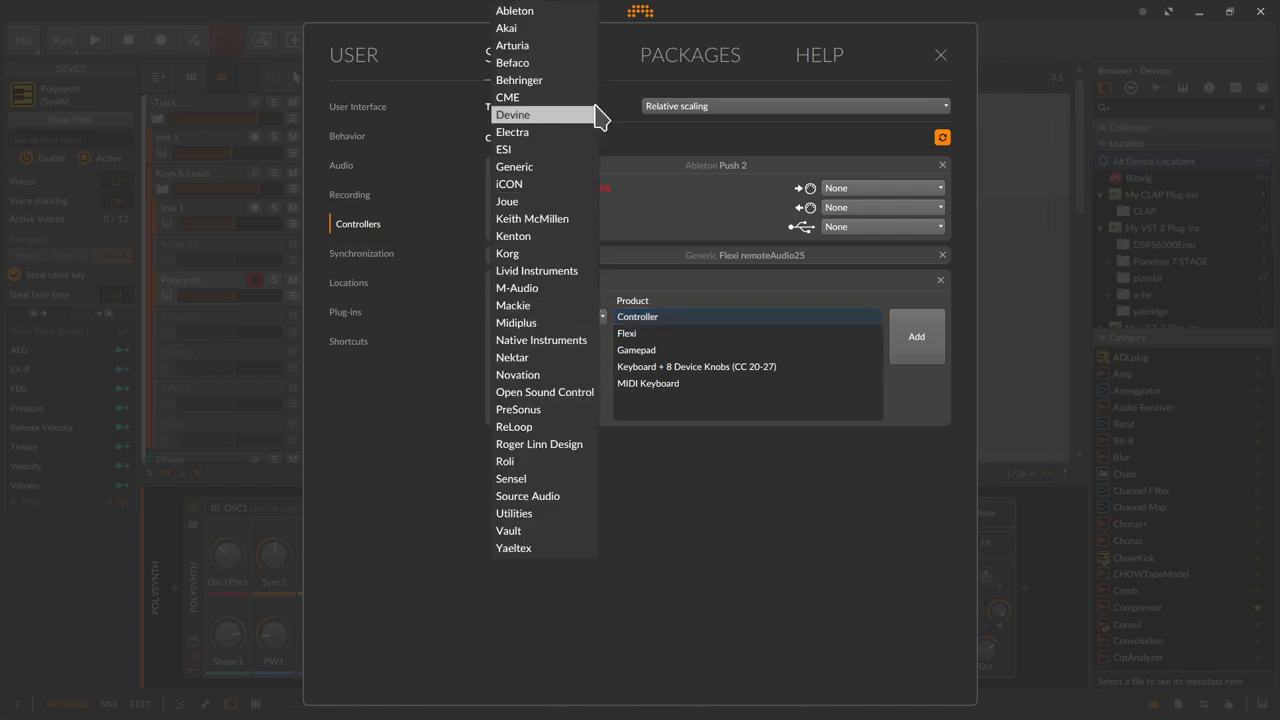
pyautogui.moveTo(513, 426)
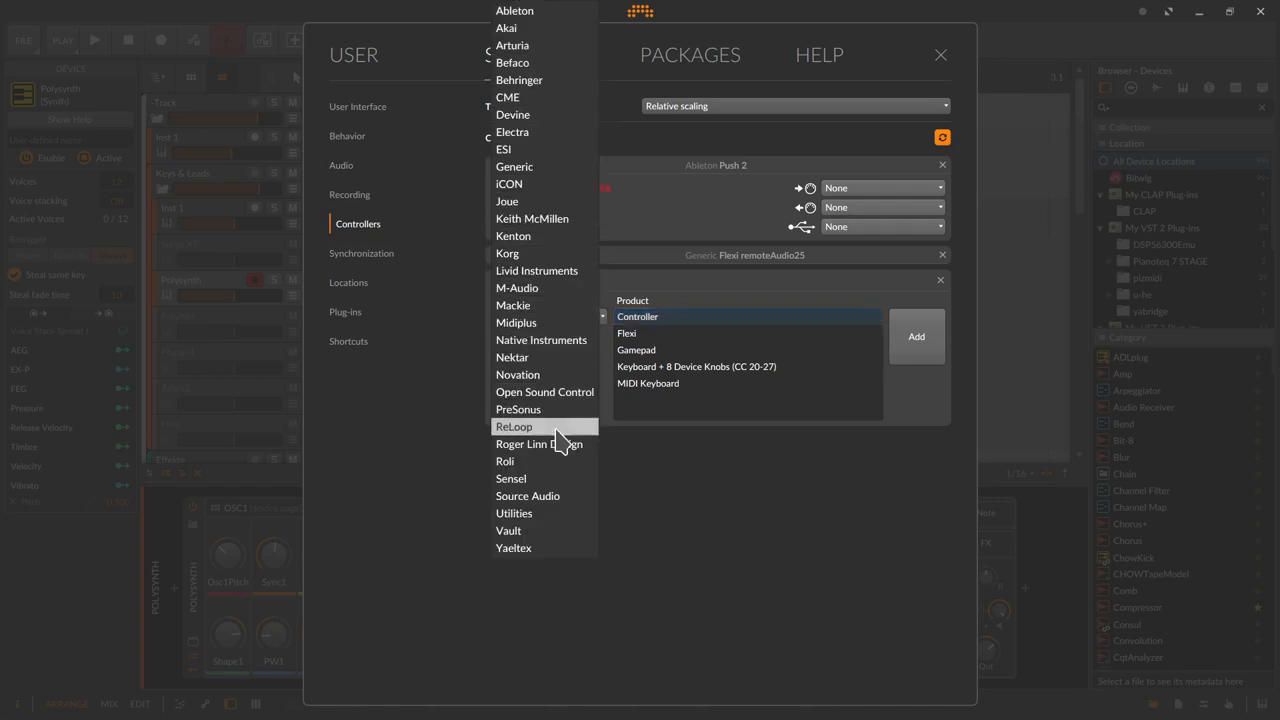
pyautogui.moveTo(517, 374)
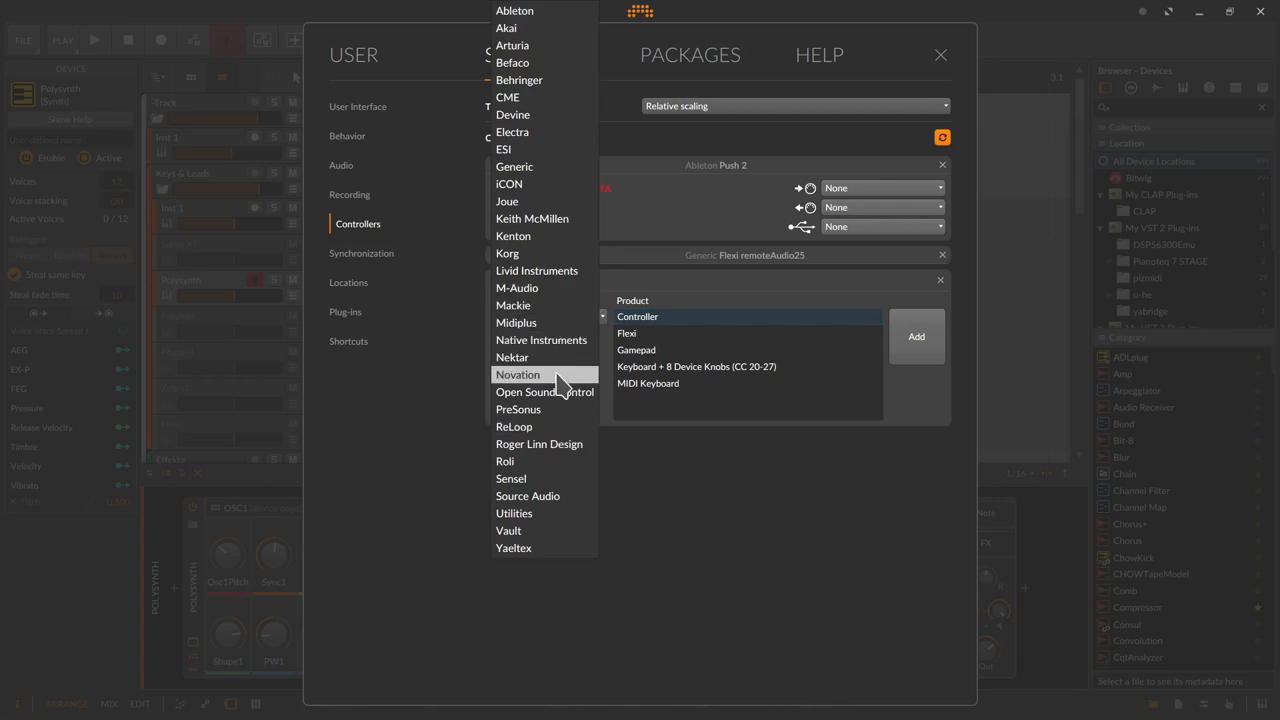
pyautogui.click(517, 374)
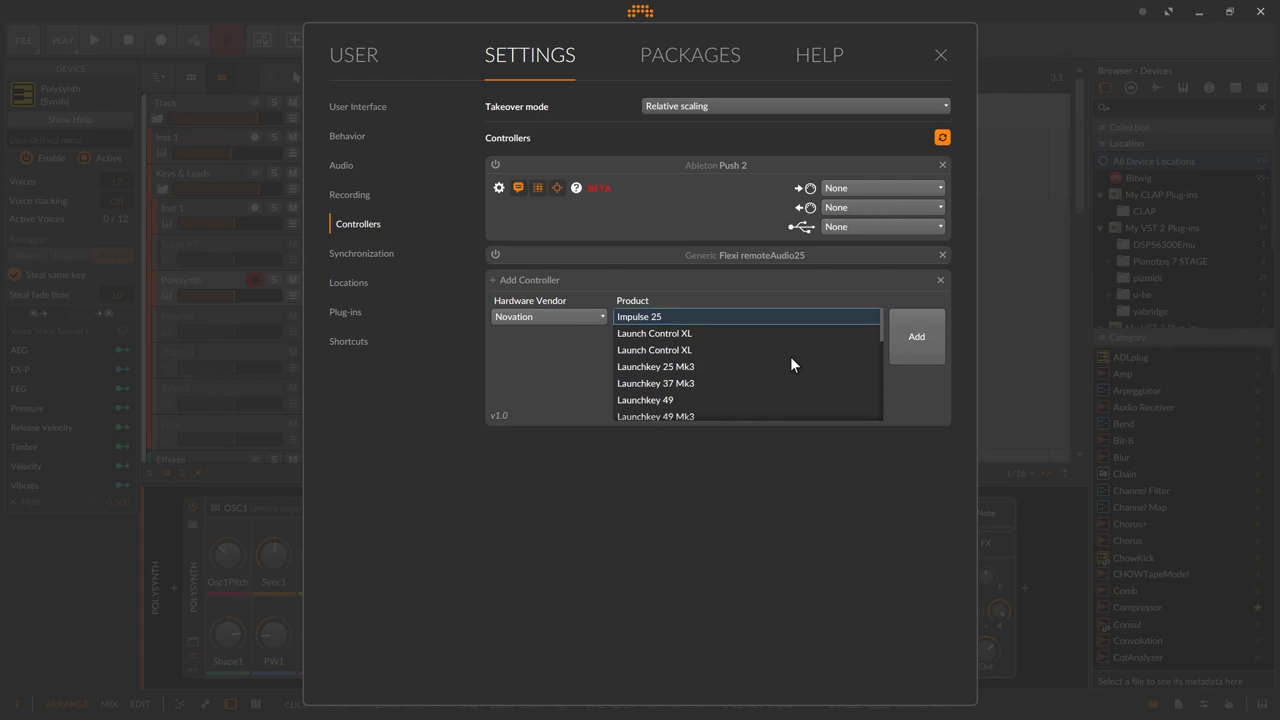
pyautogui.moveTo(705, 352)
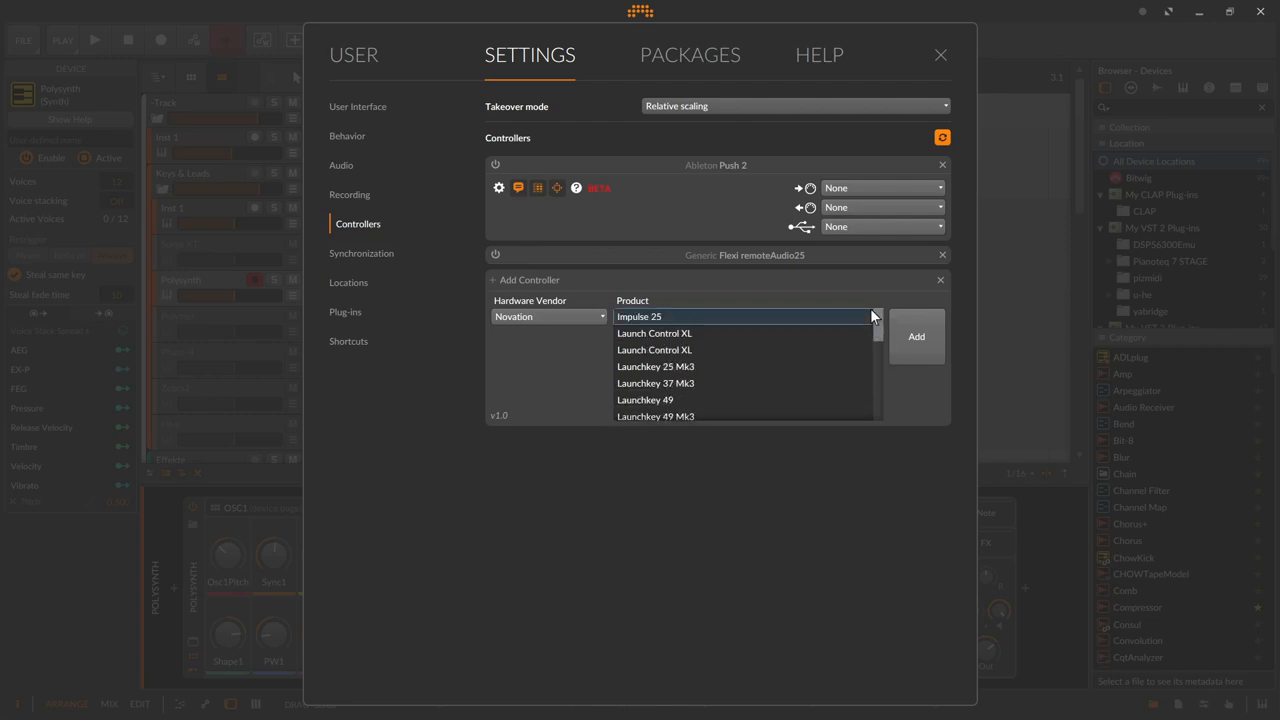
pyautogui.moveTo(798, 357)
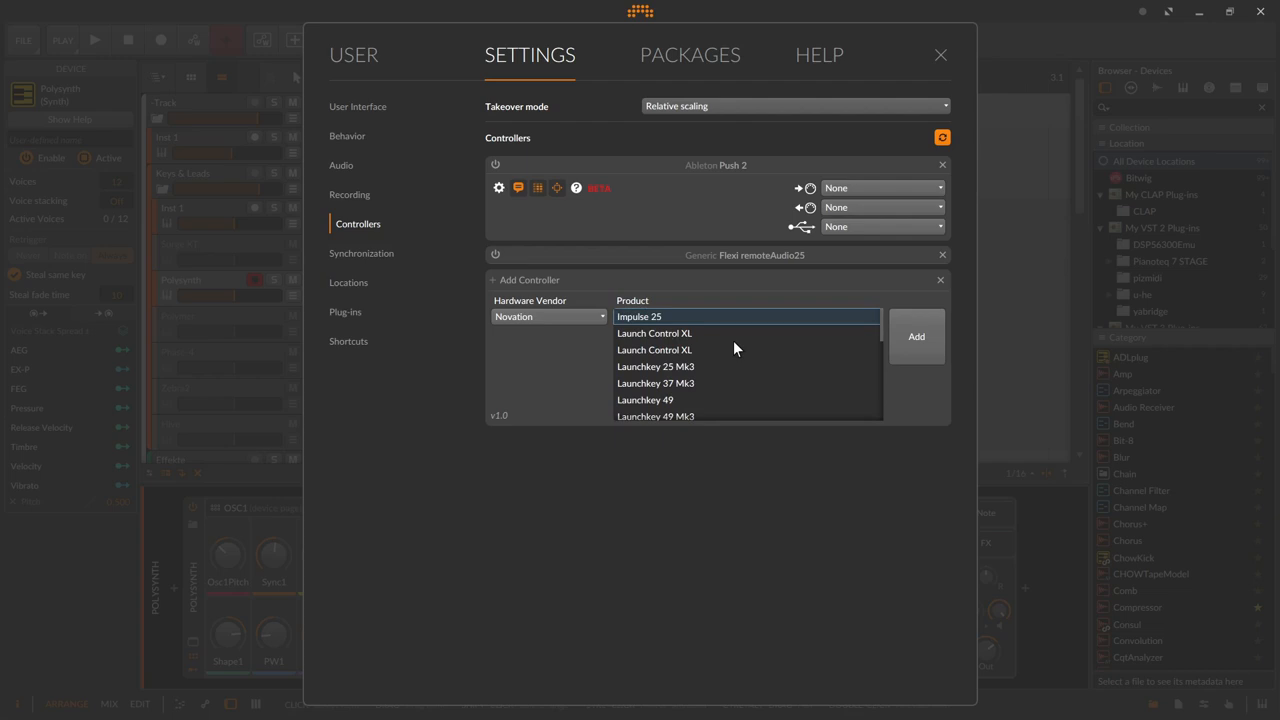
pyautogui.moveTo(745, 349)
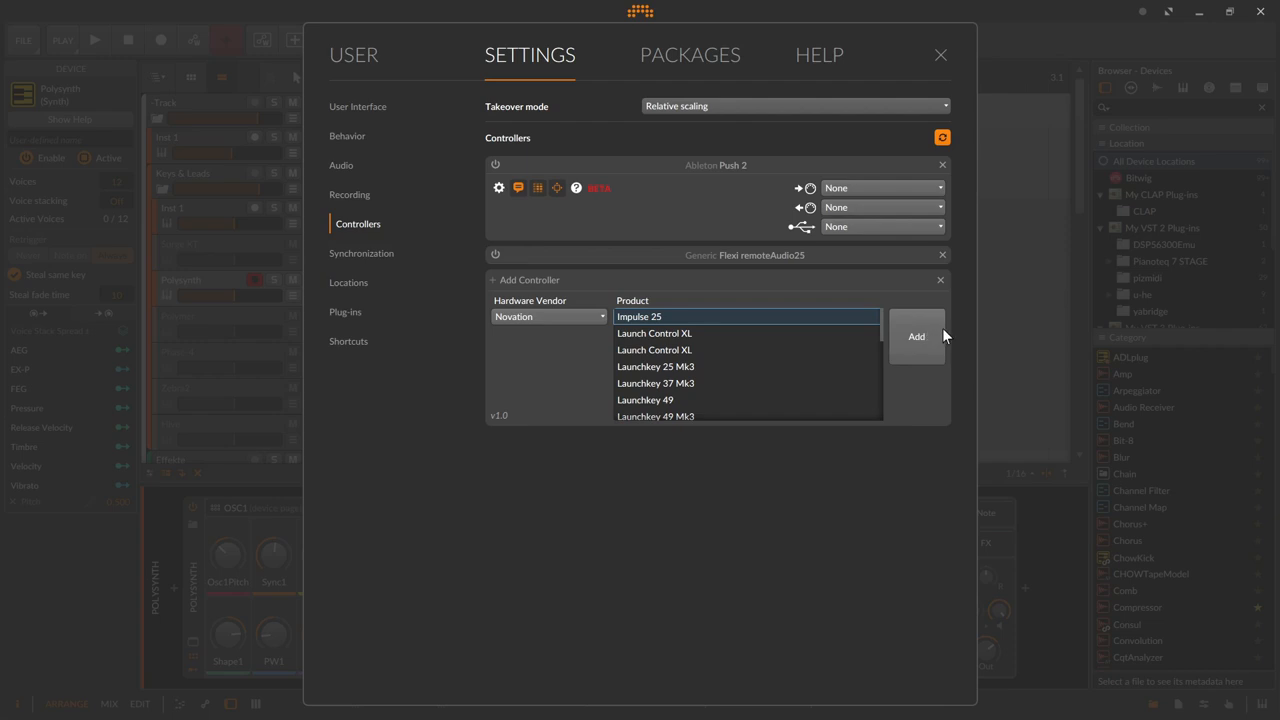
pyautogui.moveTo(765, 313)
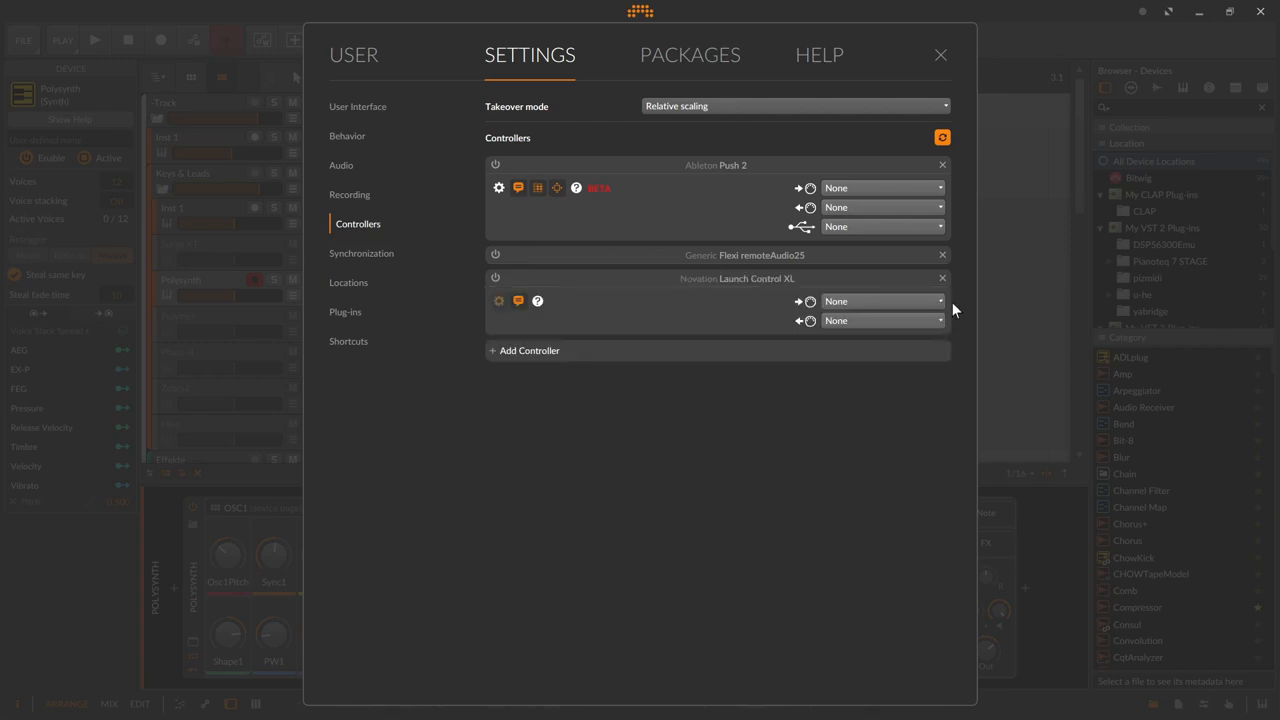
pyautogui.moveTo(941, 278)
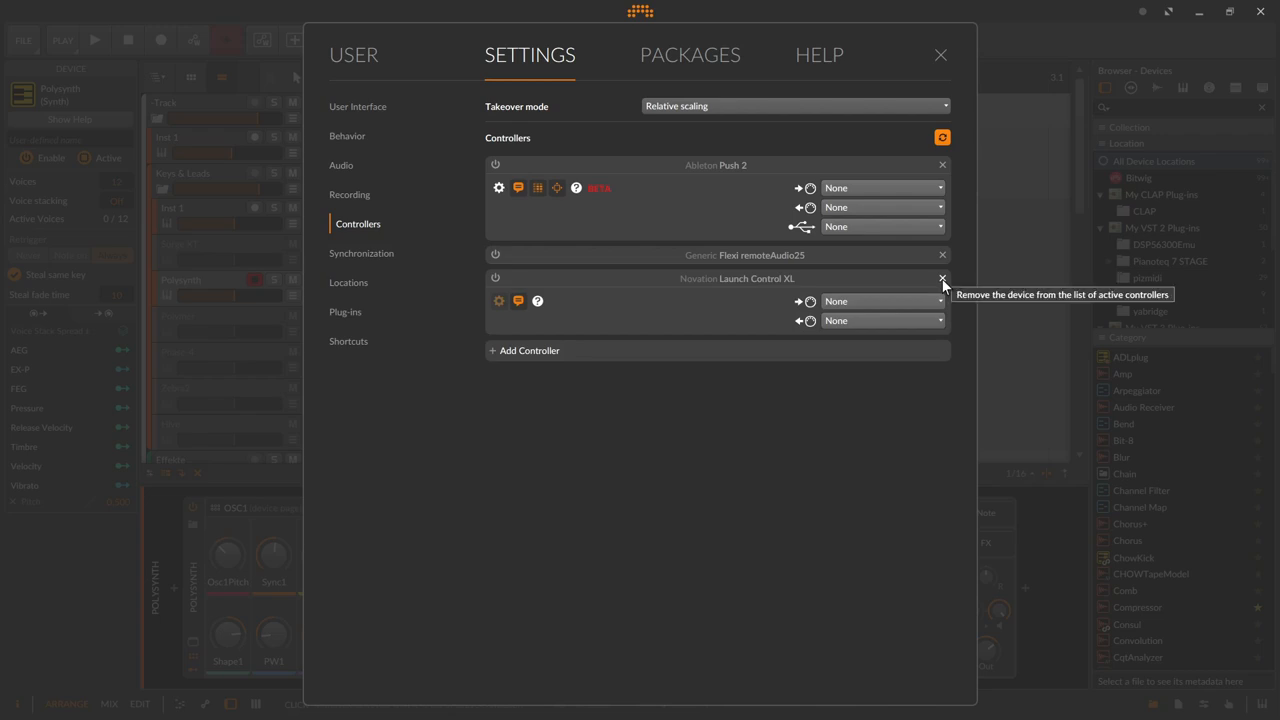
# Step: Remove Launch Control XL, then start a Generic-vendor controller and browse its products
pyautogui.click(941, 278)
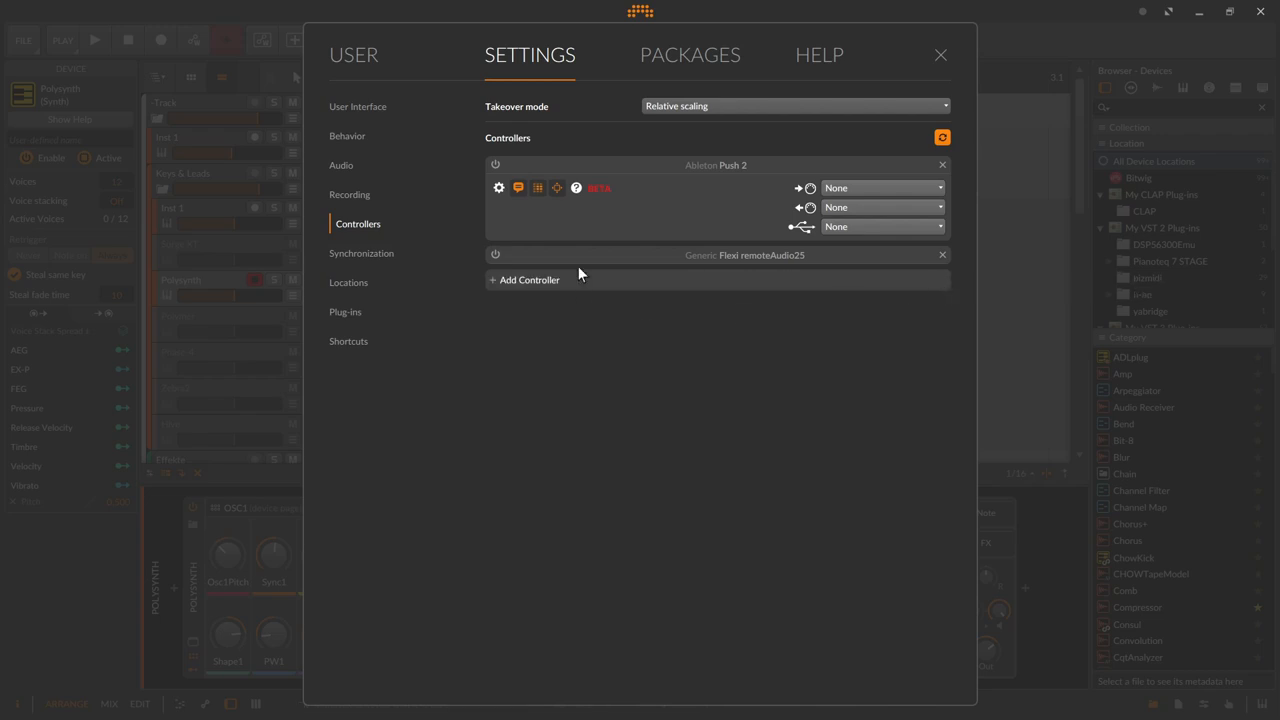
pyautogui.click(524, 279)
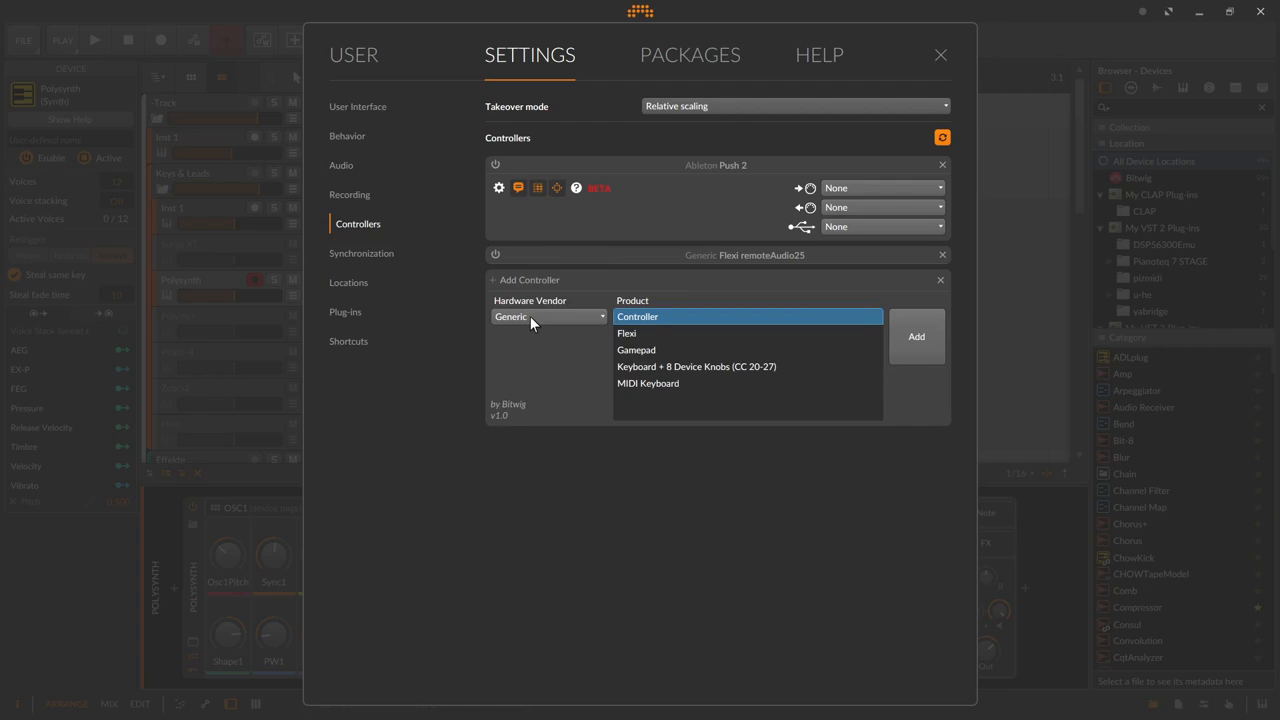
pyautogui.click(548, 316)
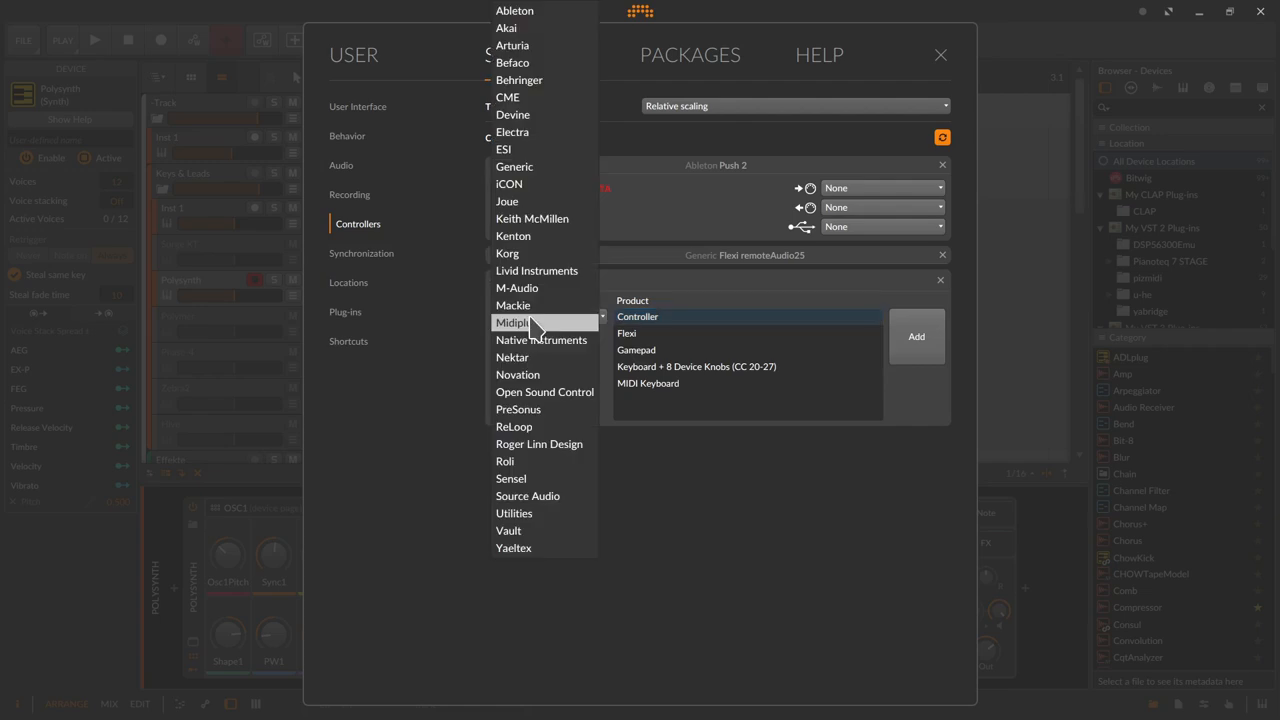
pyautogui.moveTo(517, 288)
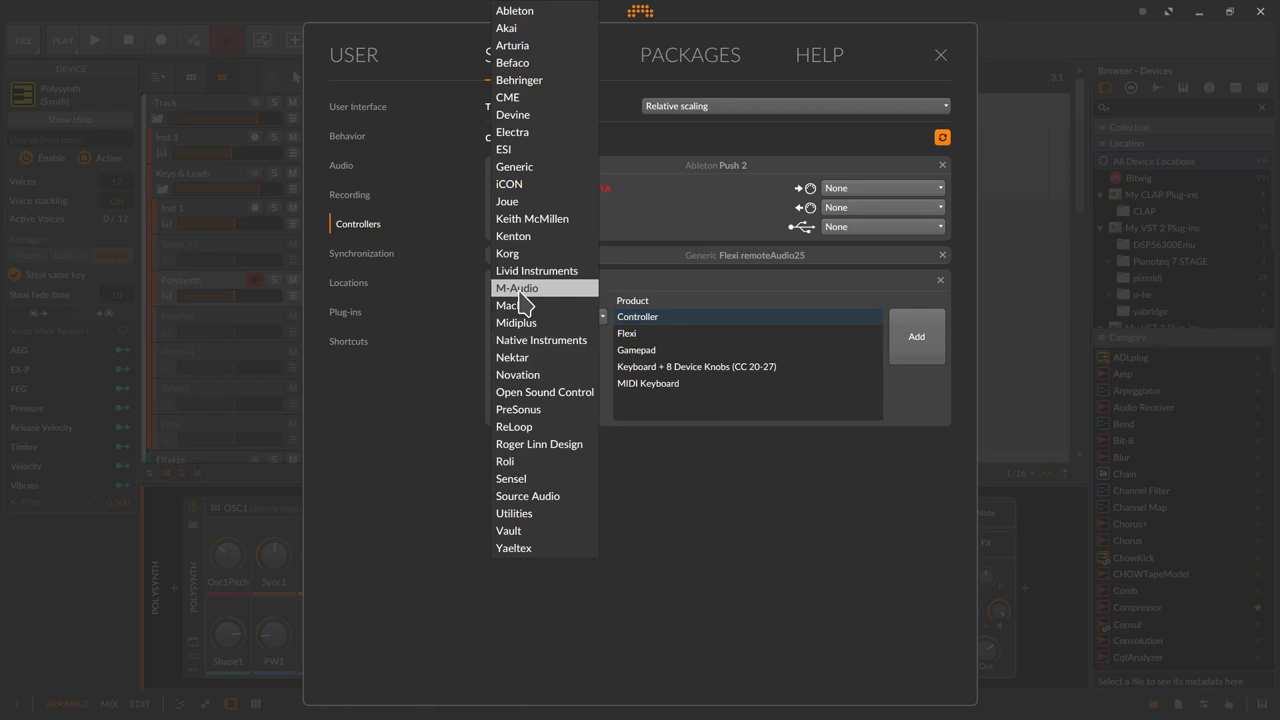
pyautogui.moveTo(520, 253)
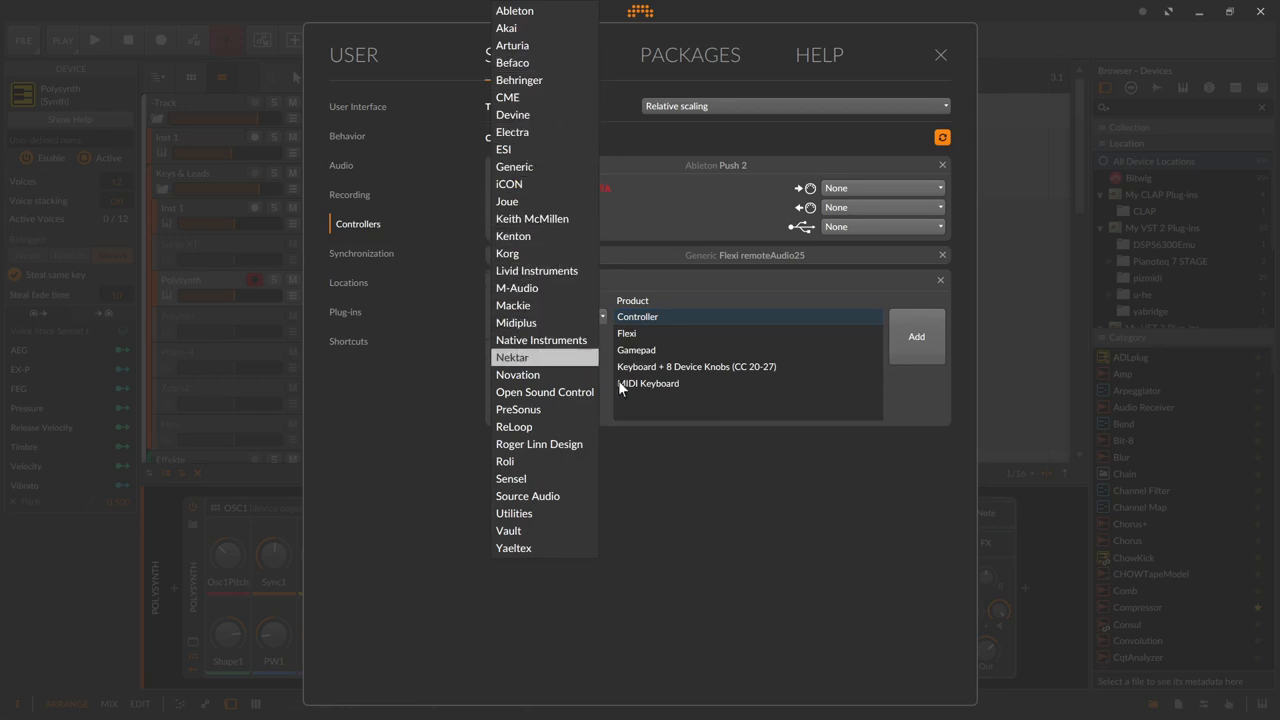
pyautogui.click(514, 166)
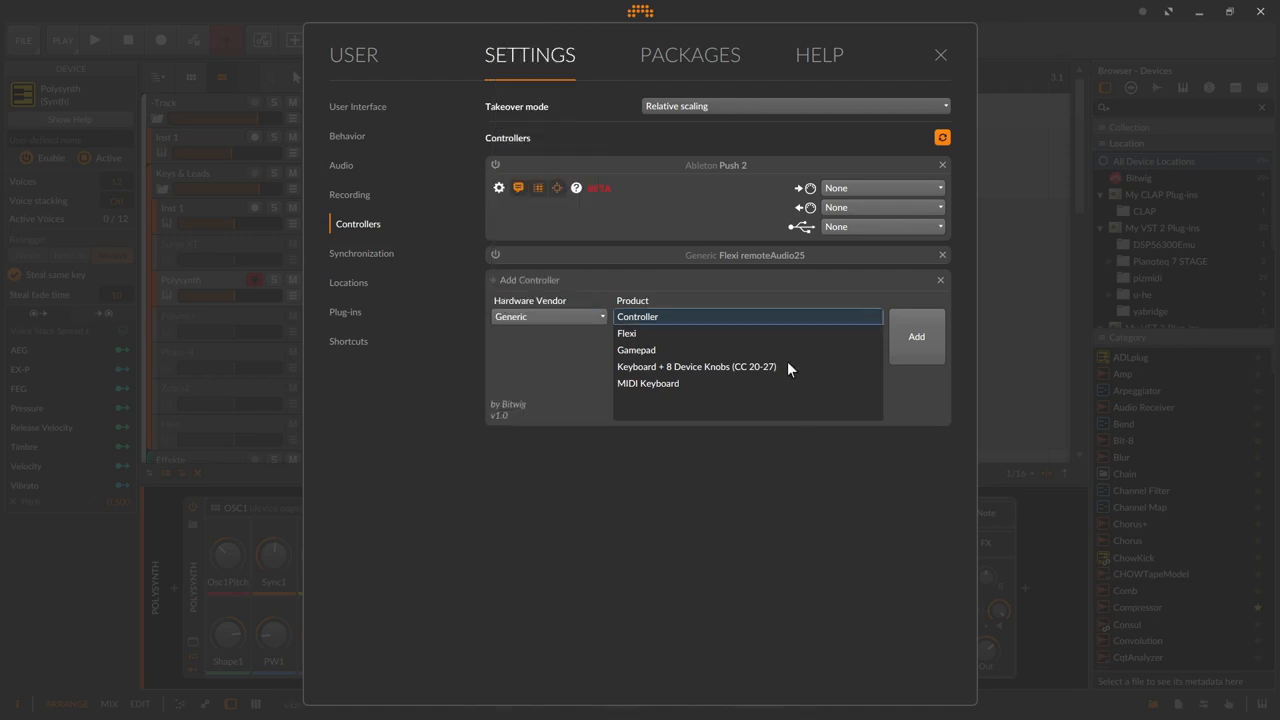
pyautogui.moveTo(967, 288)
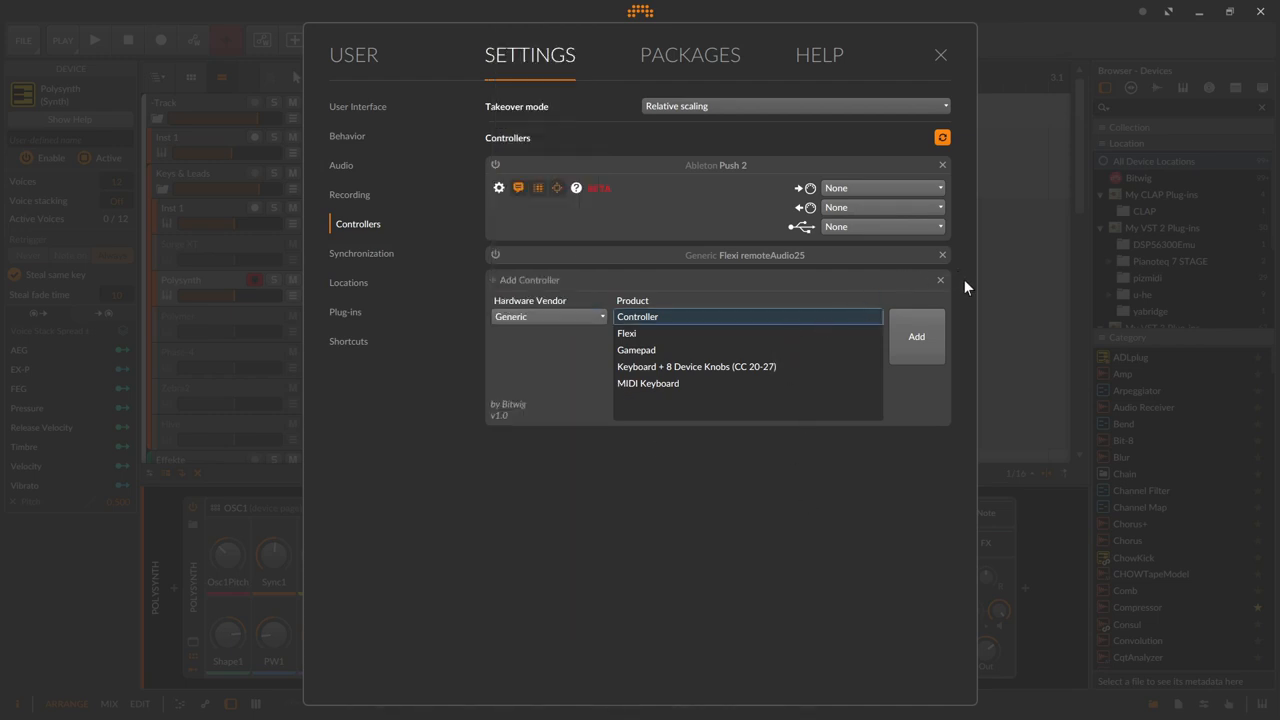
pyautogui.moveTo(982, 278)
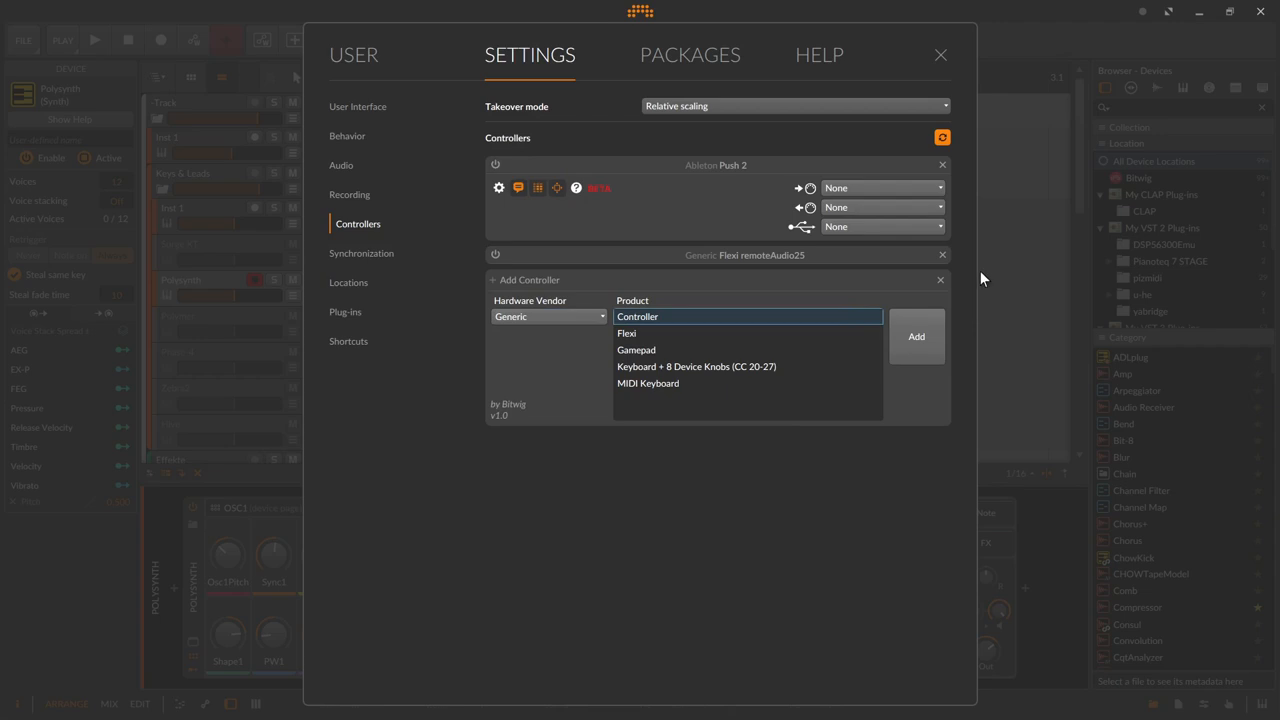
pyautogui.moveTo(966, 266)
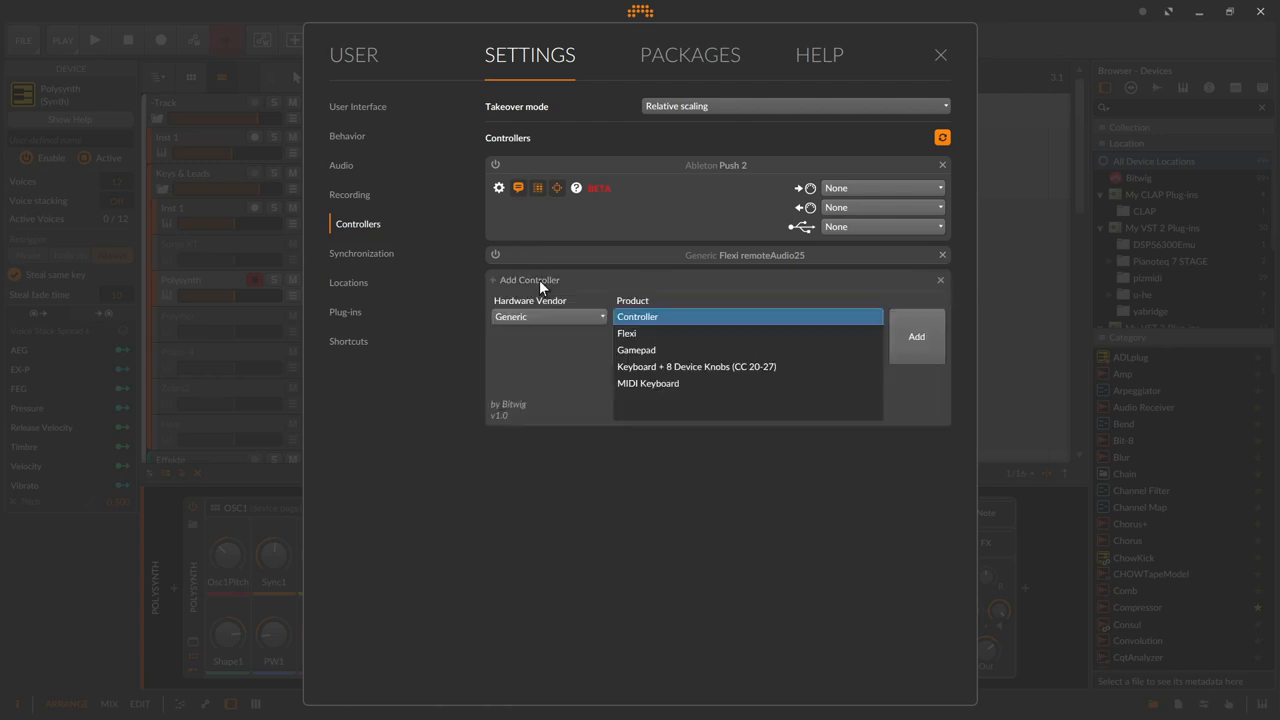
pyautogui.moveTo(610, 372)
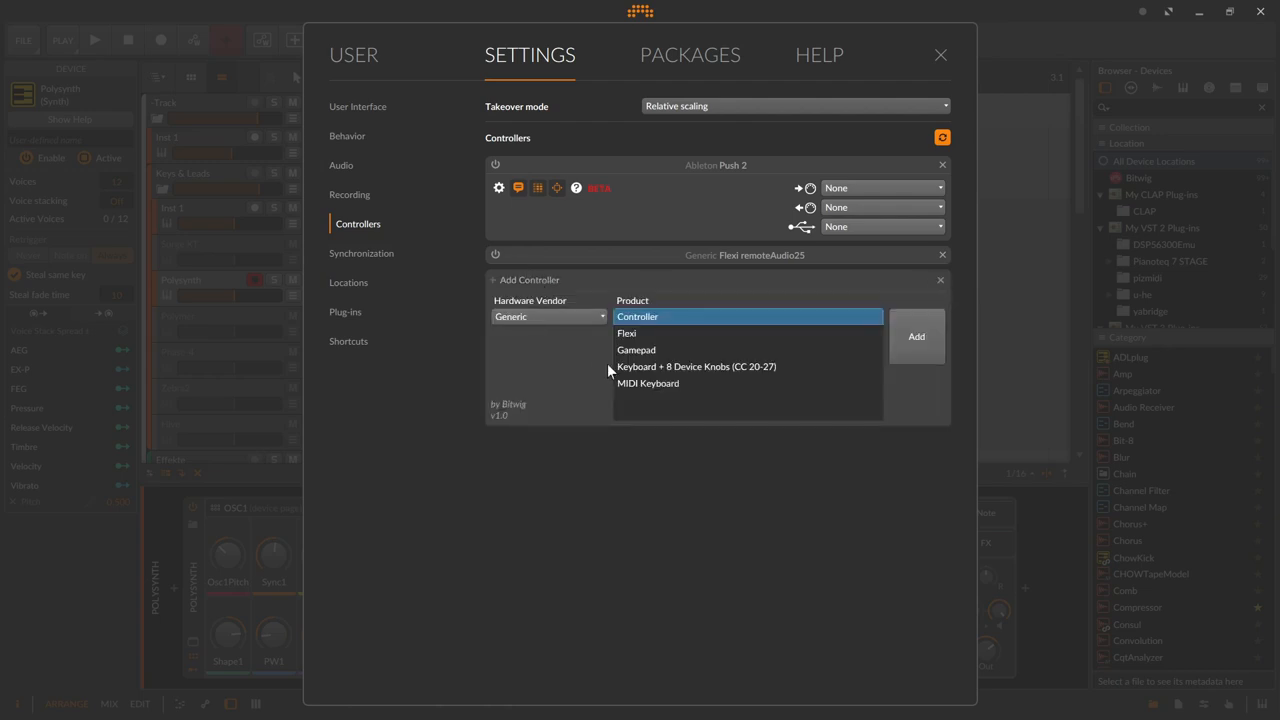
pyautogui.moveTo(707, 347)
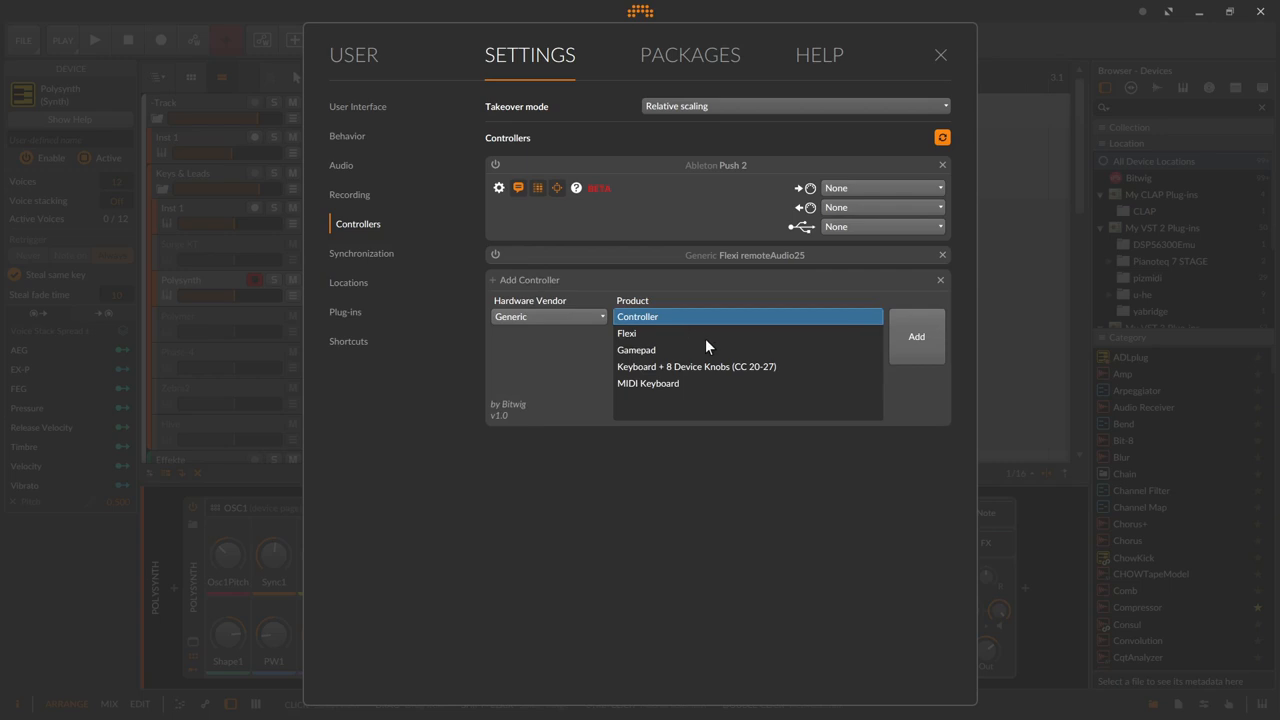
pyautogui.moveTo(659, 332)
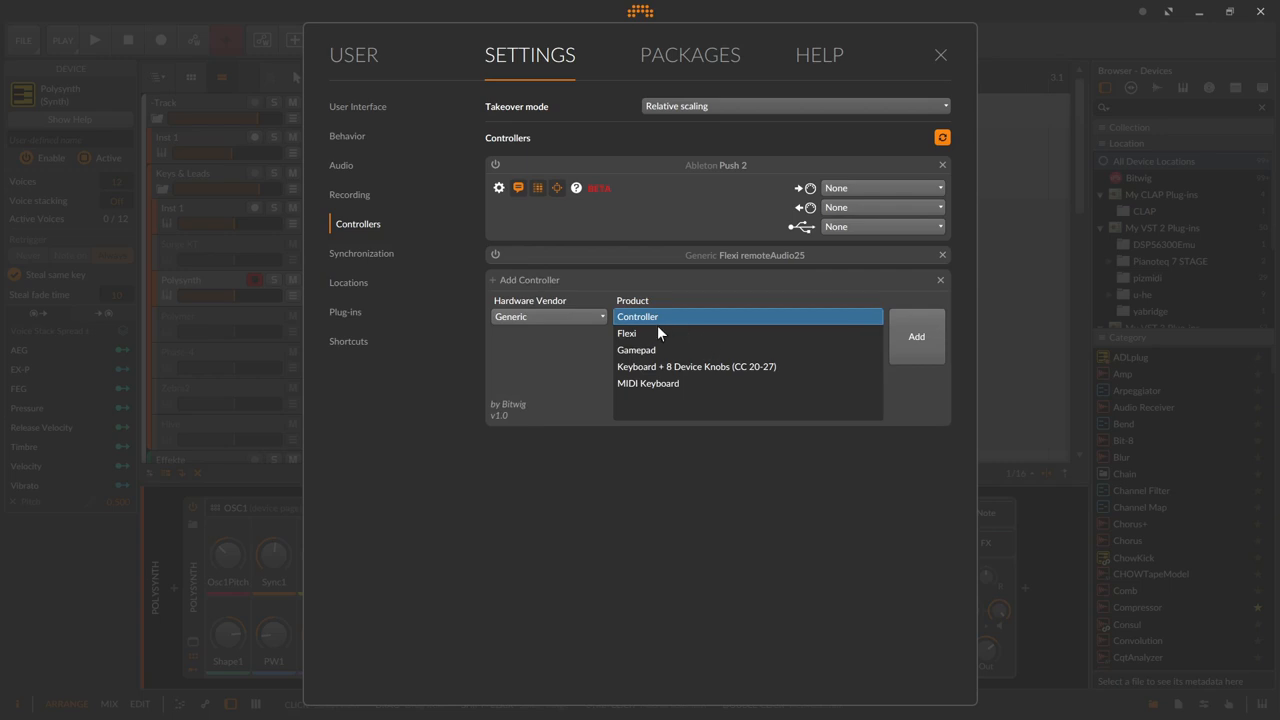
pyautogui.moveTo(667, 339)
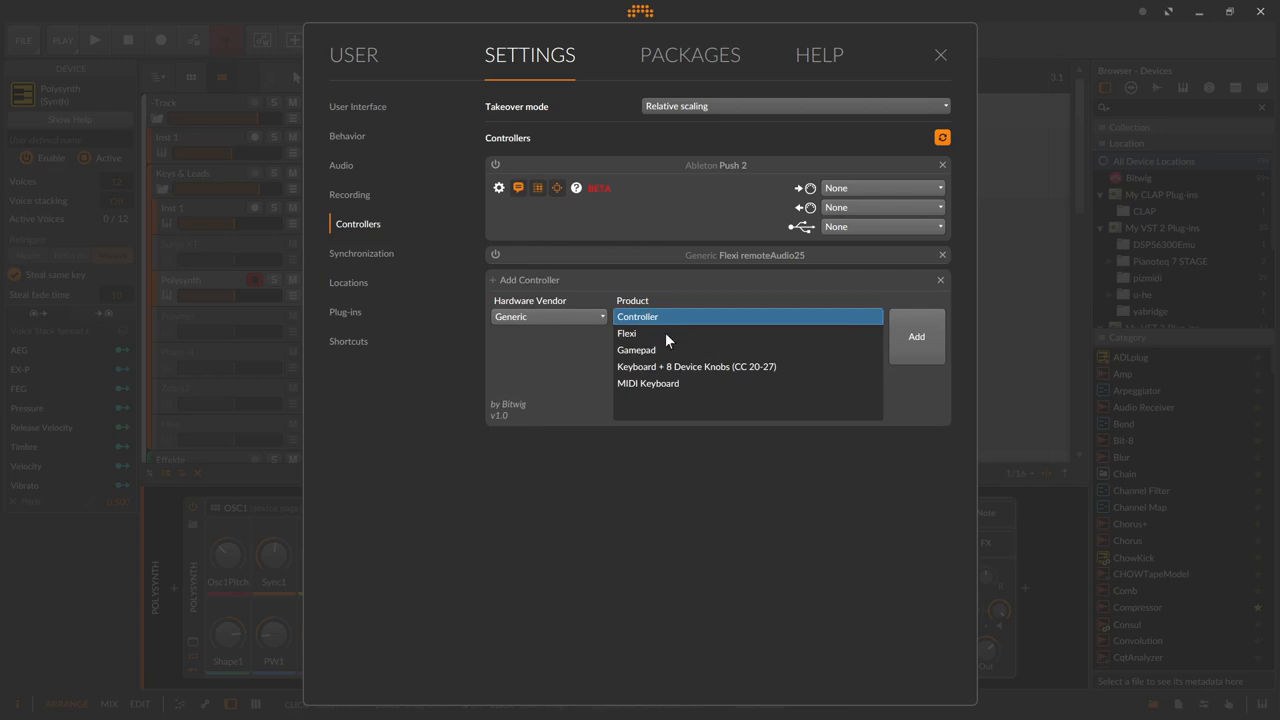
pyautogui.moveTo(672, 330)
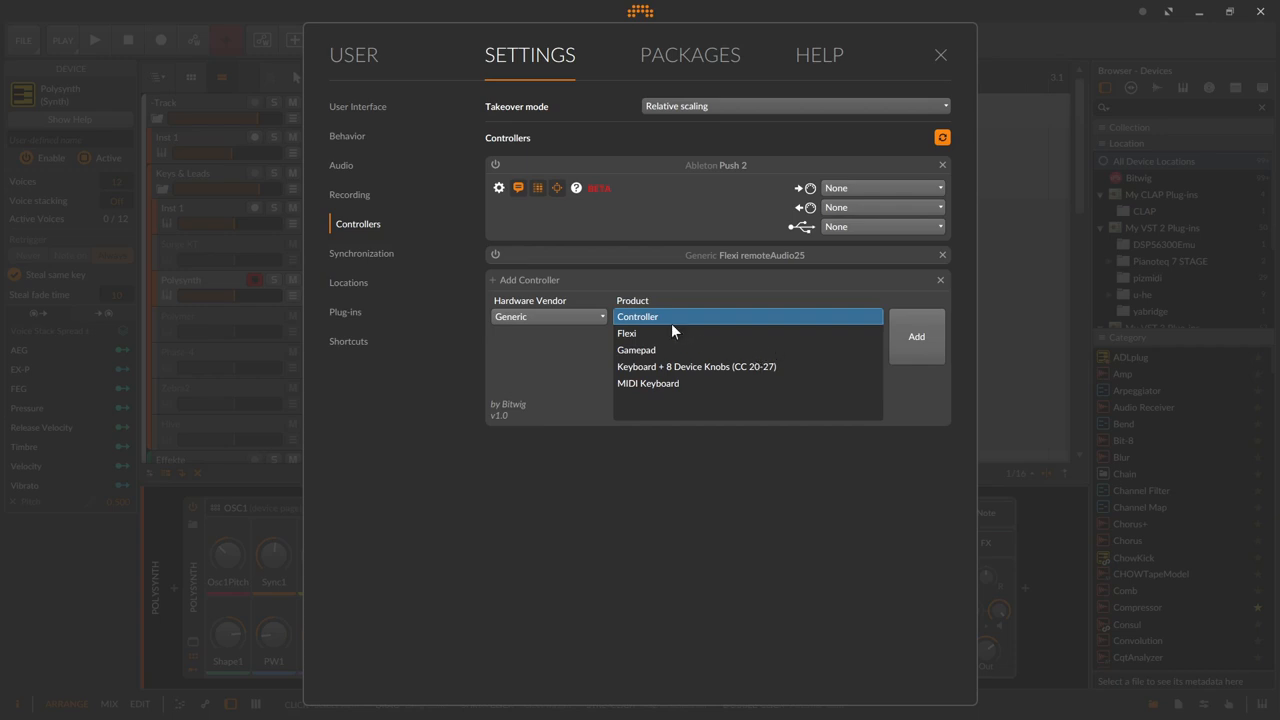
pyautogui.moveTo(703, 378)
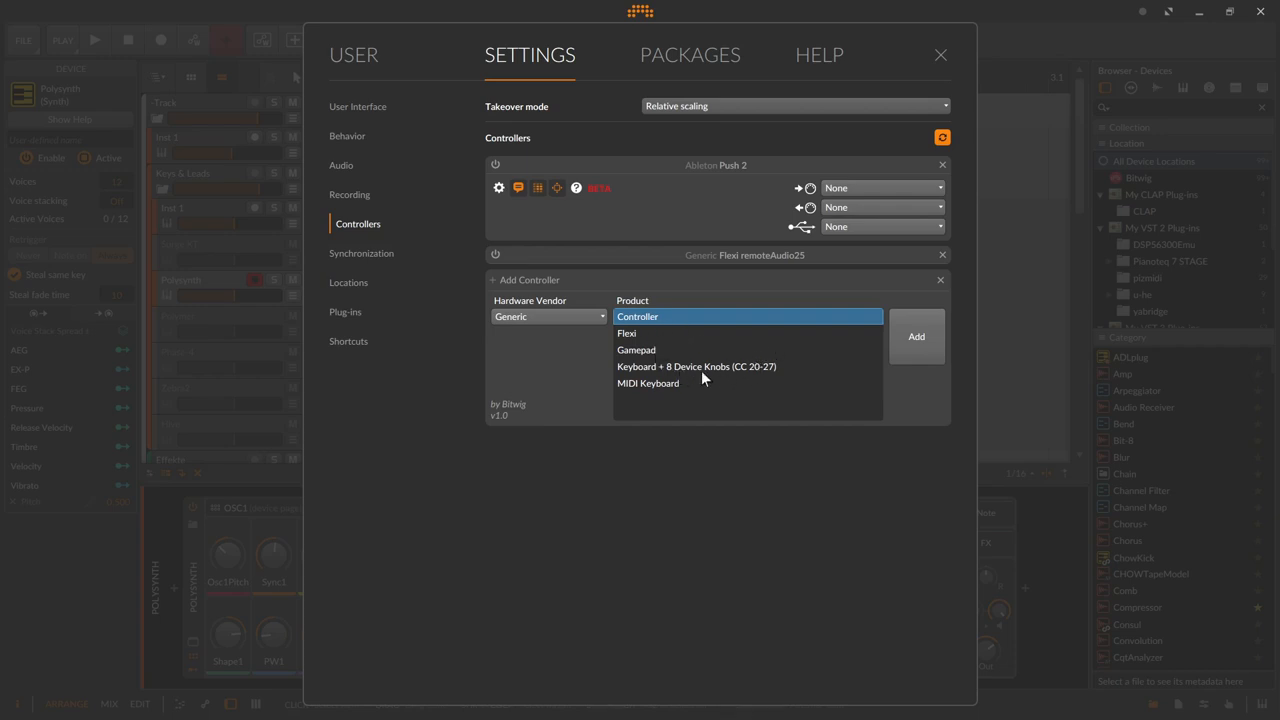
pyautogui.moveTo(669, 389)
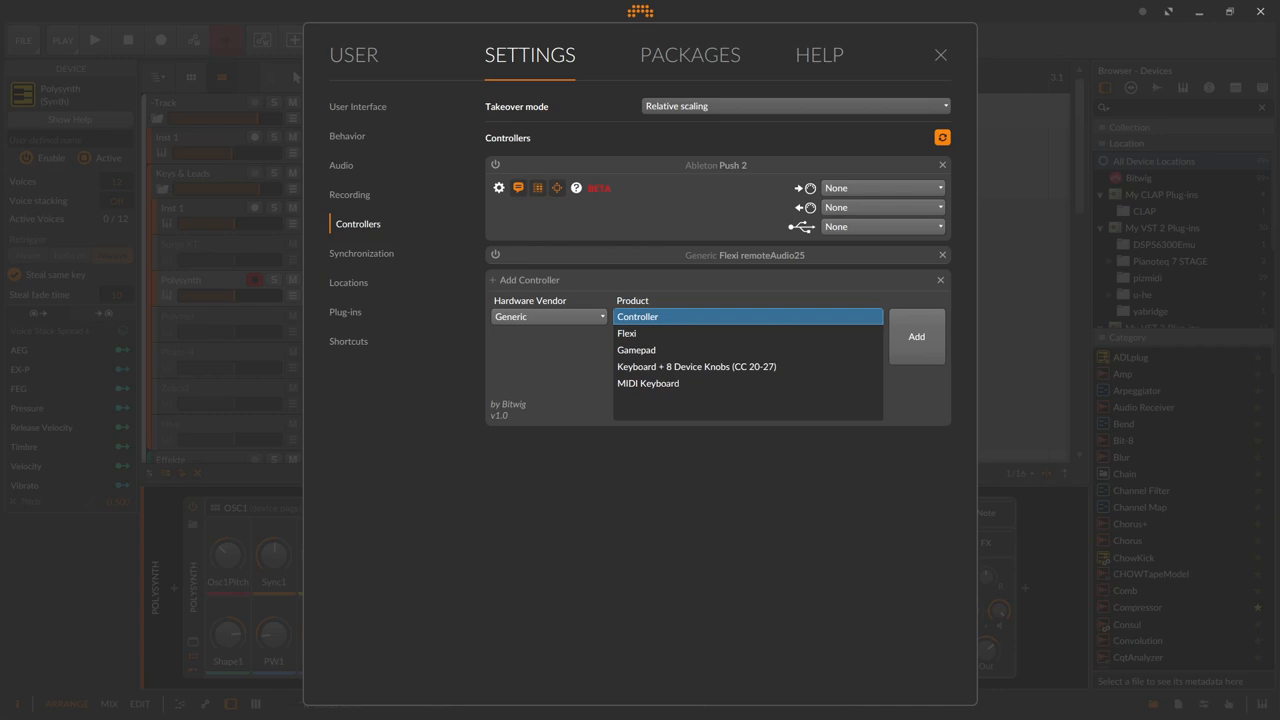
pyautogui.moveTo(595, 432)
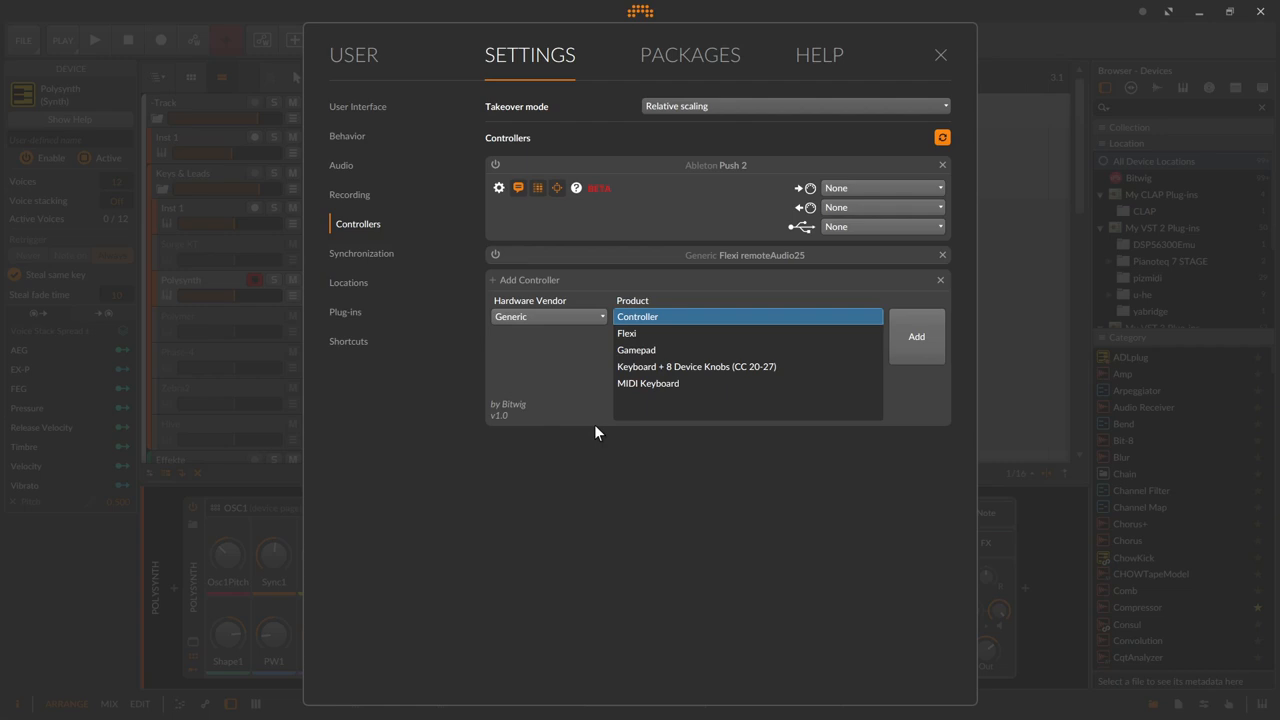
pyautogui.moveTo(755, 413)
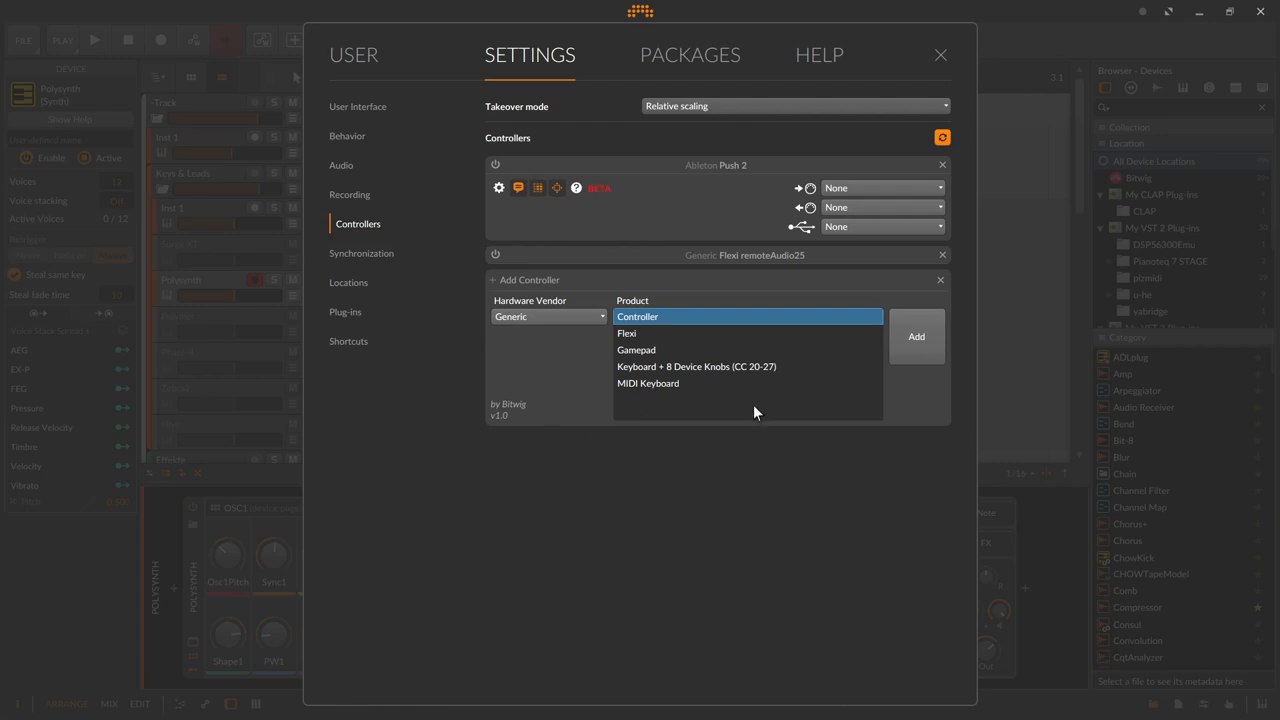
pyautogui.moveTo(757, 384)
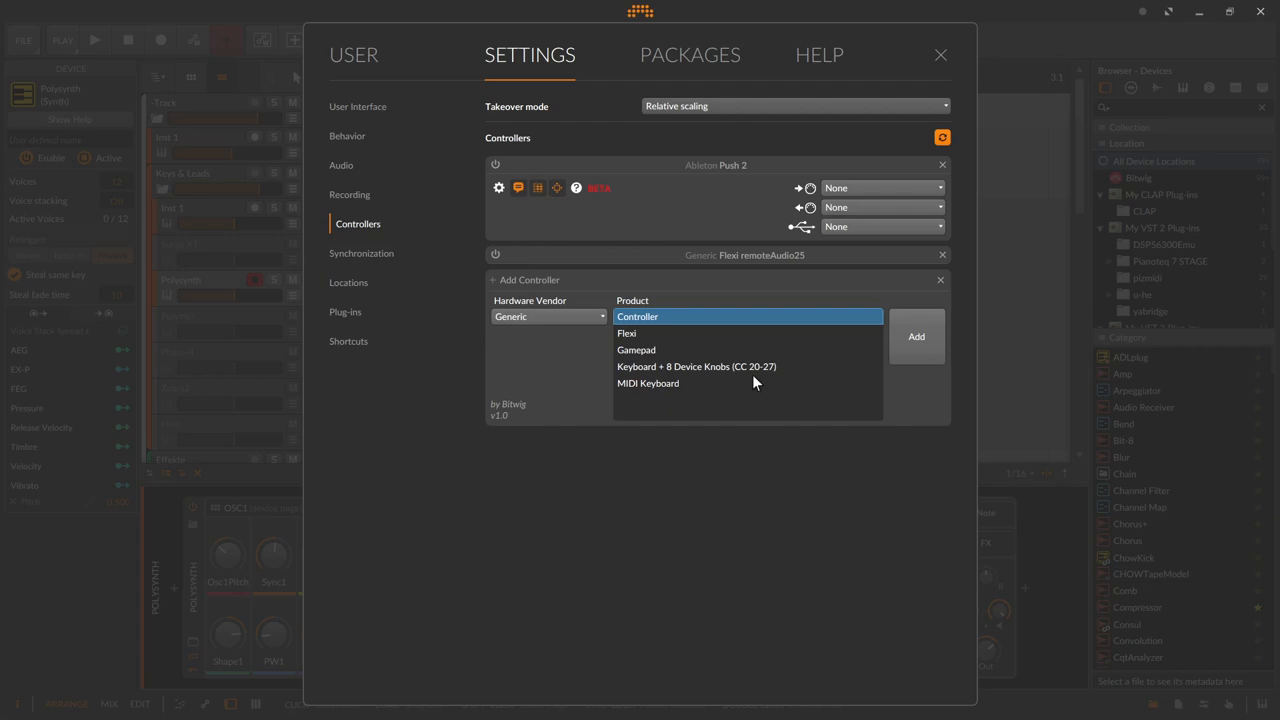
pyautogui.moveTo(702, 364)
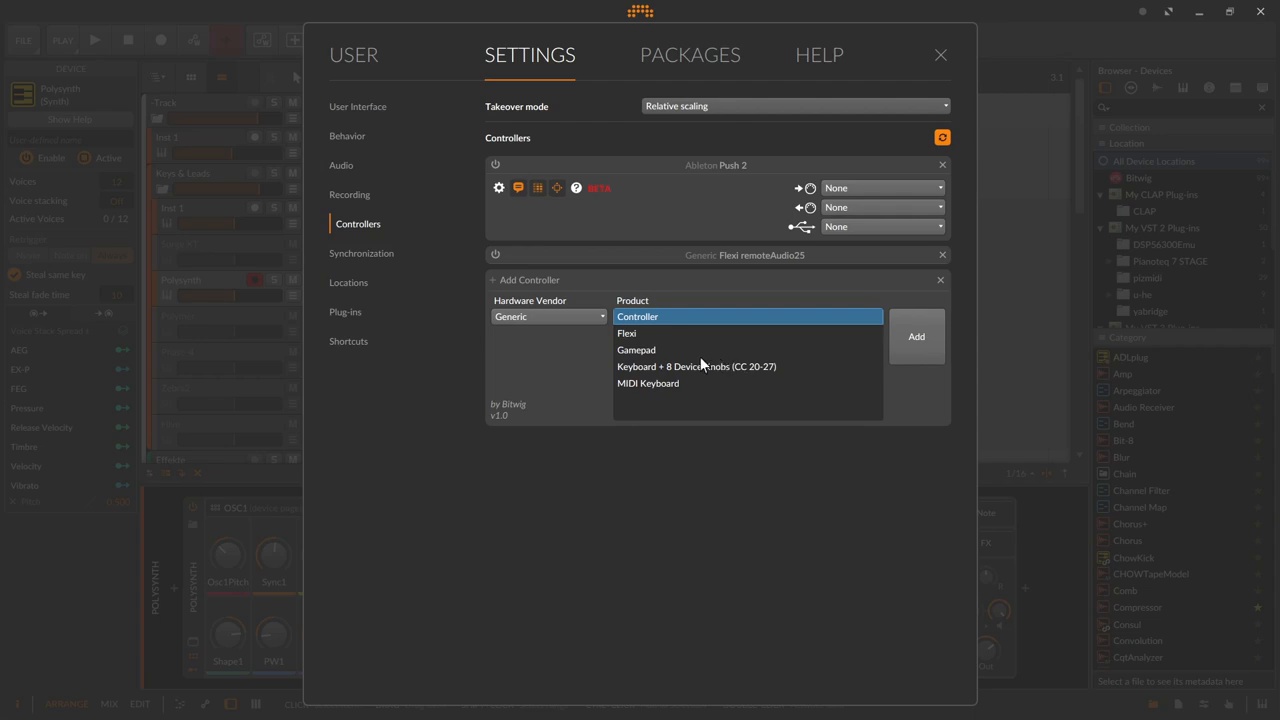
pyautogui.moveTo(677, 328)
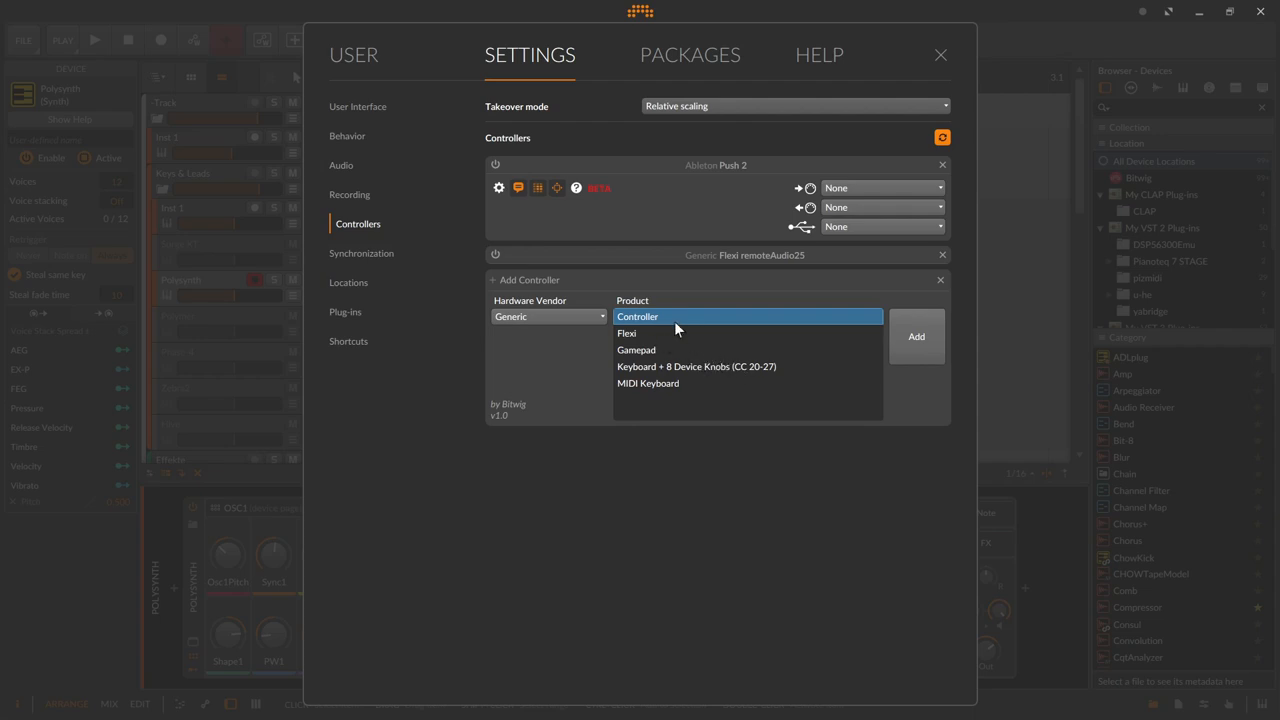
pyautogui.moveTo(658, 325)
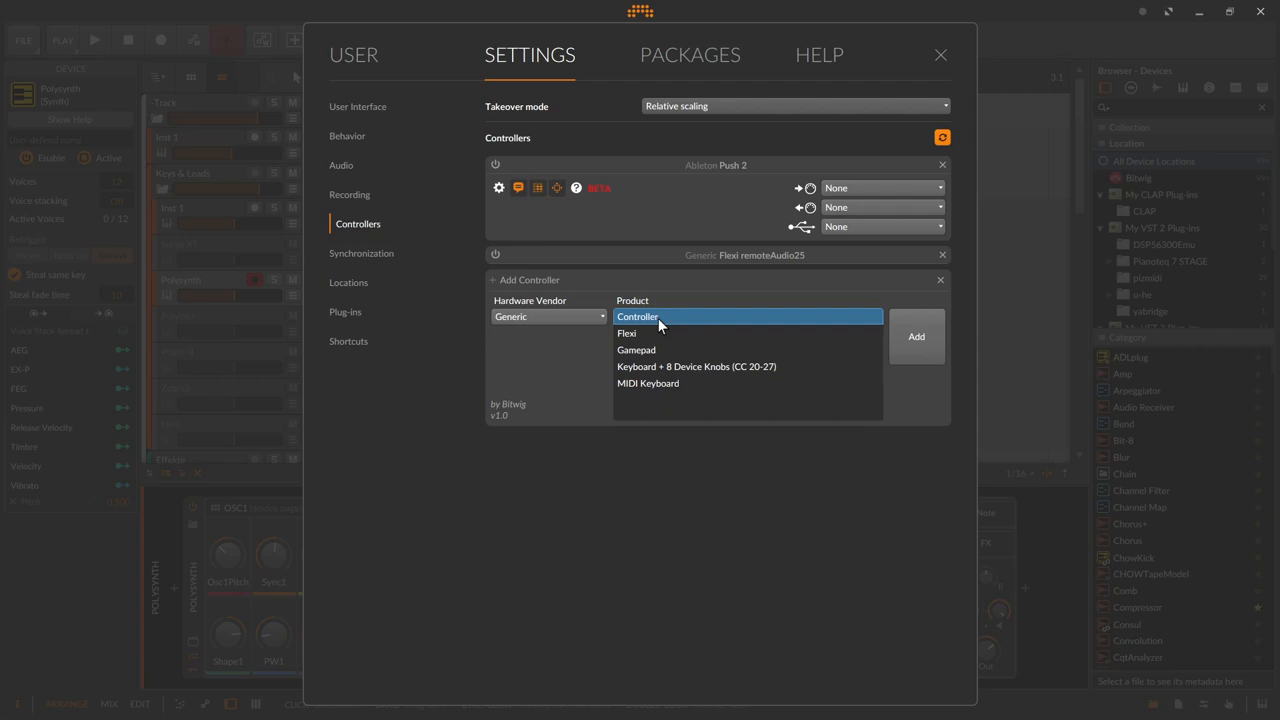
pyautogui.moveTo(676, 388)
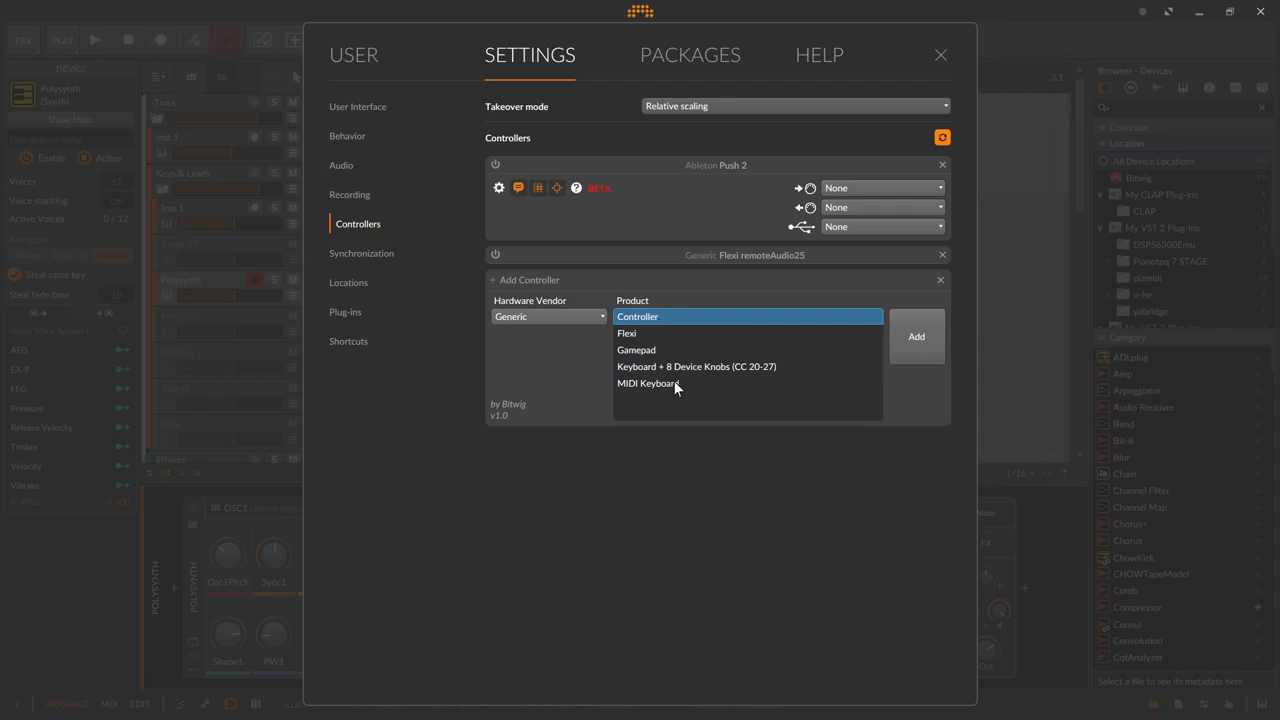
pyautogui.click(648, 383)
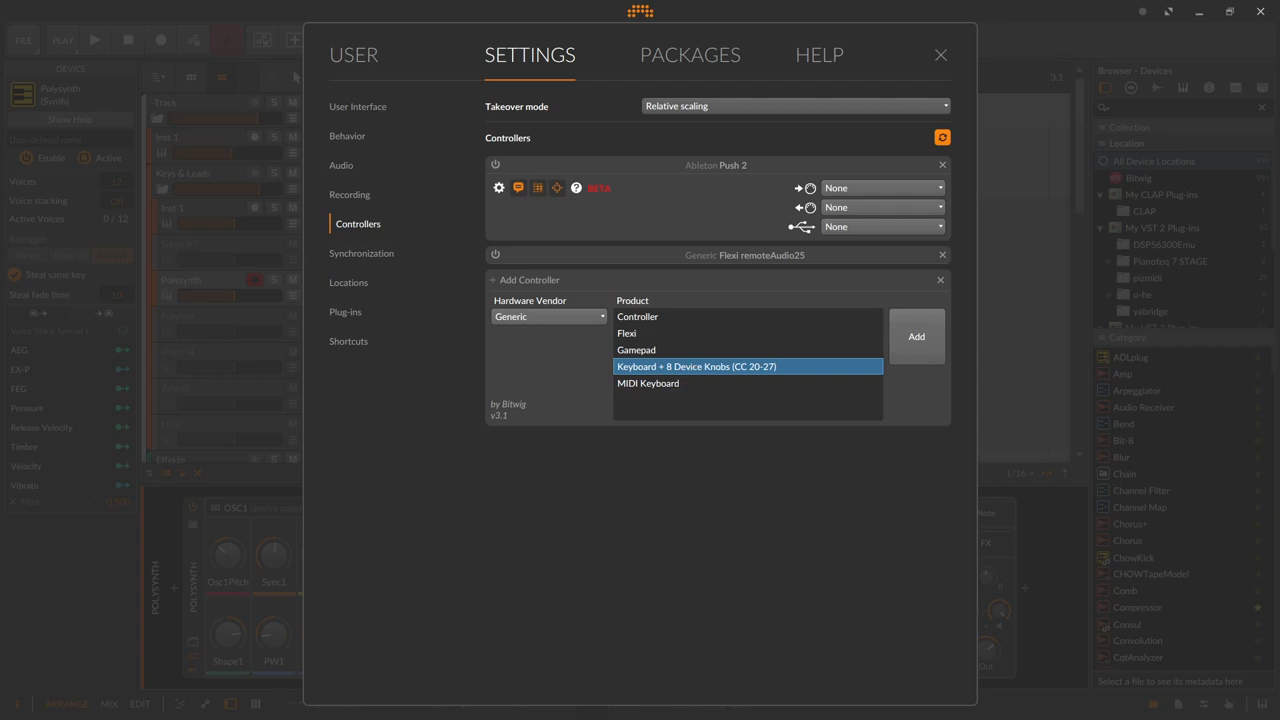
pyautogui.moveTo(587, 434)
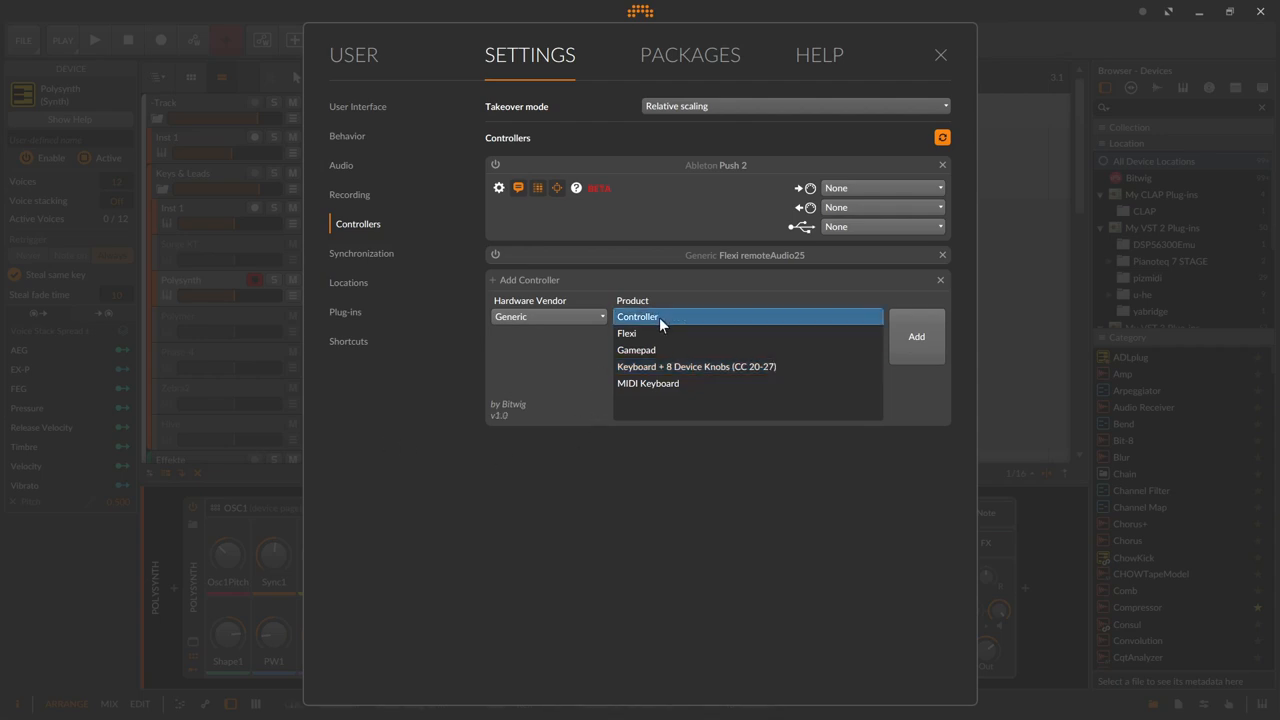
pyautogui.moveTo(730, 332)
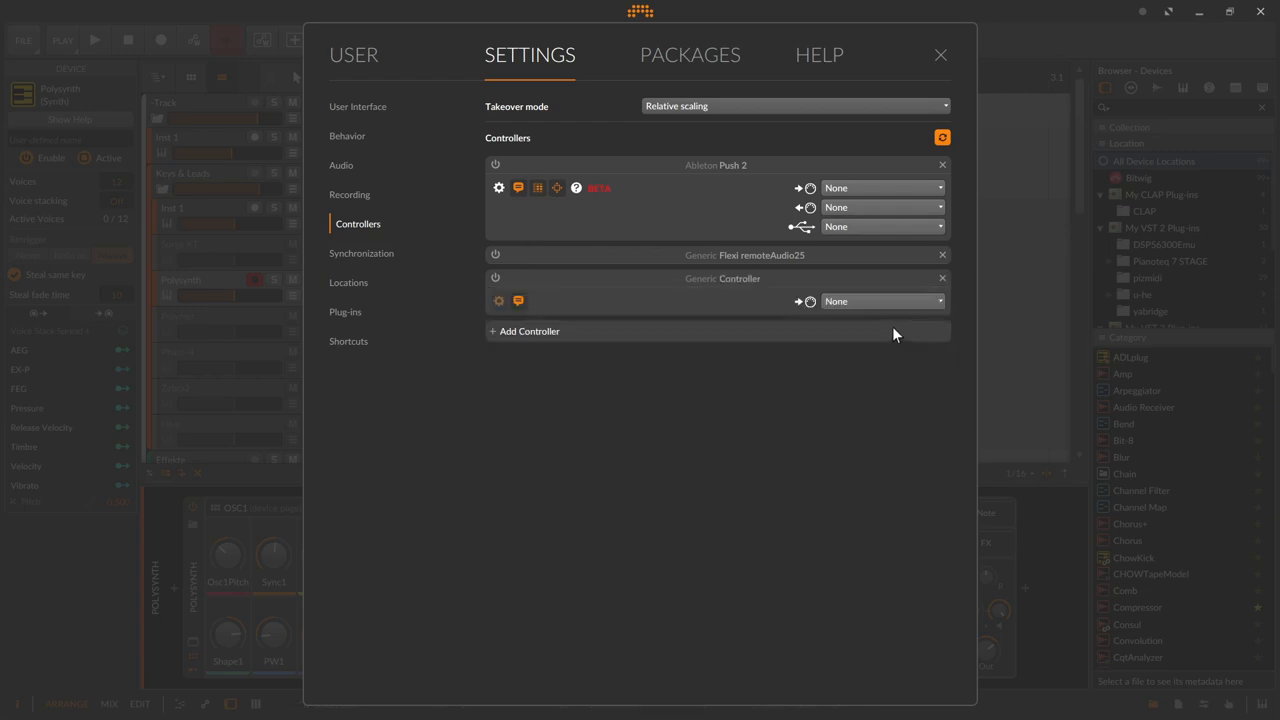
pyautogui.moveTo(727, 321)
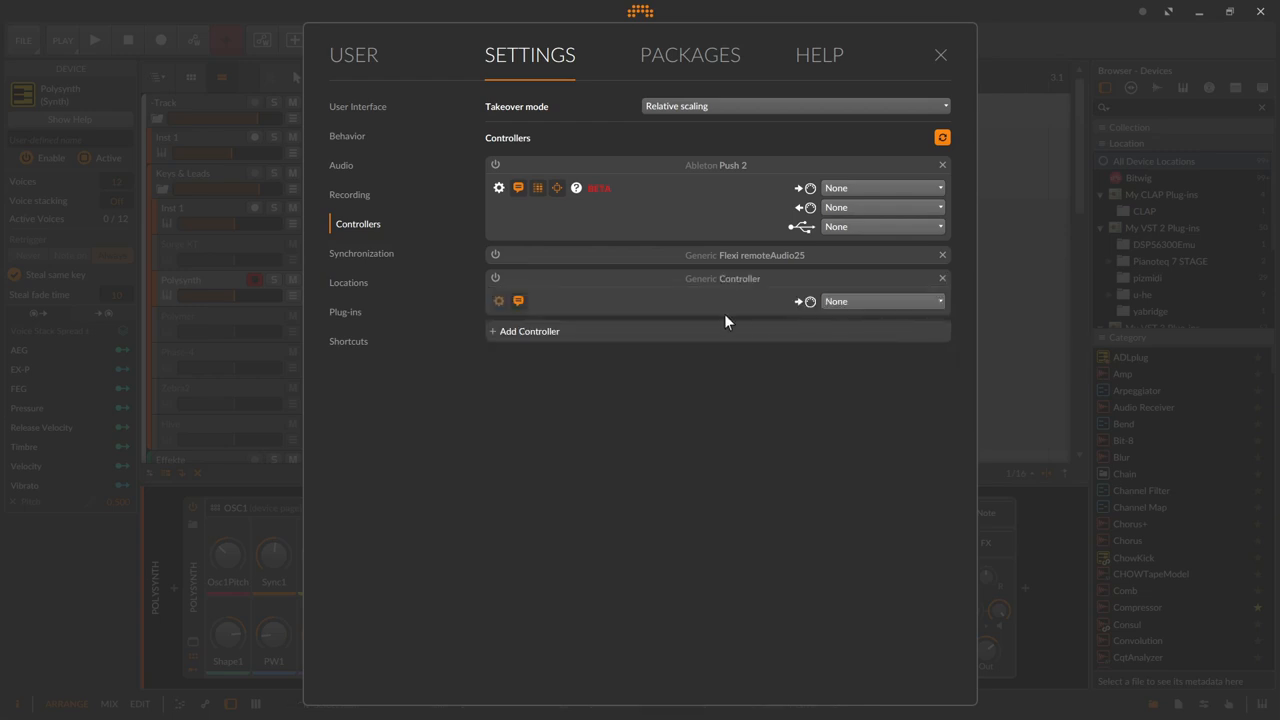
pyautogui.moveTo(710, 318)
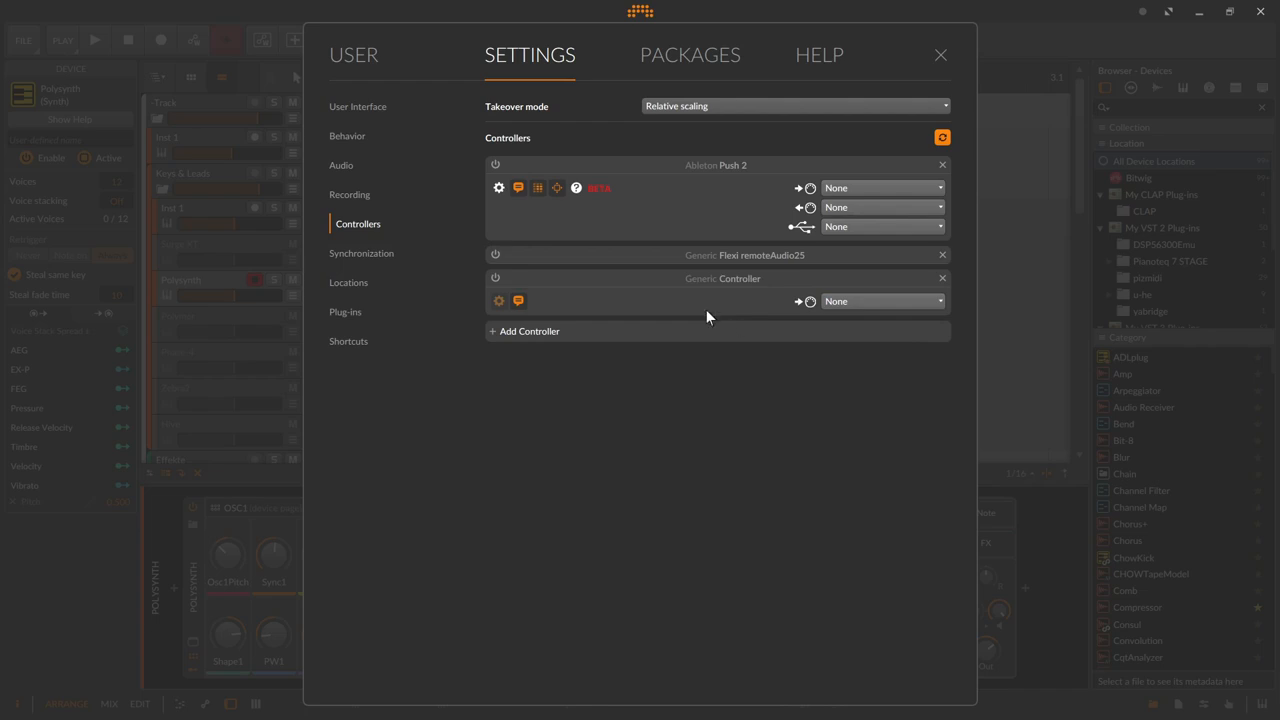
pyautogui.moveTo(708, 287)
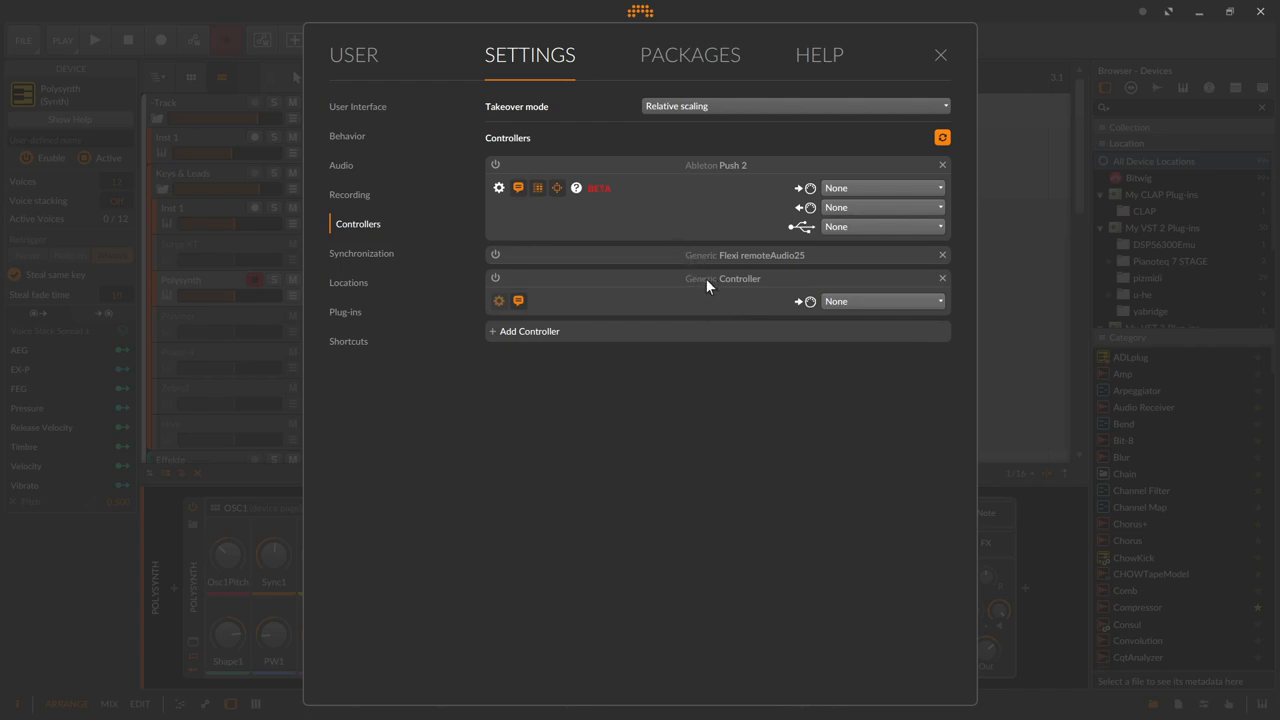
pyautogui.moveTo(765, 289)
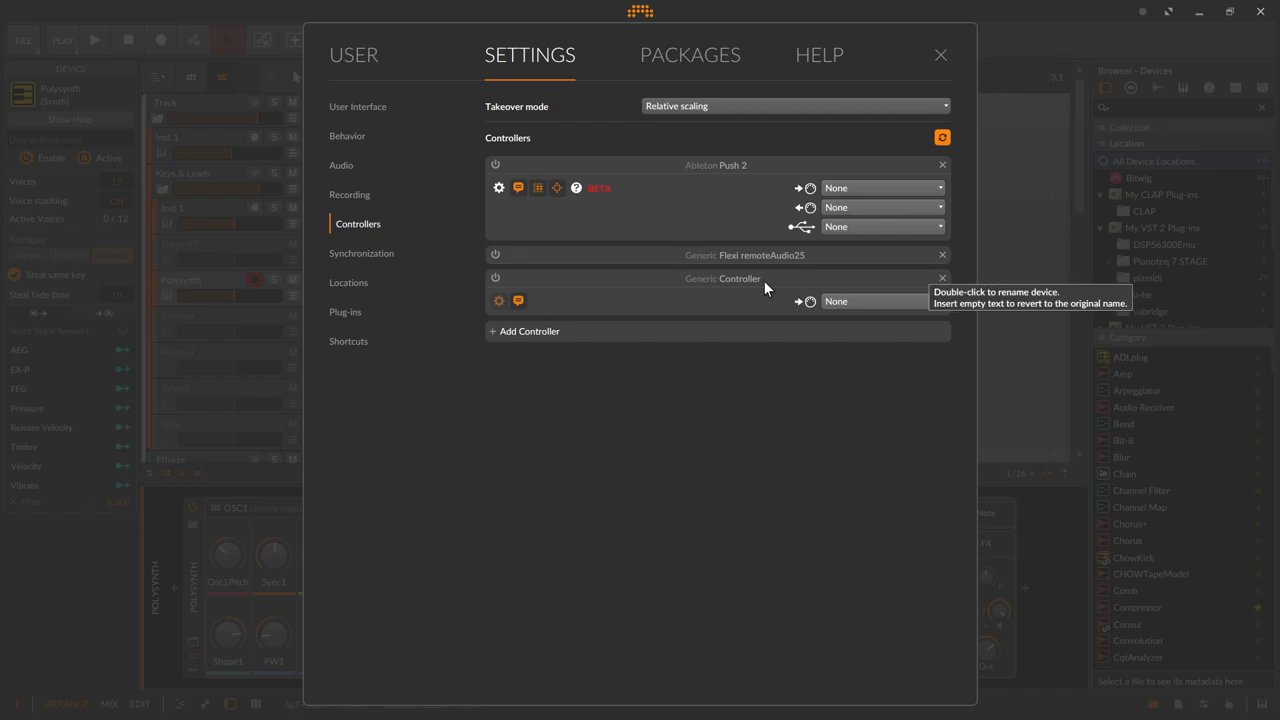
pyautogui.moveTo(785, 294)
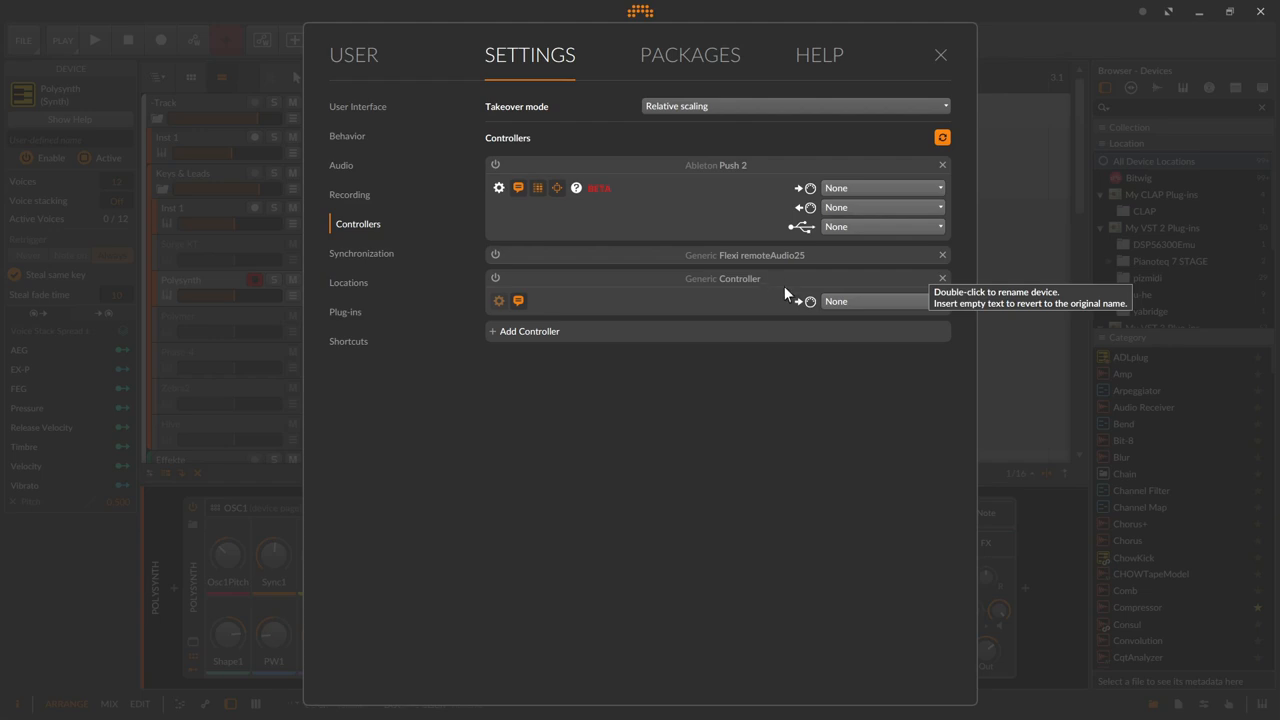
pyautogui.moveTo(835, 300)
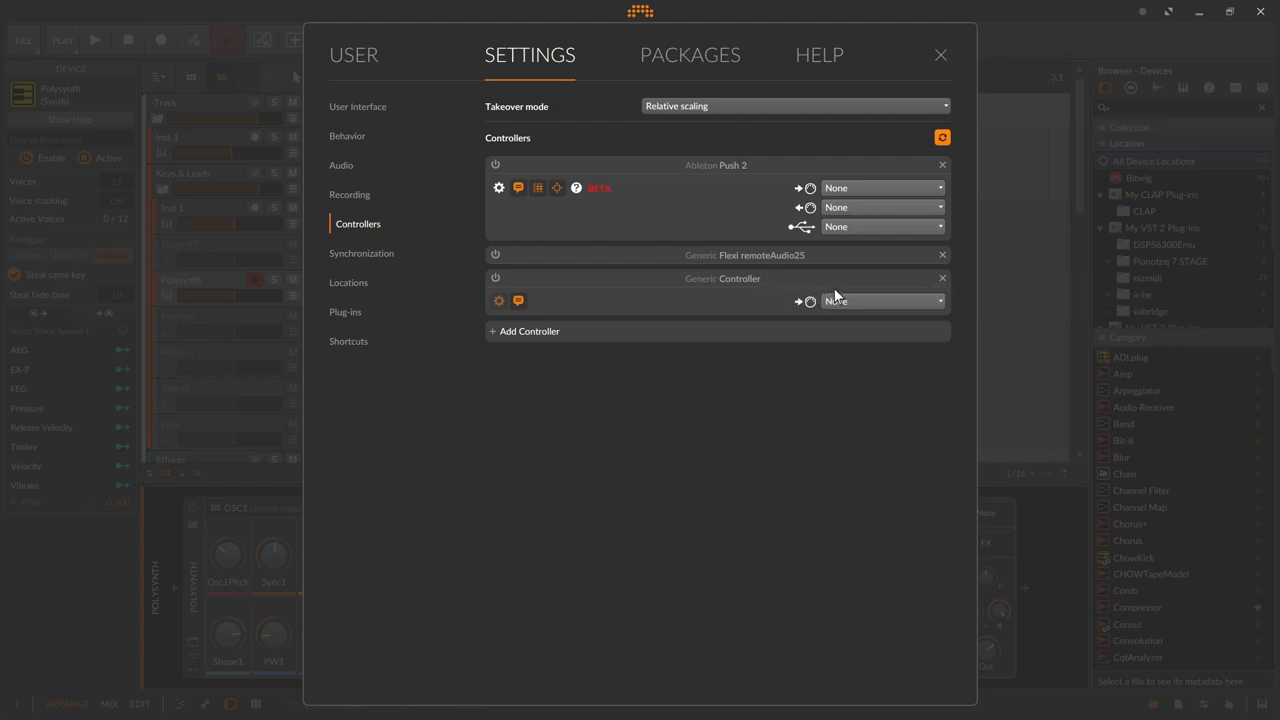
# Step: Rename the new Generic Controller to 'Controller nano'
pyautogui.doubleClick(740, 278)
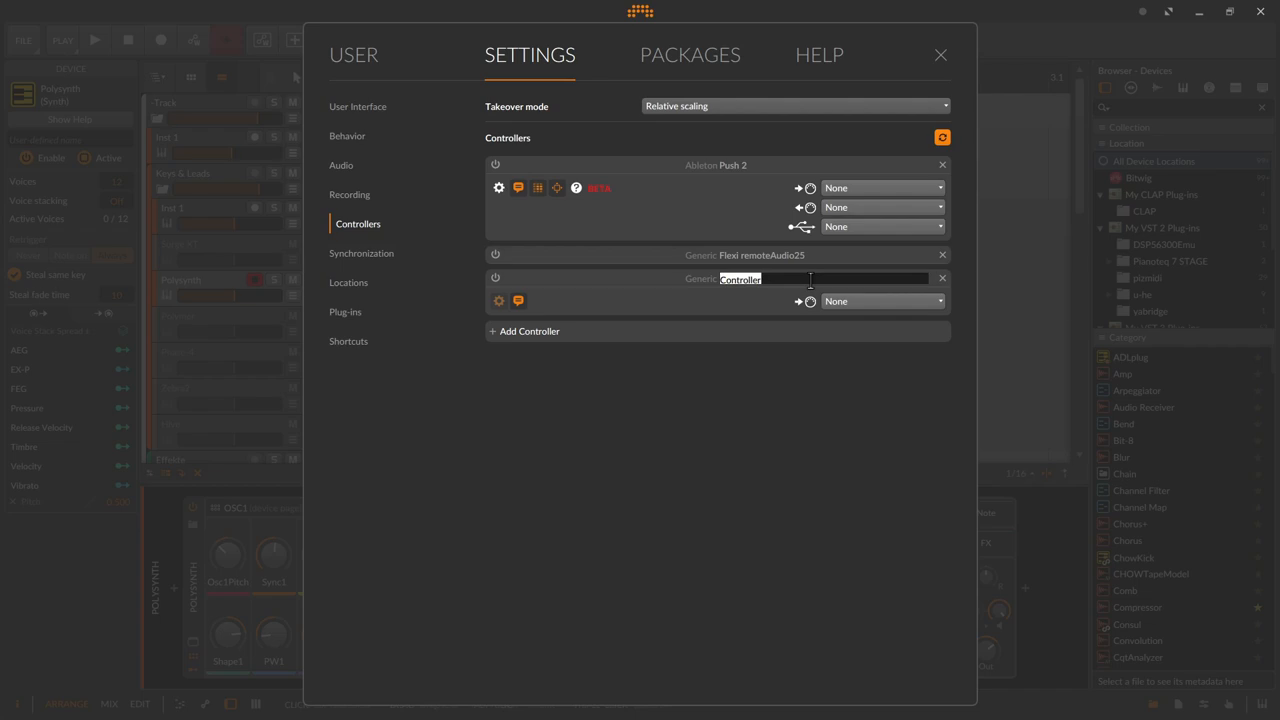
pyautogui.moveTo(820, 279)
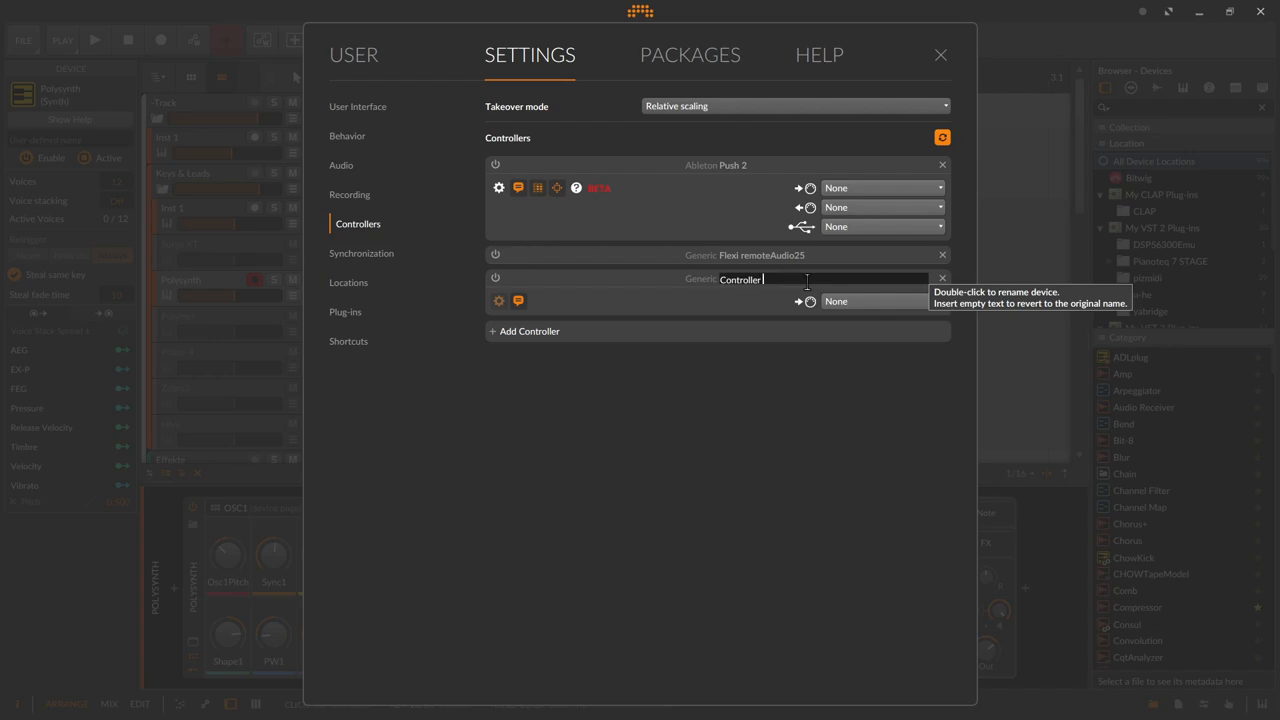
pyautogui.write('n')
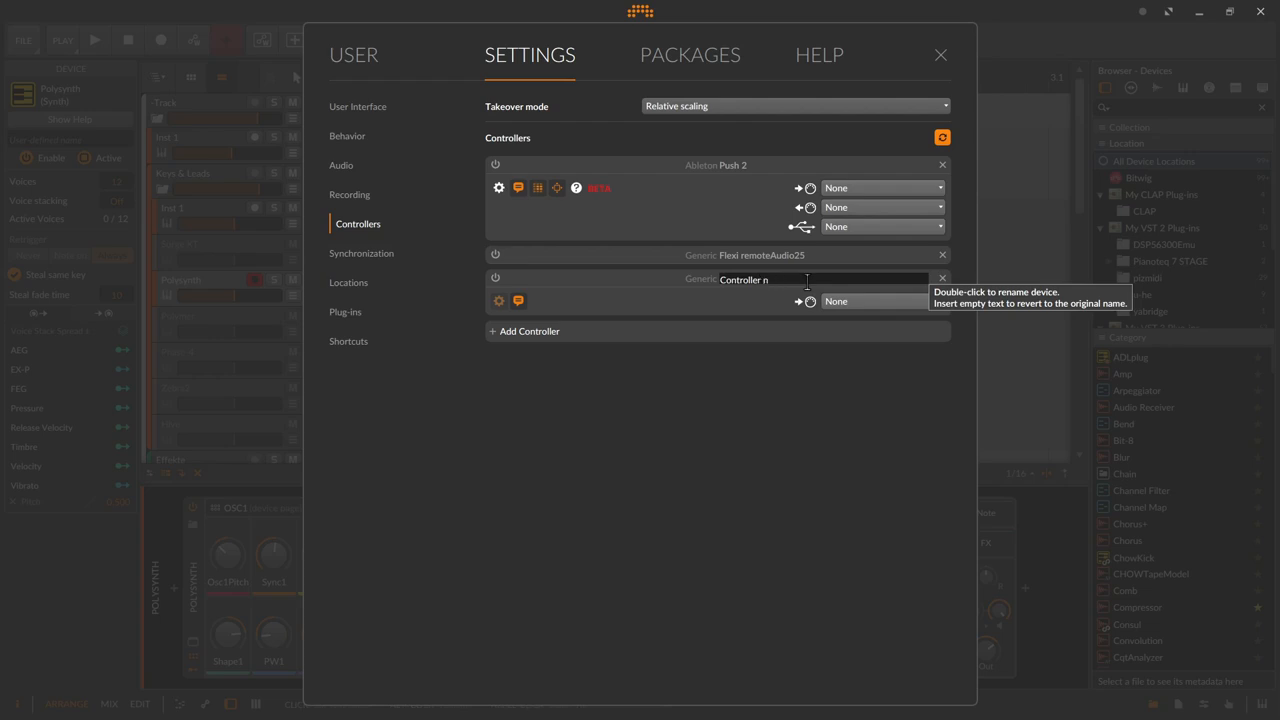
pyautogui.write('ano')
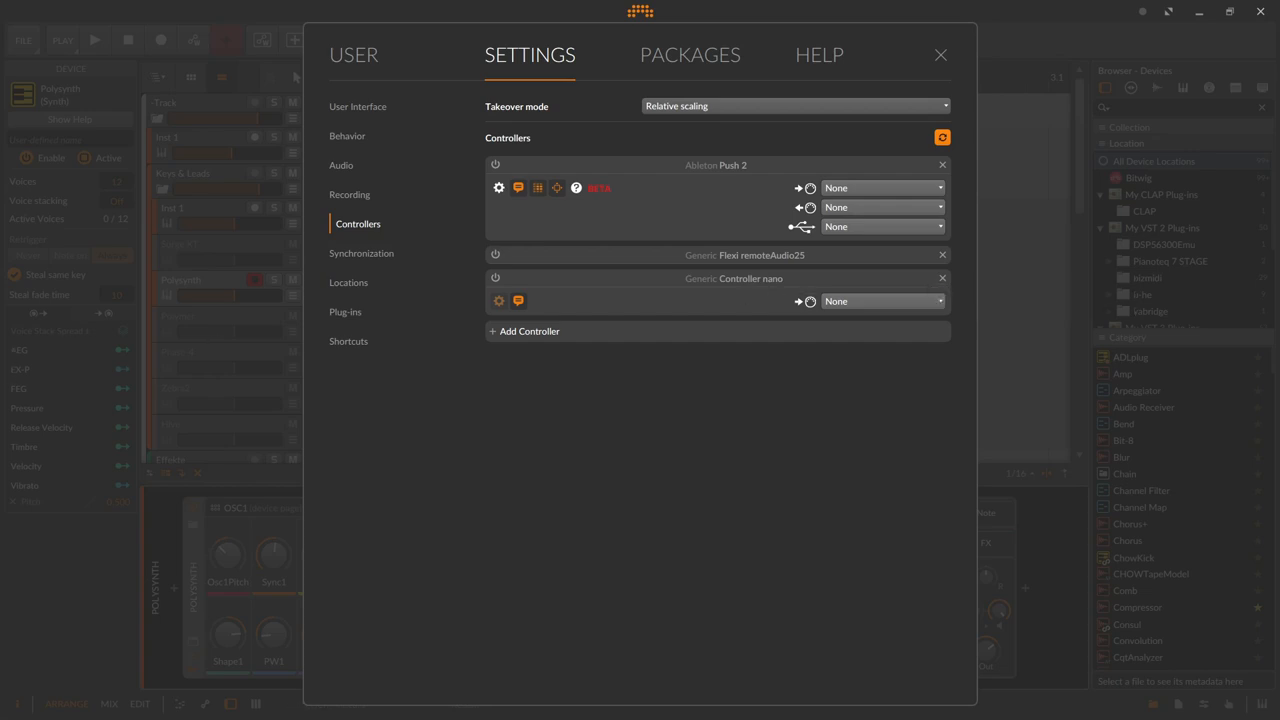
pyautogui.moveTo(795, 275)
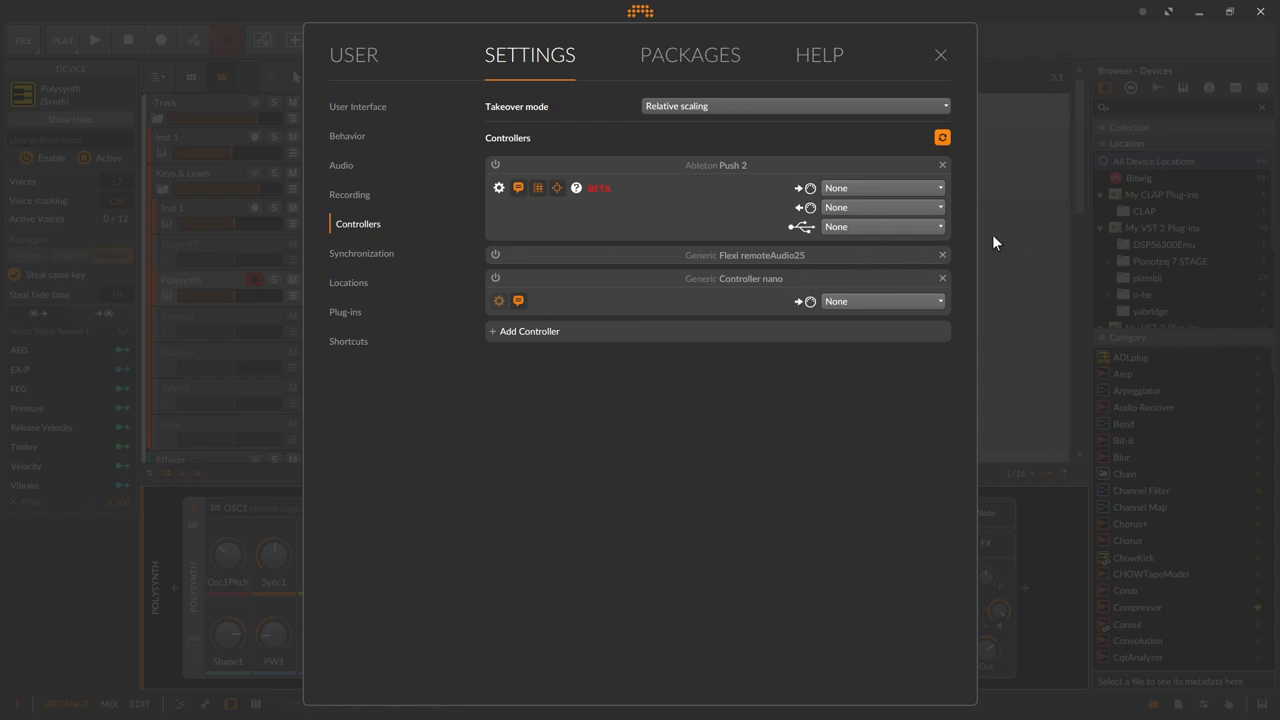
pyautogui.moveTo(941, 278)
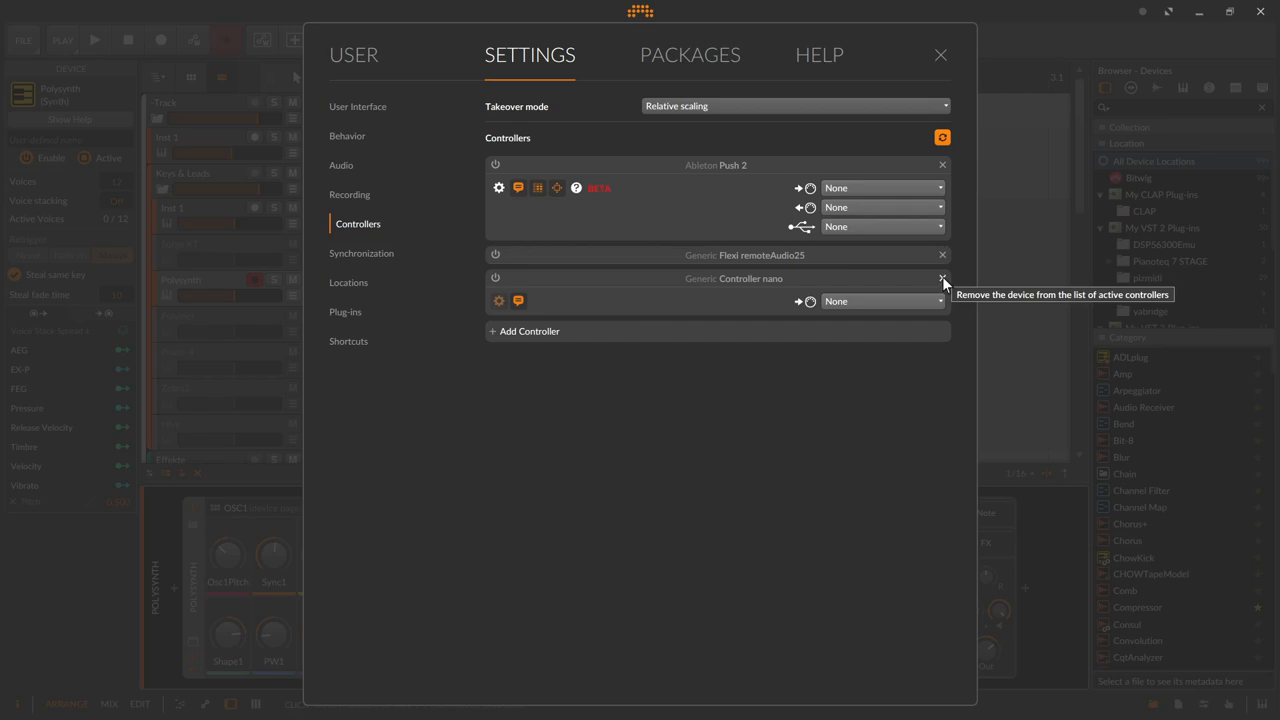
pyautogui.moveTo(848, 288)
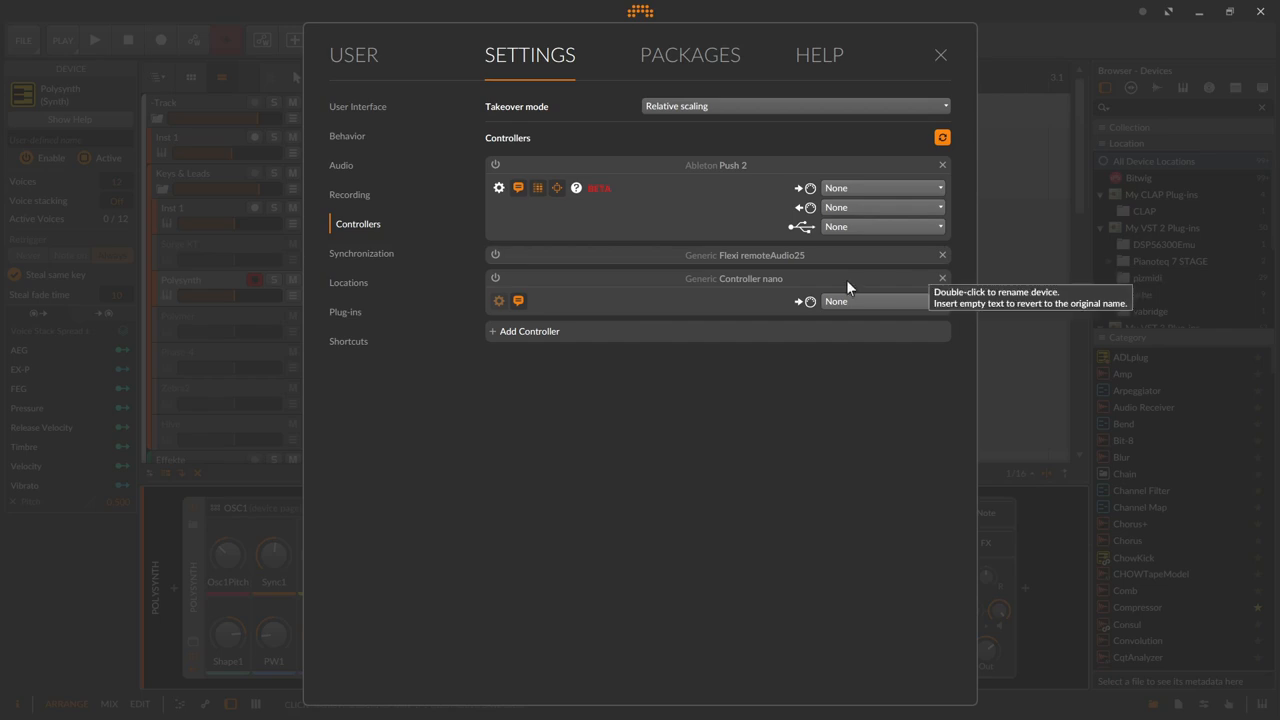
pyautogui.moveTo(494, 278)
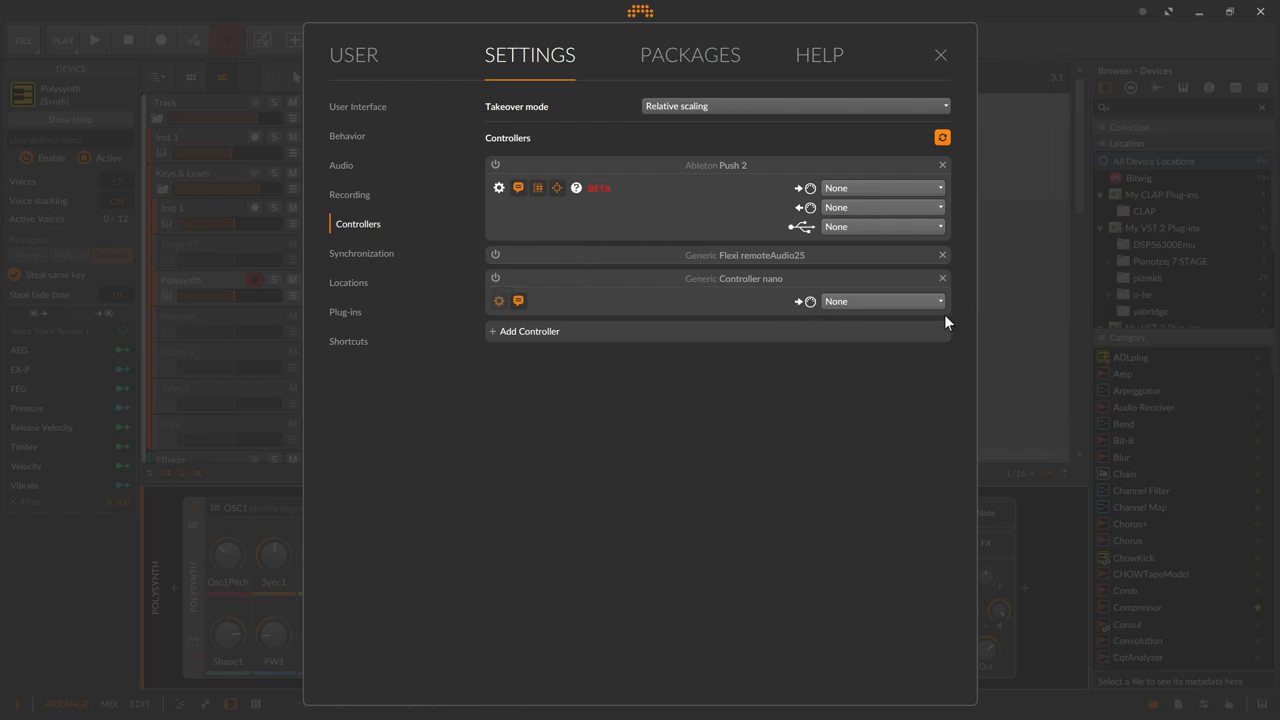
pyautogui.moveTo(925, 328)
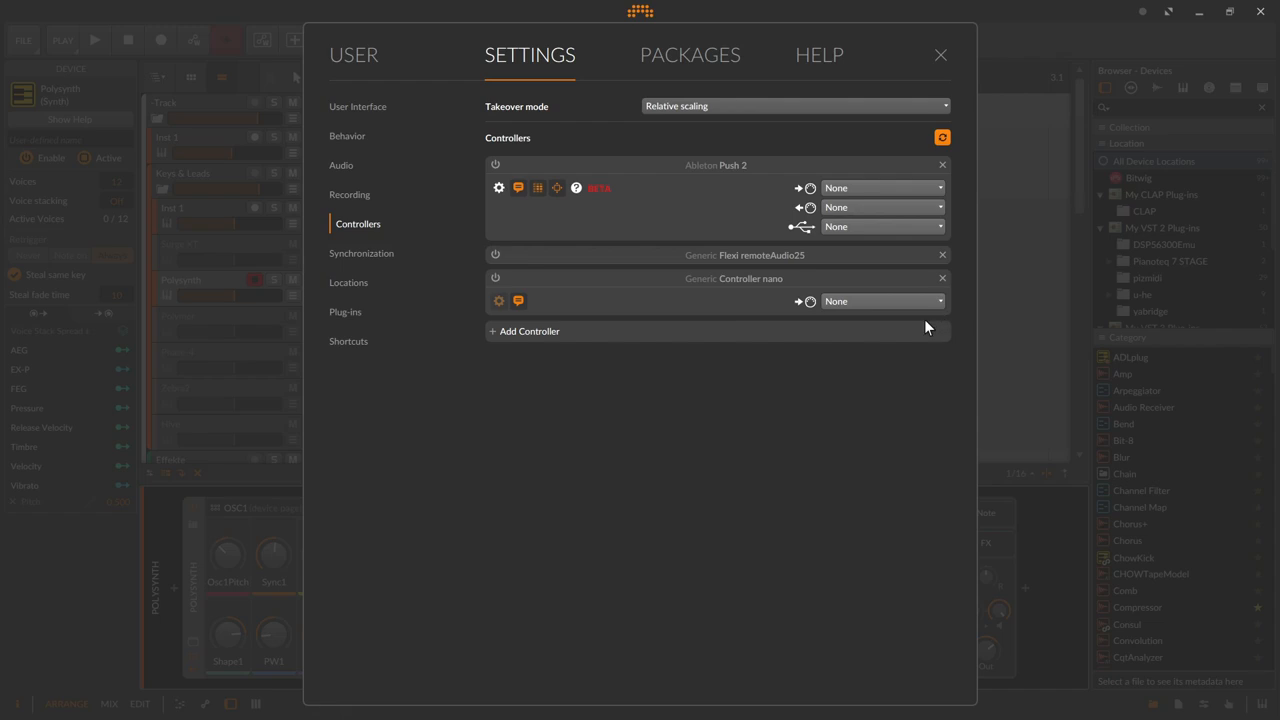
# Step: Set Controller nano's MIDI input to nanoKONTROL2
pyautogui.click(880, 301)
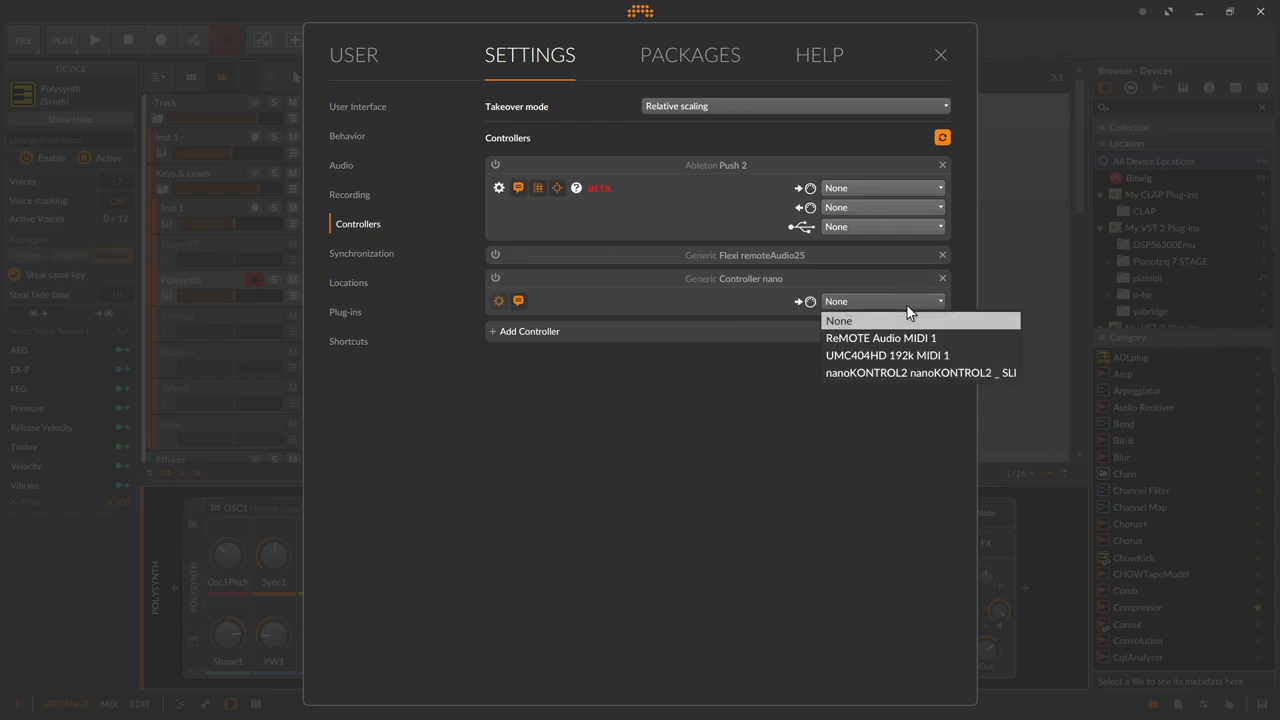
pyautogui.click(919, 372)
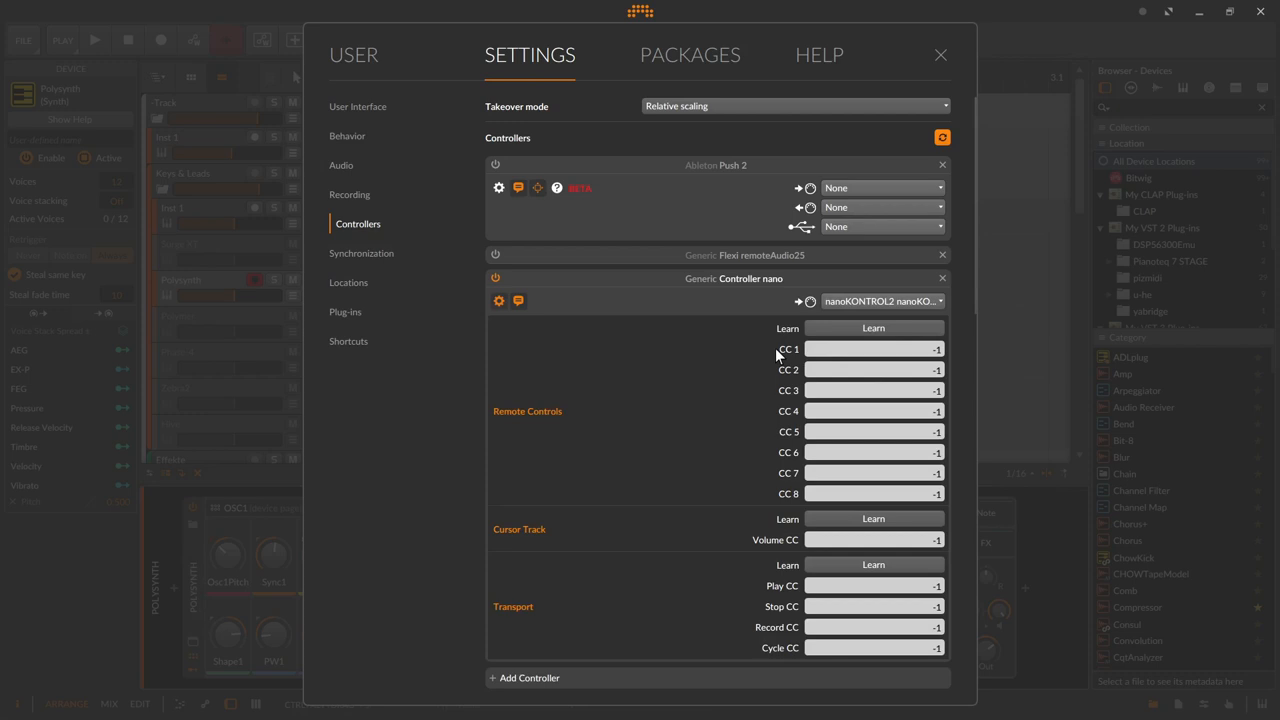
pyautogui.moveTo(710, 498)
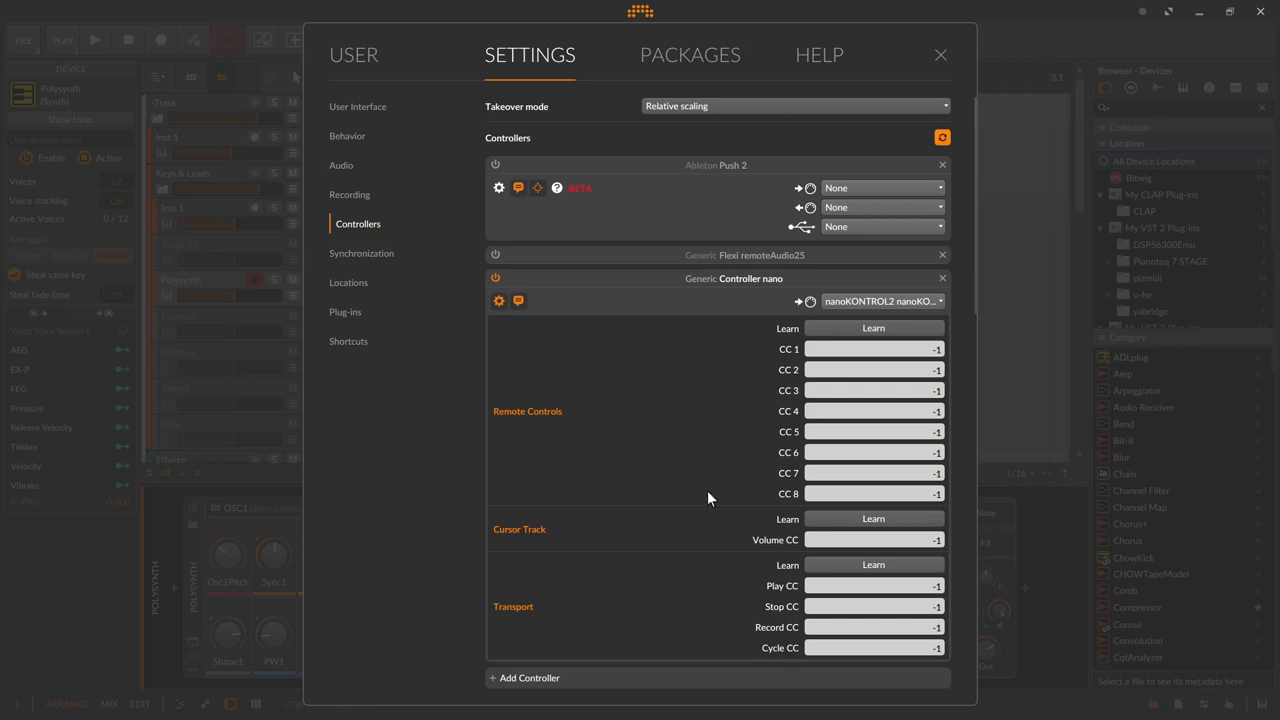
pyautogui.moveTo(631, 350)
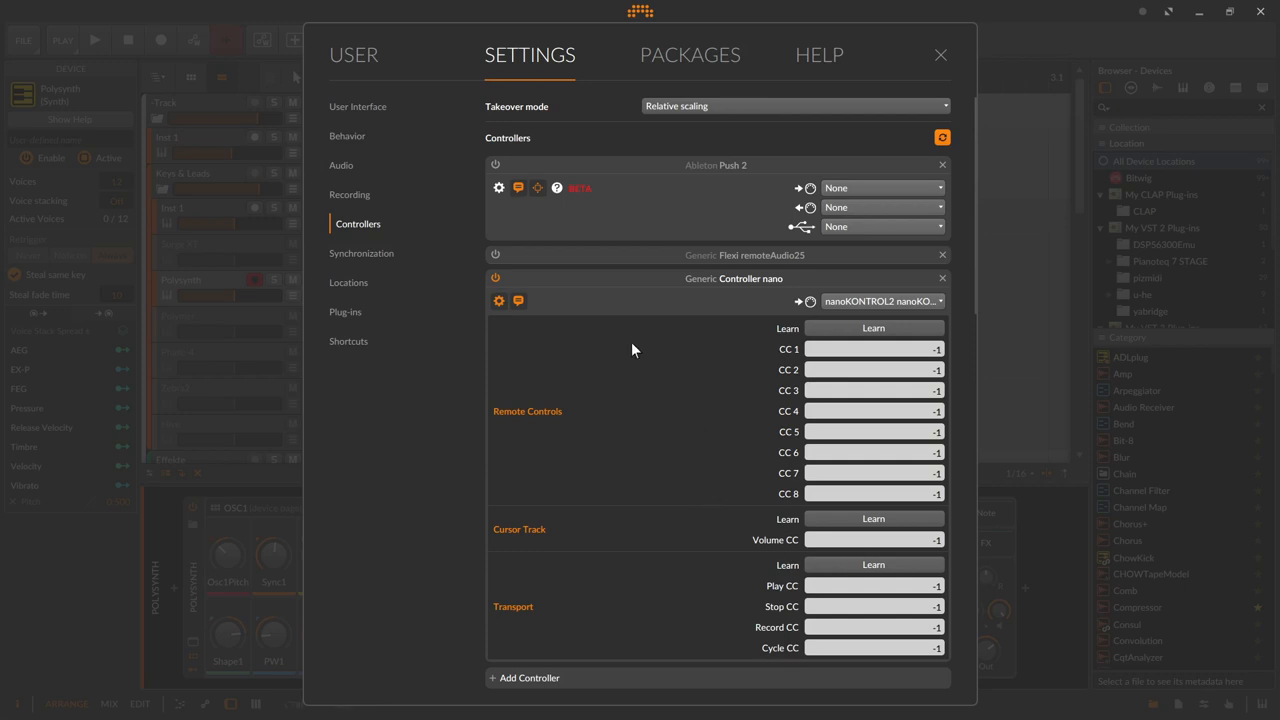
pyautogui.moveTo(557, 326)
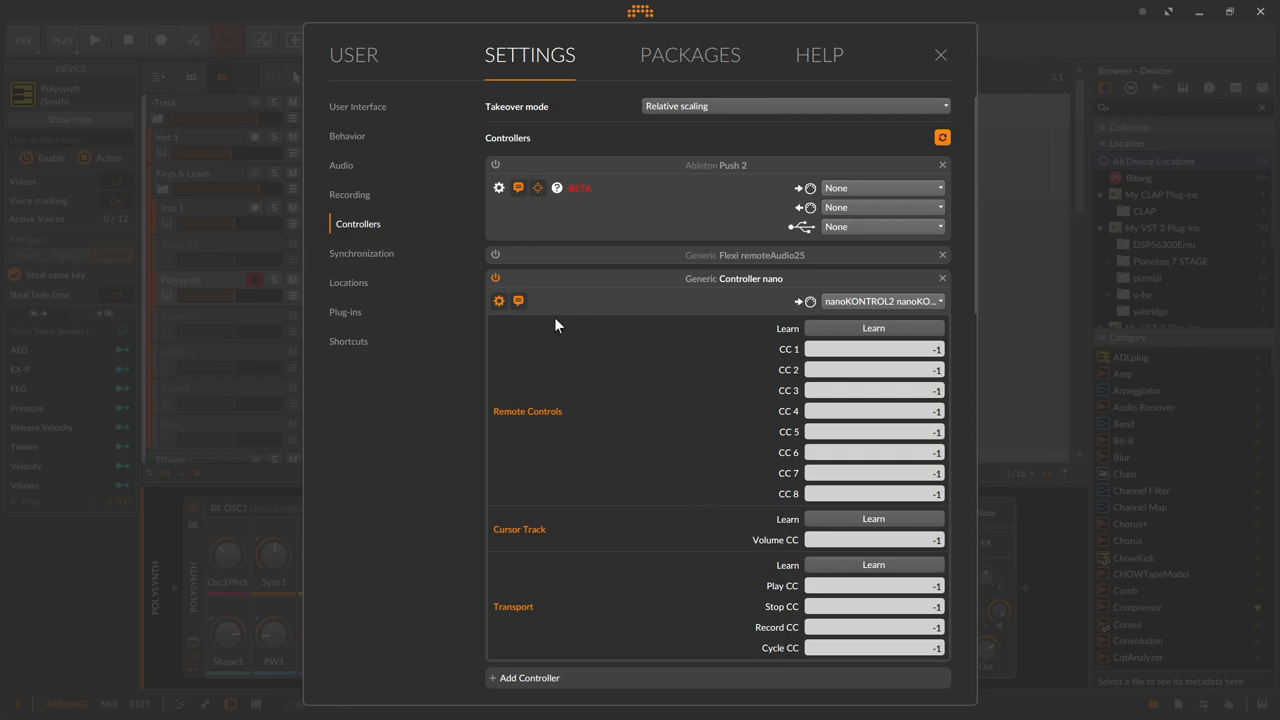
pyautogui.moveTo(523, 321)
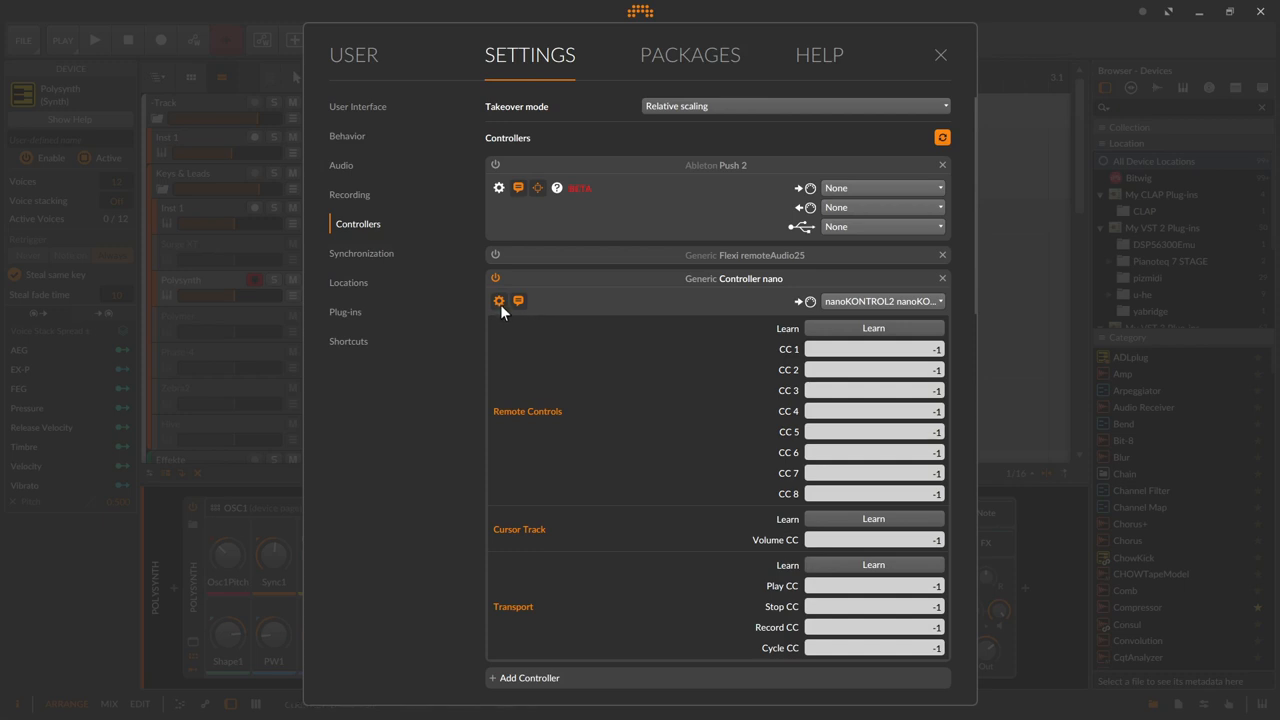
pyautogui.moveTo(499, 301)
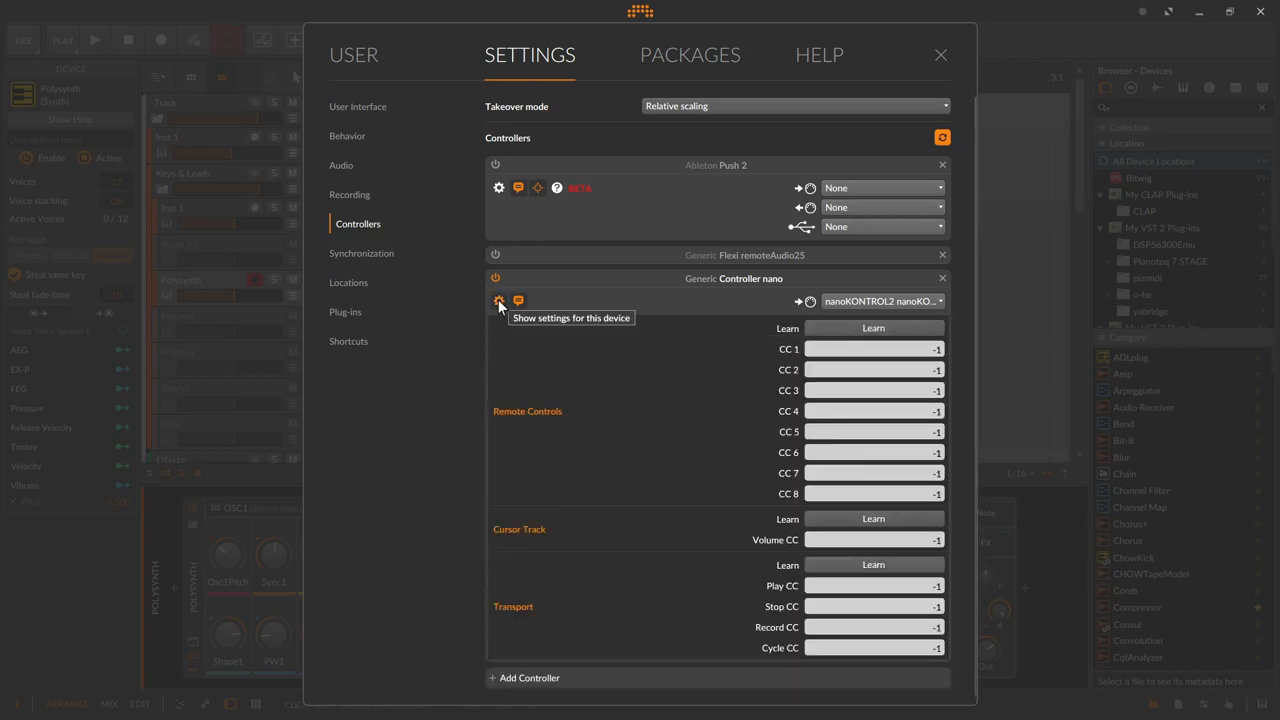
pyautogui.moveTo(580, 325)
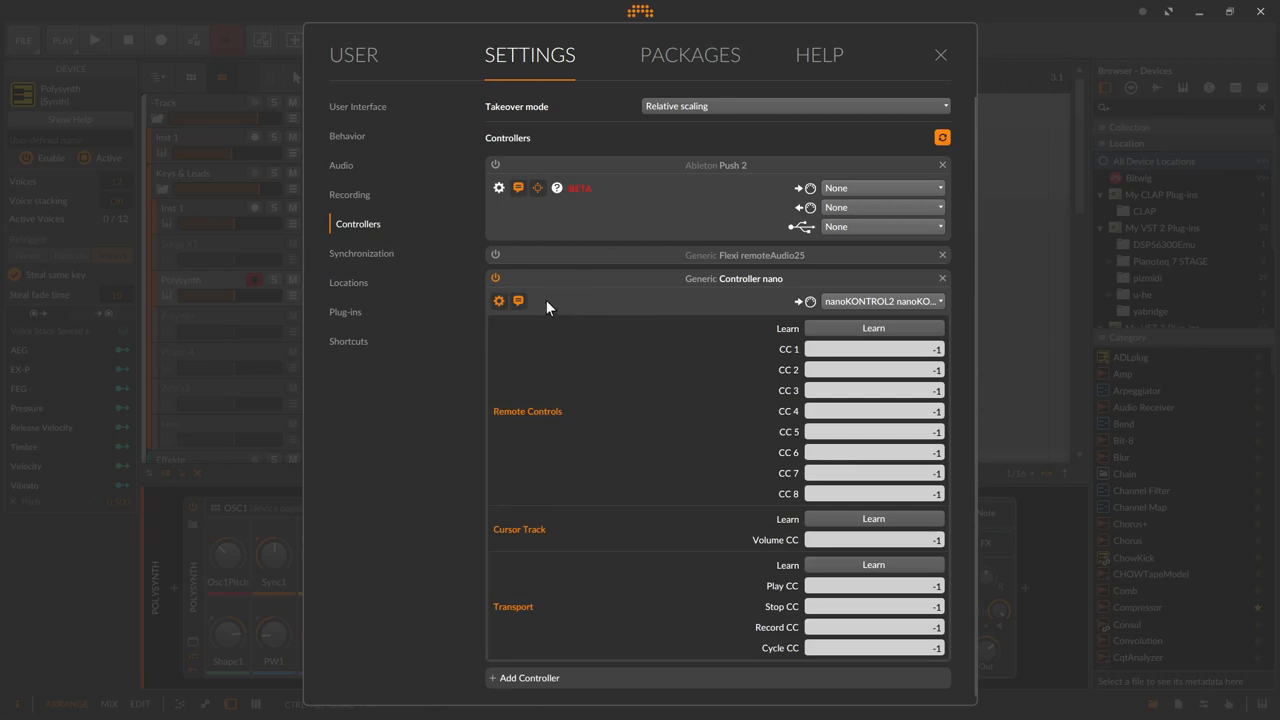
pyautogui.moveTo(520, 303)
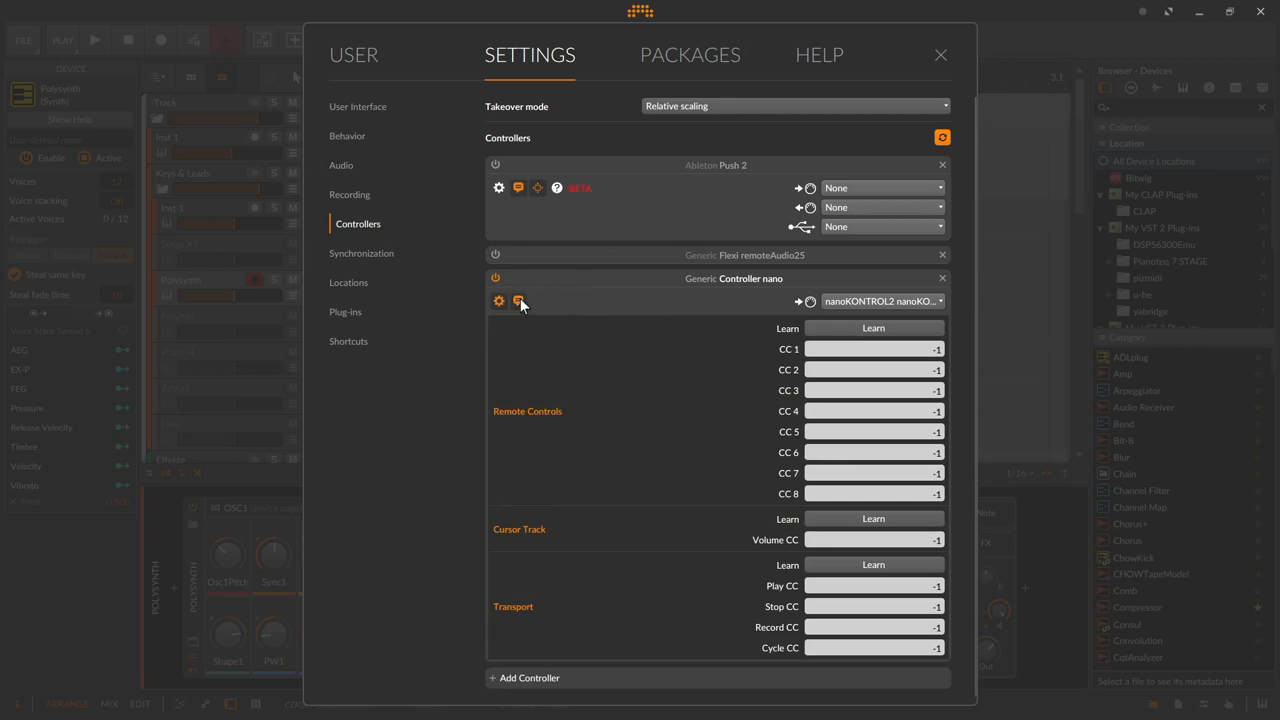
pyautogui.moveTo(519, 301)
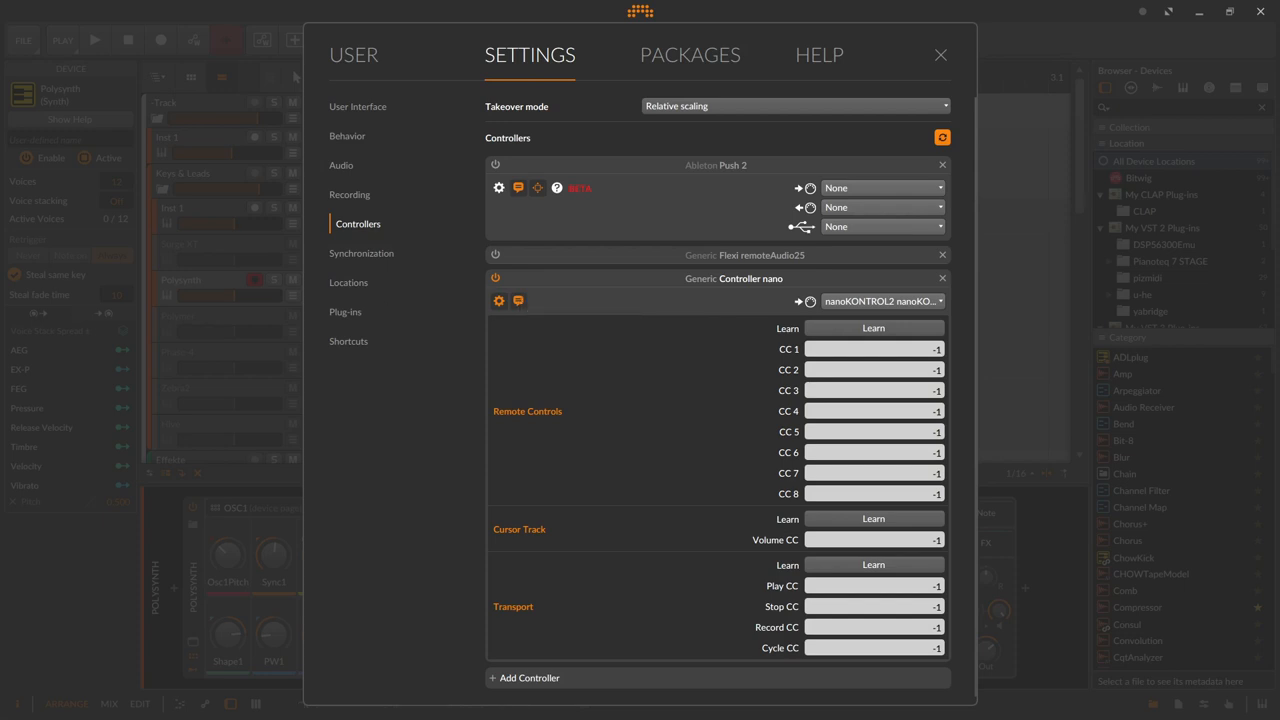
pyautogui.moveTo(10, 367)
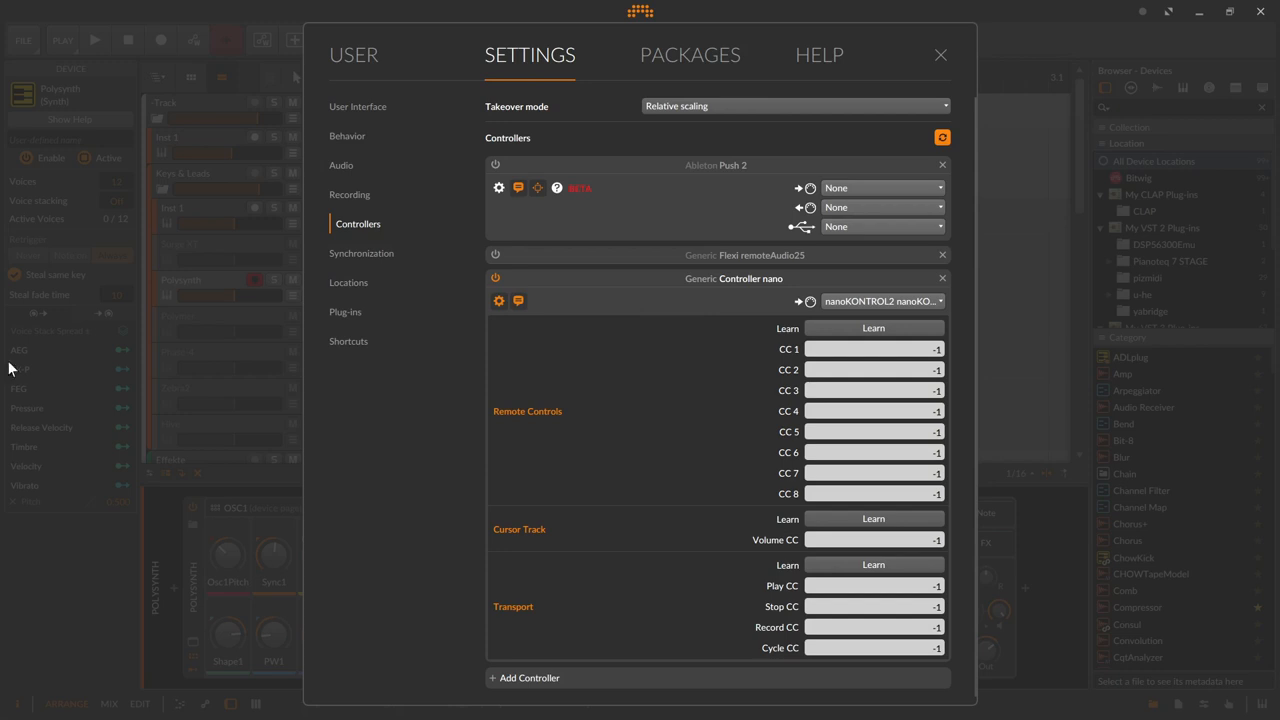
pyautogui.moveTo(639, 390)
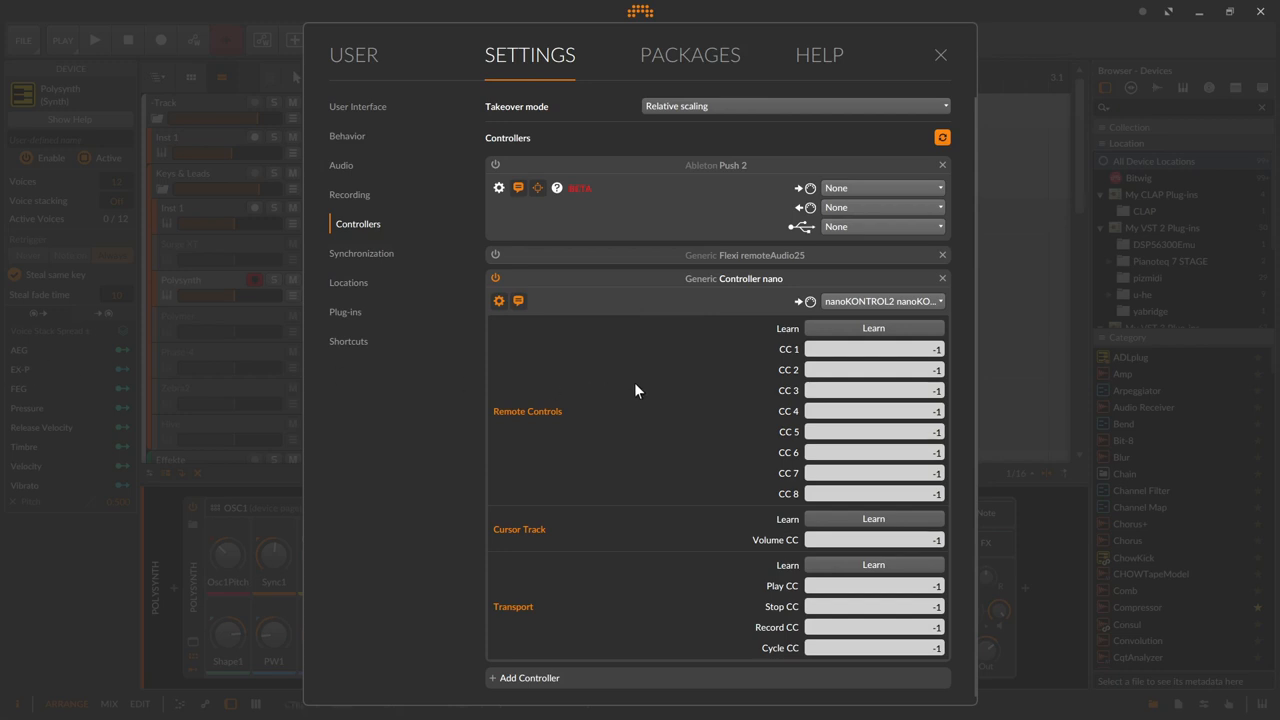
pyautogui.moveTo(645, 334)
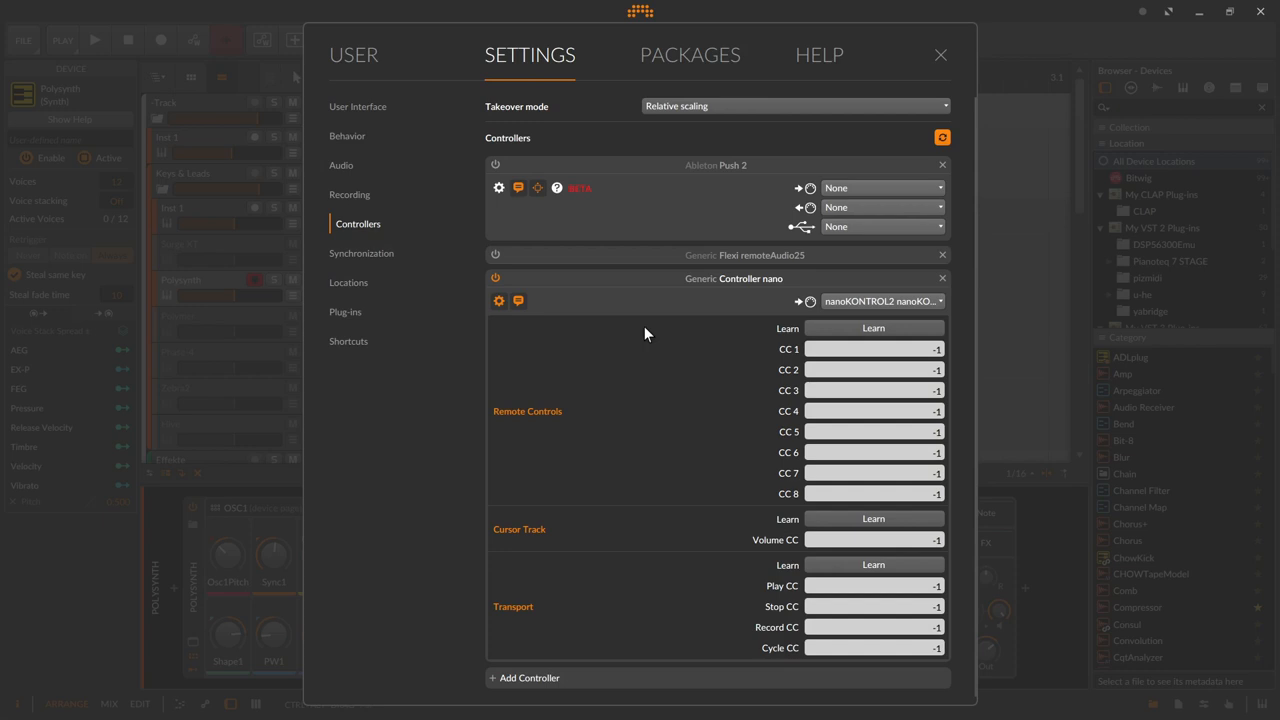
pyautogui.moveTo(695, 308)
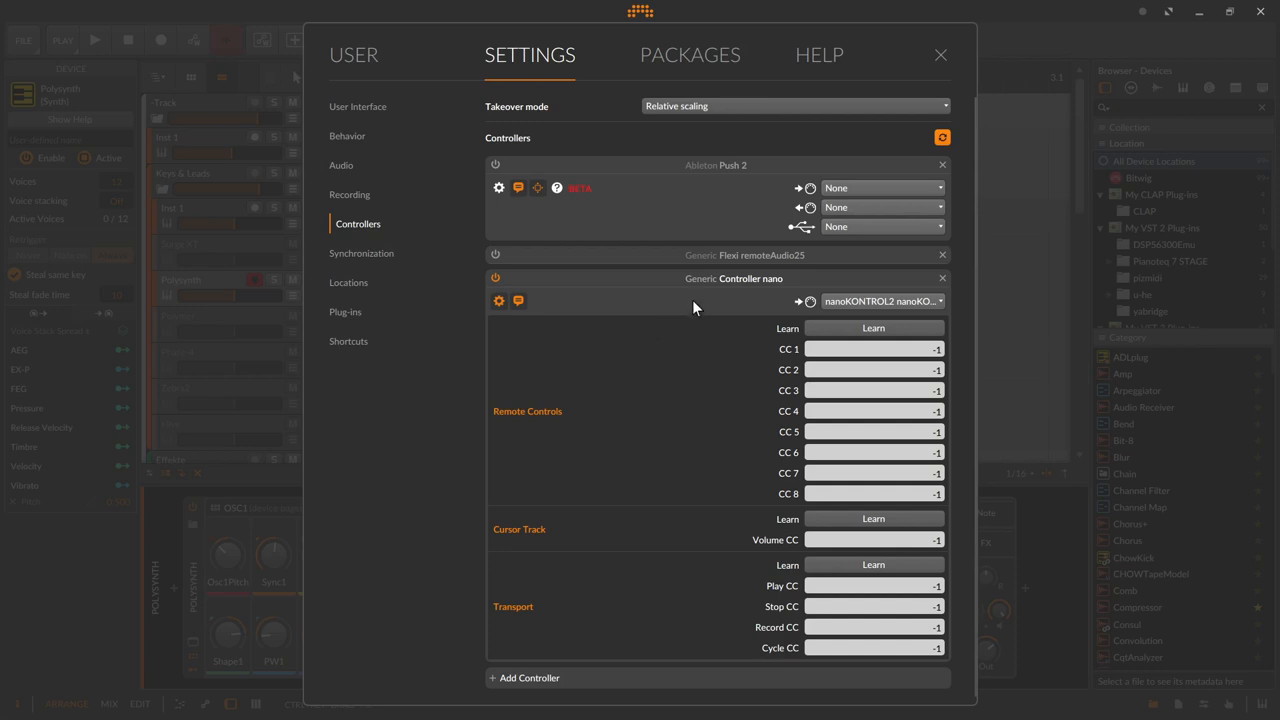
pyautogui.moveTo(808, 342)
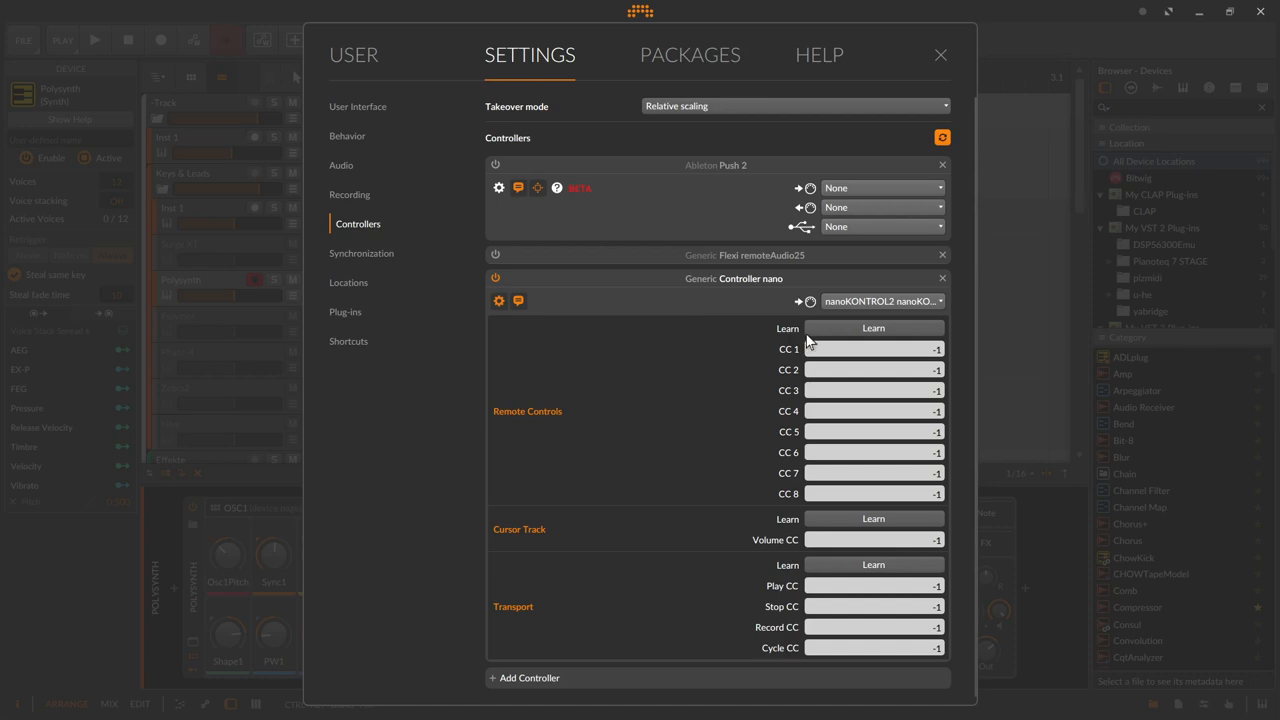
pyautogui.moveTo(828, 370)
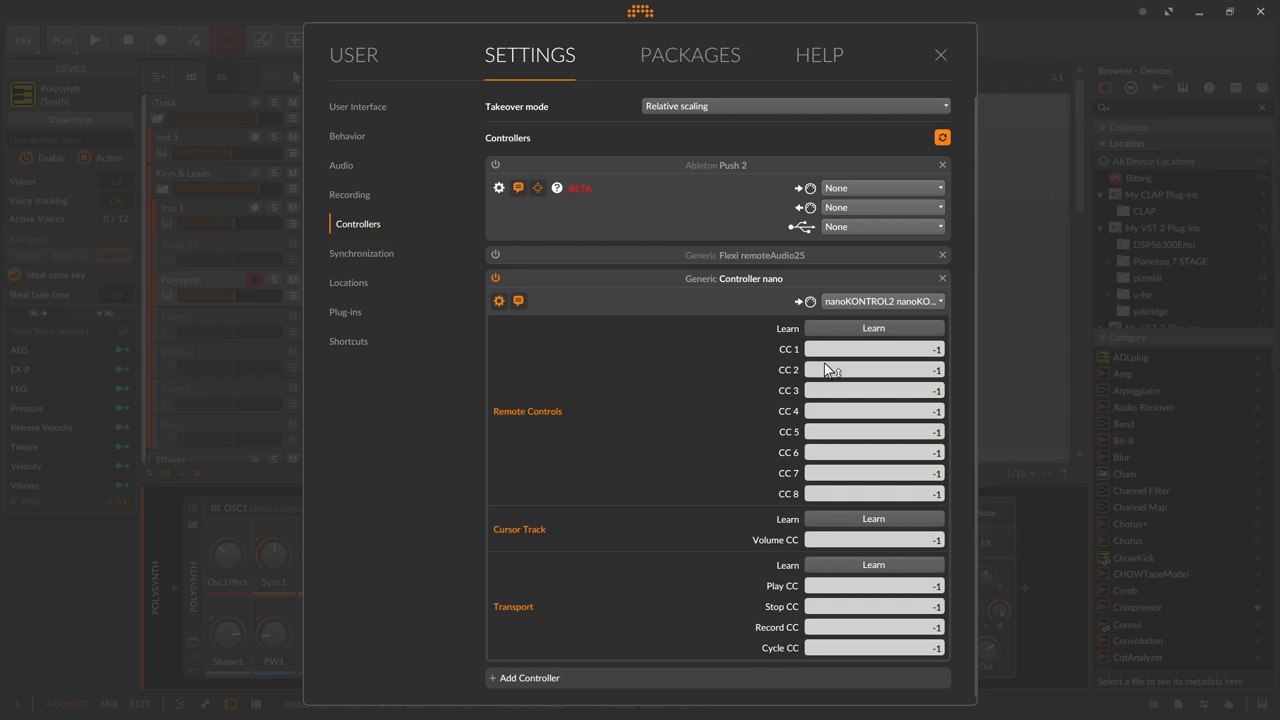
pyautogui.moveTo(660, 389)
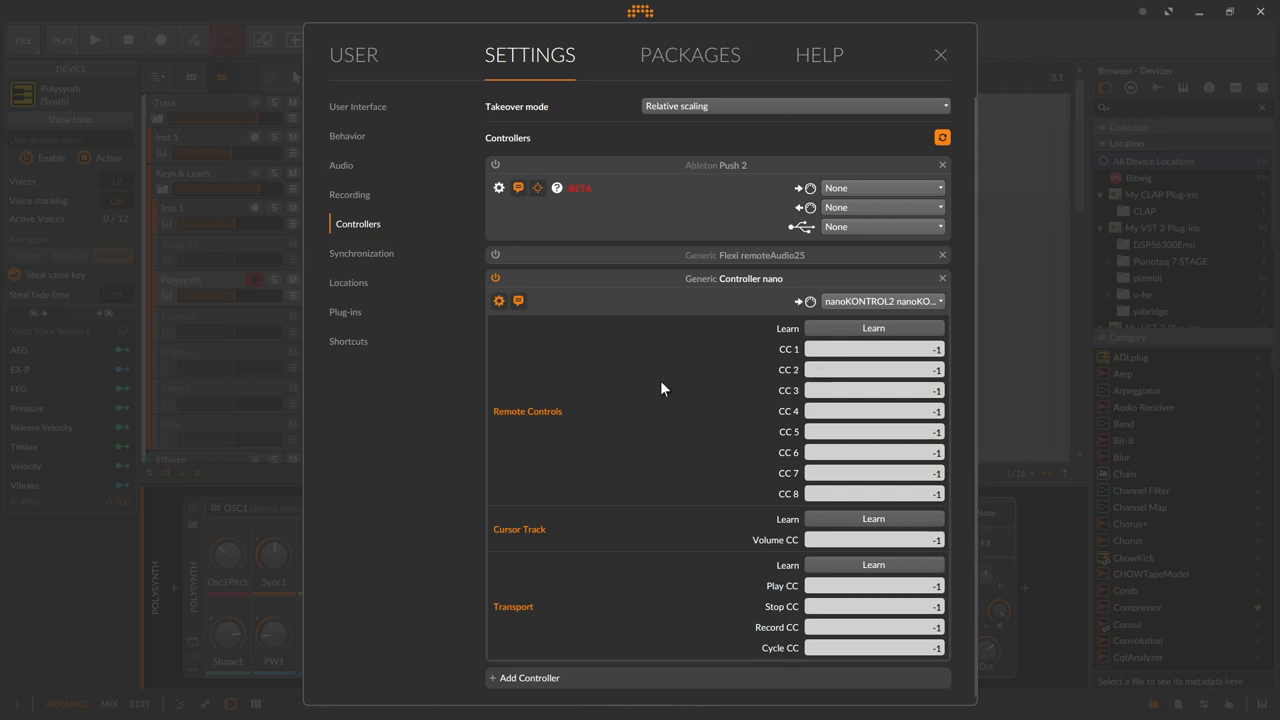
pyautogui.moveTo(675, 431)
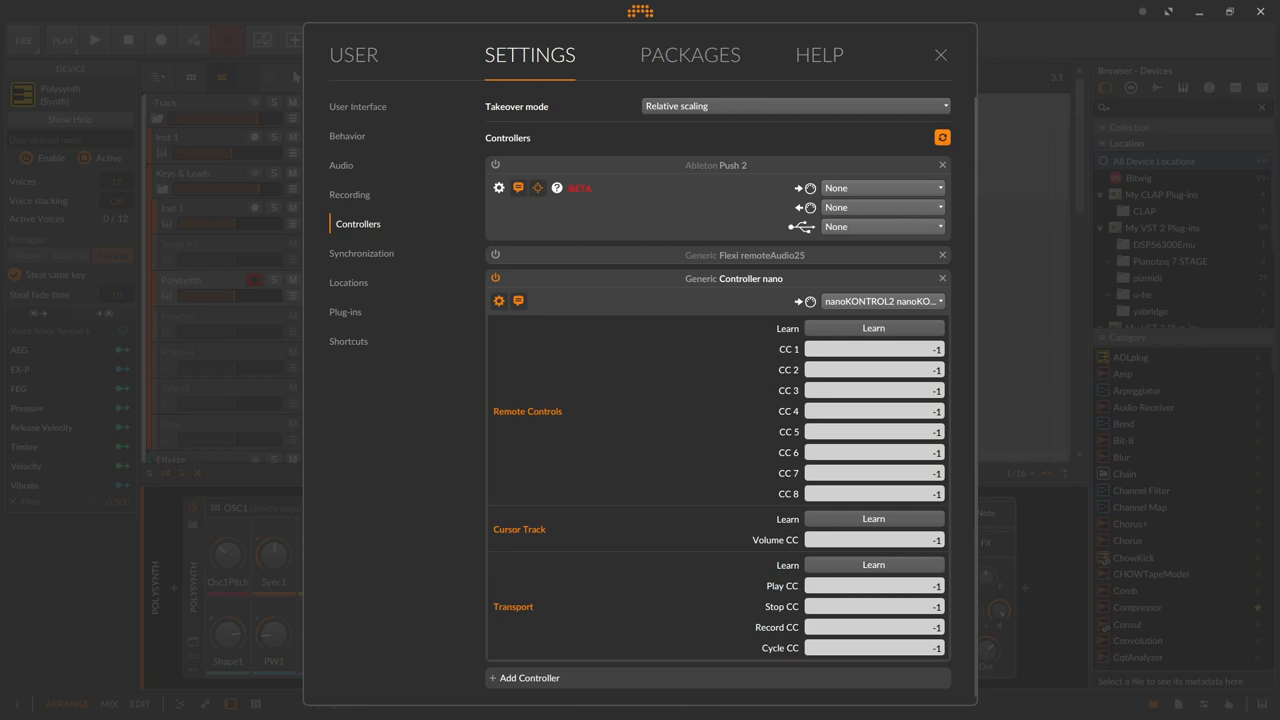
pyautogui.moveTo(200, 416)
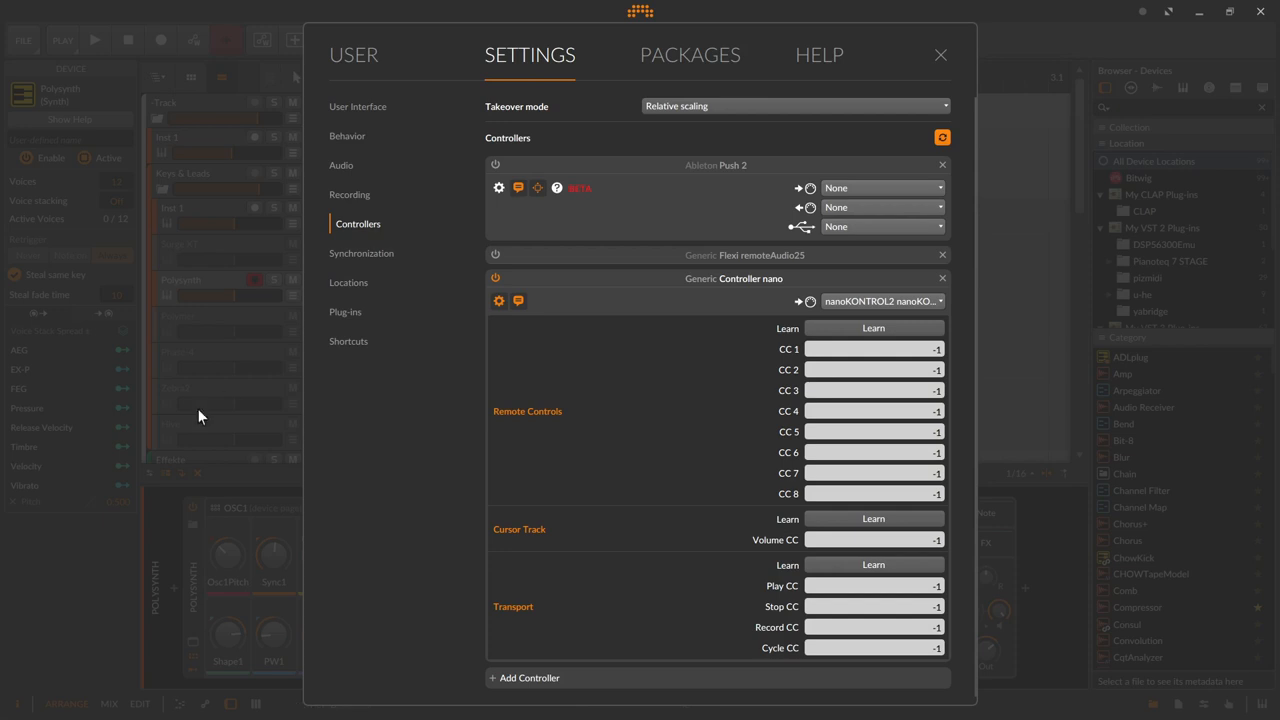
pyautogui.moveTo(588, 699)
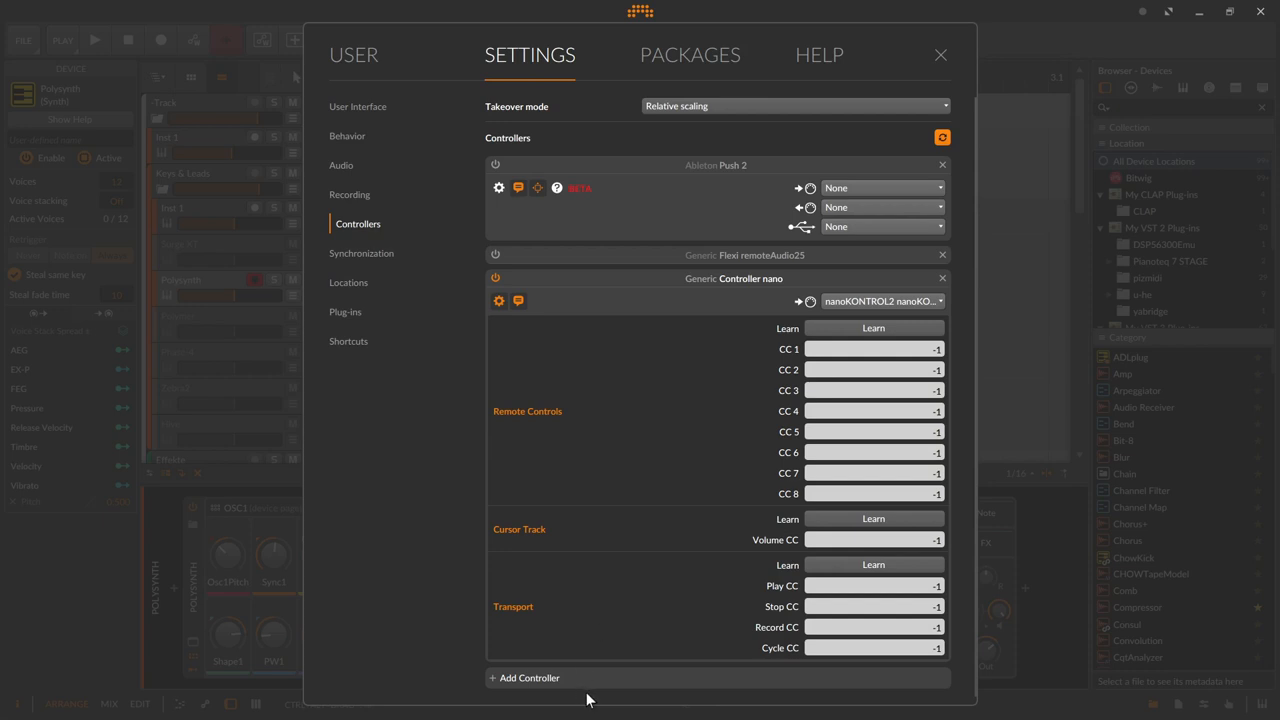
pyautogui.moveTo(597, 626)
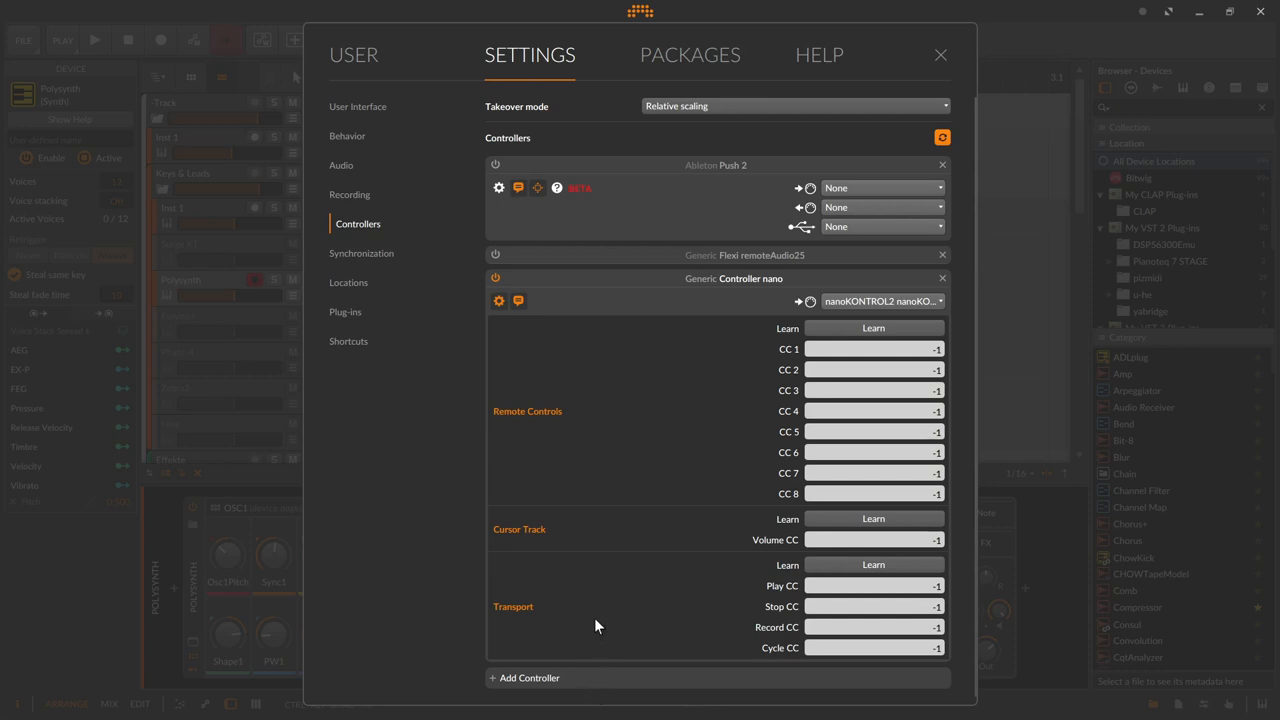
pyautogui.moveTo(611, 510)
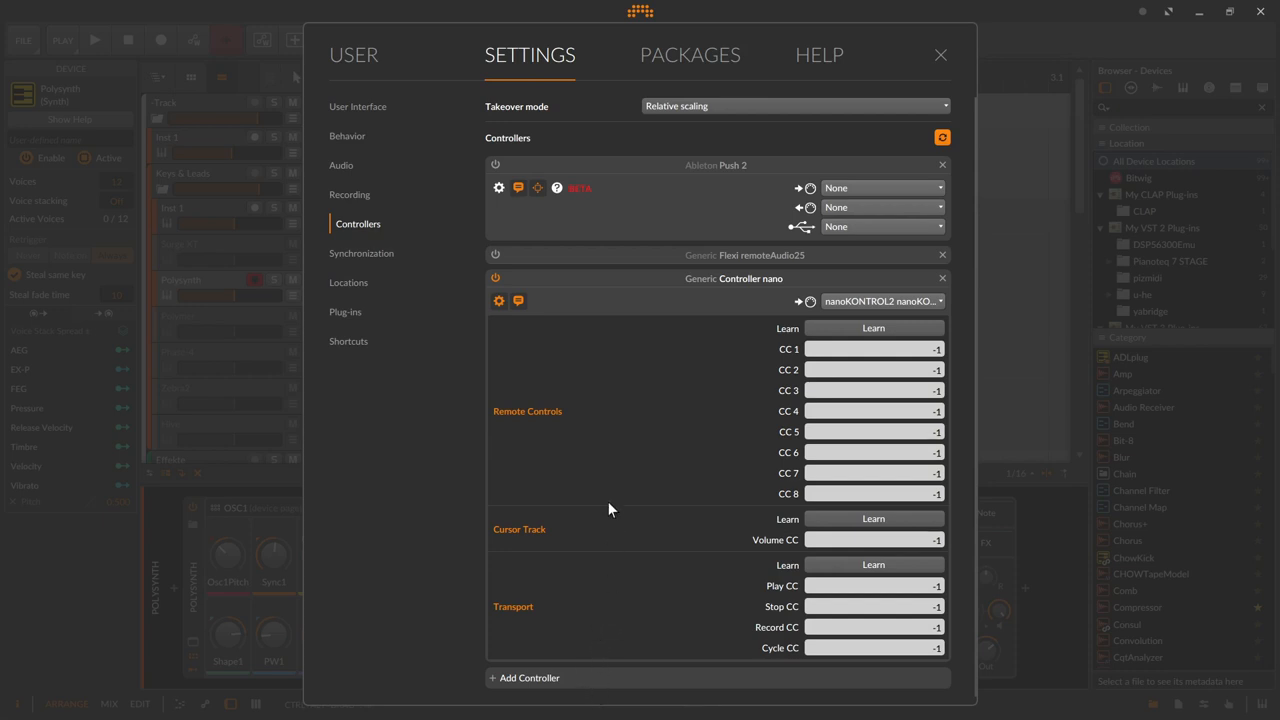
pyautogui.moveTo(843, 388)
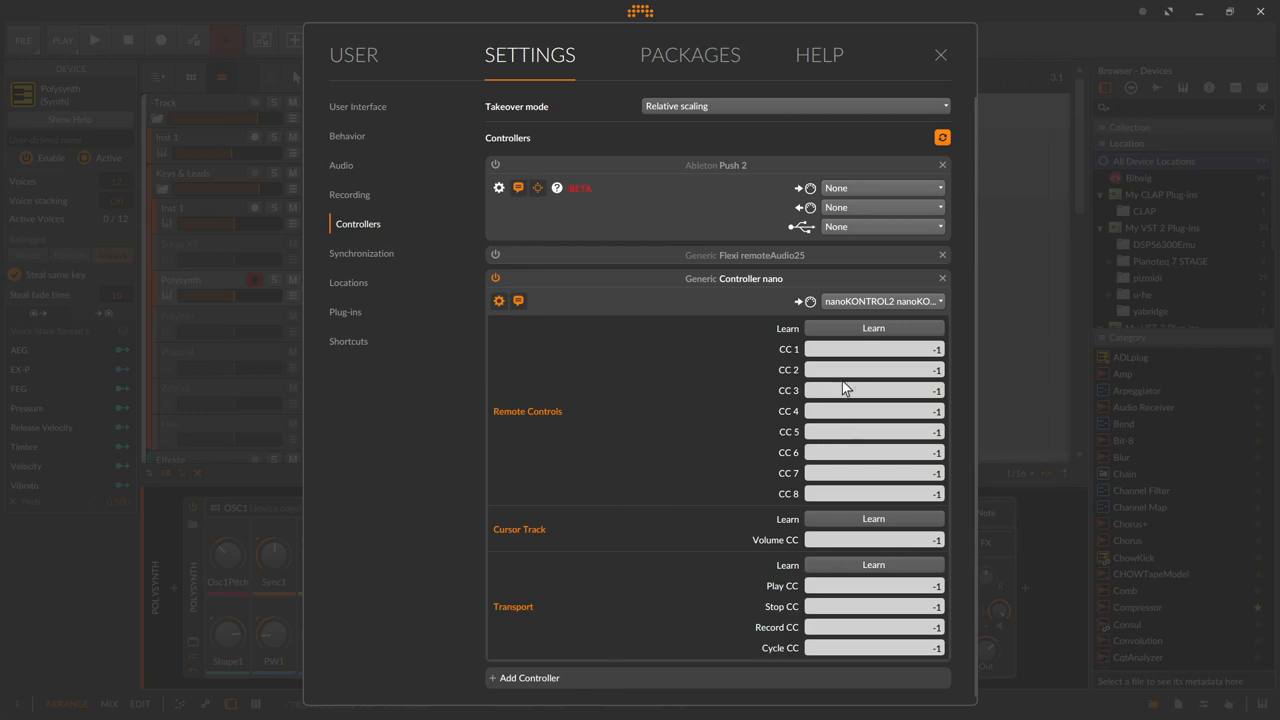
pyautogui.moveTo(884, 322)
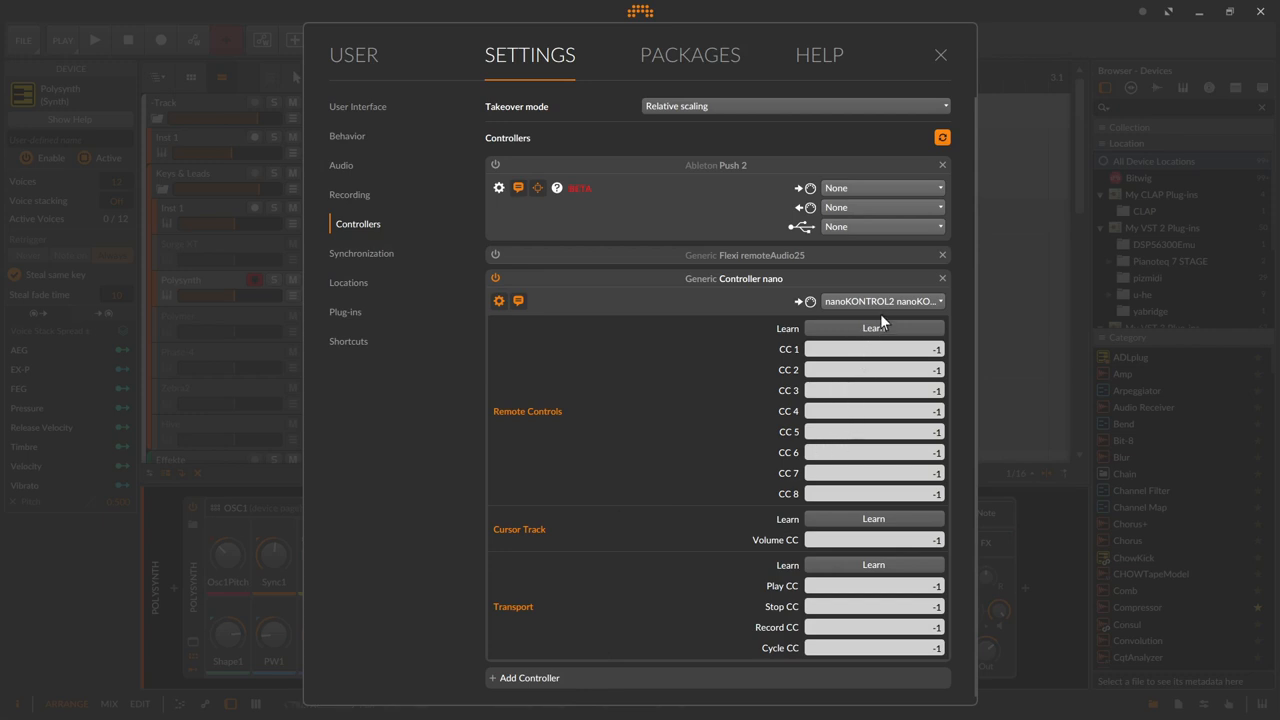
pyautogui.moveTo(872, 552)
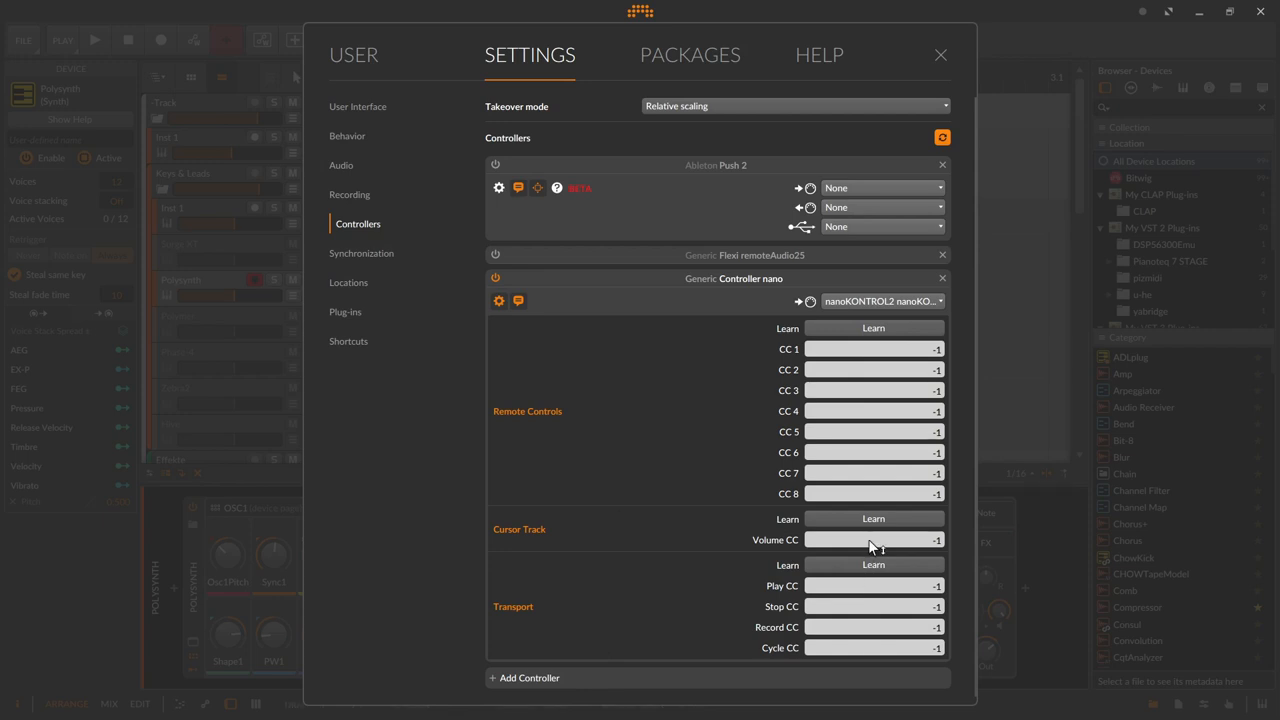
pyautogui.moveTo(888, 514)
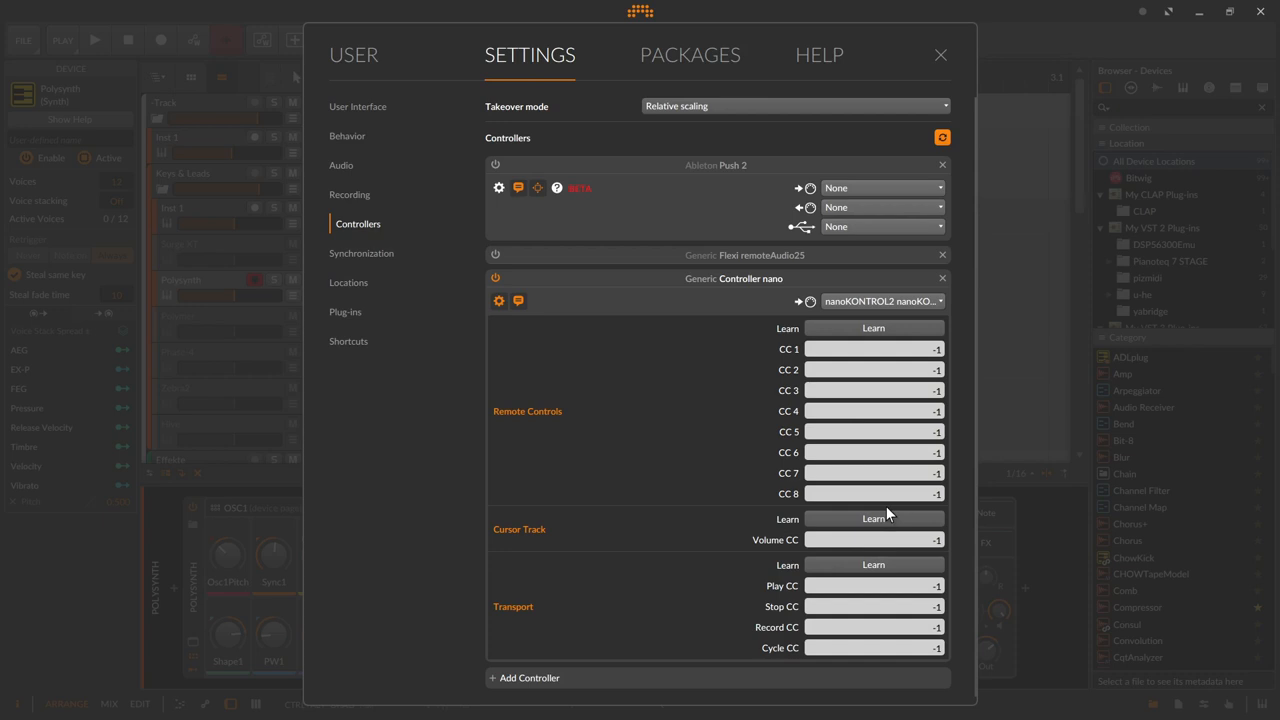
pyautogui.moveTo(862, 338)
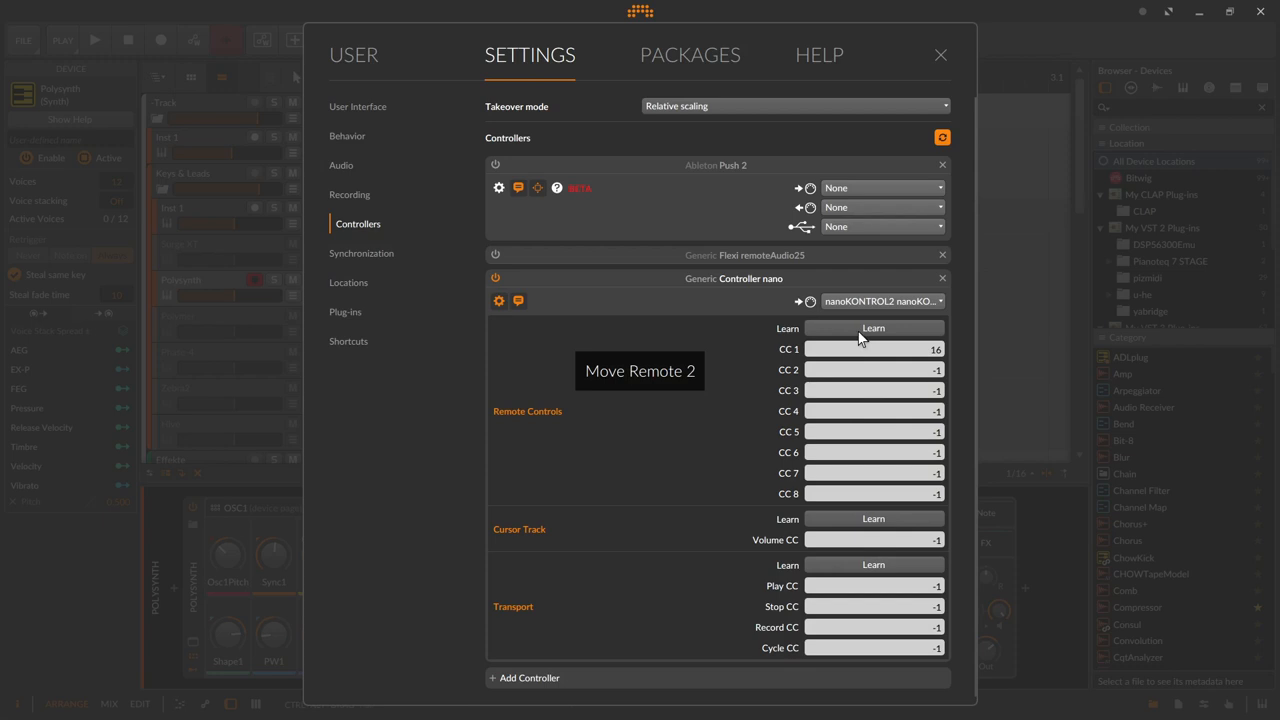
pyautogui.moveTo(860, 337)
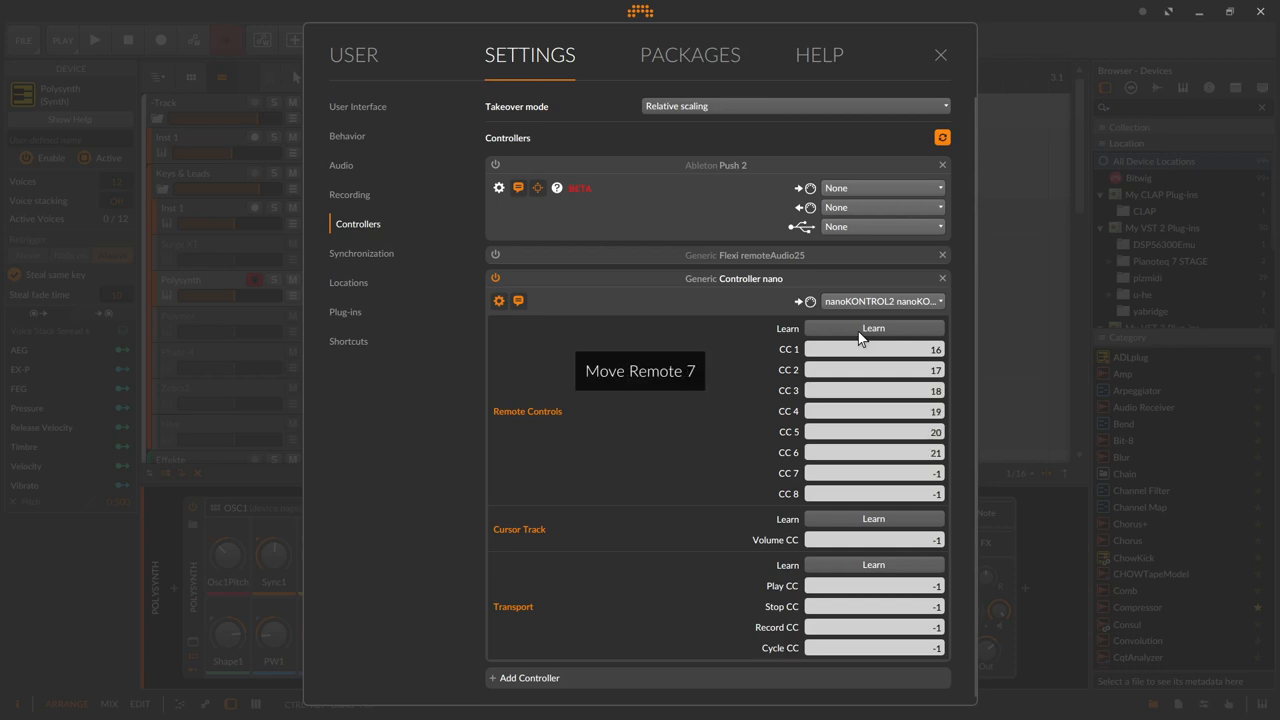
pyautogui.moveTo(860, 335)
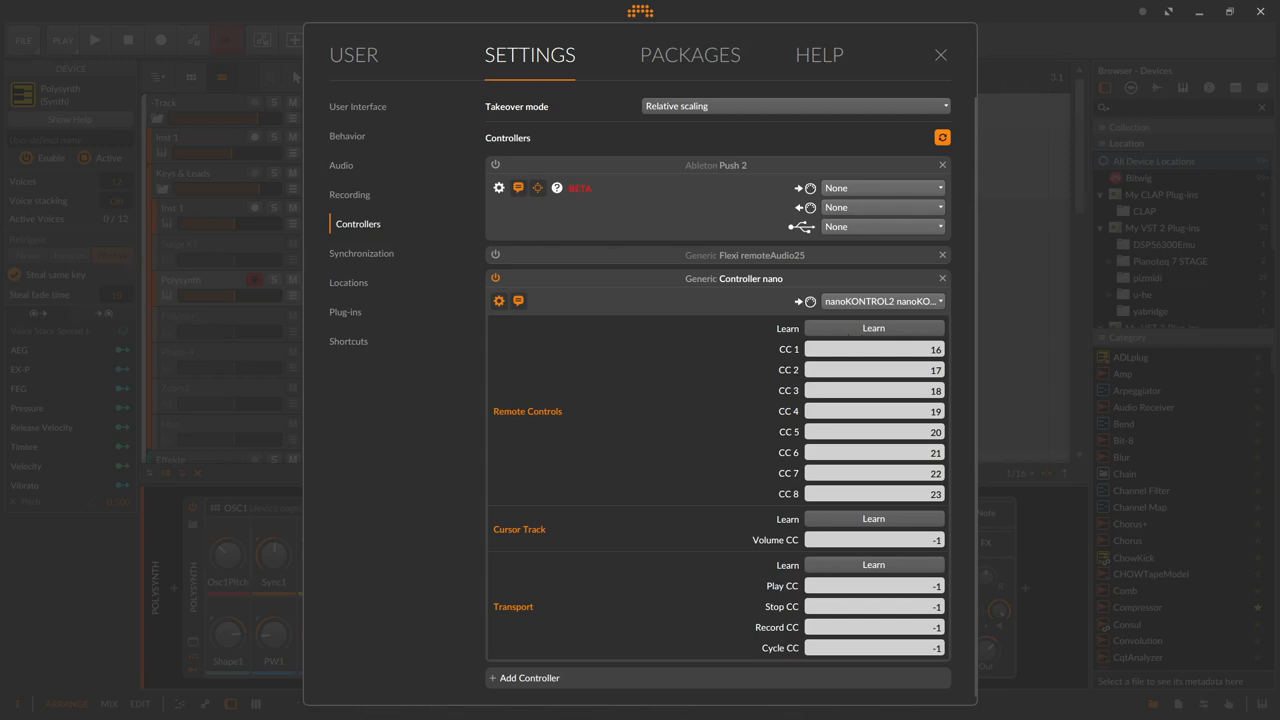
pyautogui.moveTo(715, 445)
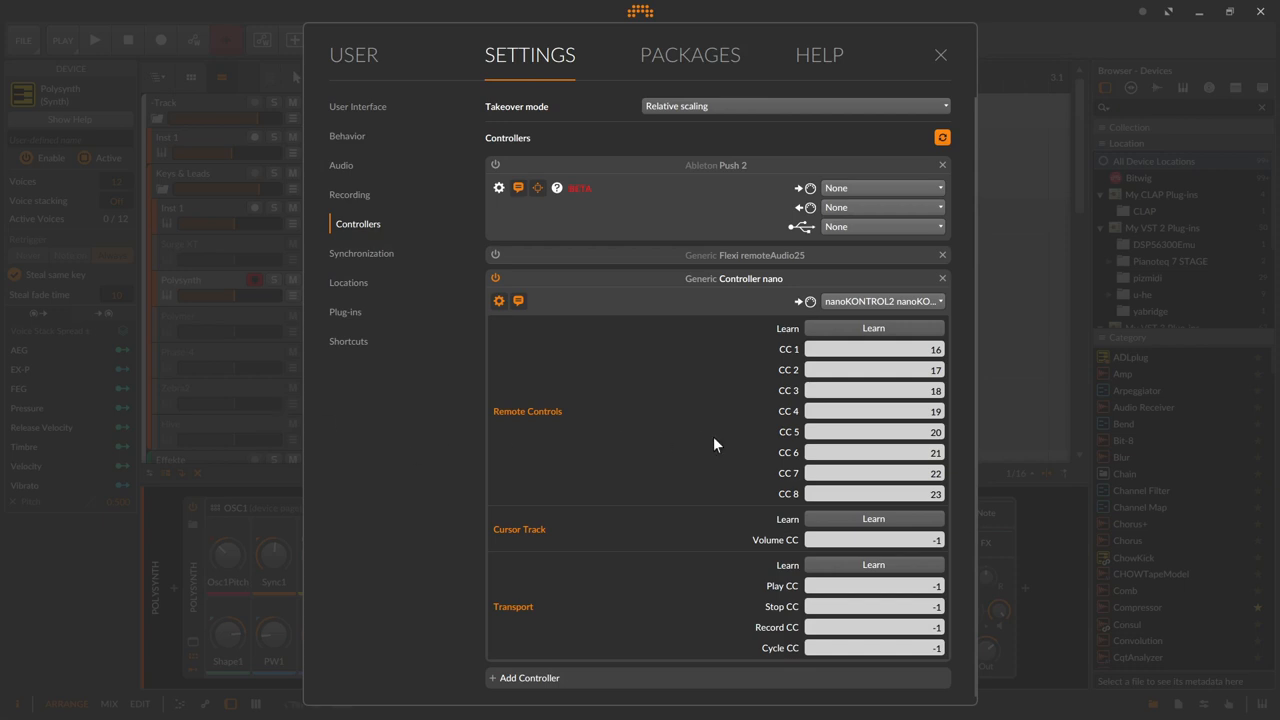
pyautogui.moveTo(855, 390)
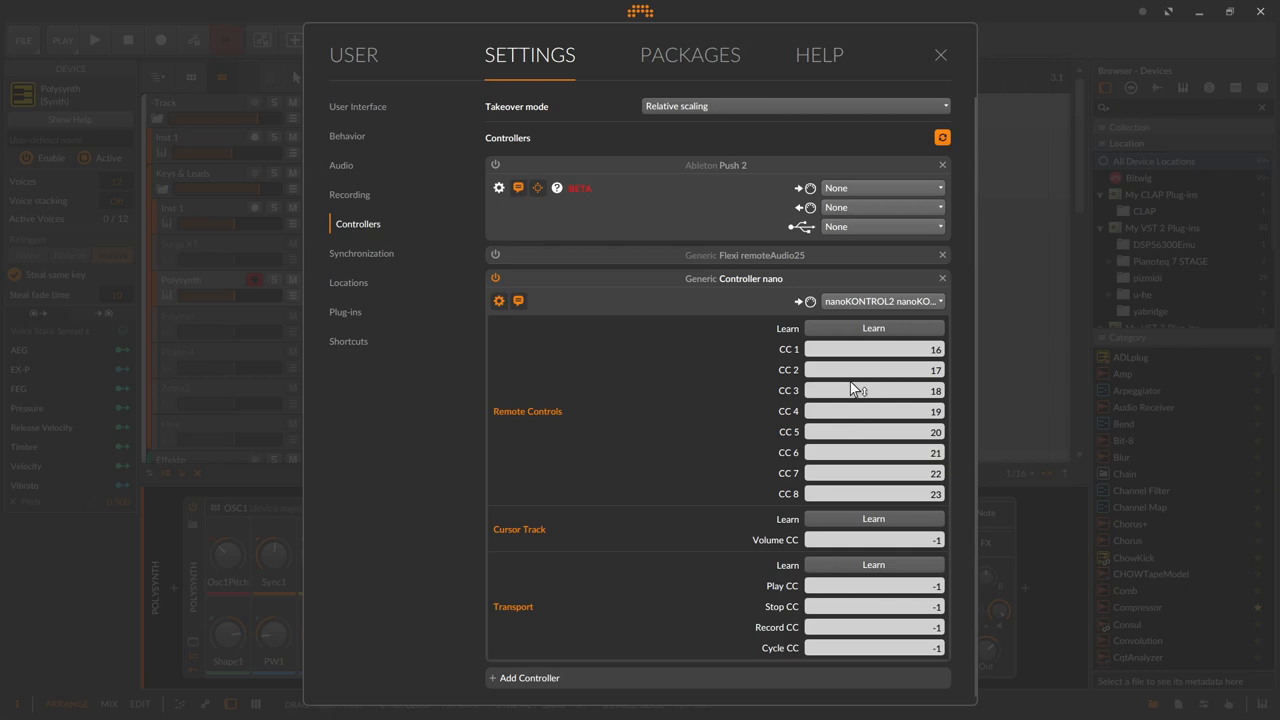
pyautogui.moveTo(793, 388)
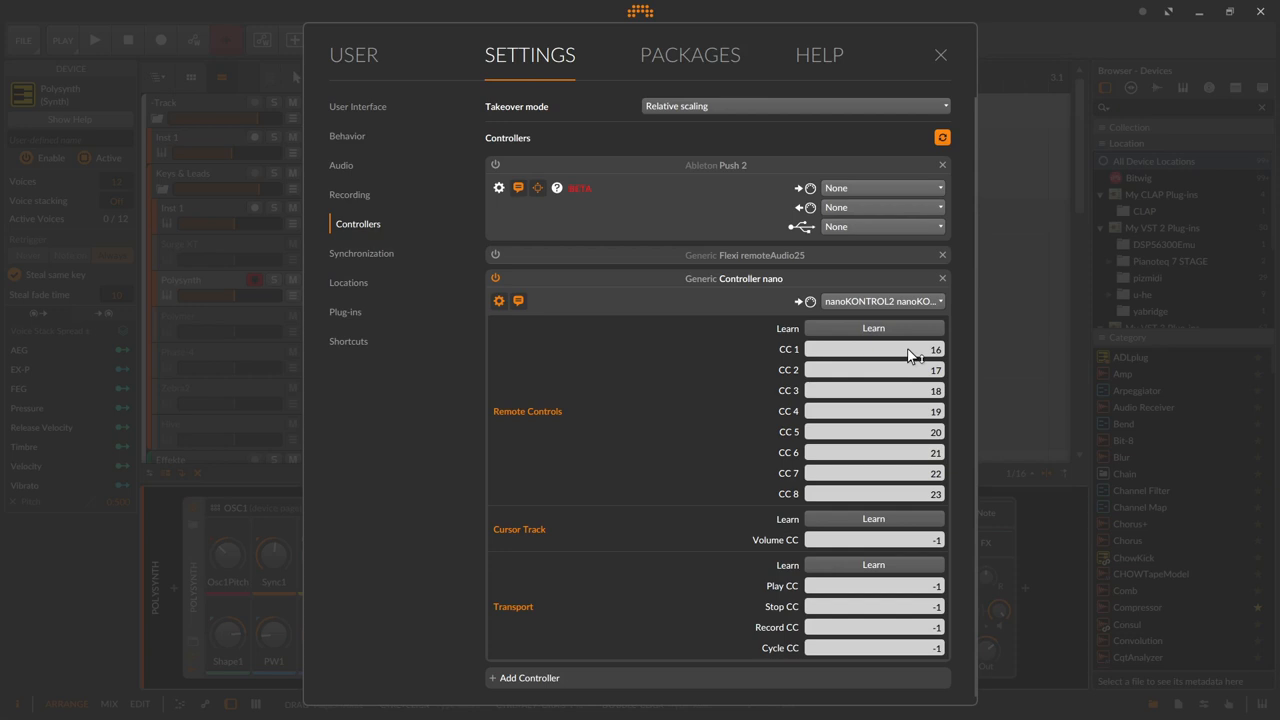
pyautogui.moveTo(918, 360)
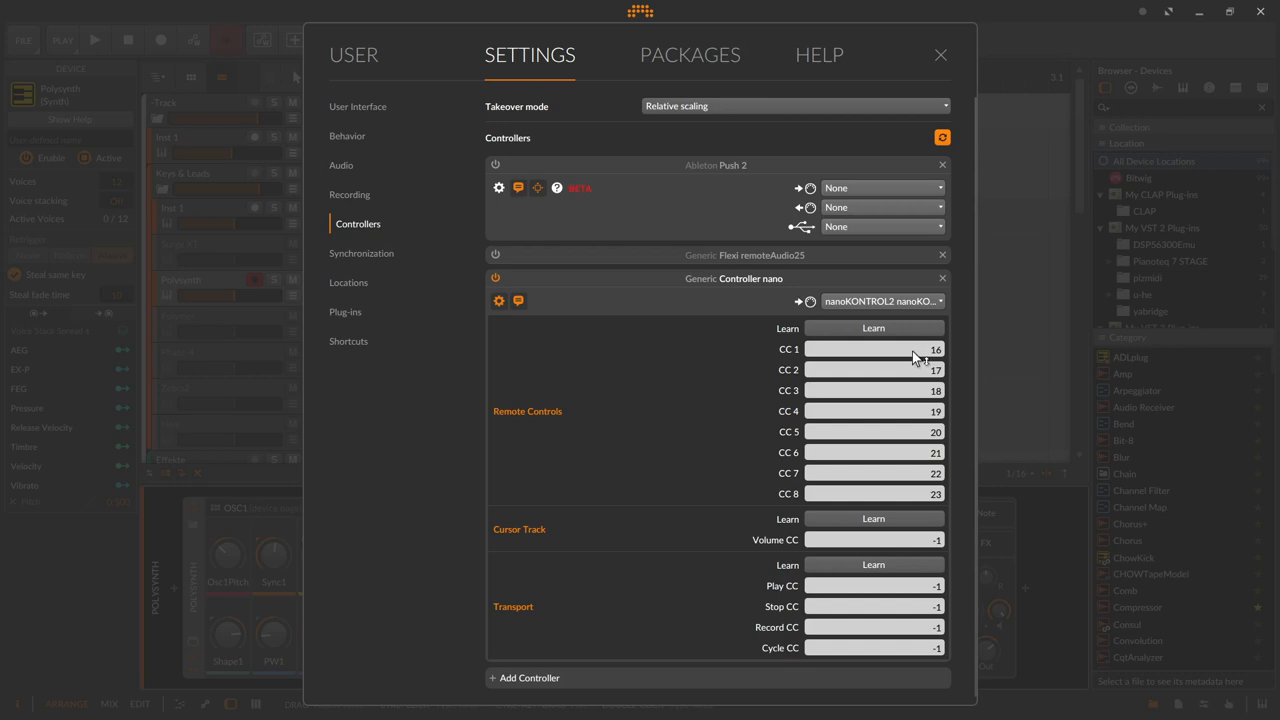
pyautogui.moveTo(838, 523)
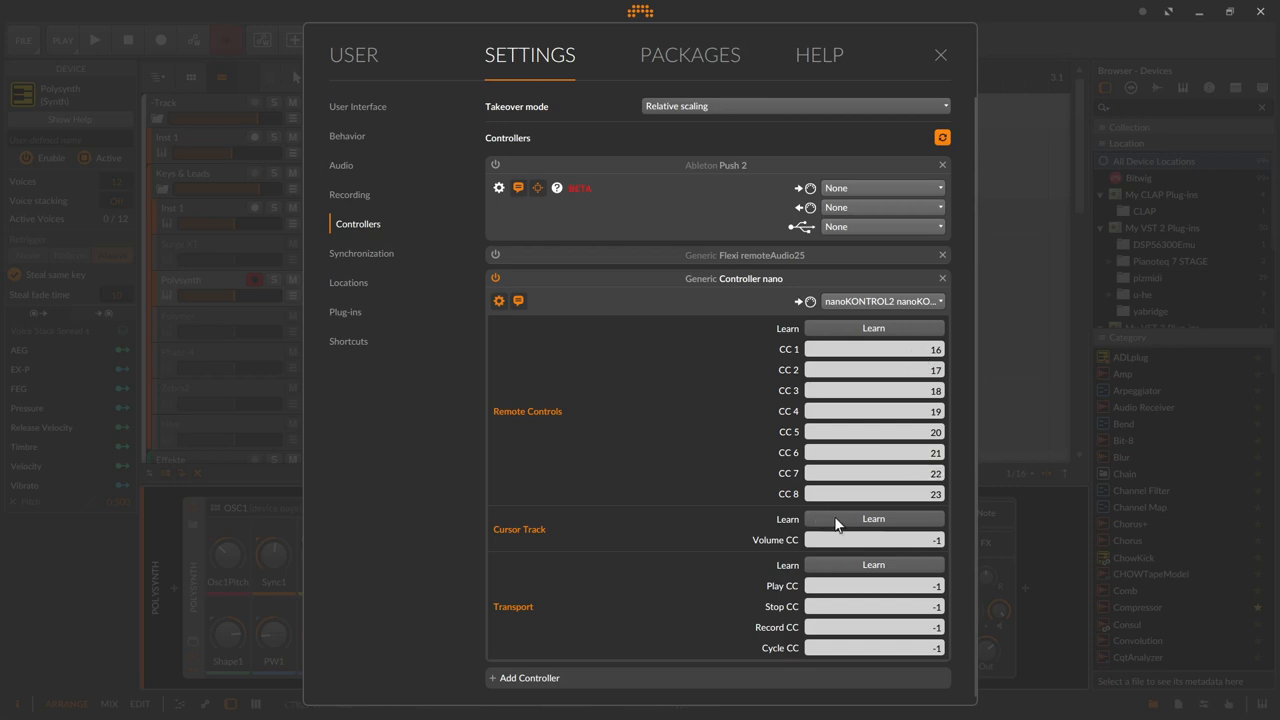
# Step: Learn the volume and transport controls on Controller nano, then close Settings
pyautogui.click(873, 518)
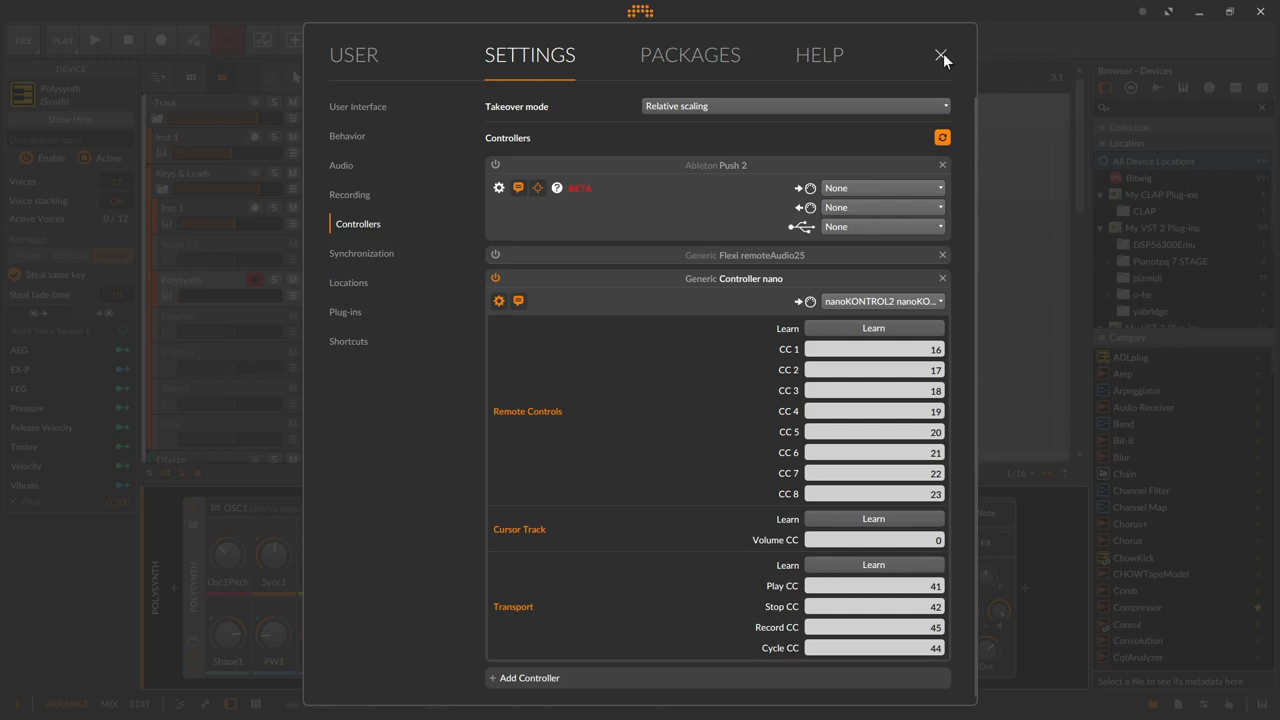
pyautogui.click(940, 54)
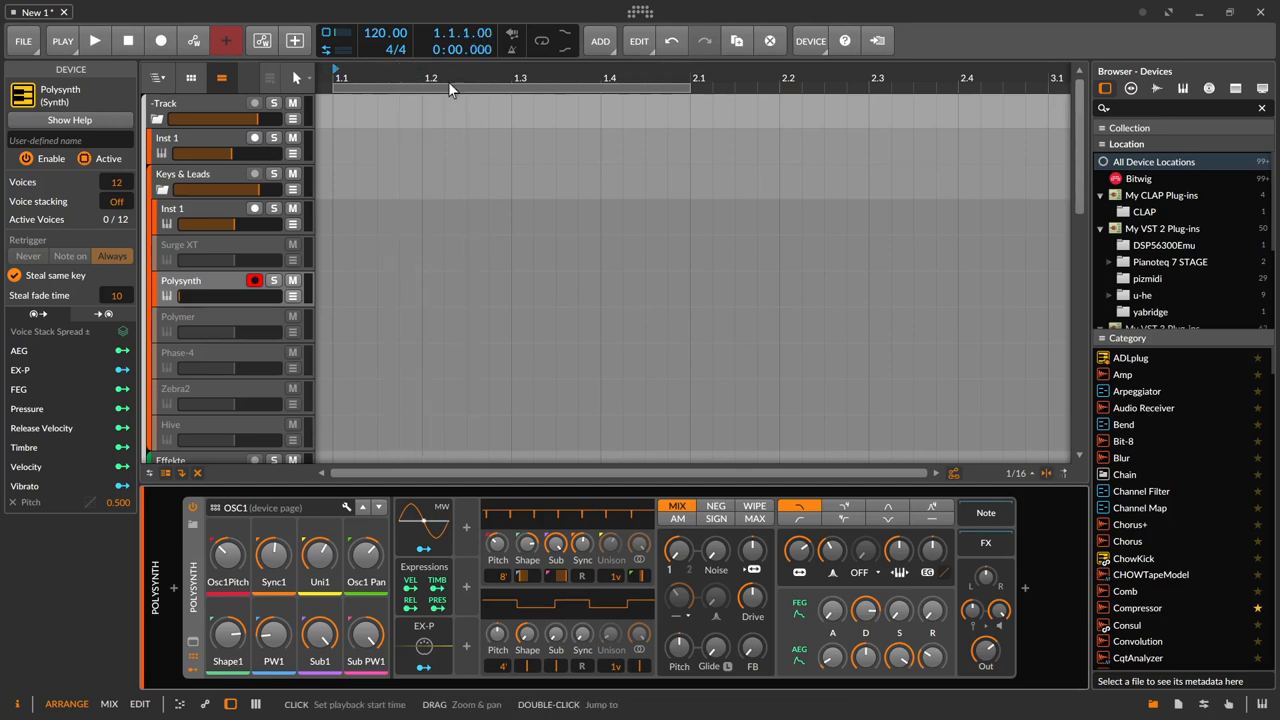
# Step: Toggle the transport loop twice, adjust a Polysynth knob, then reopen Settings
pyautogui.click(540, 41)
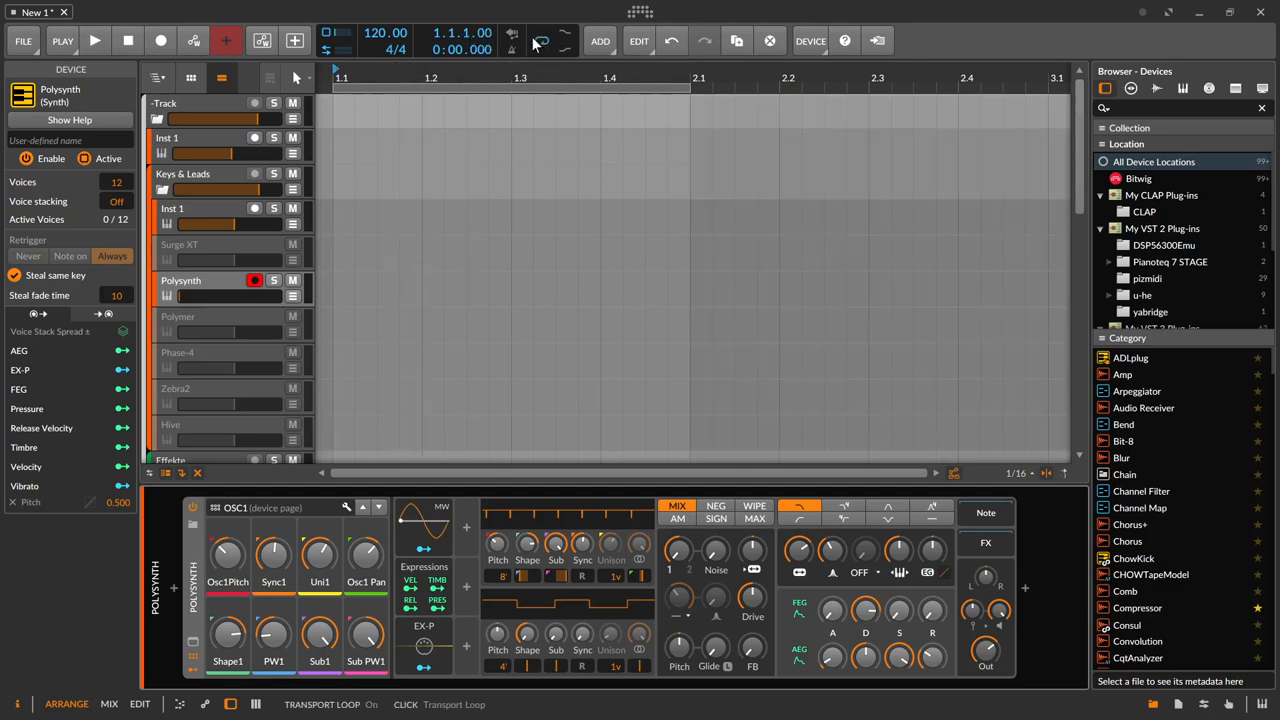
pyautogui.click(541, 41)
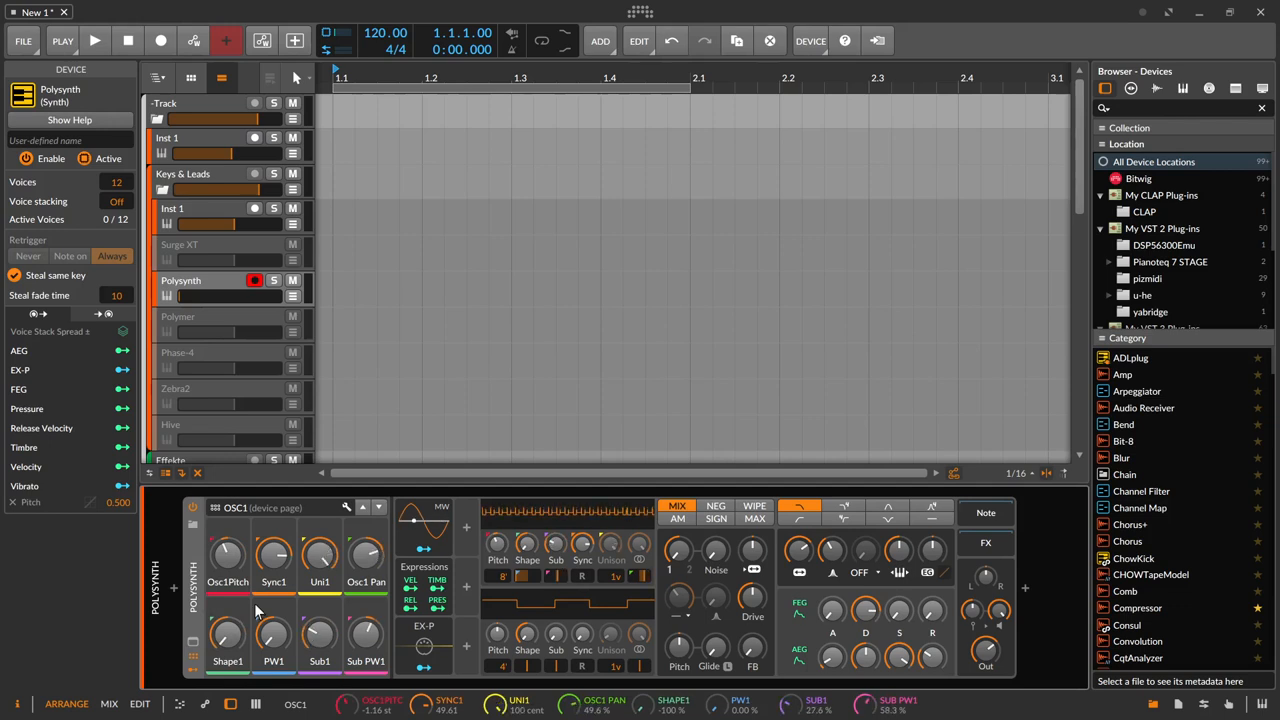
pyautogui.moveTo(230, 295); pyautogui.dragTo(186, 295)
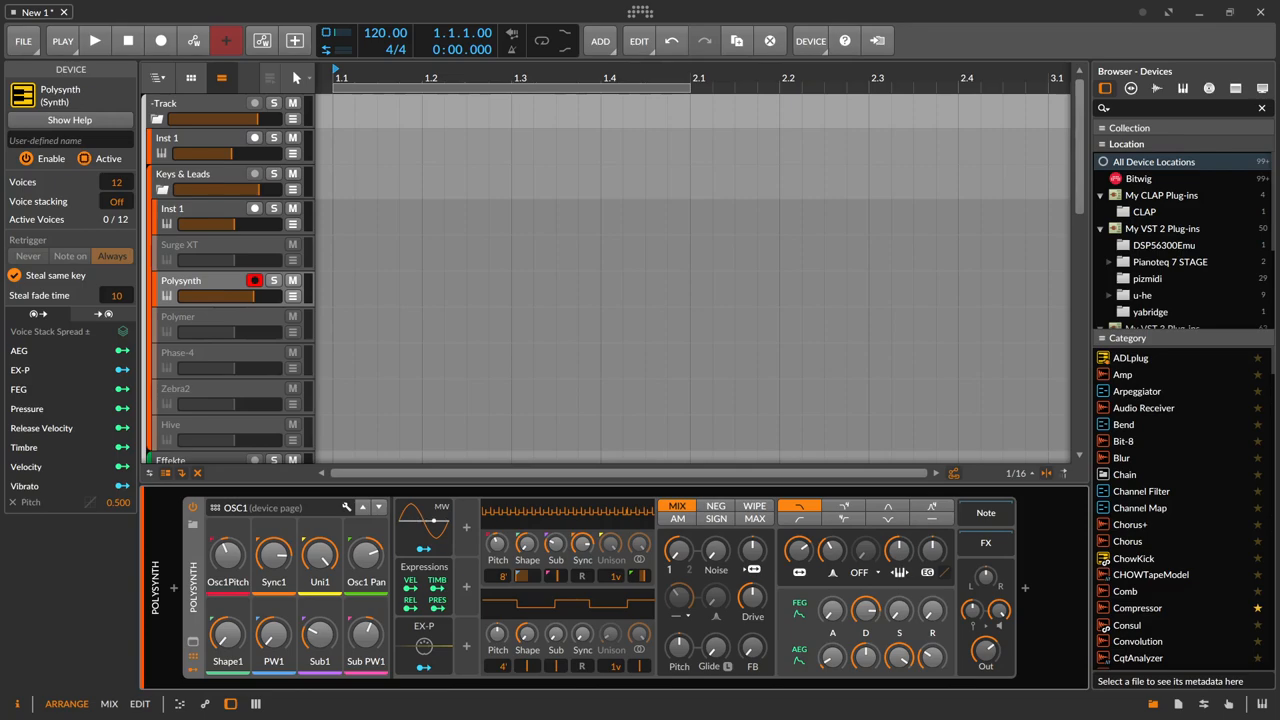
pyautogui.click(640, 11)
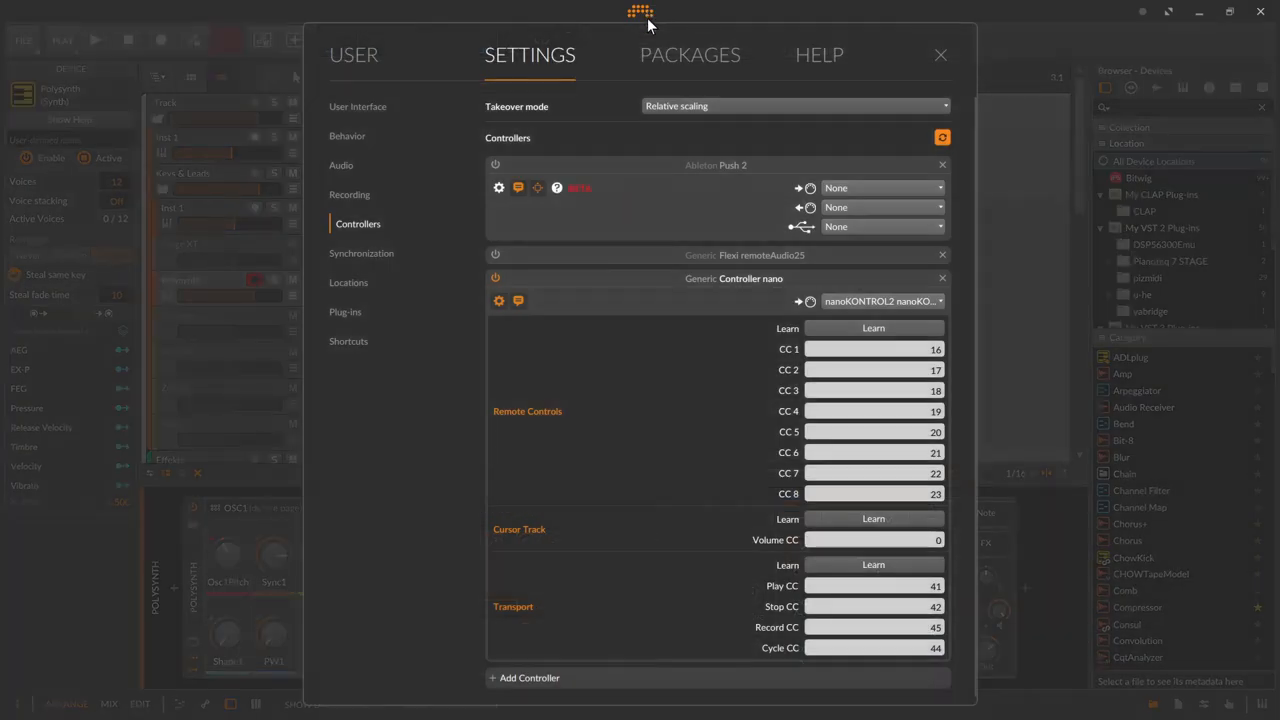
pyautogui.moveTo(550, 55)
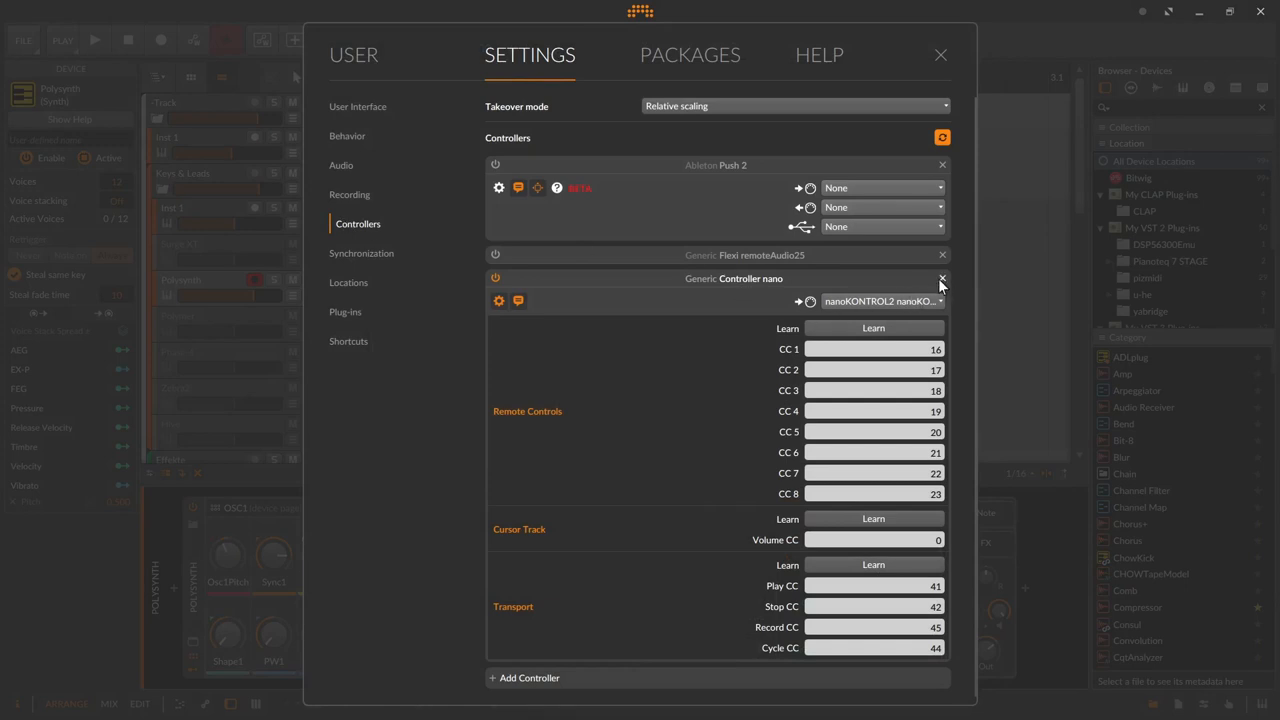
# Step: Delete the Controller nano entry and begin adding a new controller
pyautogui.click(941, 278)
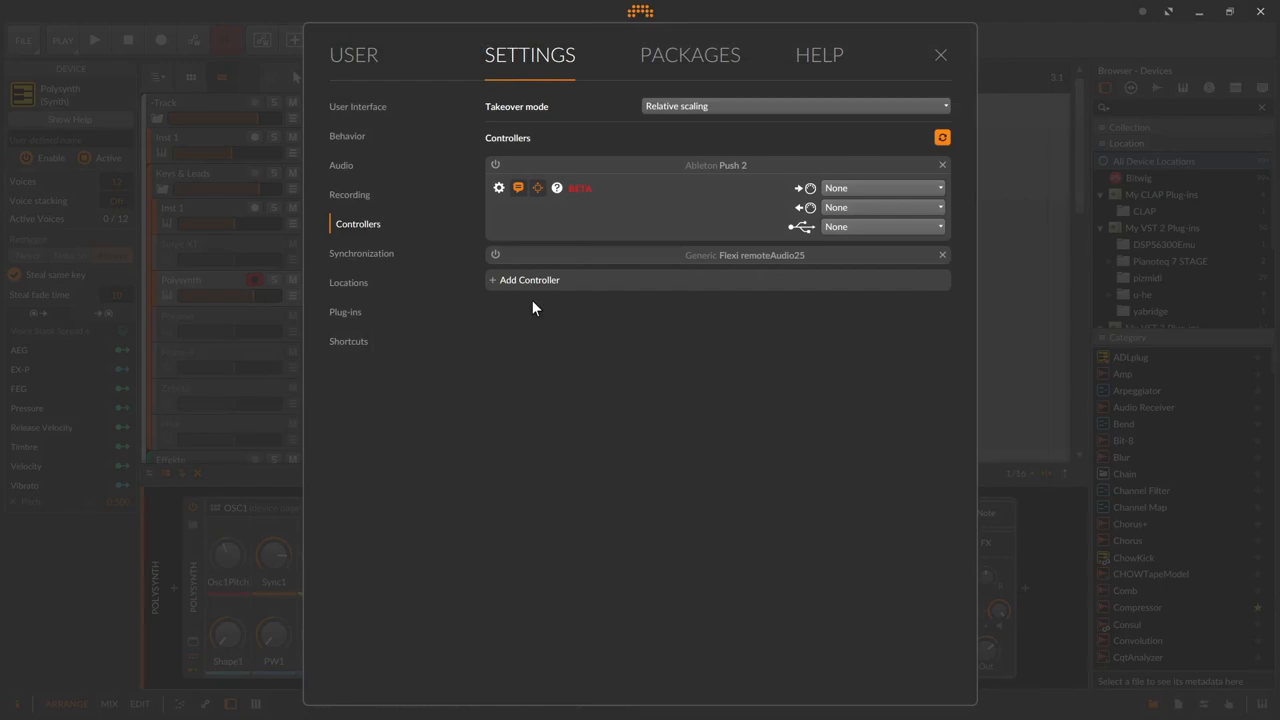
pyautogui.moveTo(510, 285)
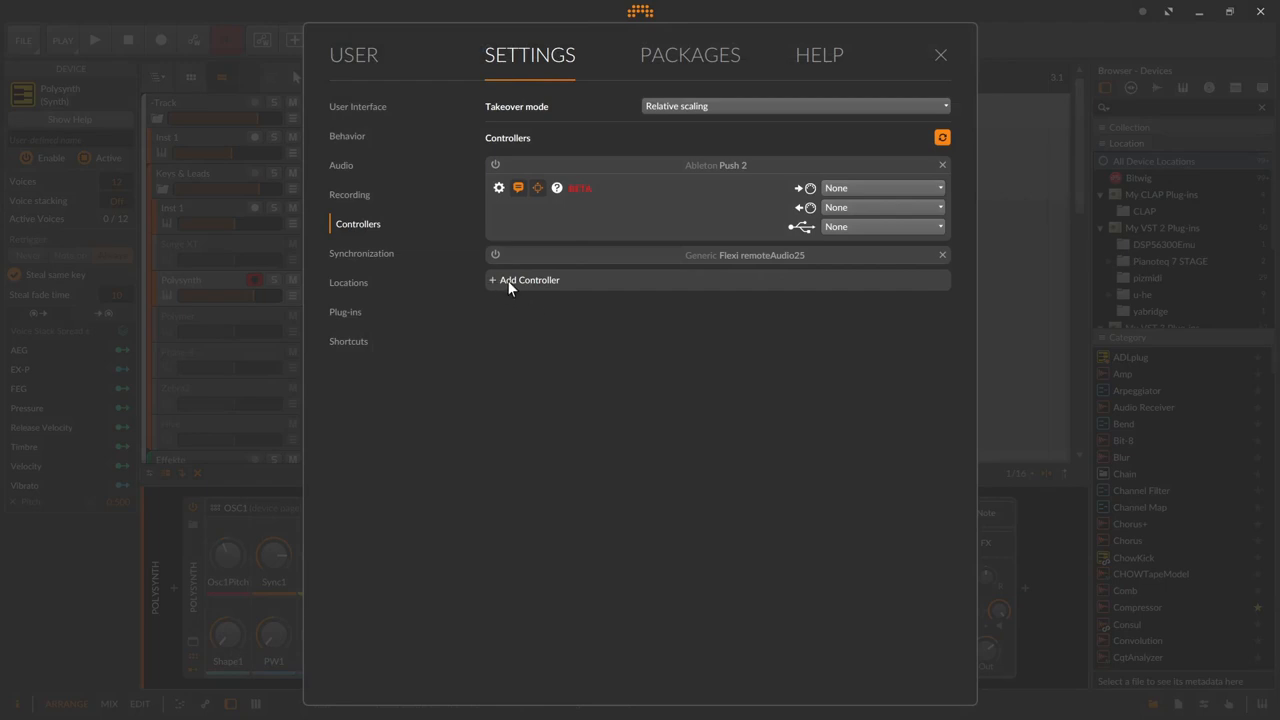
pyautogui.click(529, 280)
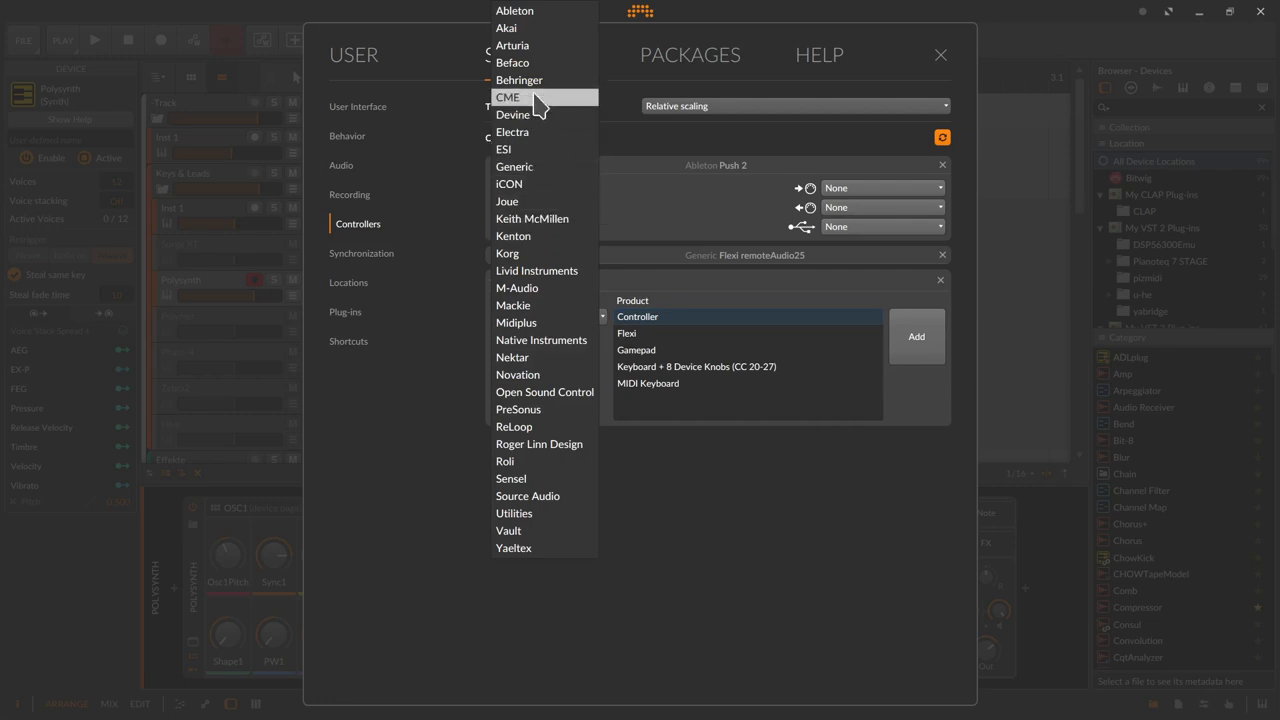
# Step: Add Korg nanoKONTROL 2 using nanoKONTROL2 as both MIDI input and output
pyautogui.click(507, 253)
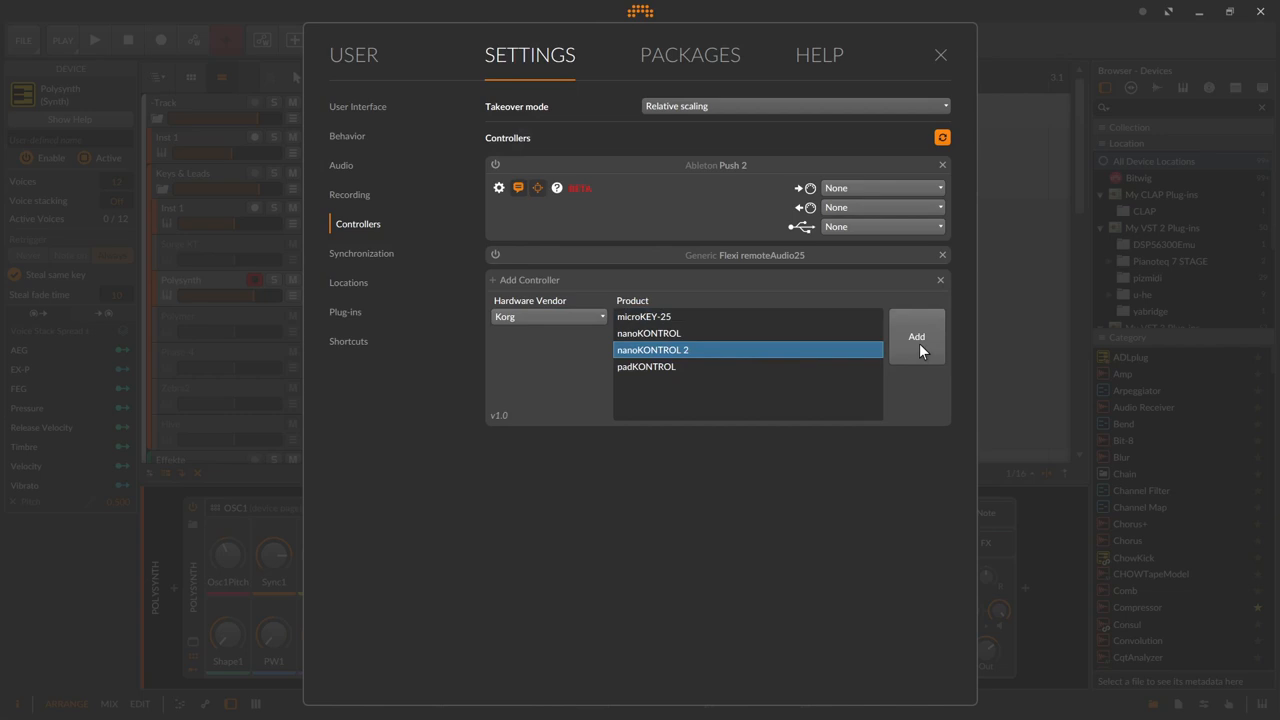
pyautogui.click(916, 336)
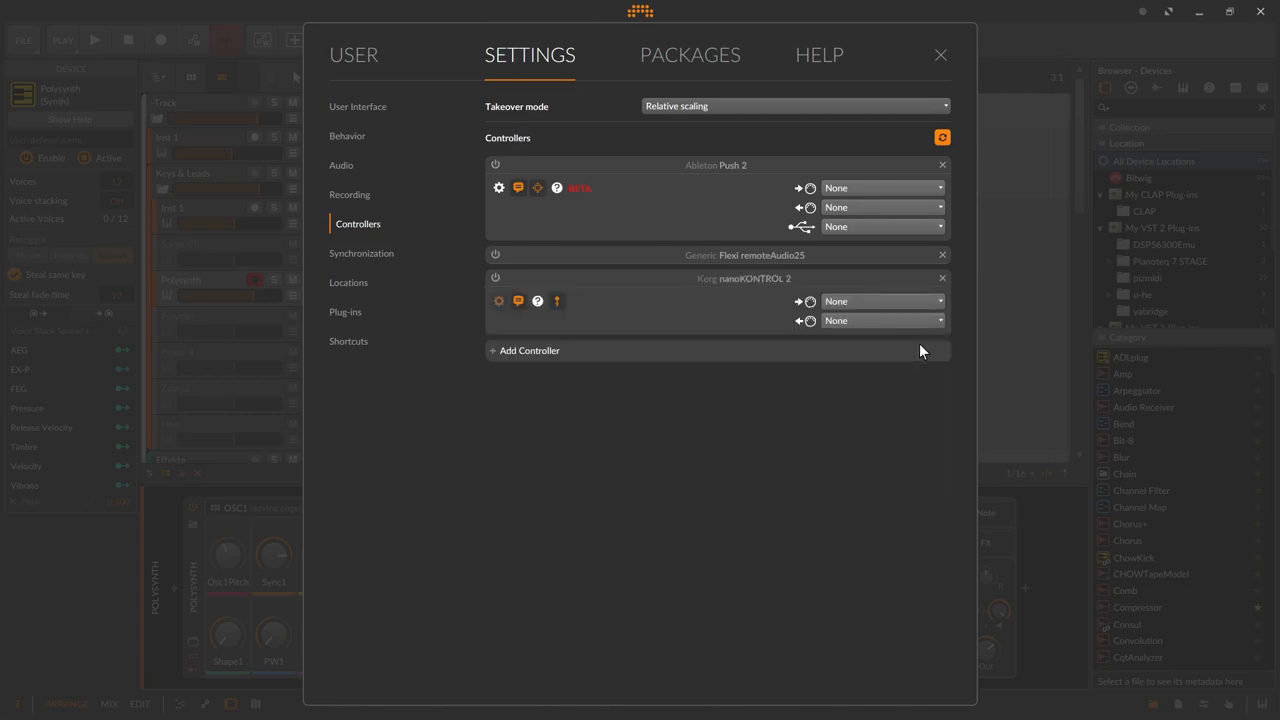
pyautogui.click(880, 301)
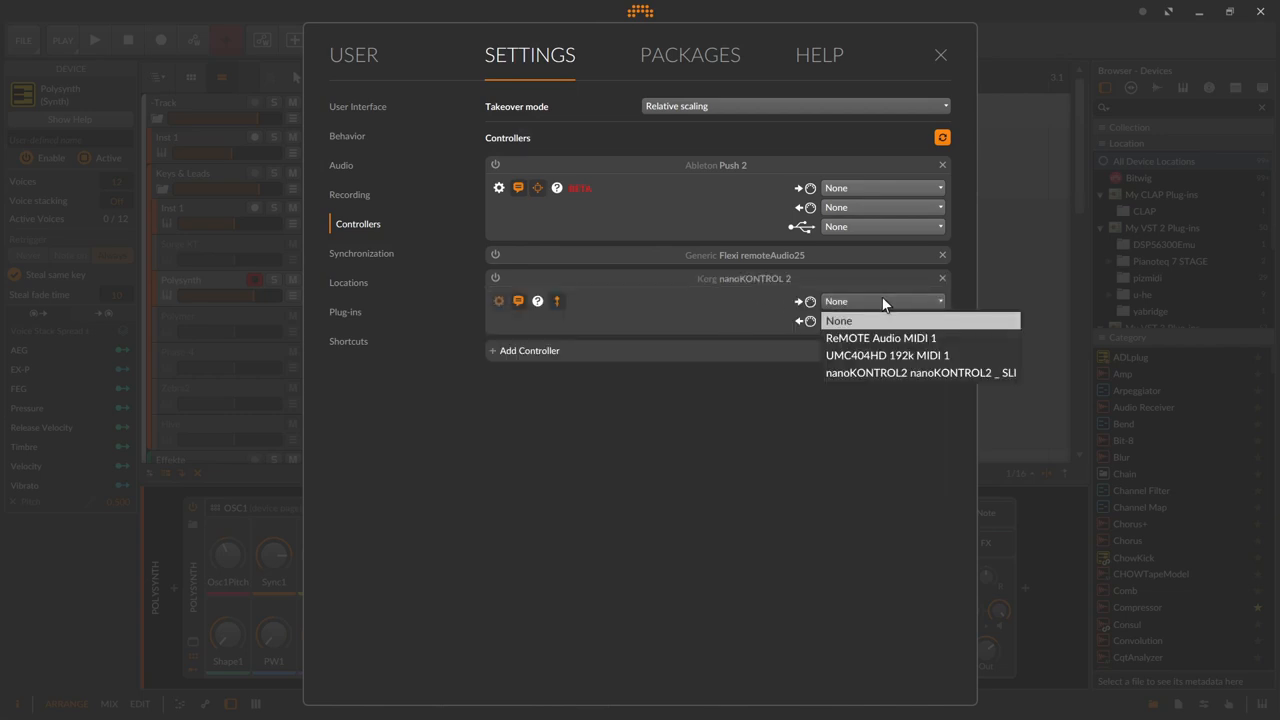
pyautogui.click(919, 372)
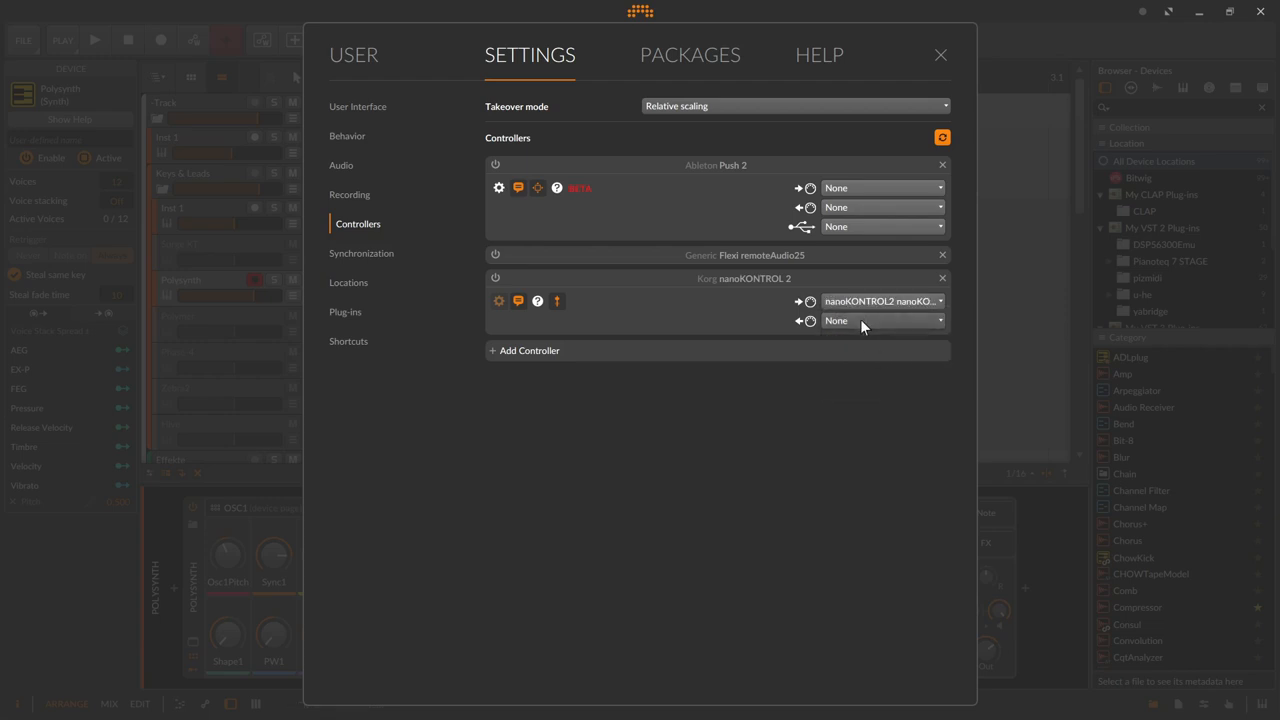
pyautogui.click(880, 320)
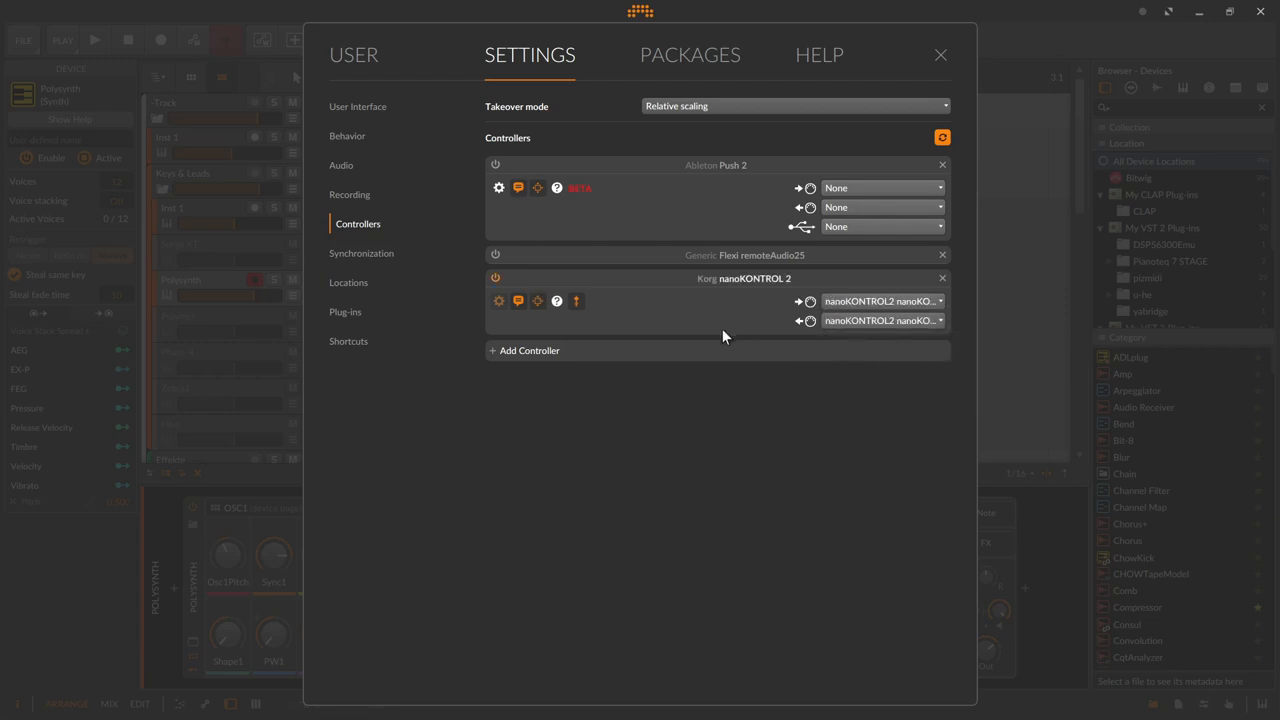
pyautogui.moveTo(671, 328)
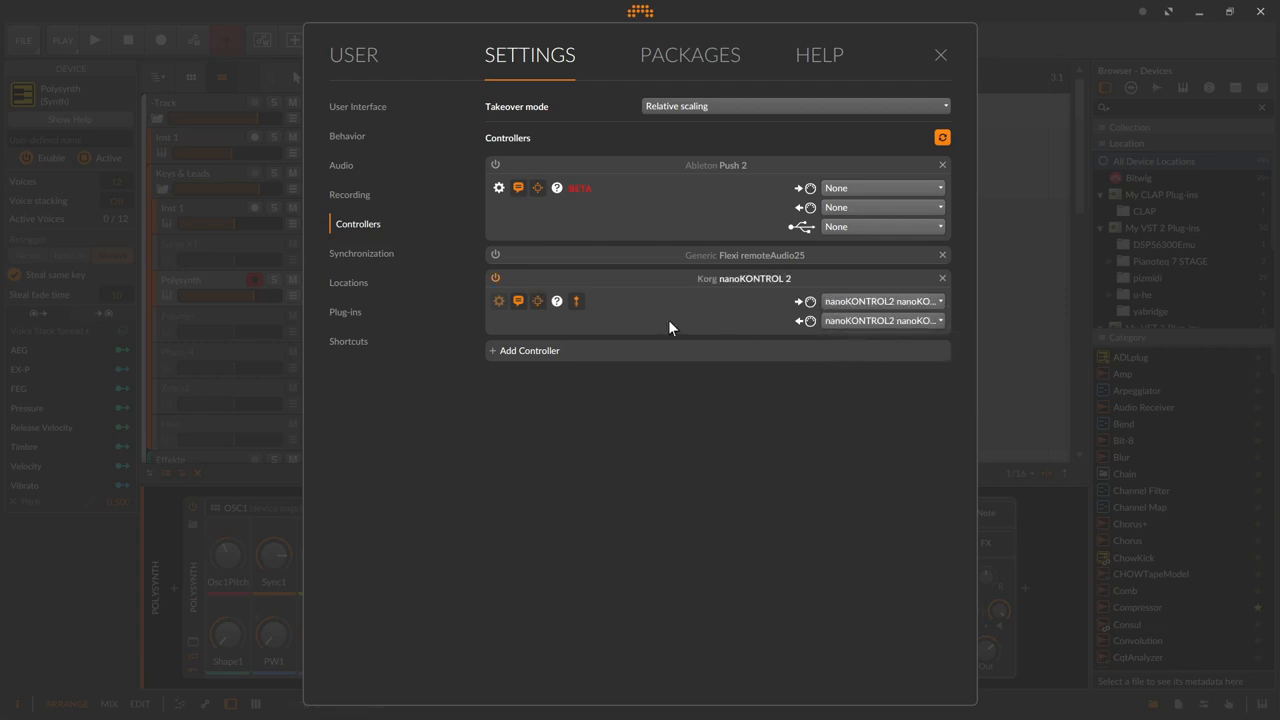
pyautogui.moveTo(615, 308)
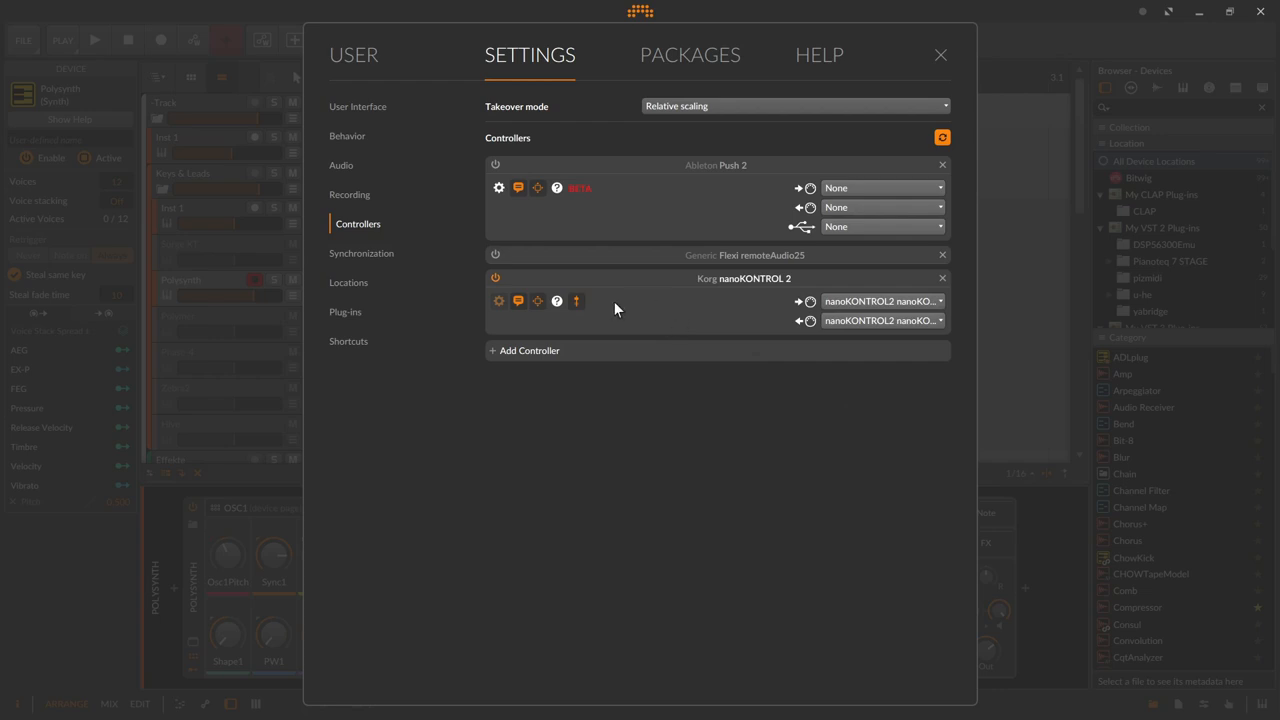
pyautogui.moveTo(508, 313)
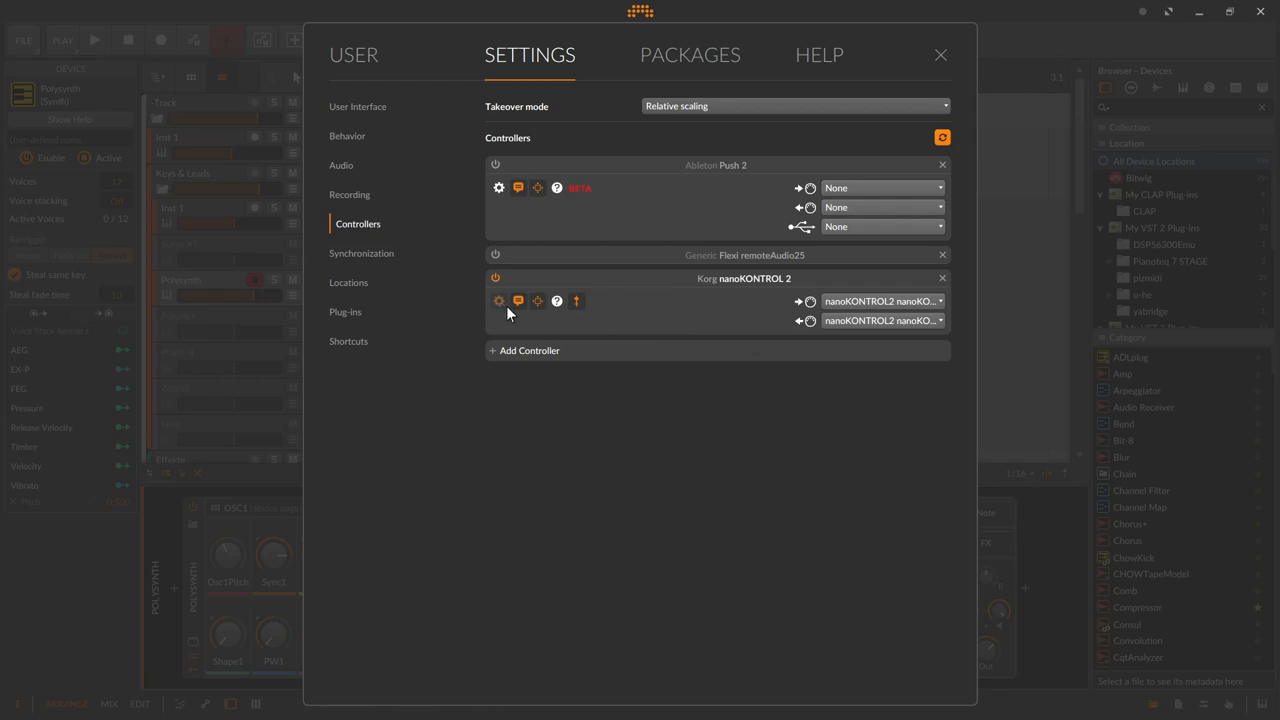
pyautogui.moveTo(518, 301)
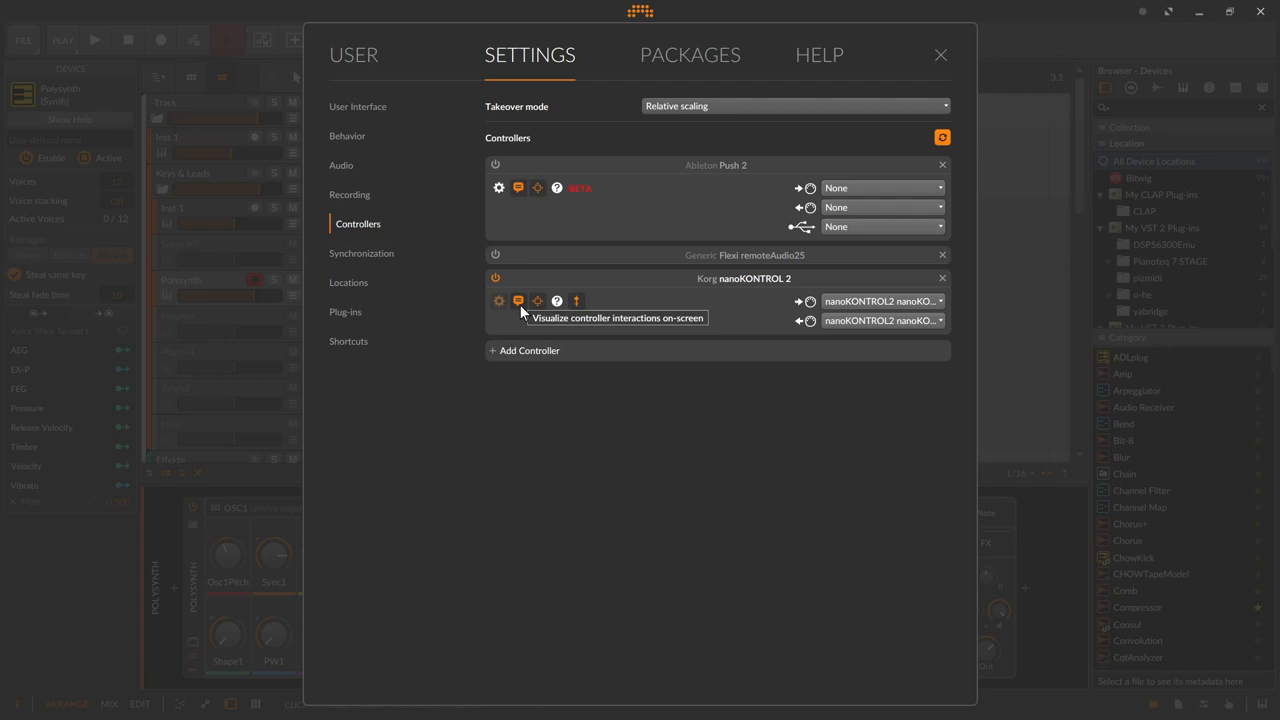
pyautogui.moveTo(503, 323)
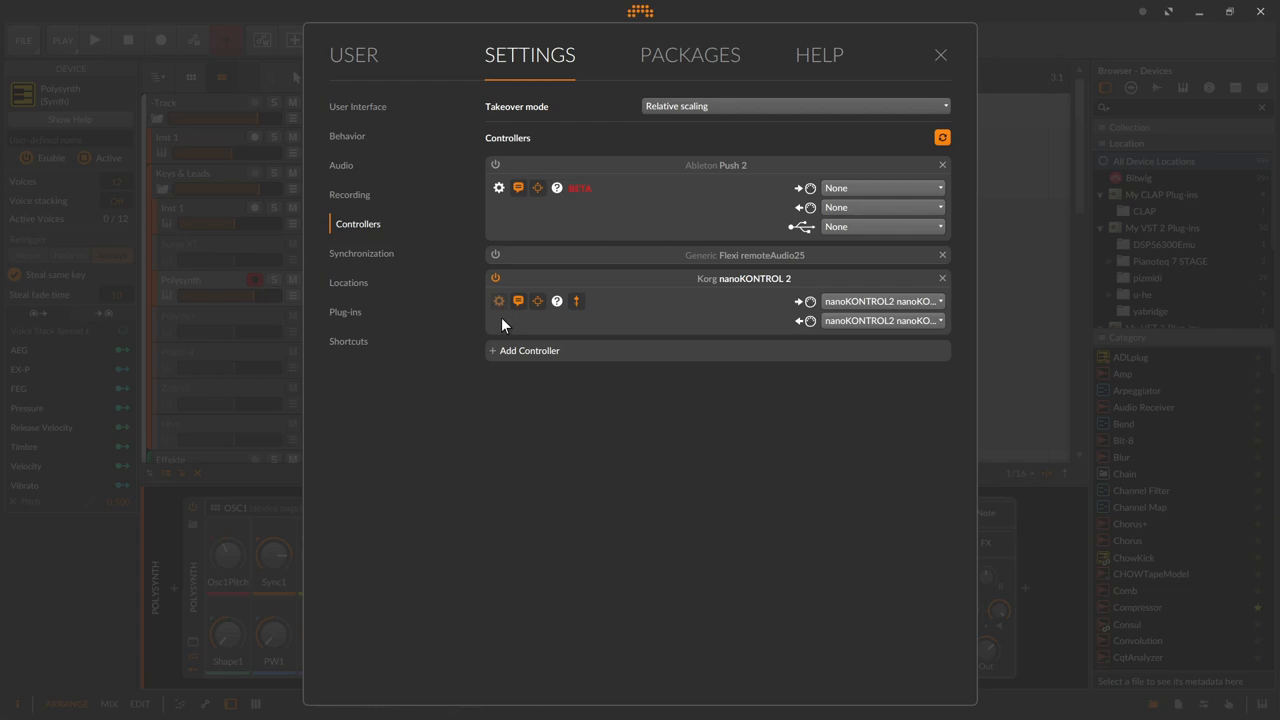
pyautogui.moveTo(498, 325)
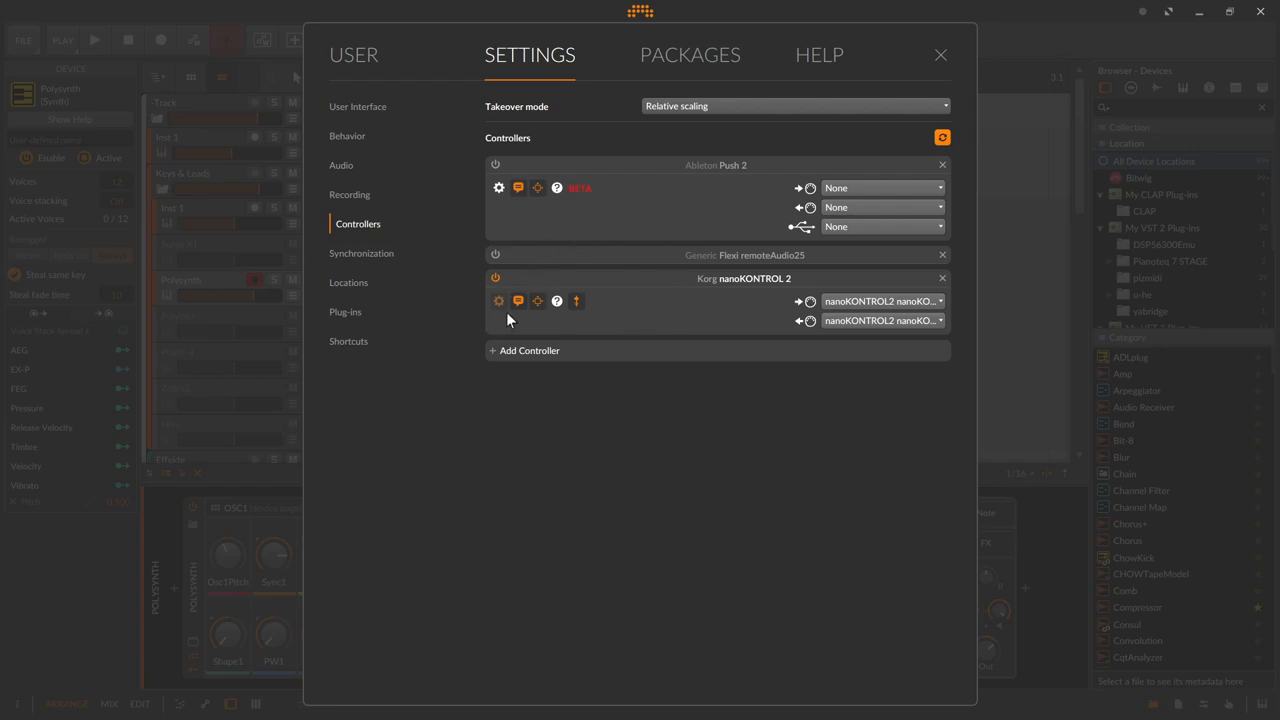
pyautogui.moveTo(545, 316)
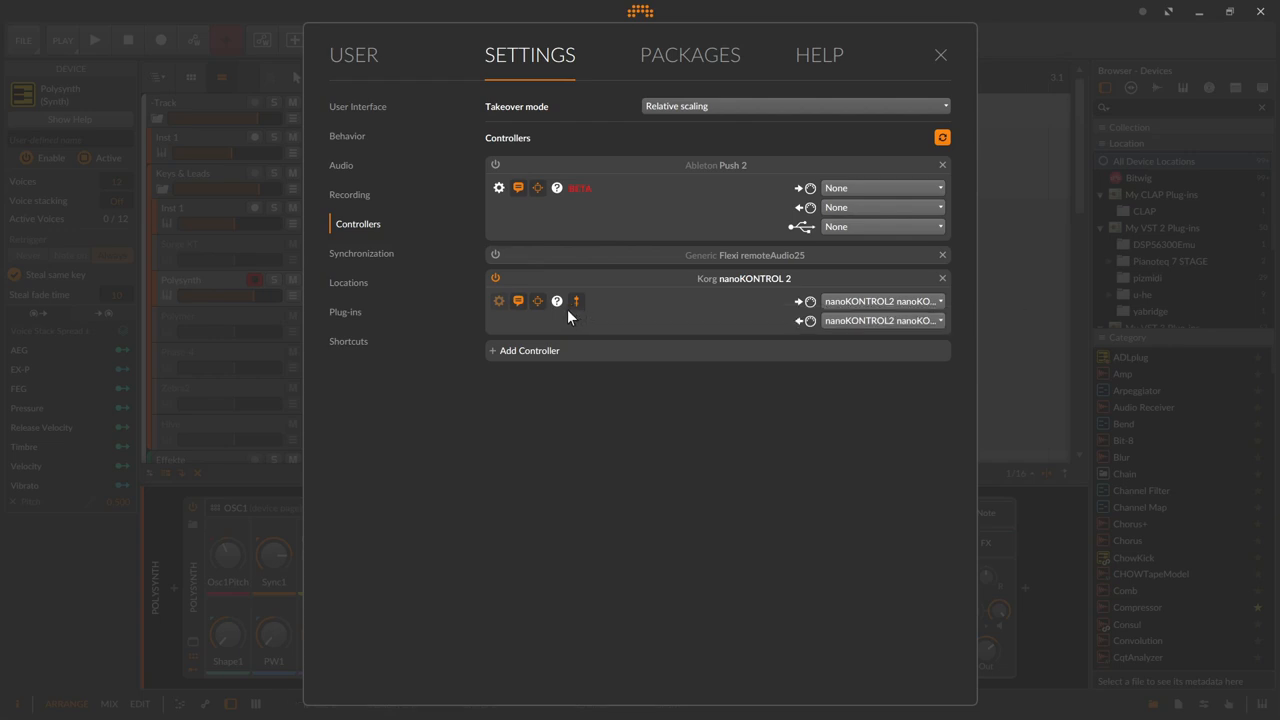
pyautogui.moveTo(576, 301)
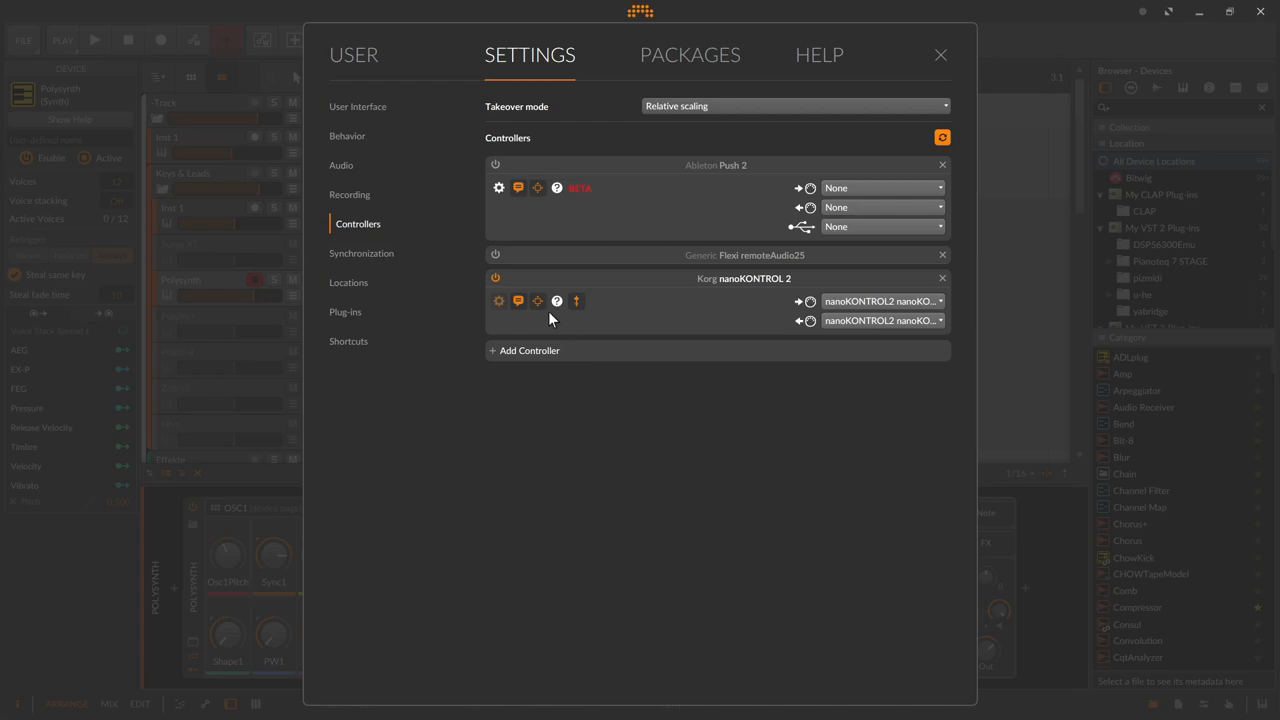
pyautogui.moveTo(555, 308)
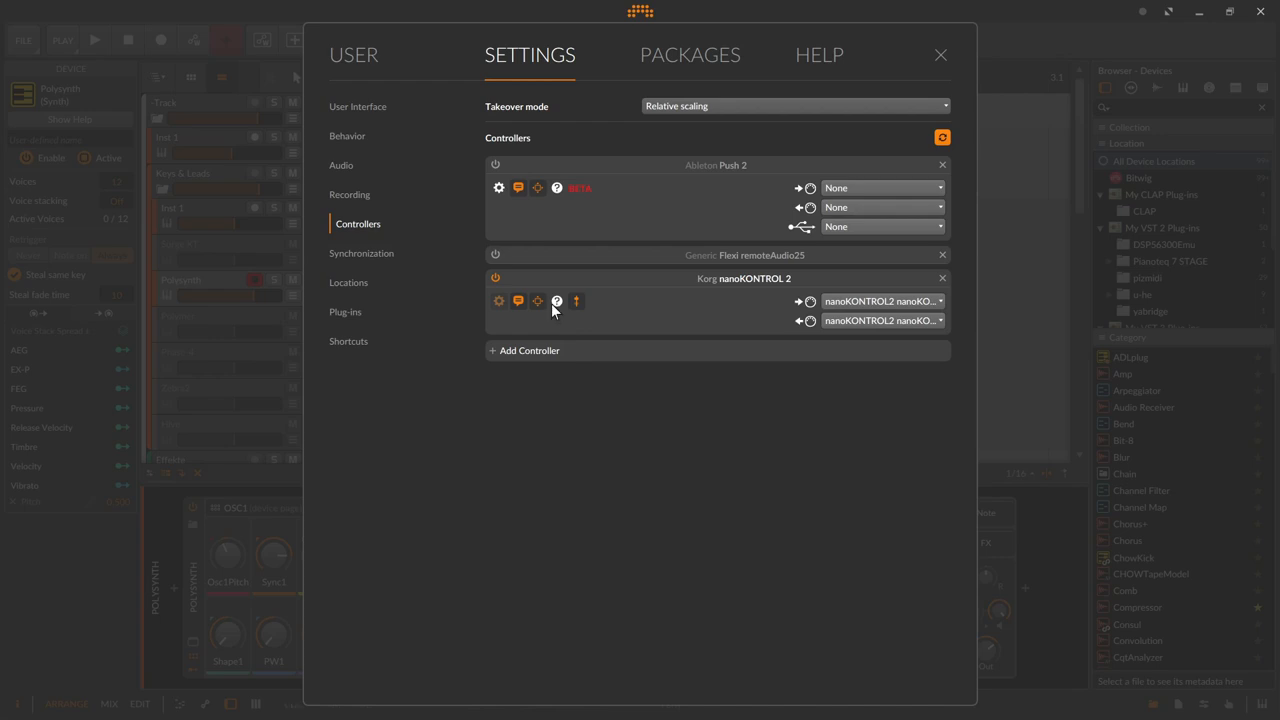
# Step: Open the nanoKONTROL 2 guide in Firefox and scroll through its mapping tables
pyautogui.click(556, 300)
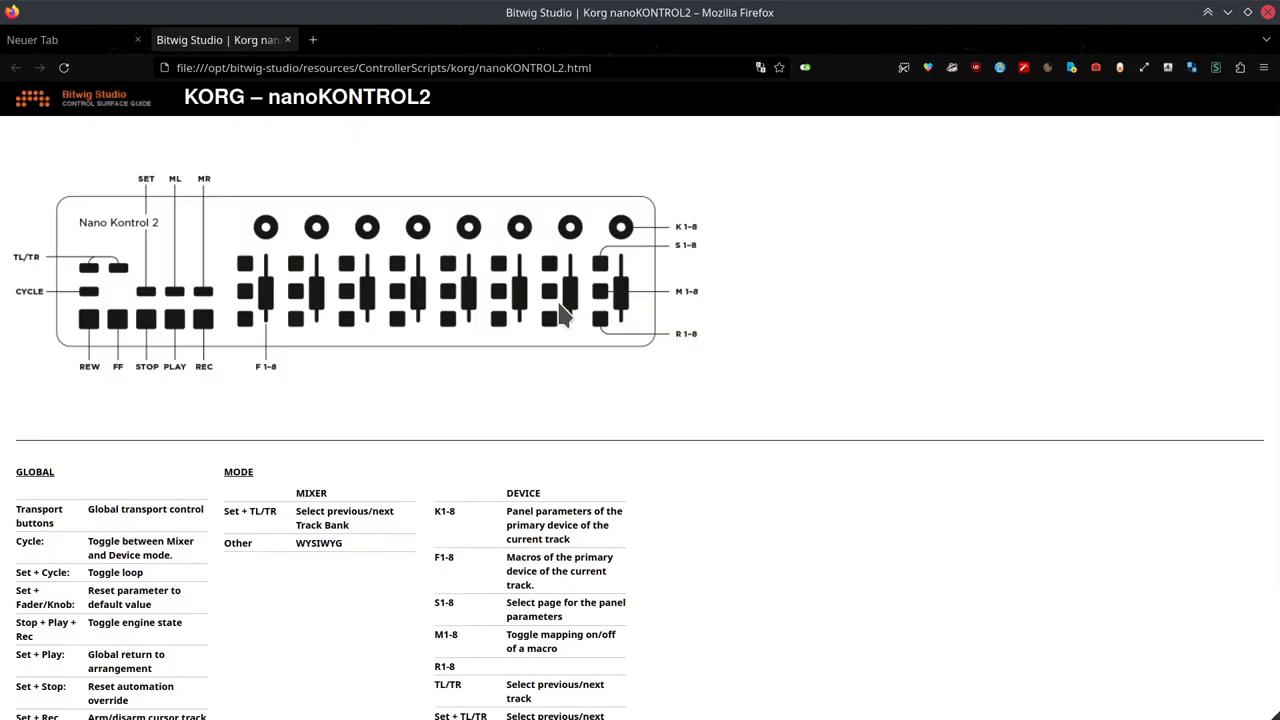
pyautogui.moveTo(515, 335)
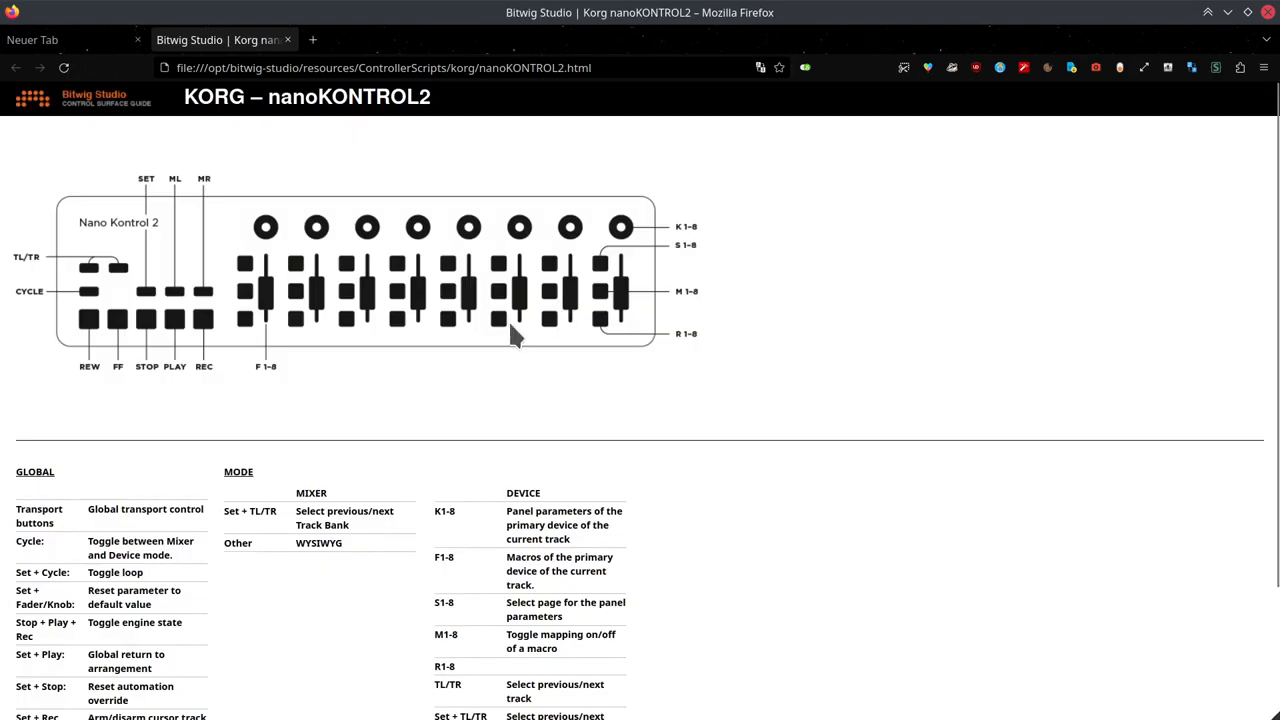
pyautogui.moveTo(137, 192)
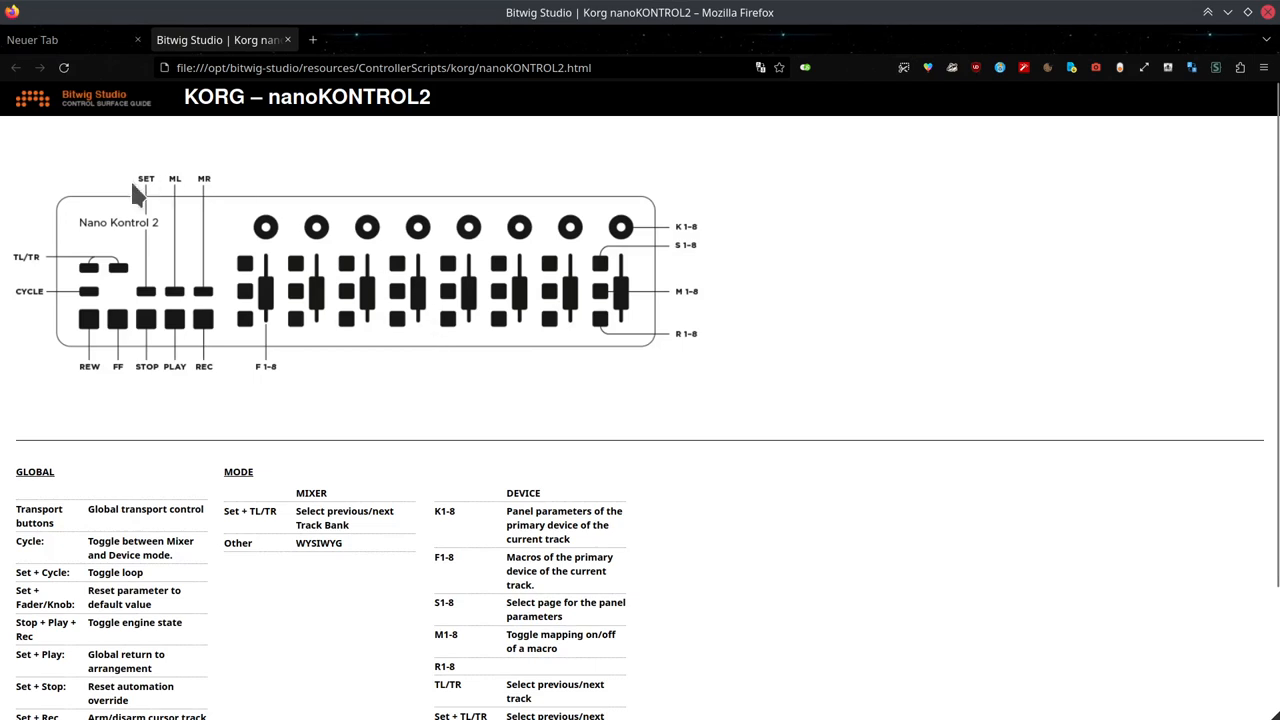
pyautogui.moveTo(283, 435)
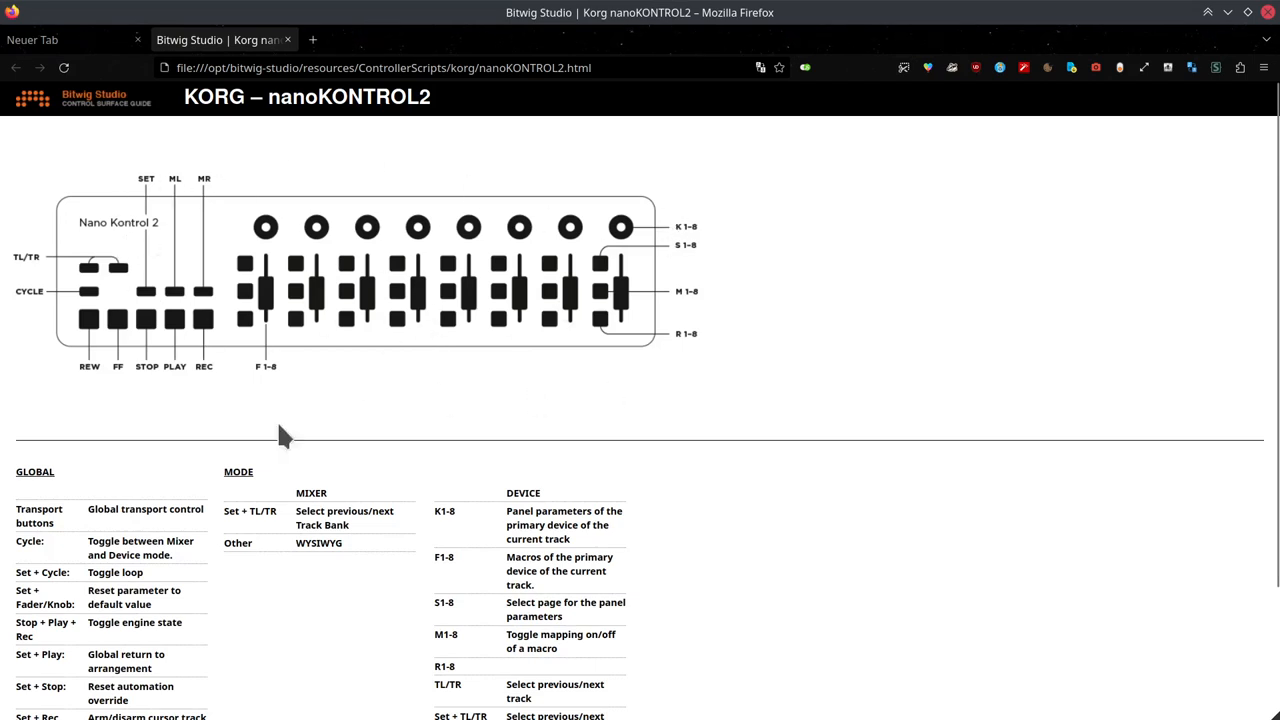
pyautogui.moveTo(515, 438)
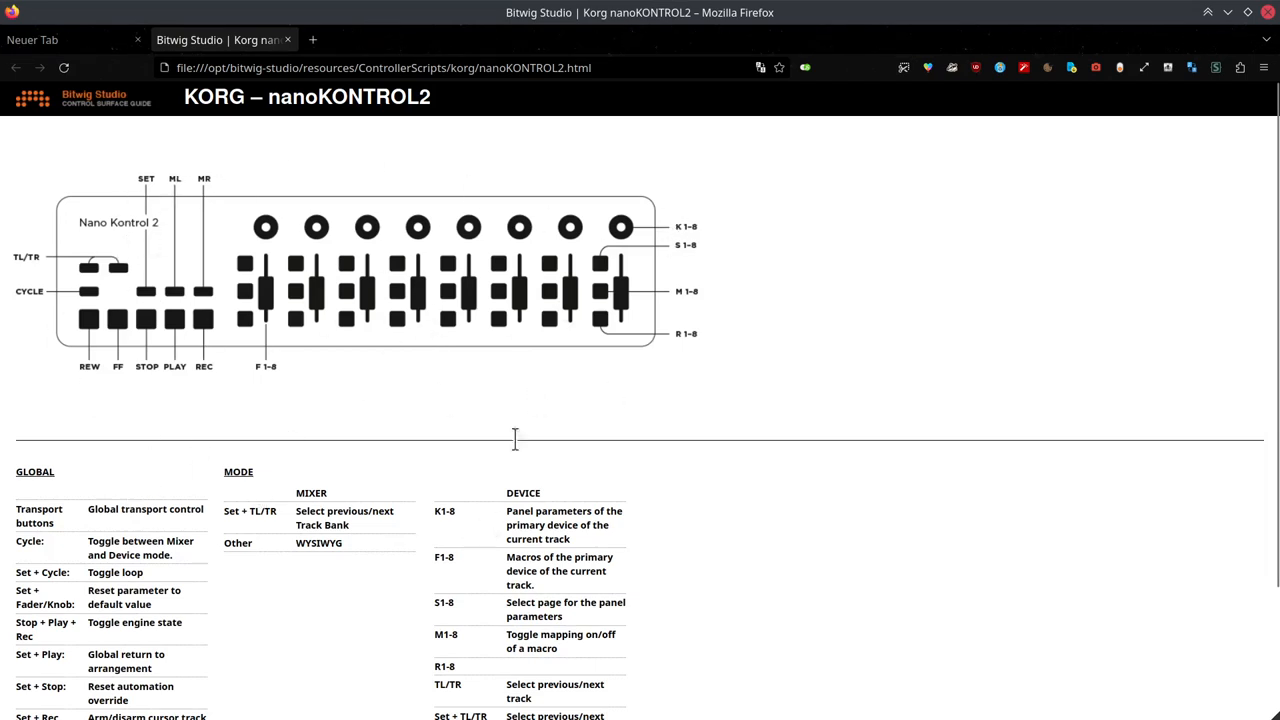
pyautogui.scroll(-3)
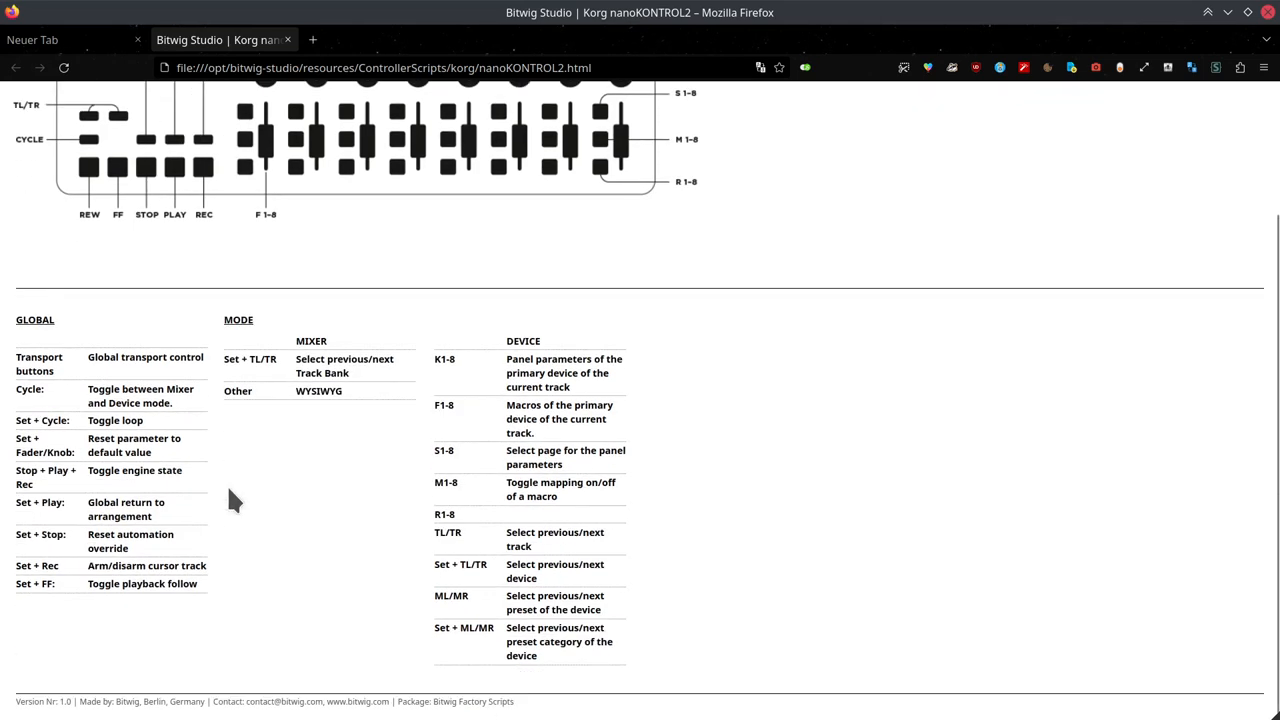
pyautogui.scroll(3)
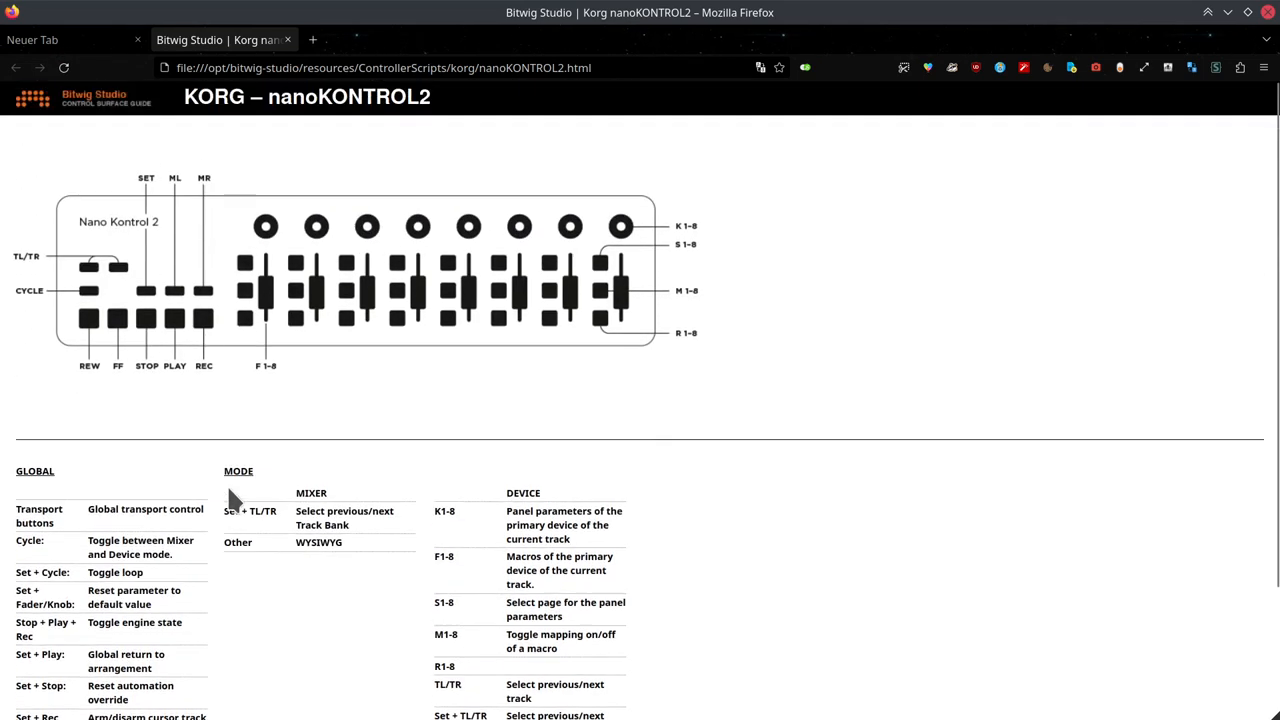
pyautogui.moveTo(873, 497)
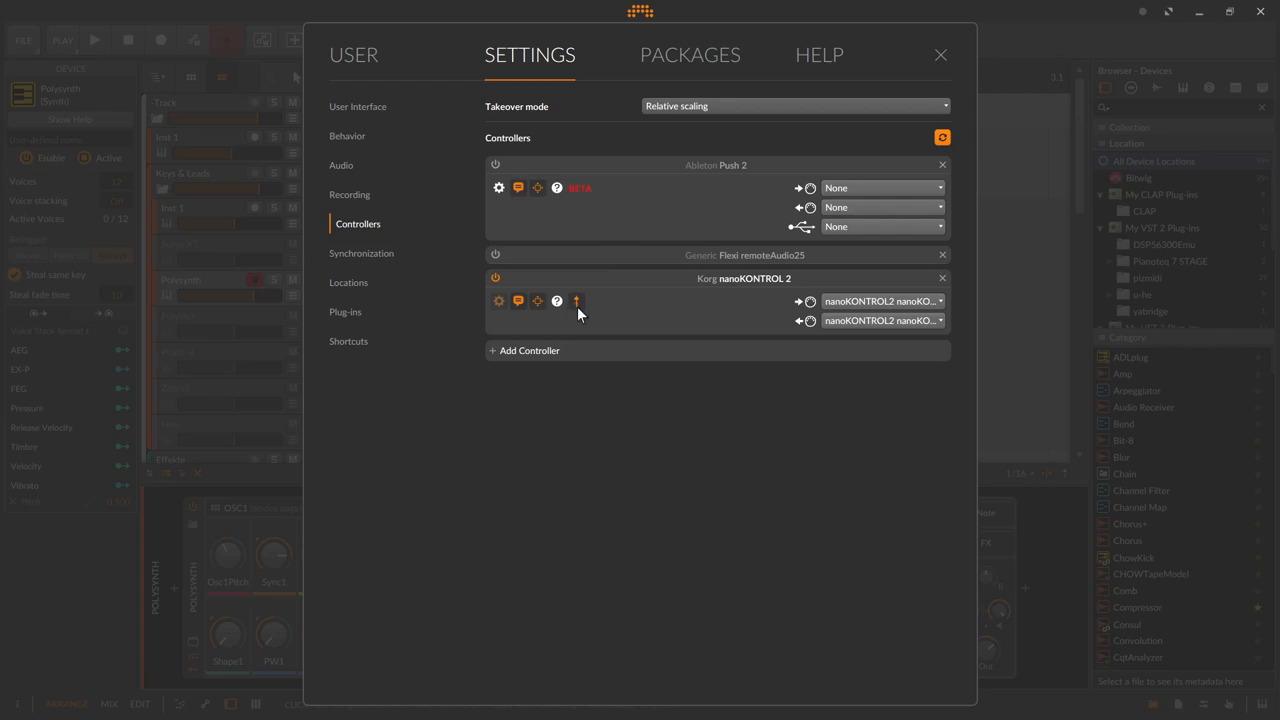
pyautogui.moveTo(585, 315)
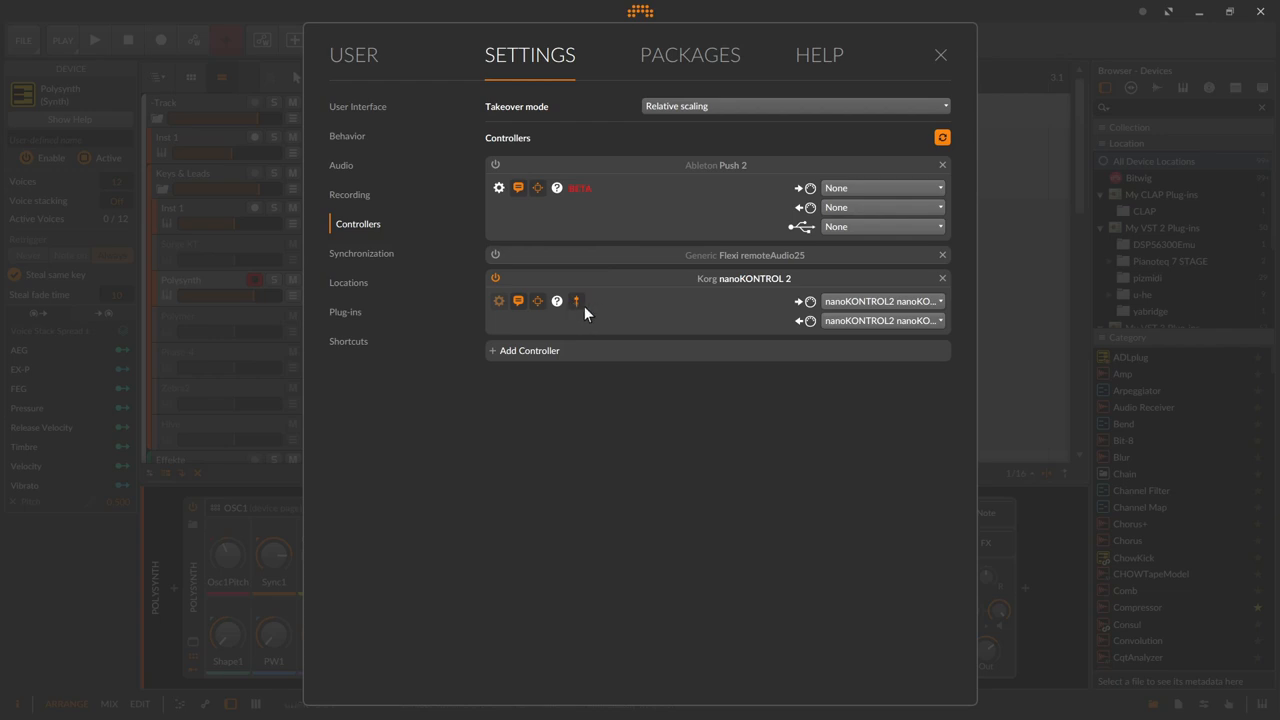
pyautogui.moveTo(576, 300)
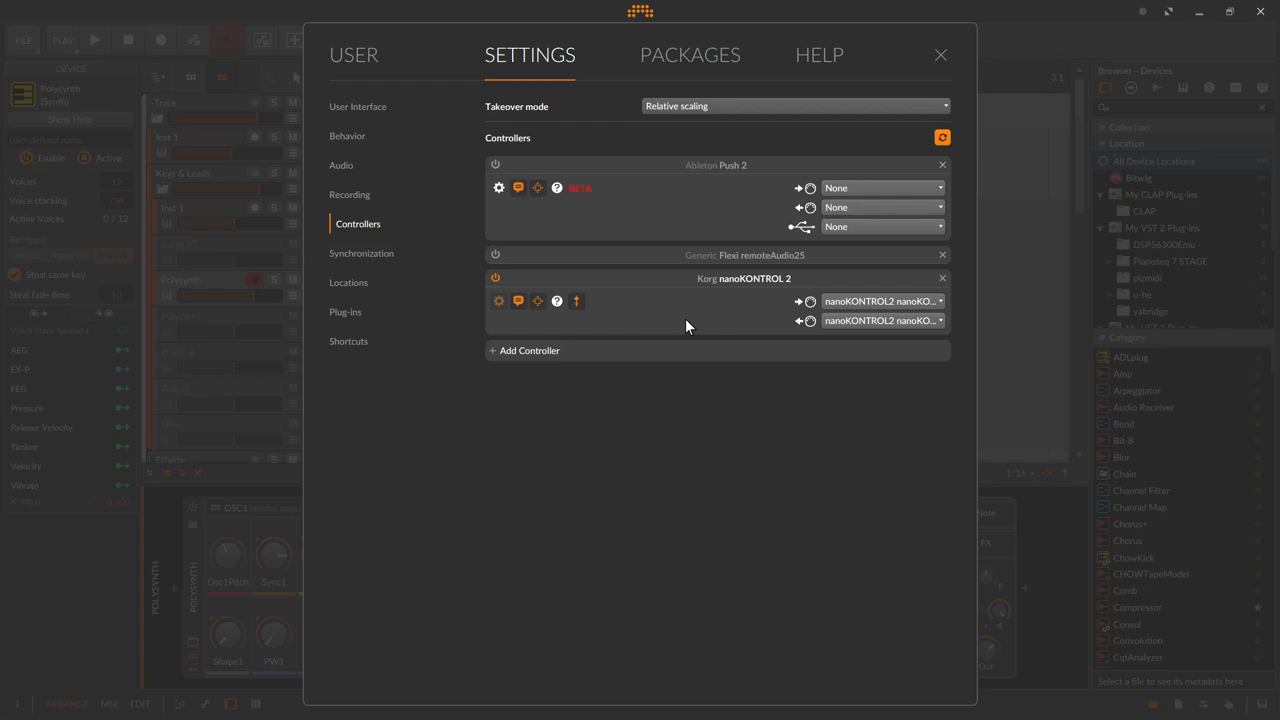
pyautogui.moveTo(687, 317)
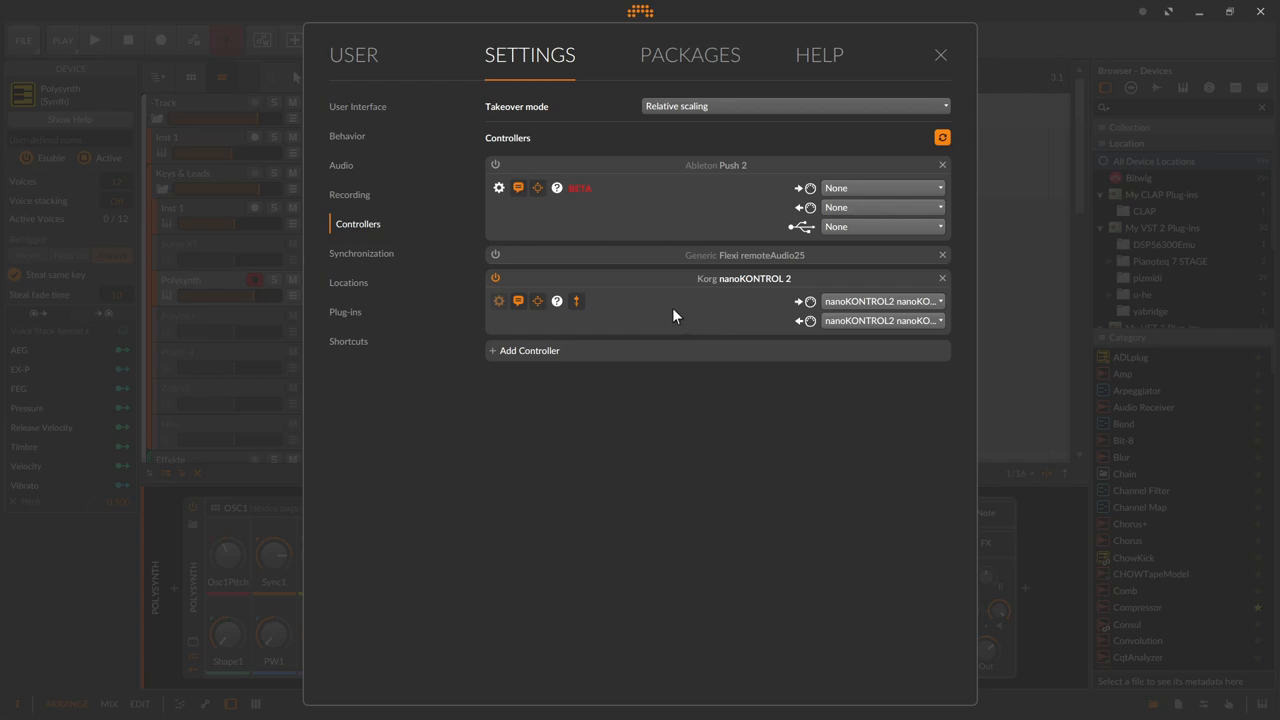
pyautogui.moveTo(674, 316)
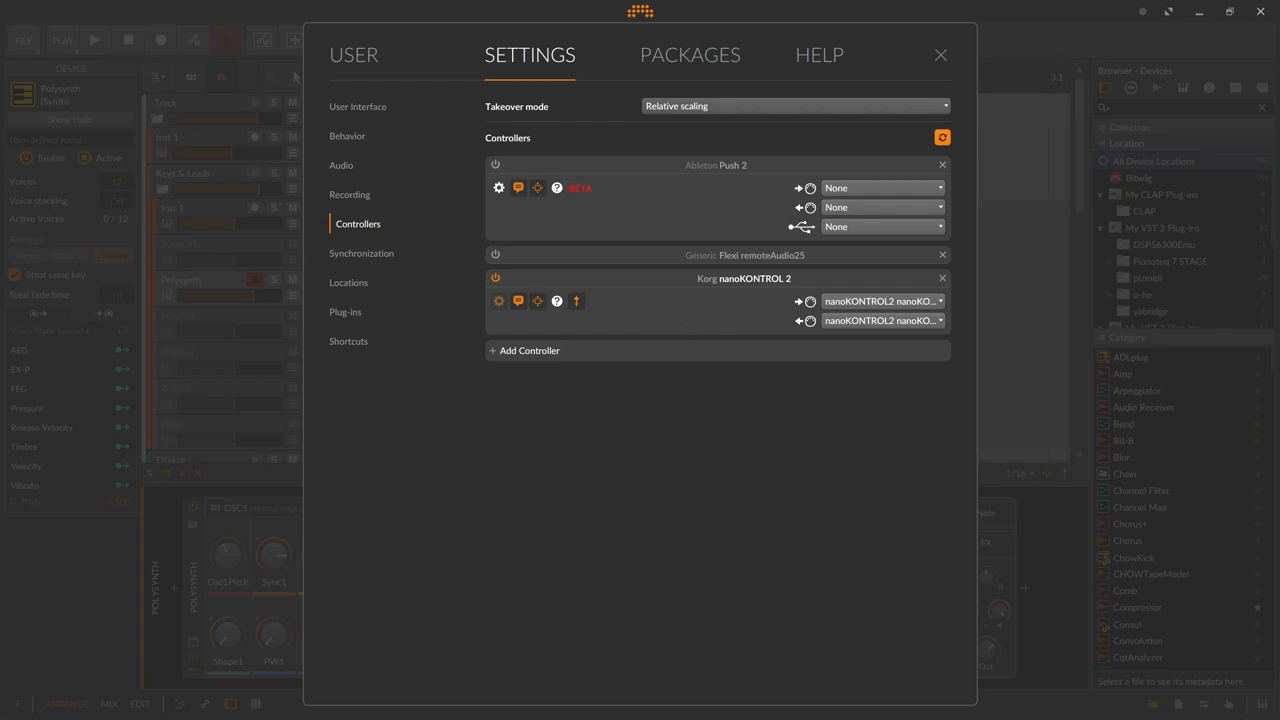
pyautogui.moveTo(699, 455)
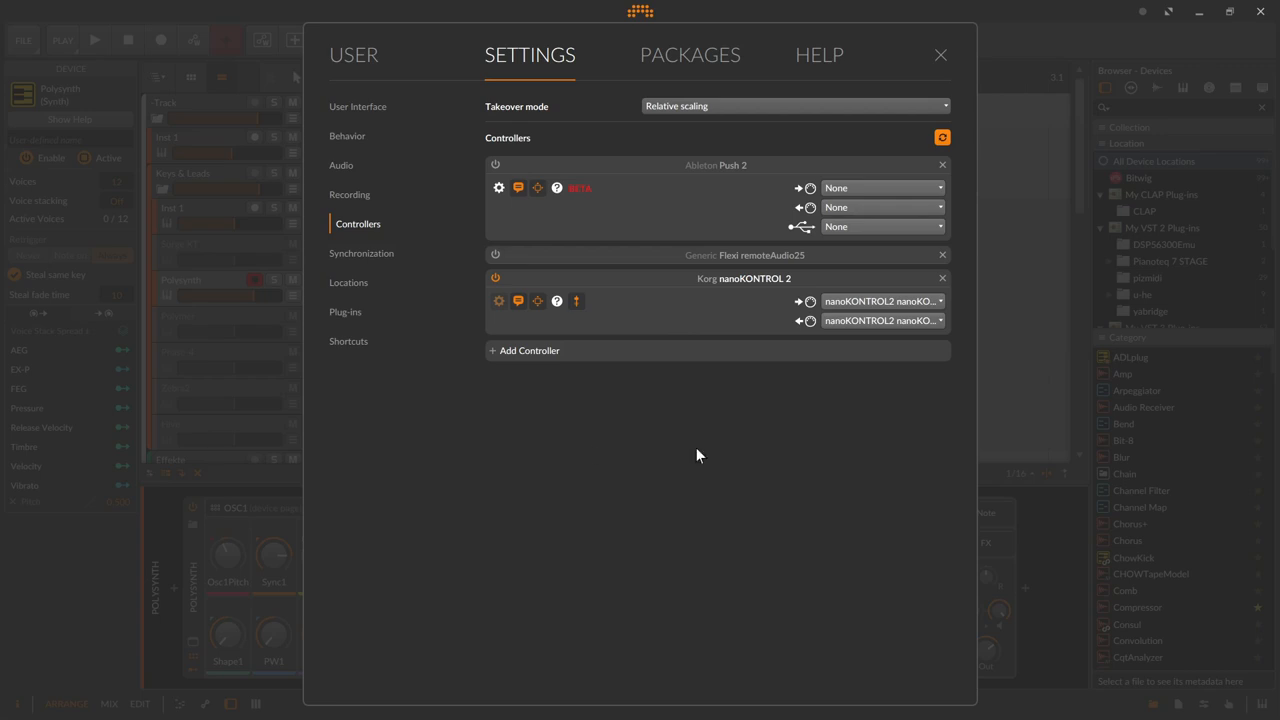
# Step: Remove the Korg nanoKONTROL 2 and add a Generic Flexi controller in its place
pyautogui.click(941, 278)
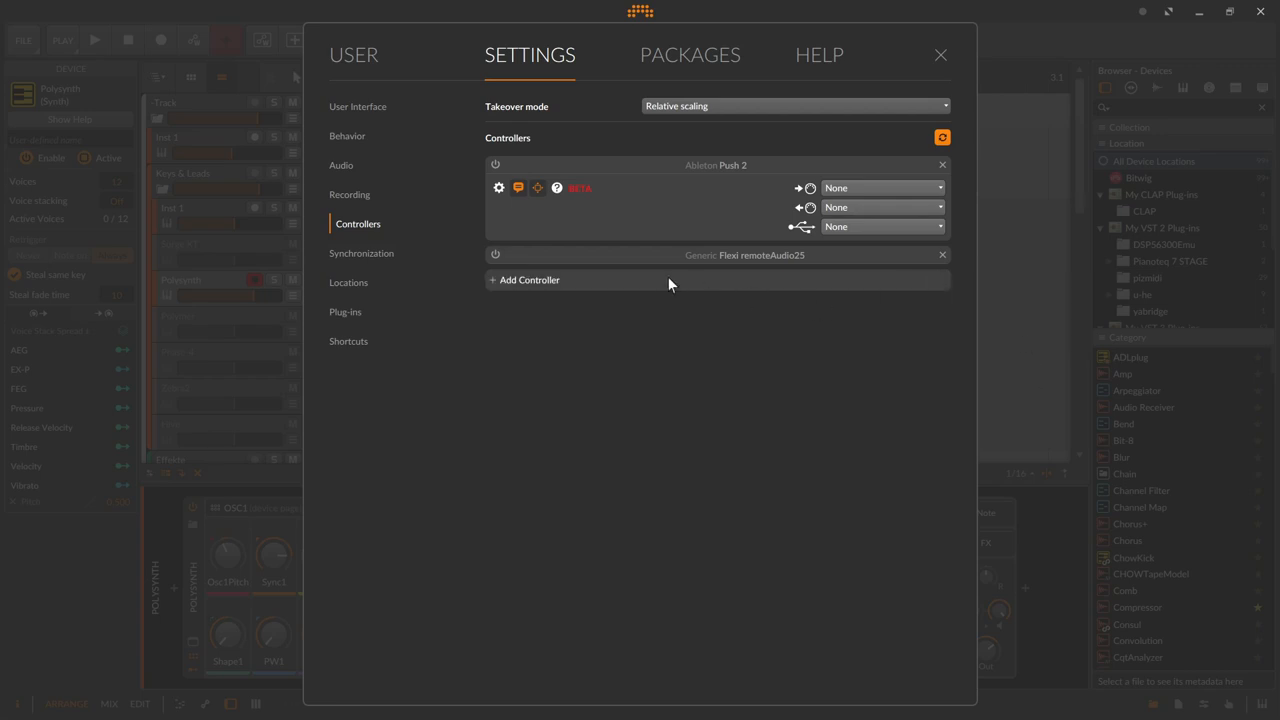
pyautogui.moveTo(626, 284)
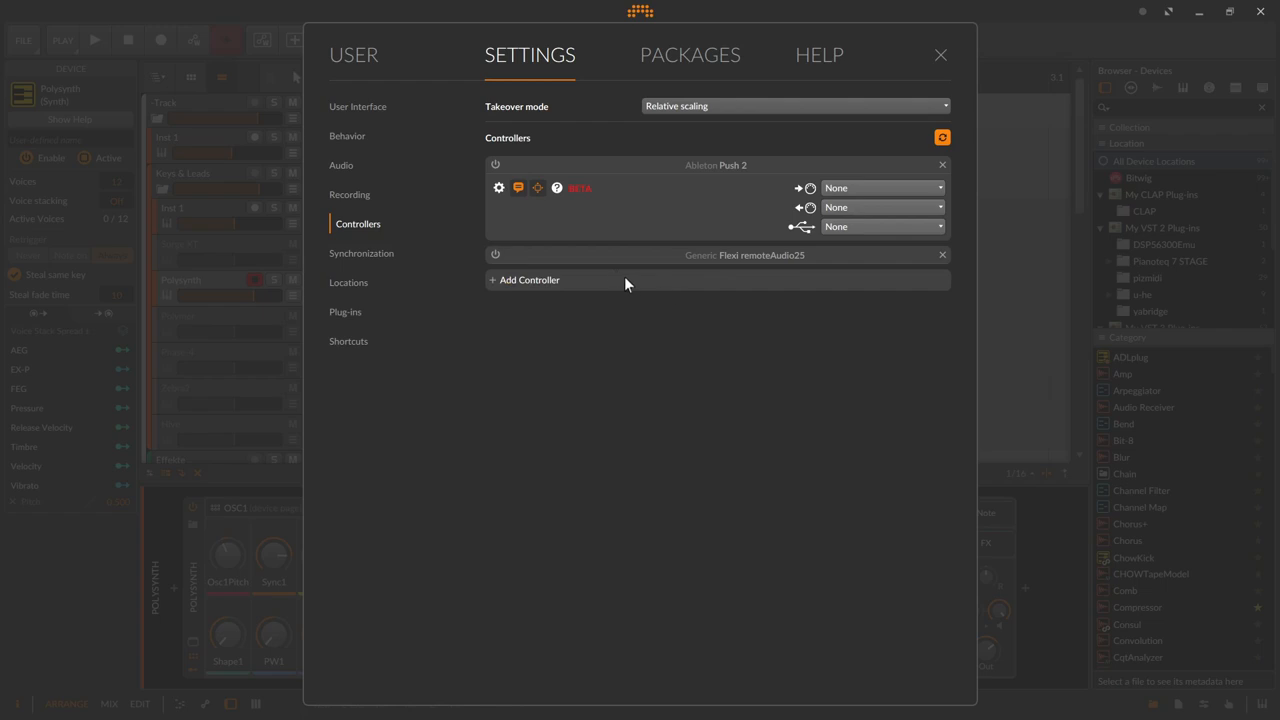
pyautogui.click(529, 279)
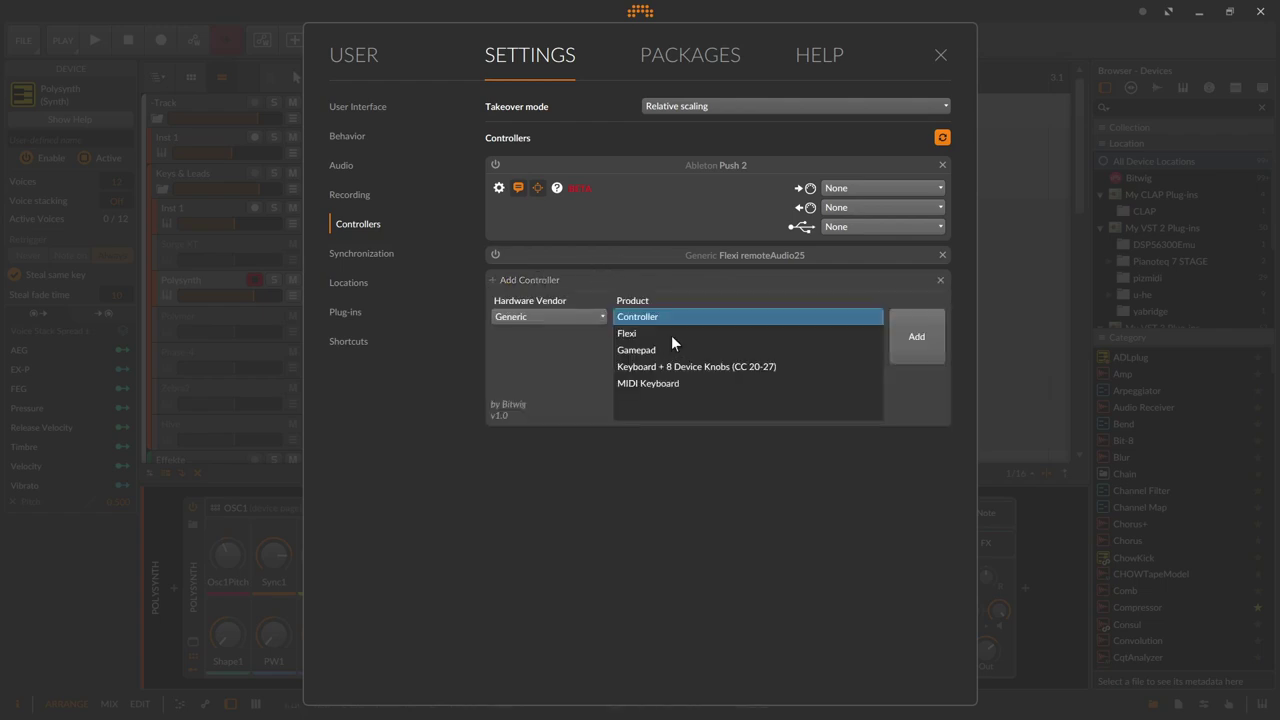
pyautogui.click(627, 333)
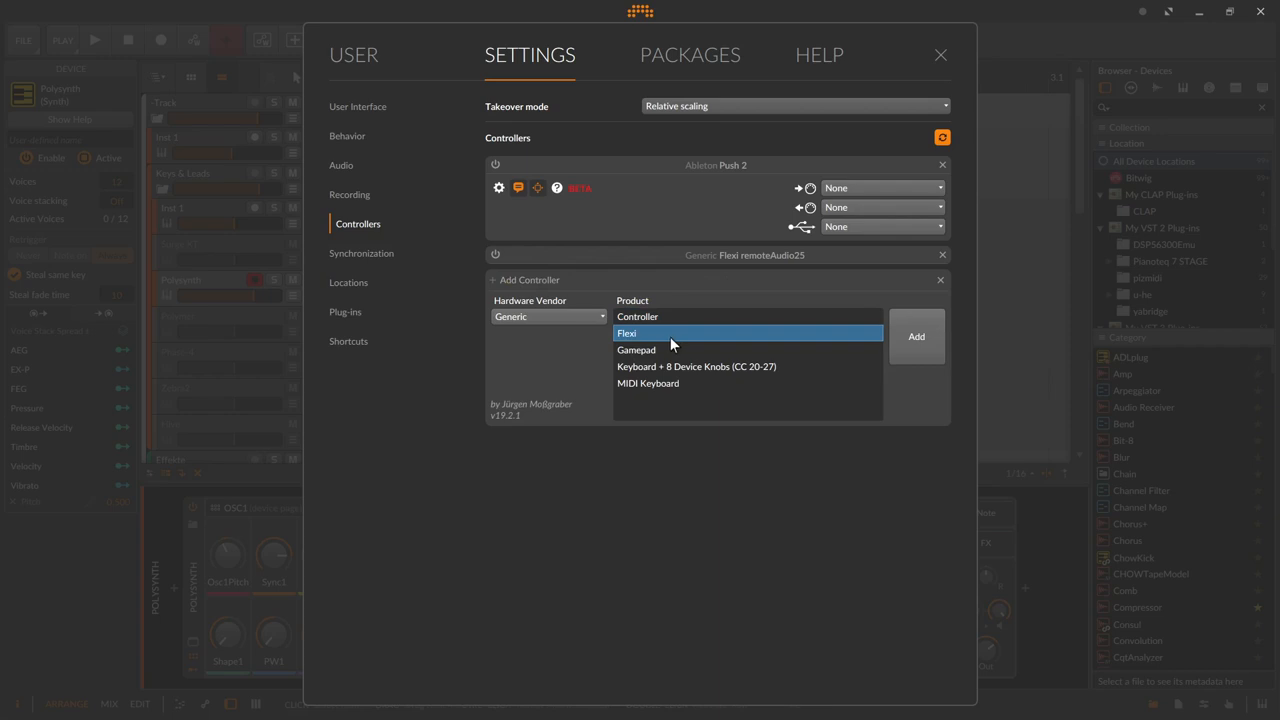
pyautogui.click(916, 336)
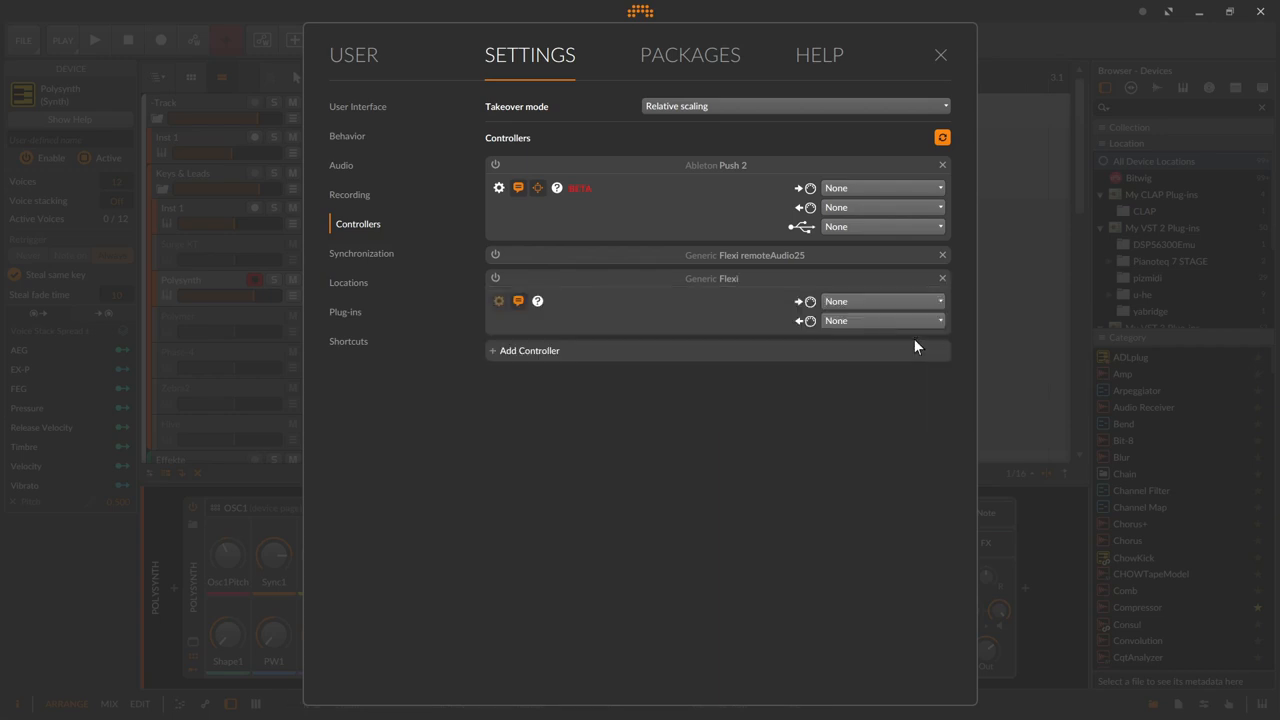
# Step: Expand the Generic Flexi's settings, scroll its slot options, and inspect the User function list
pyautogui.click(880, 301)
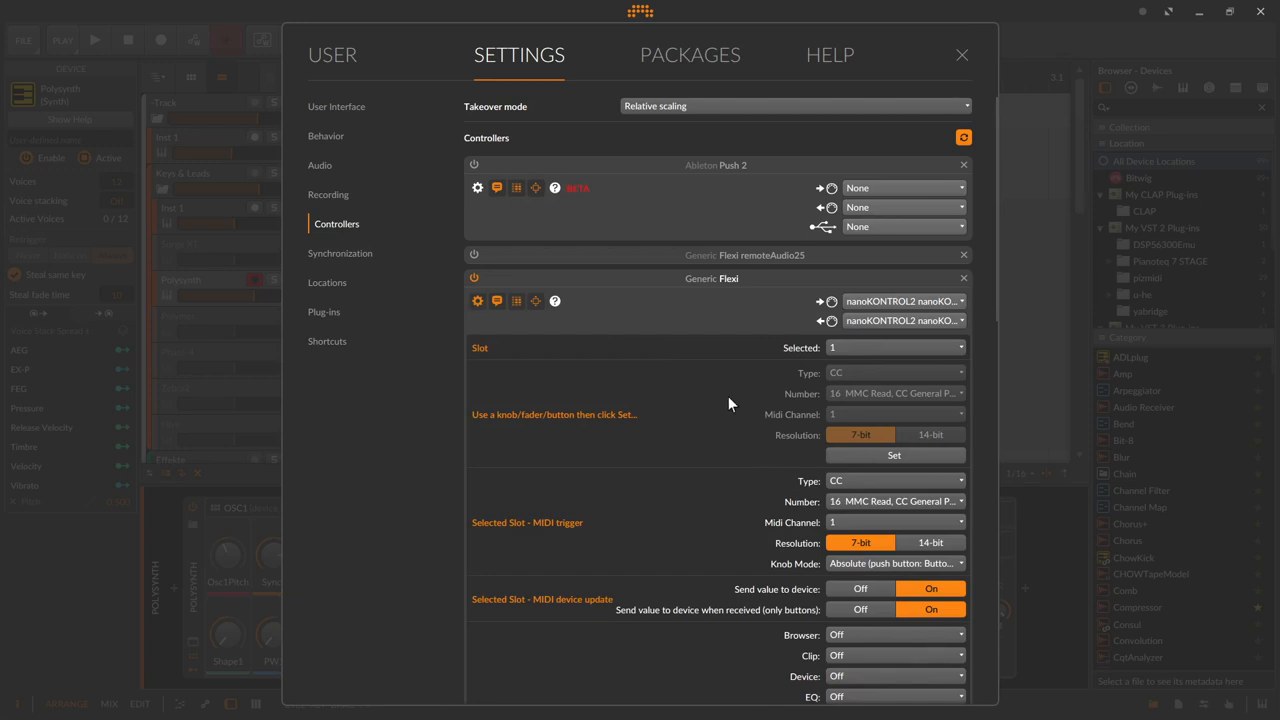
pyautogui.scroll(-3)
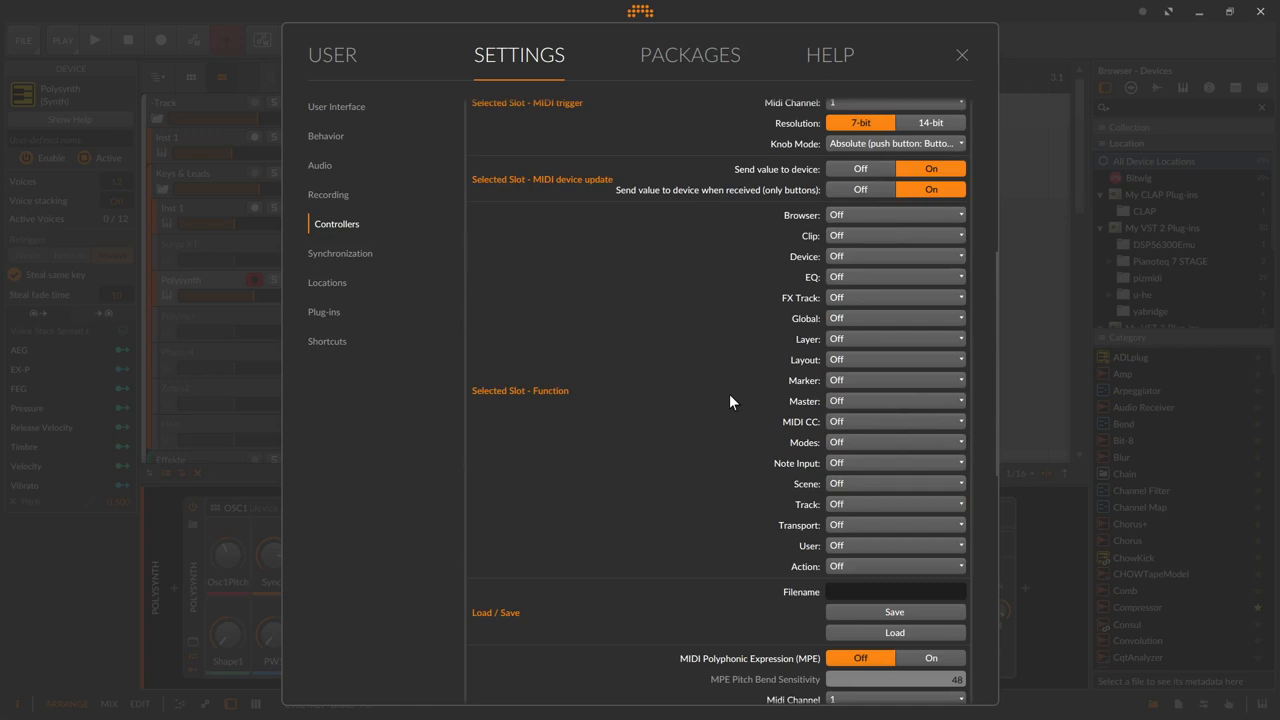
pyautogui.moveTo(865, 293)
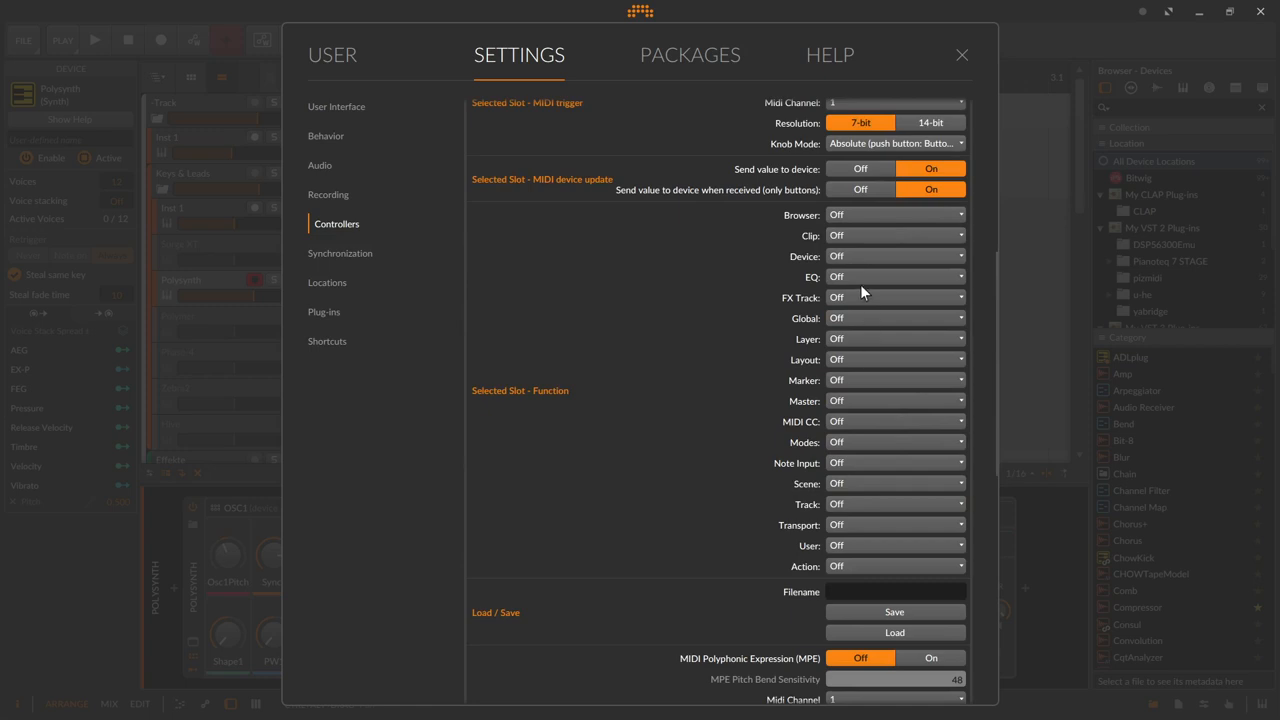
pyautogui.moveTo(772, 230)
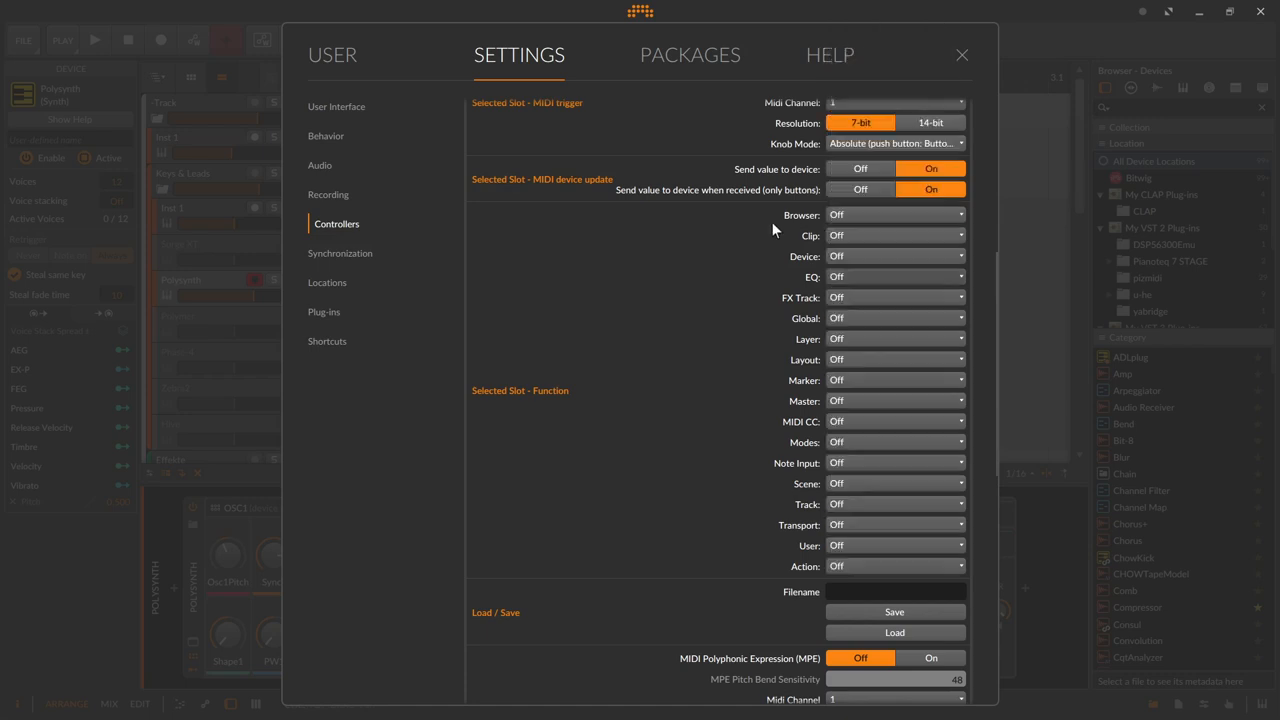
pyautogui.moveTo(855, 511)
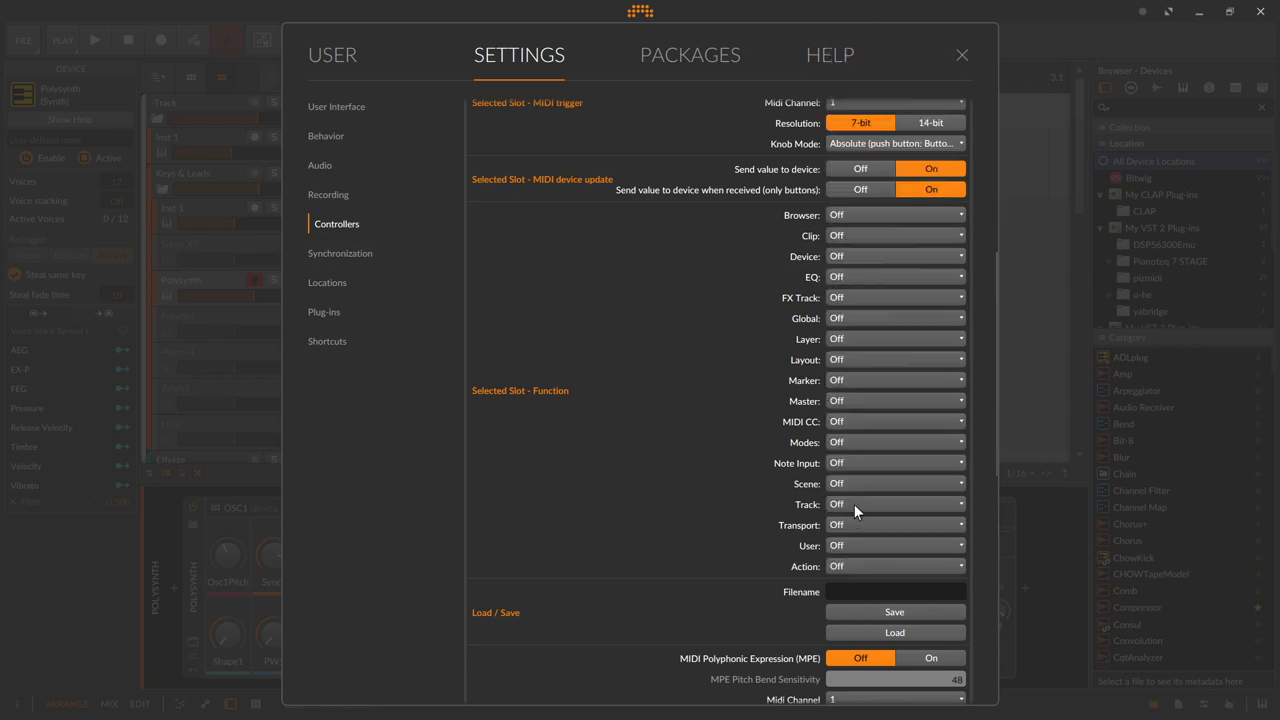
pyautogui.click(893, 503)
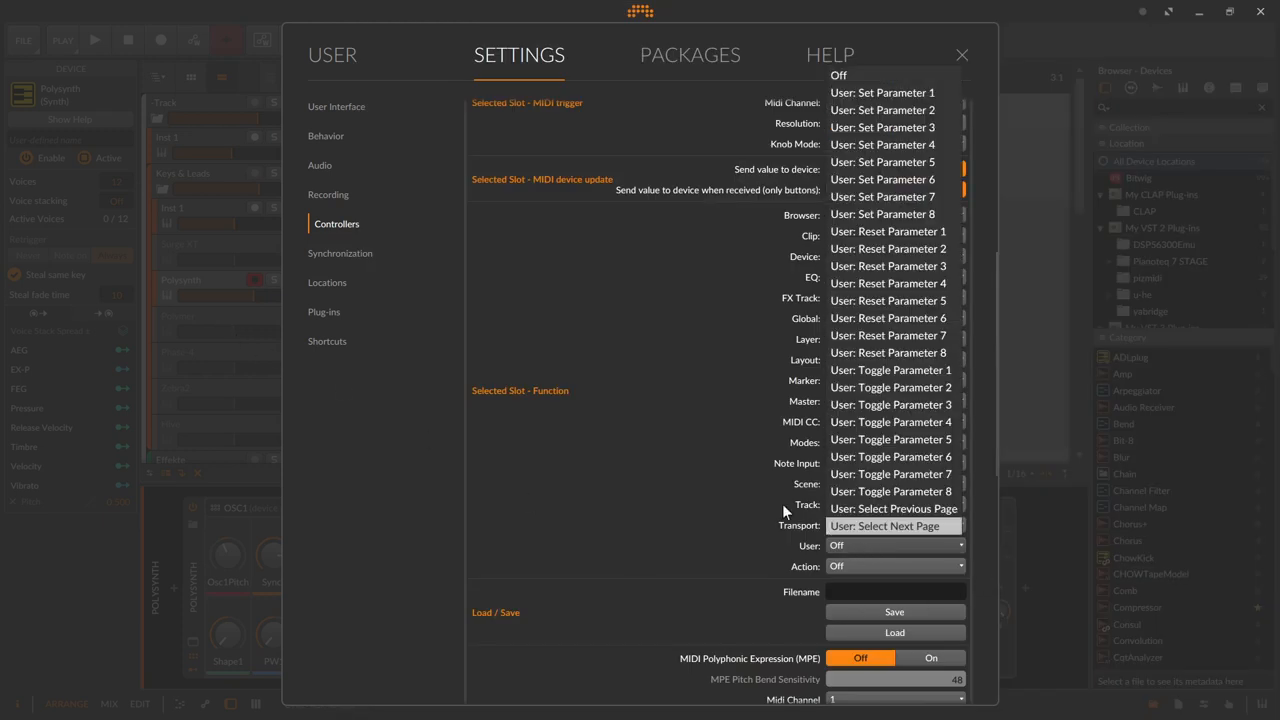
pyautogui.click(710, 487)
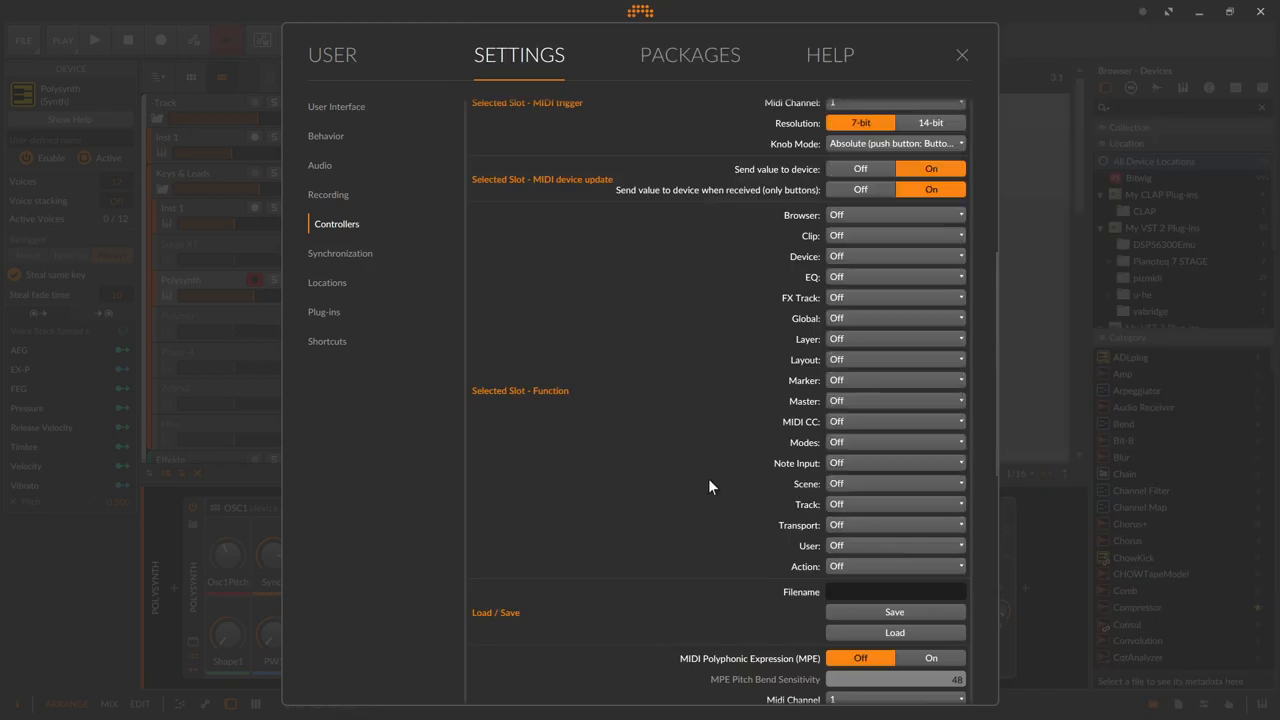